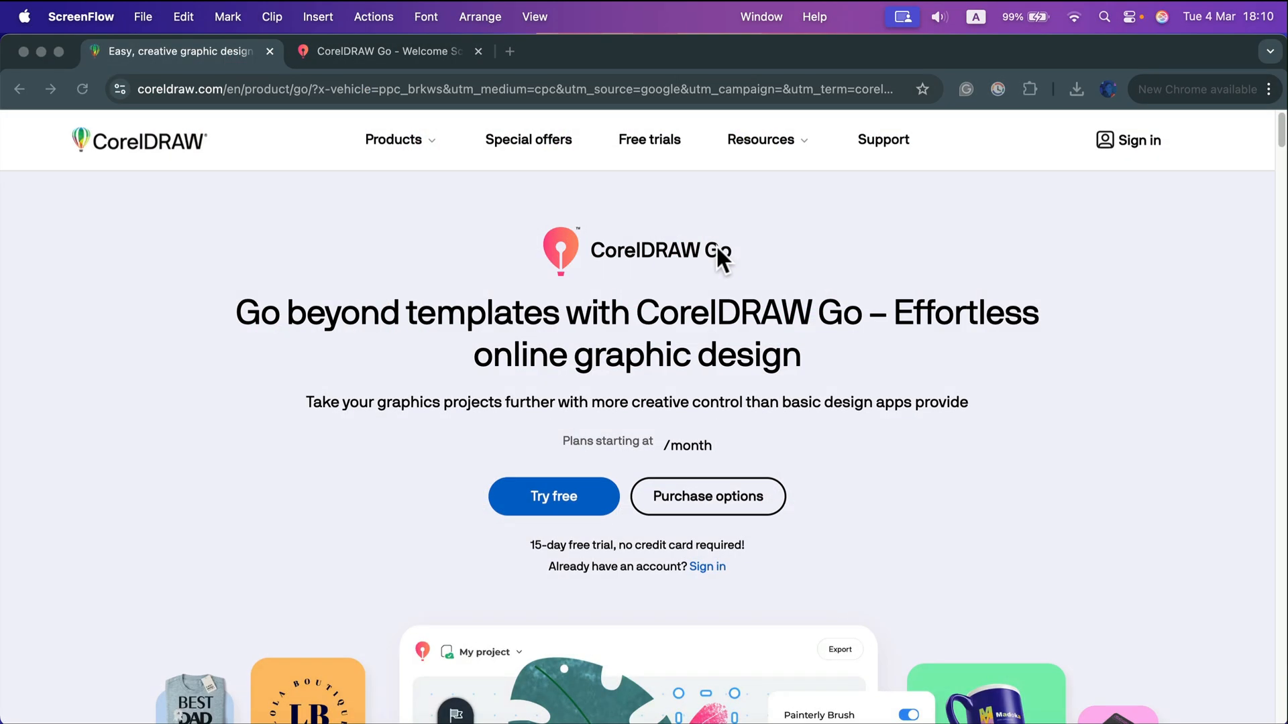
{"action": "mouse_move", "coordinate": [739, 271]}
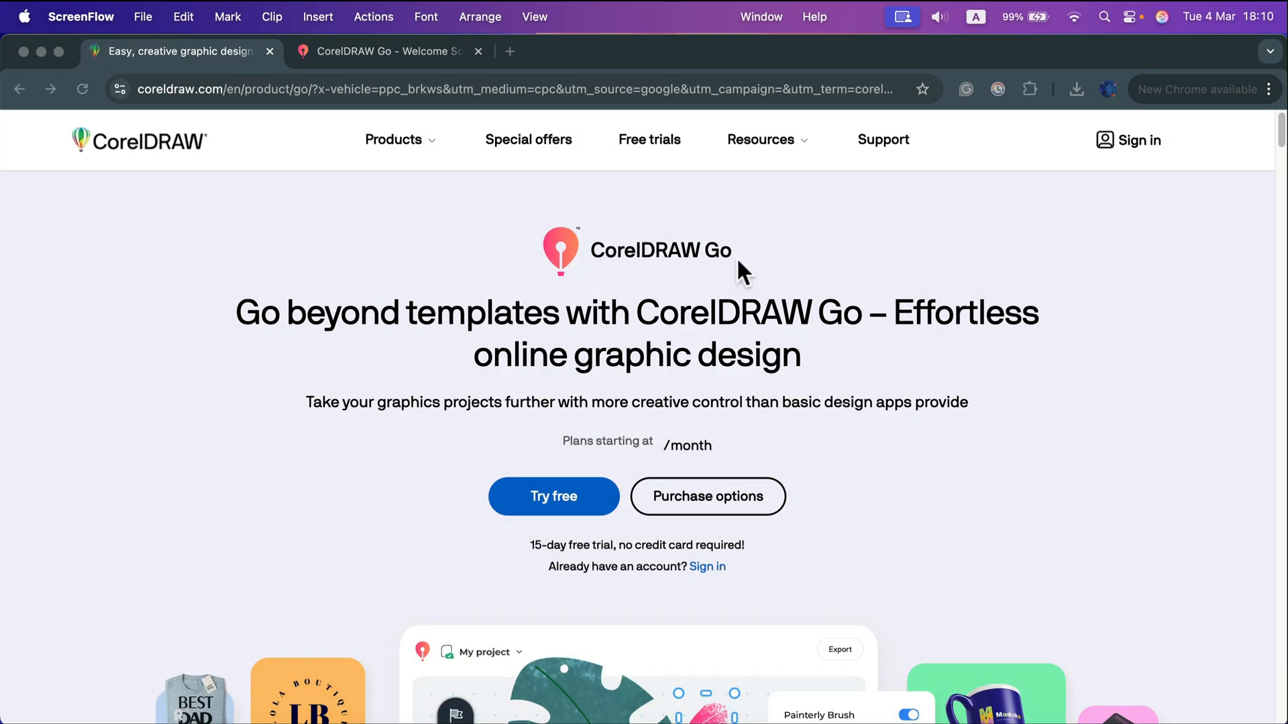
{"action": "mouse_move", "coordinate": [672, 279]}
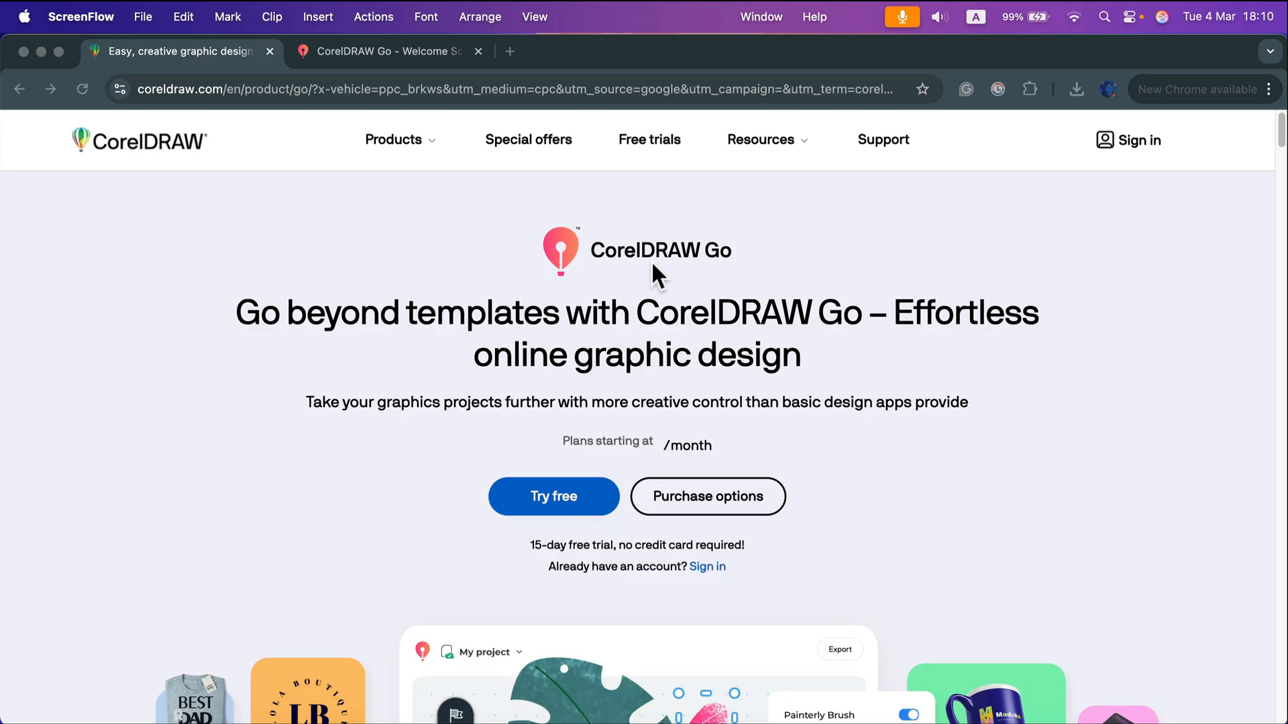
{"action": "mouse_move", "coordinate": [659, 286]}
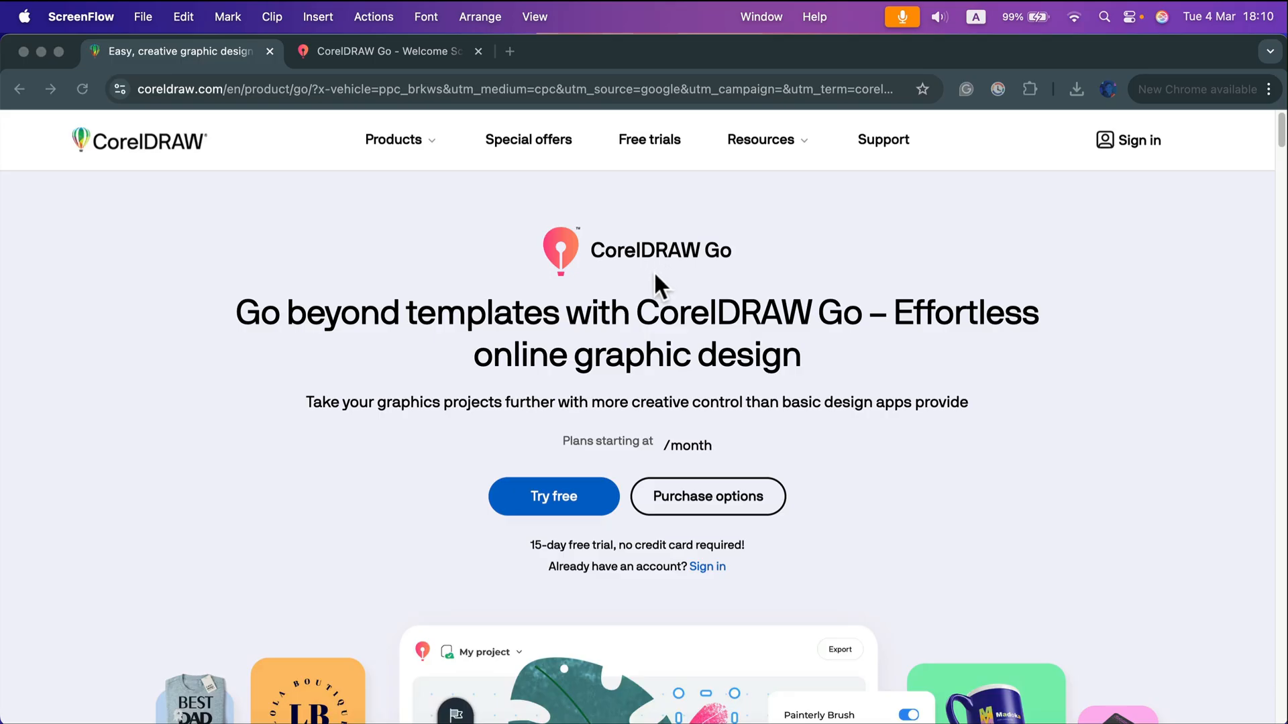
{"action": "mouse_move", "coordinate": [657, 295]}
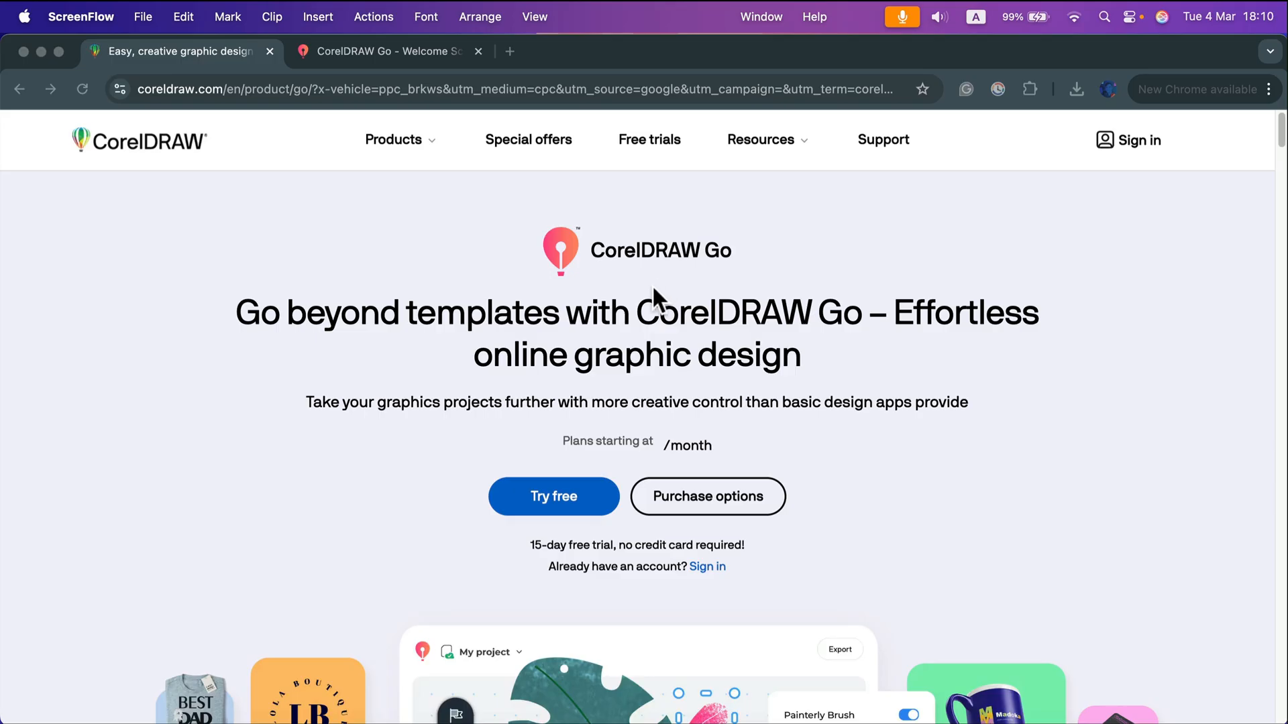
{"action": "mouse_move", "coordinate": [657, 313]}
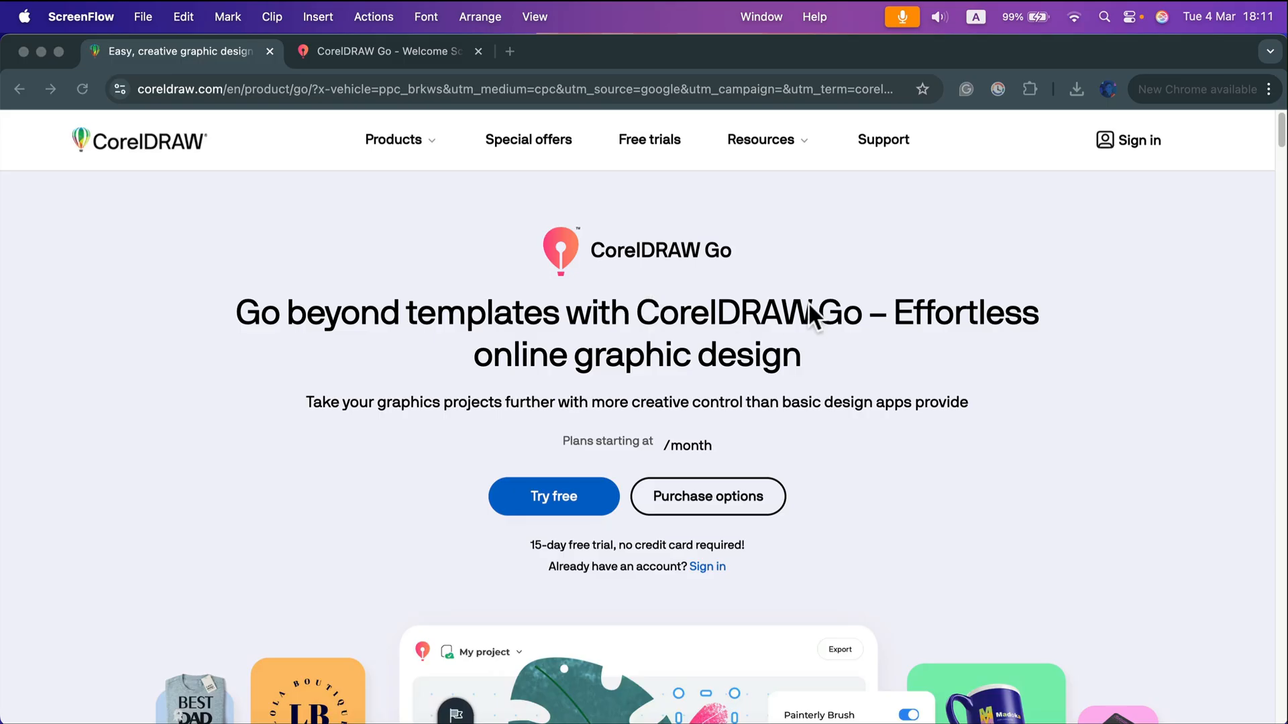
{"action": "mouse_move", "coordinate": [532, 556]}
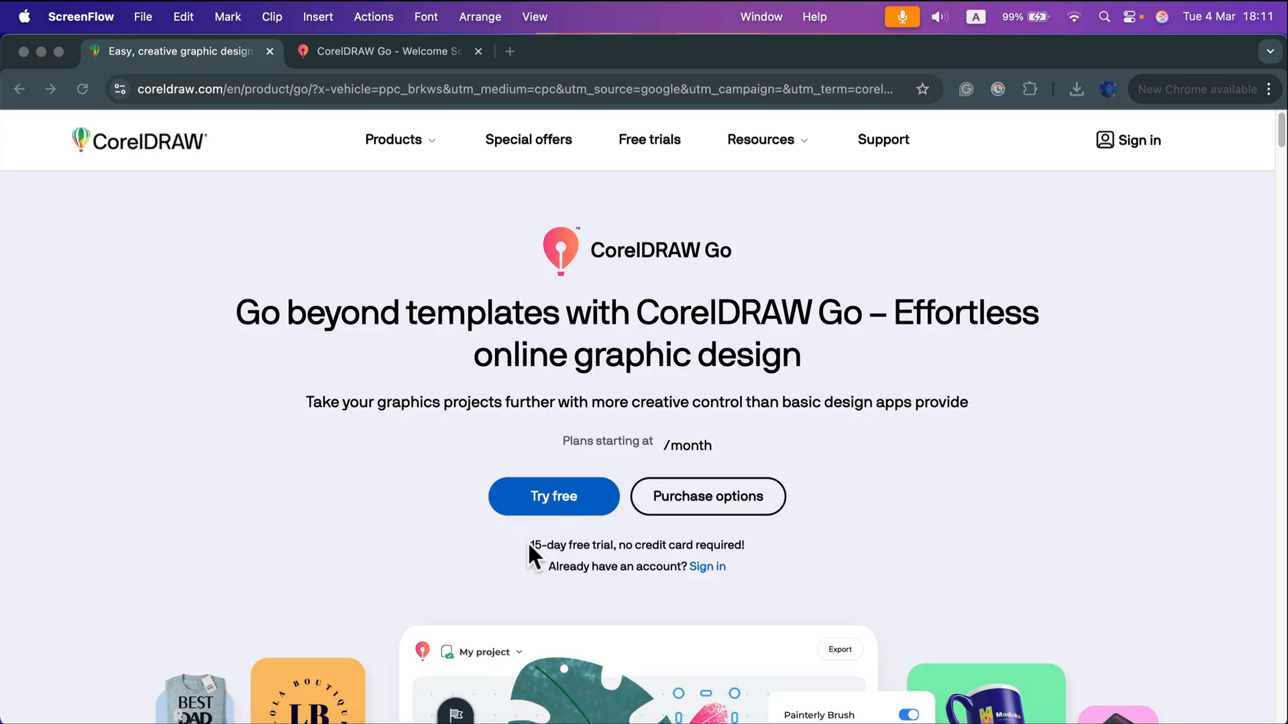
{"action": "mouse_move", "coordinate": [636, 562]}
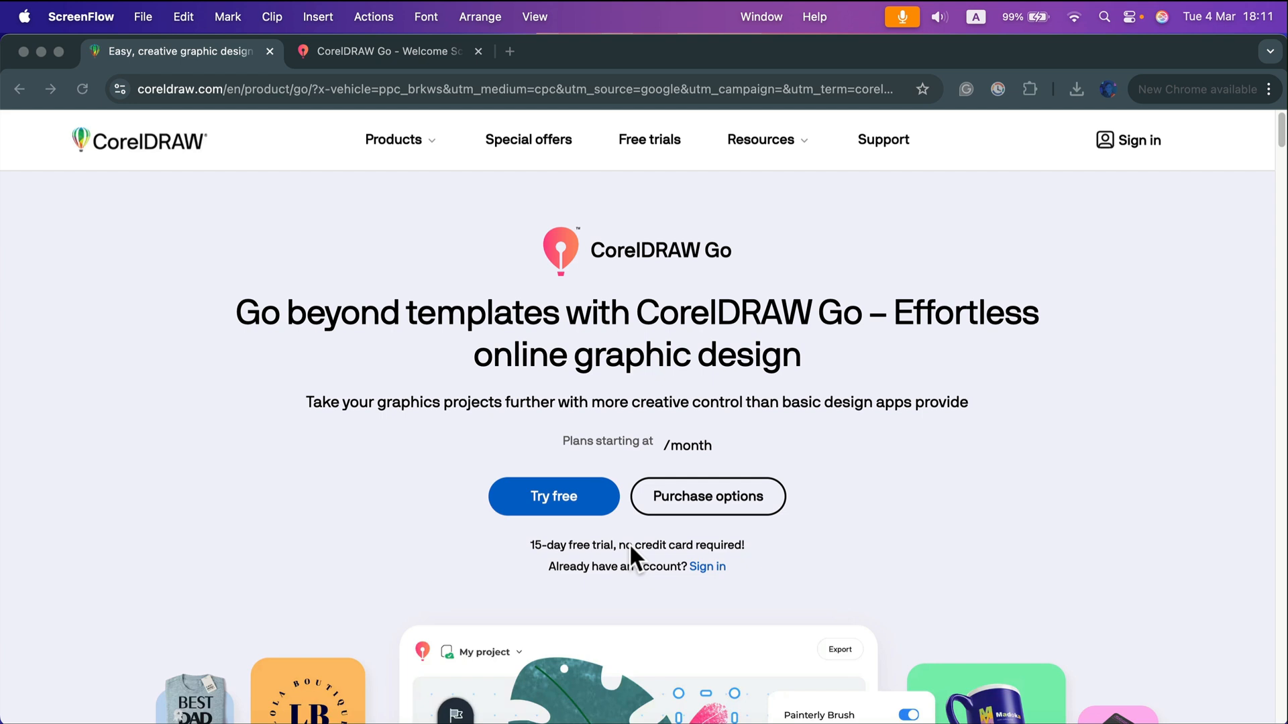
{"action": "mouse_move", "coordinate": [649, 279]}
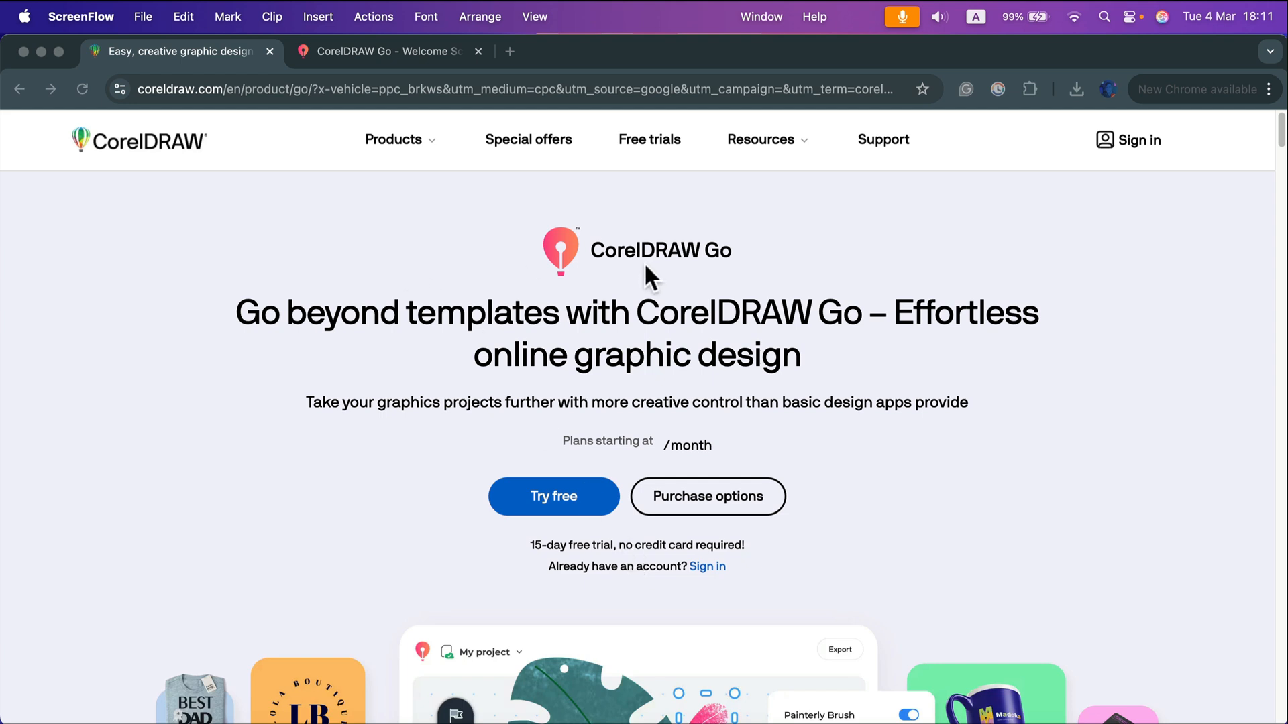
{"action": "mouse_move", "coordinate": [791, 492]}
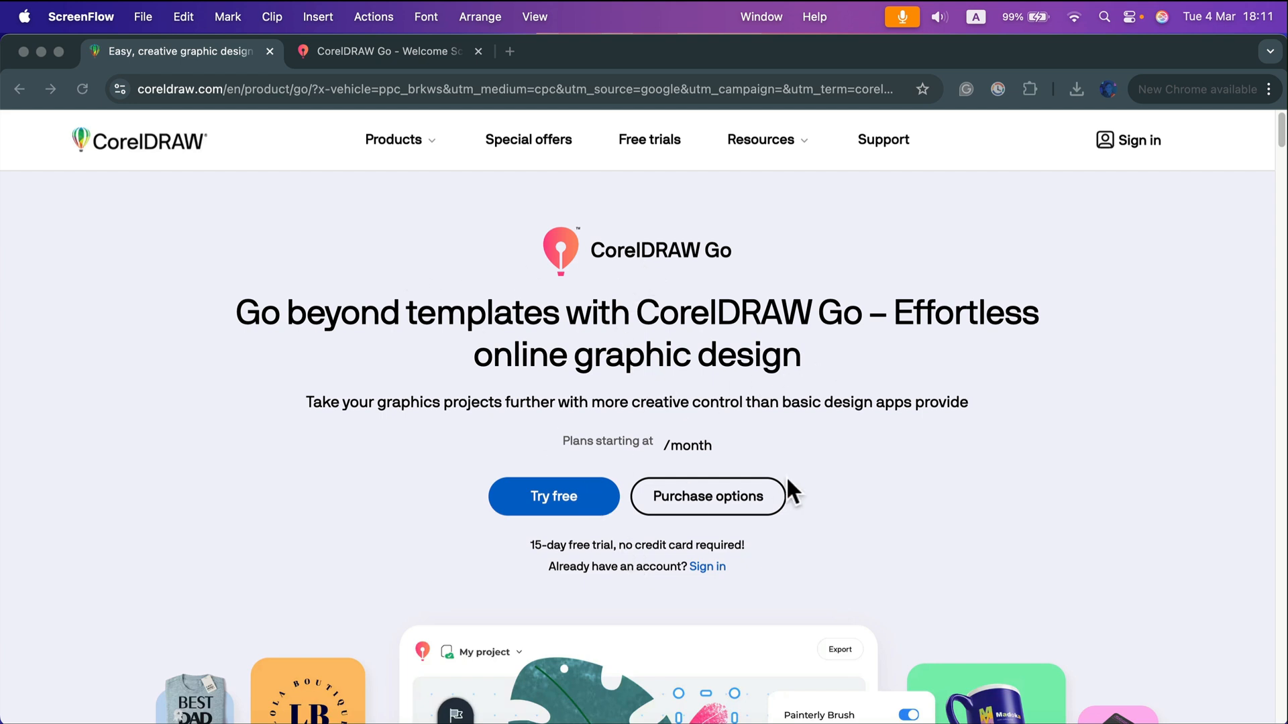
{"action": "mouse_move", "coordinate": [875, 378]}
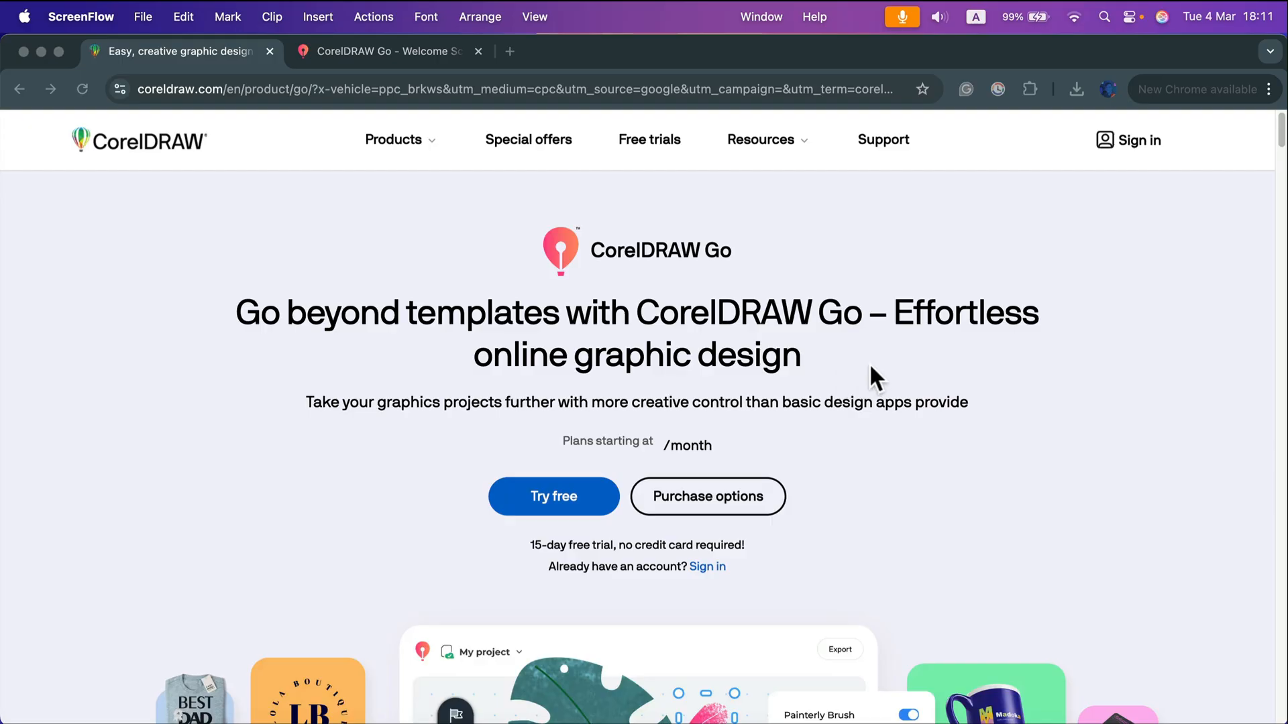
{"action": "mouse_move", "coordinate": [430, 67]}
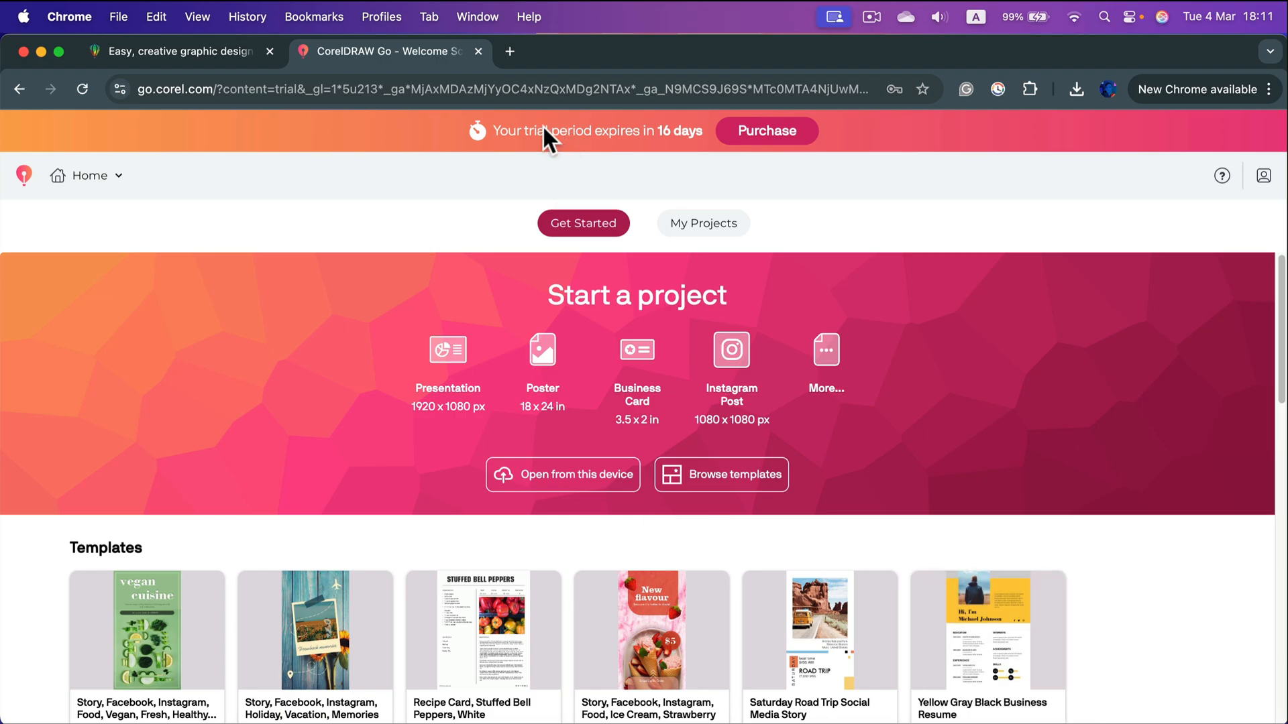
{"action": "mouse_move", "coordinate": [680, 138]}
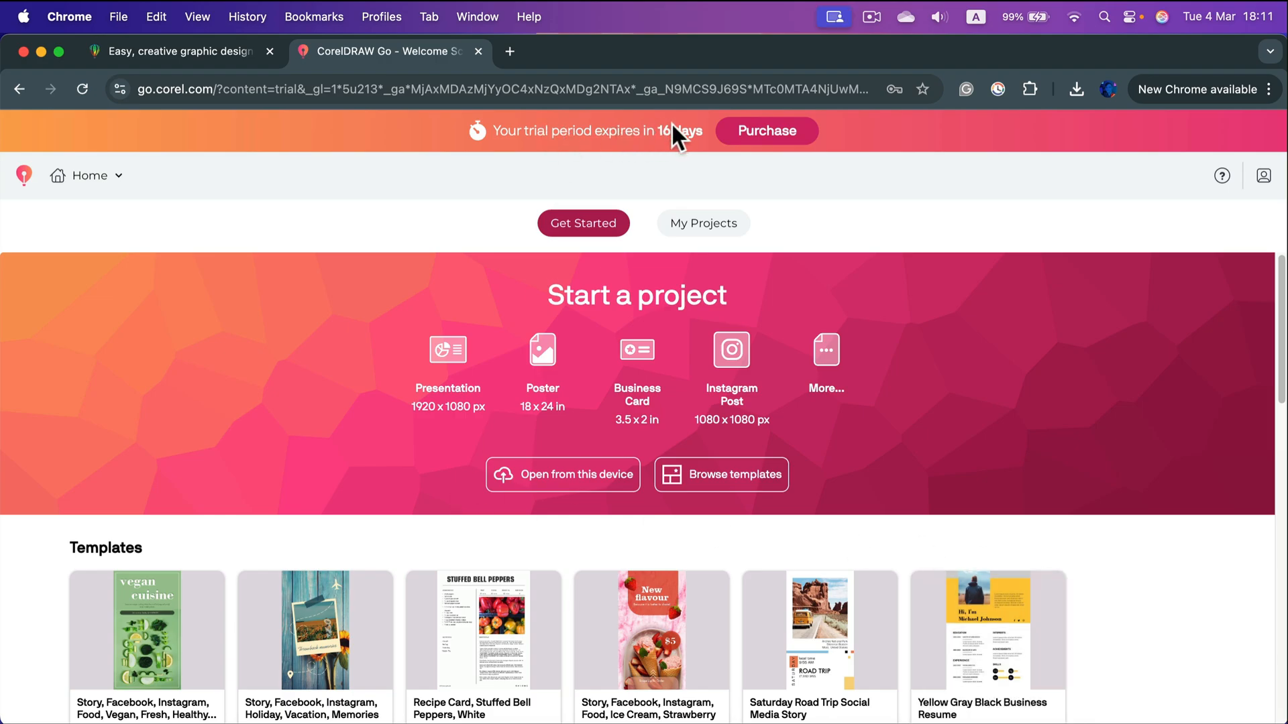
{"action": "mouse_move", "coordinate": [671, 146]}
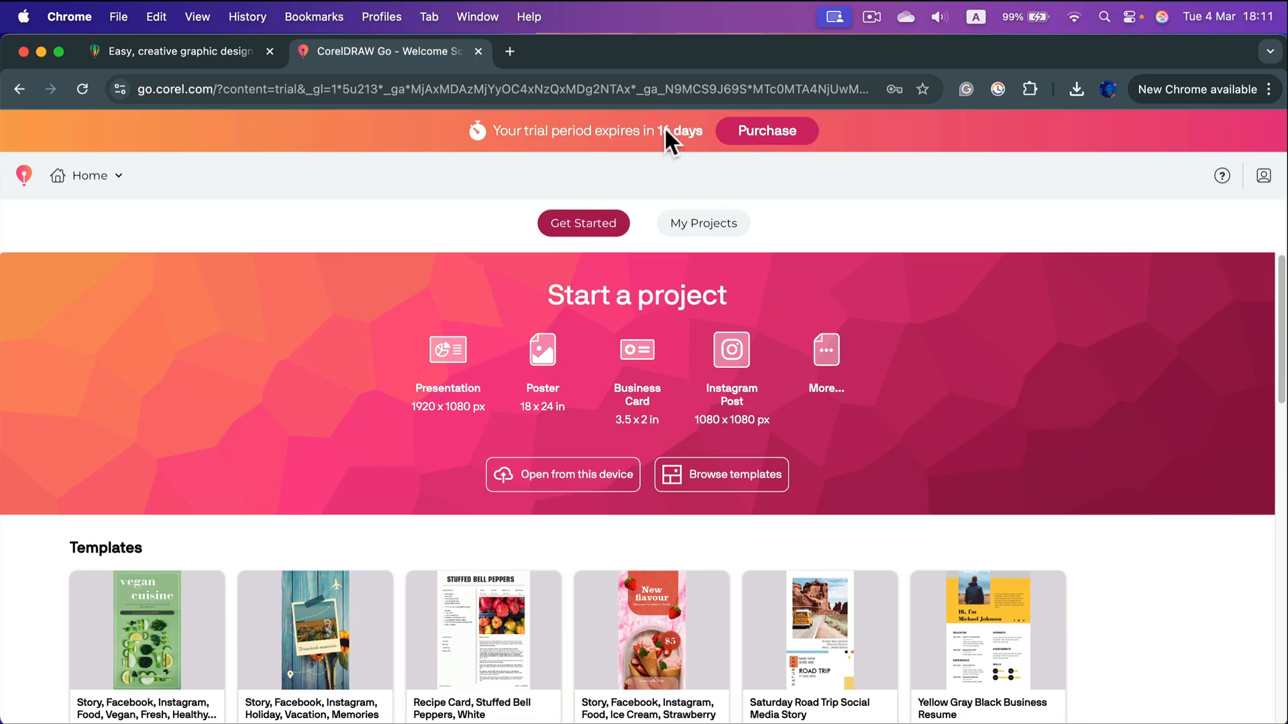
{"action": "mouse_move", "coordinate": [423, 228]}
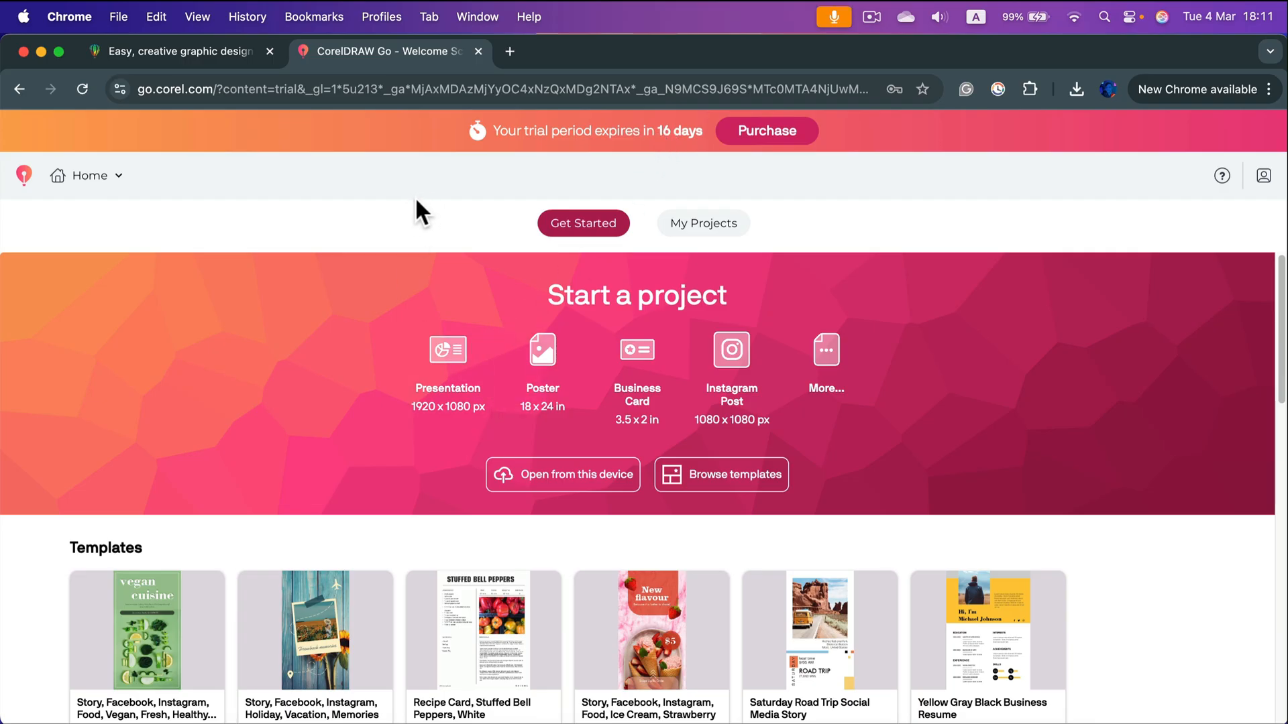
{"action": "mouse_move", "coordinate": [204, 467]}
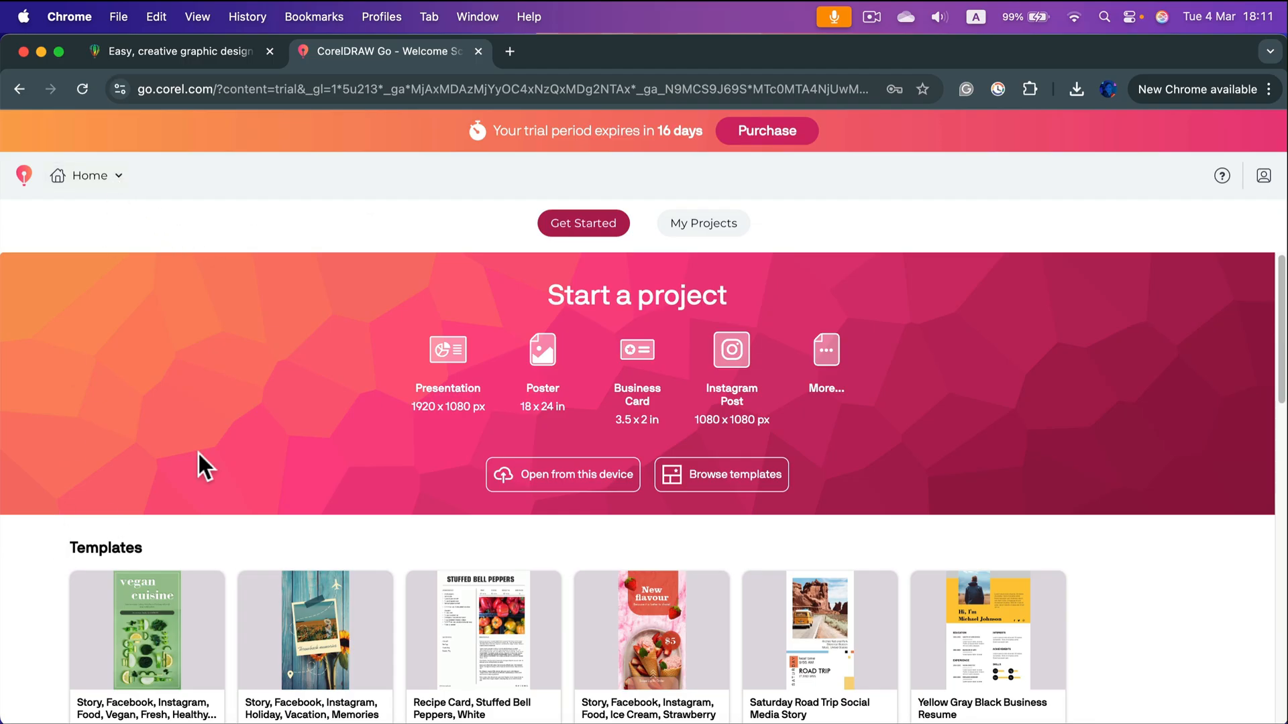
{"action": "mouse_move", "coordinate": [636, 370]}
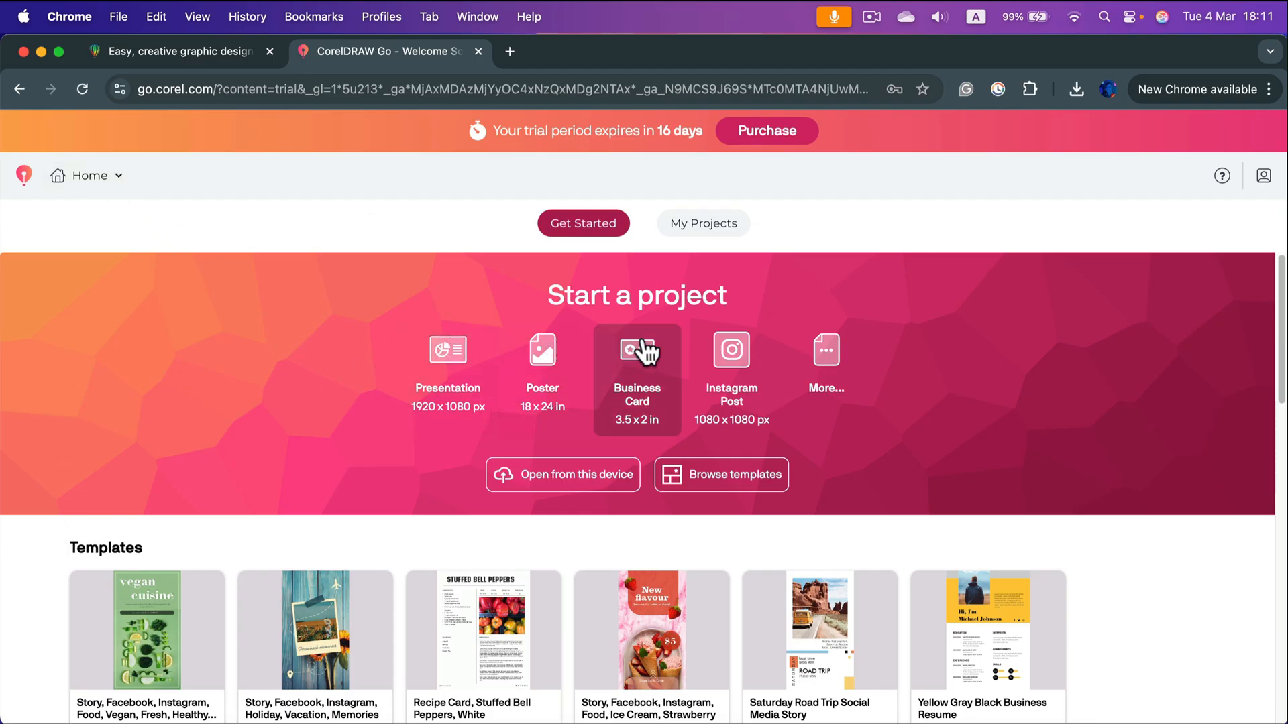
{"action": "mouse_move", "coordinate": [833, 325]}
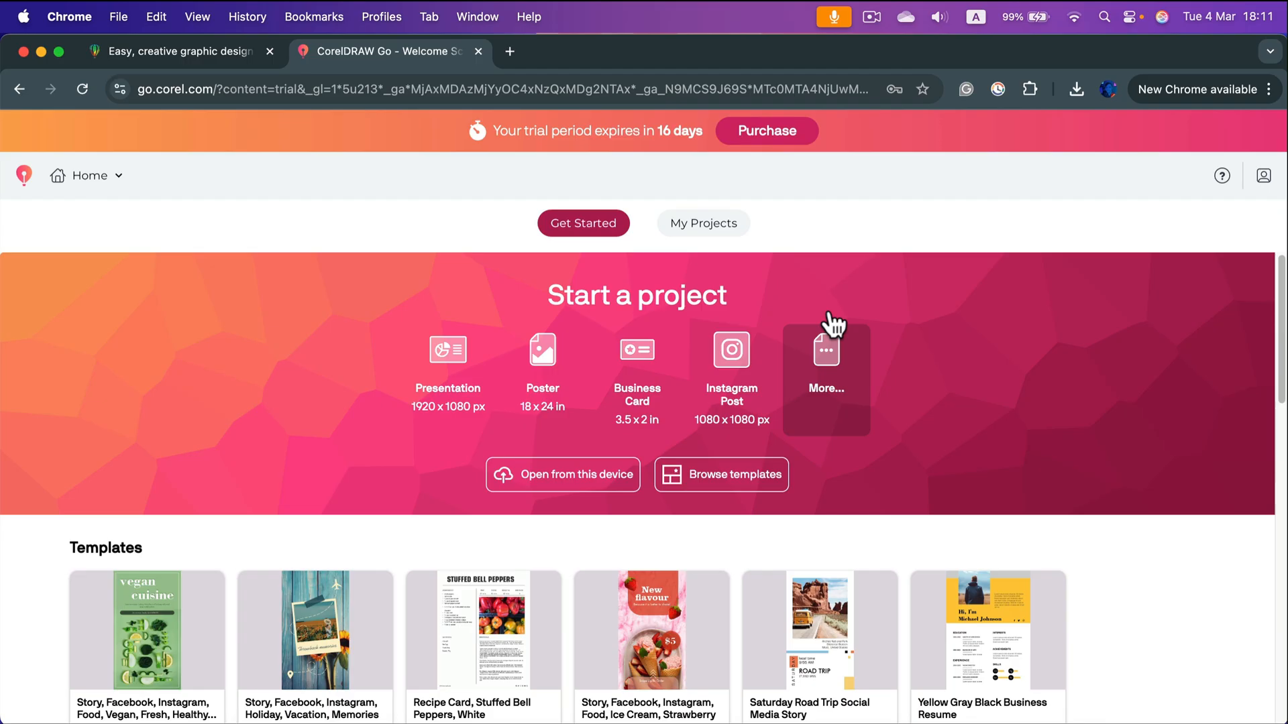
- Scroll the Welcome page down to the Explore more templates card
{"action": "scroll", "scroll_direction": "down", "scroll_amount": 3}
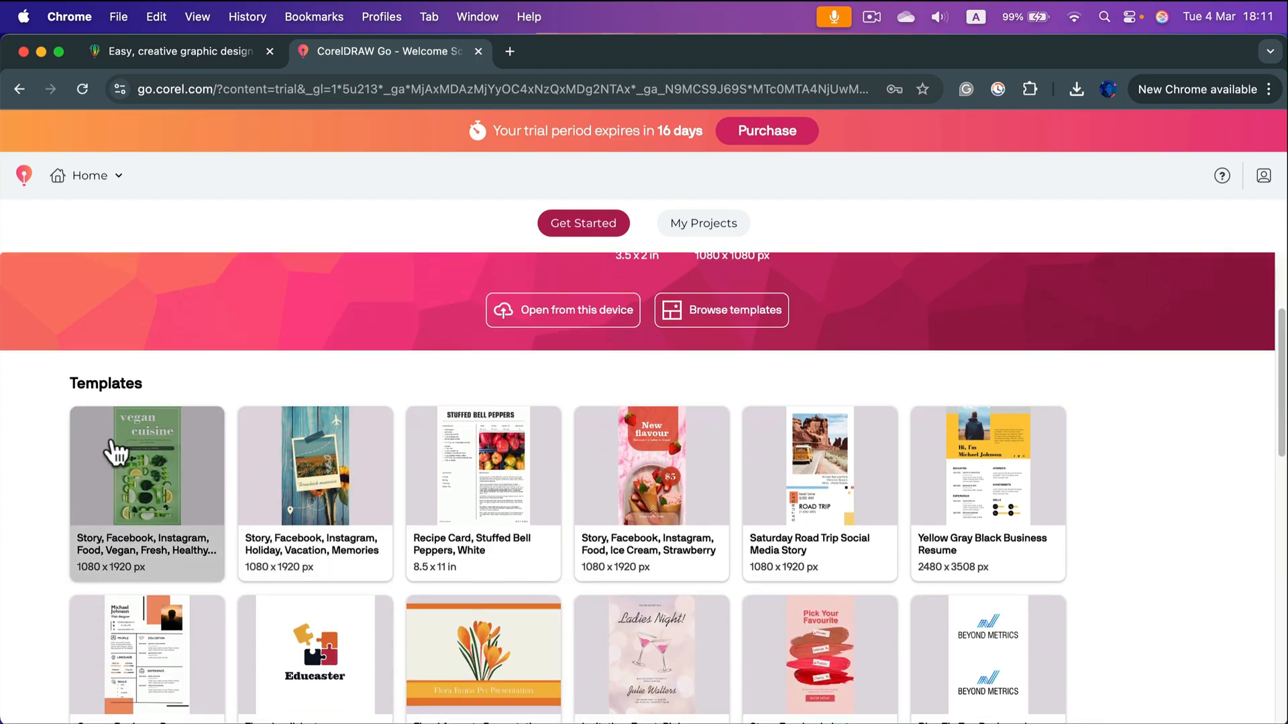
{"action": "scroll", "scroll_direction": "down", "scroll_amount": 3}
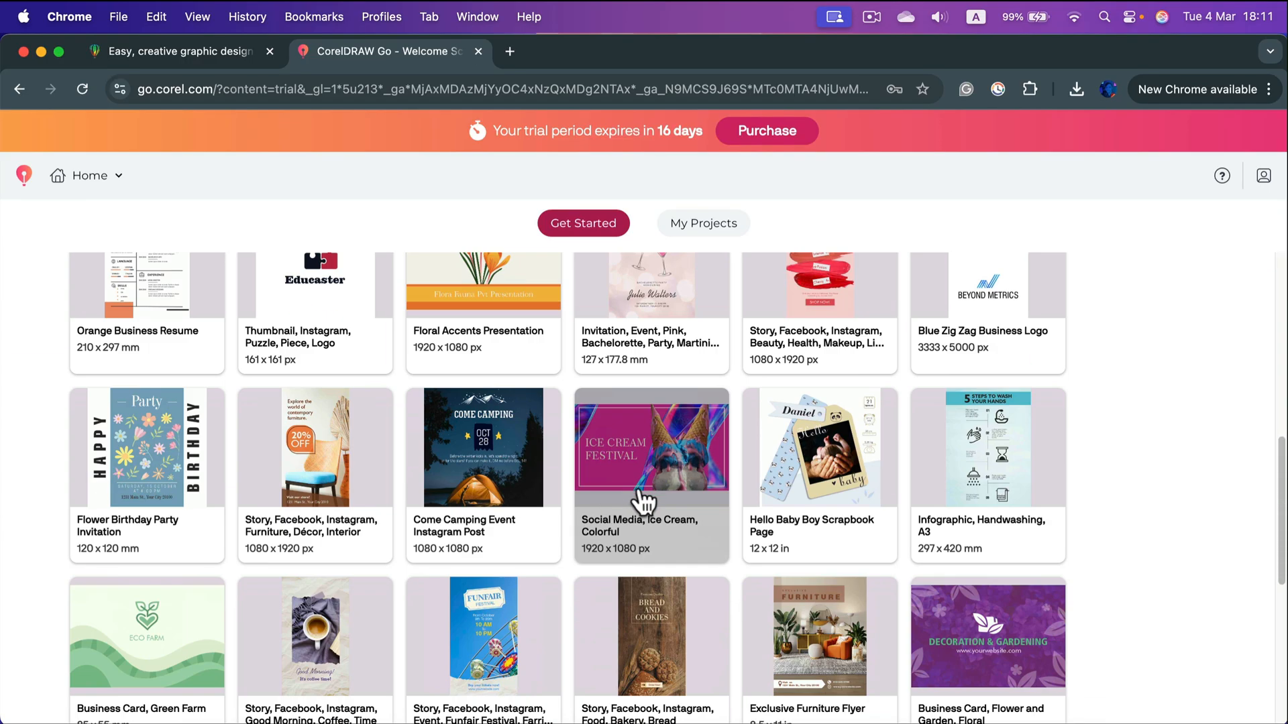
{"action": "scroll", "scroll_direction": "down", "scroll_amount": 3}
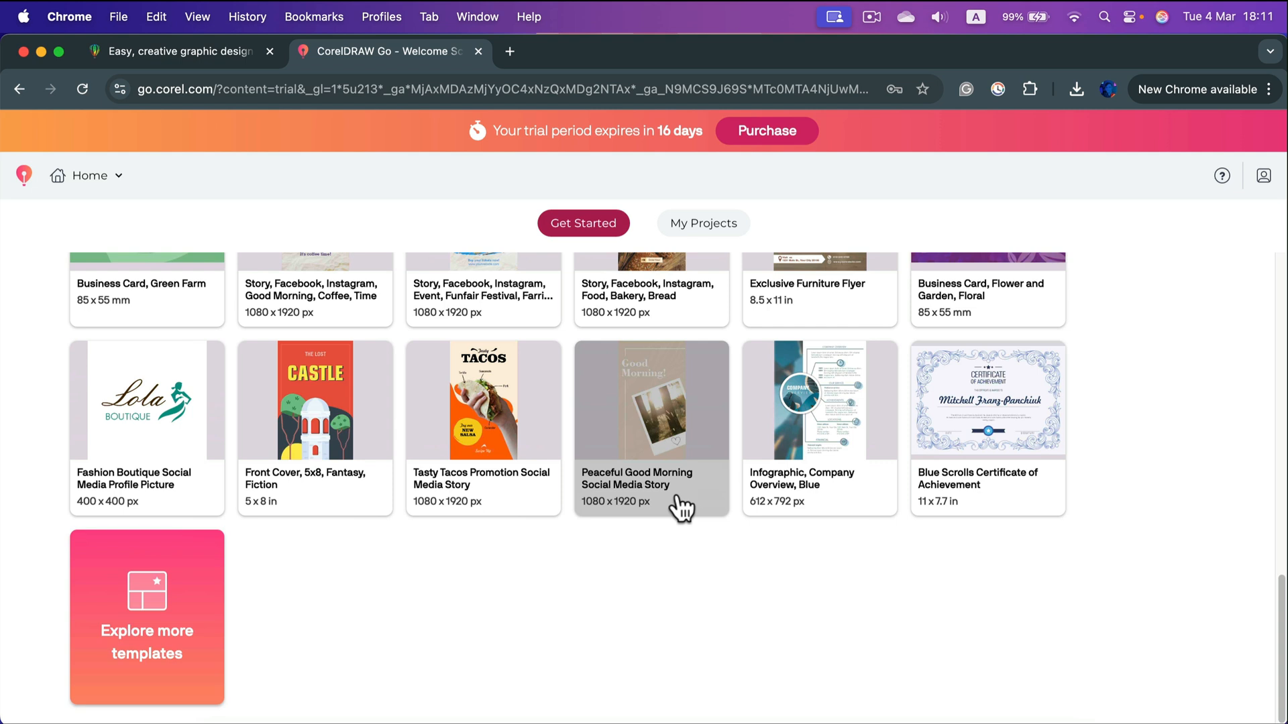
{"action": "mouse_move", "coordinate": [183, 585]}
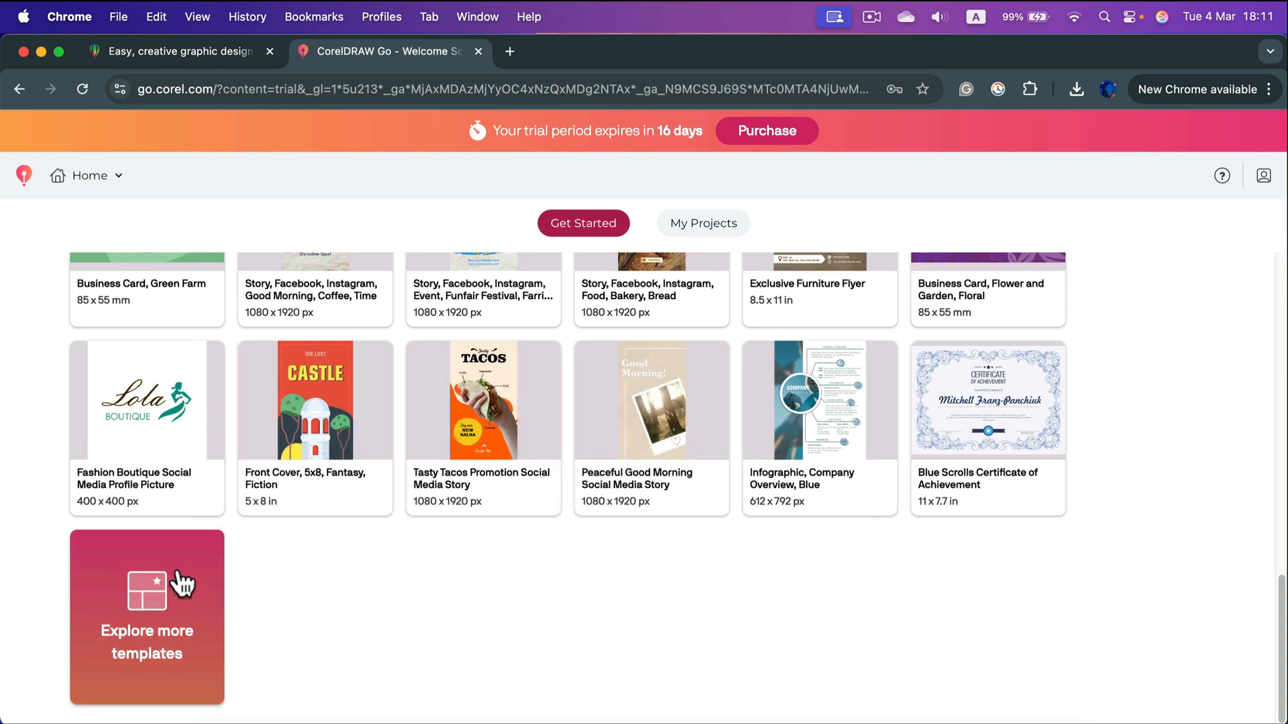
{"action": "mouse_move", "coordinate": [200, 609]}
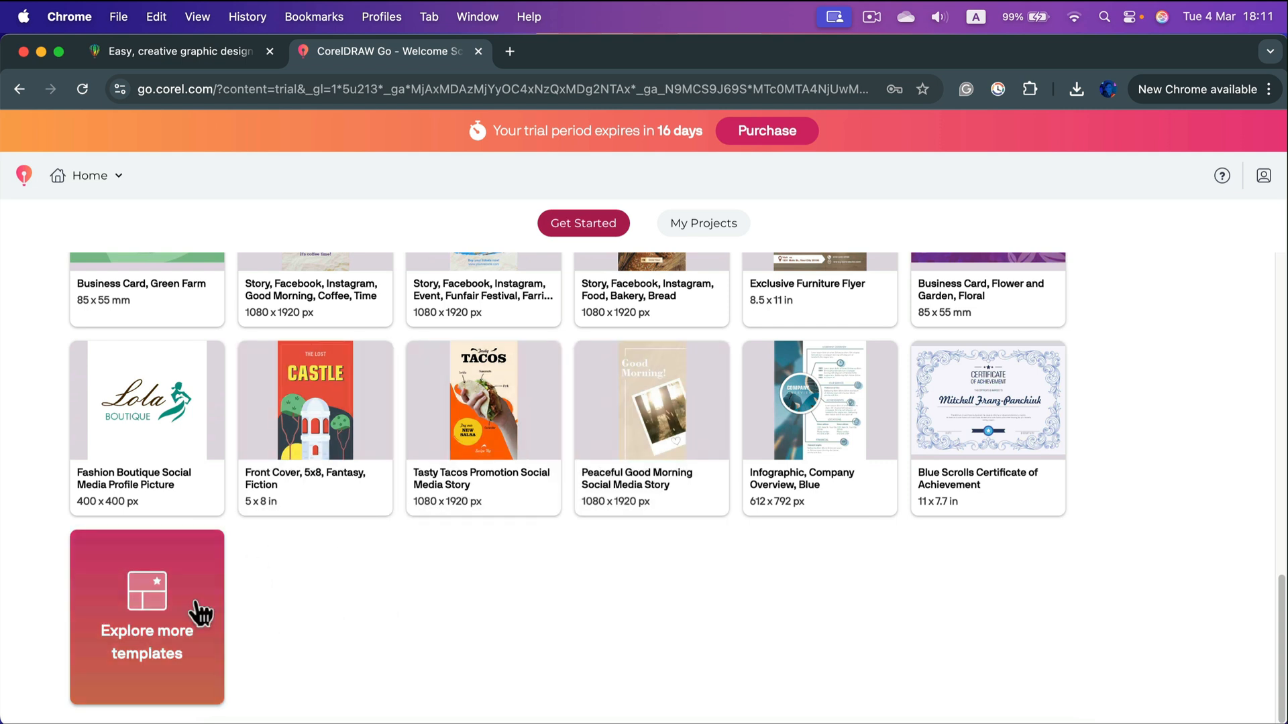
- Open the Create new project window from the Explore more templates card
{"action": "left_click", "coordinate": [146, 617]}
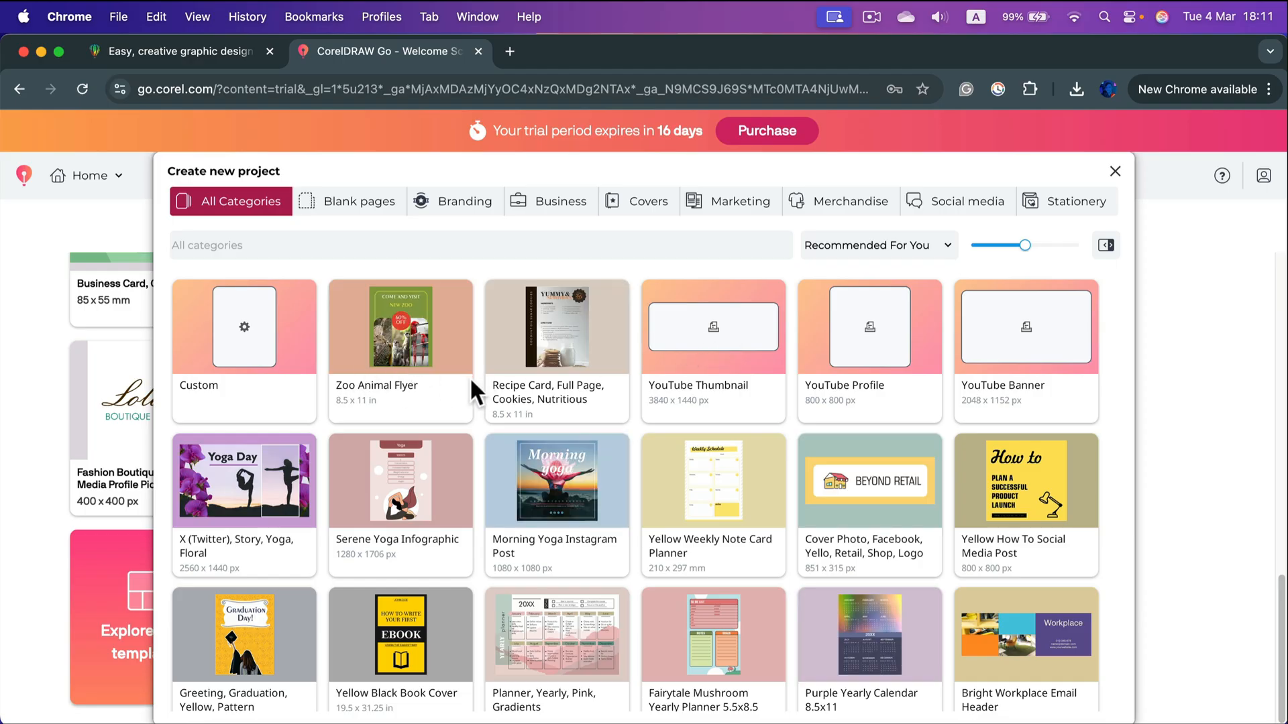
{"action": "mouse_move", "coordinate": [689, 431]}
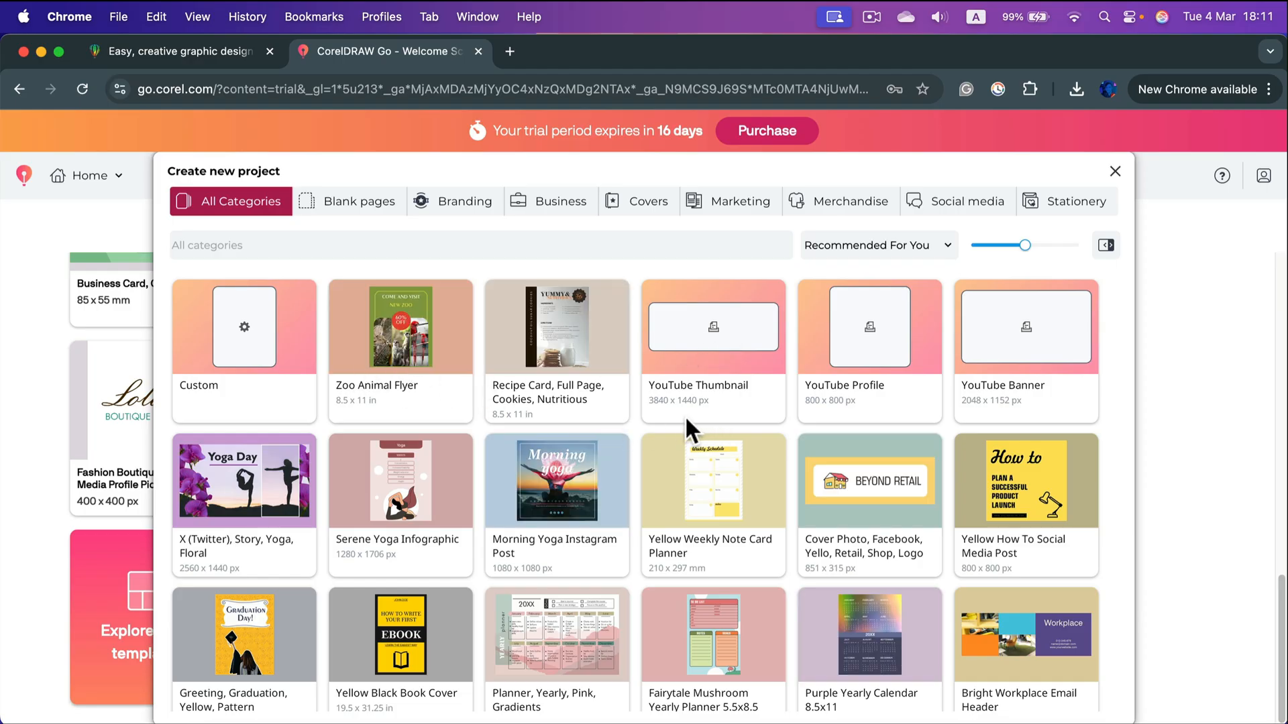
{"action": "mouse_move", "coordinate": [562, 201]}
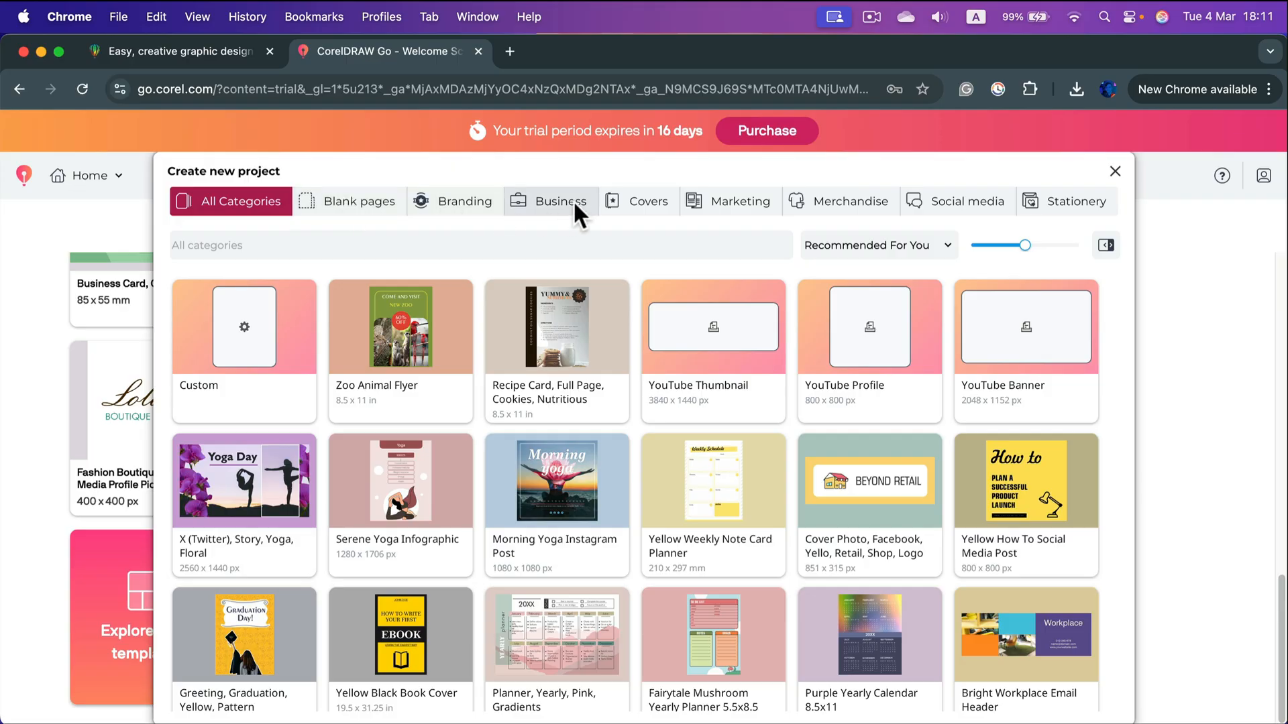
{"action": "mouse_move", "coordinate": [267, 353]}
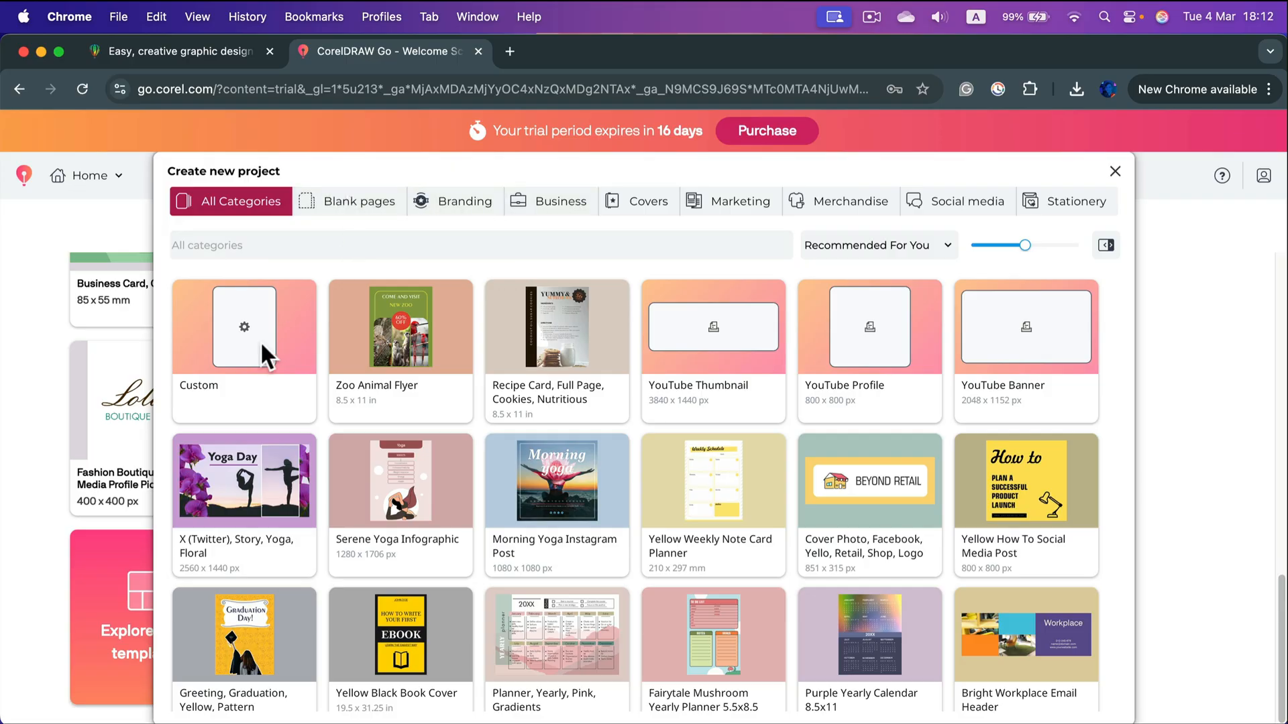
- Start a custom project, keep it portrait and measure the page in centimeters
{"action": "left_click", "coordinate": [244, 328]}
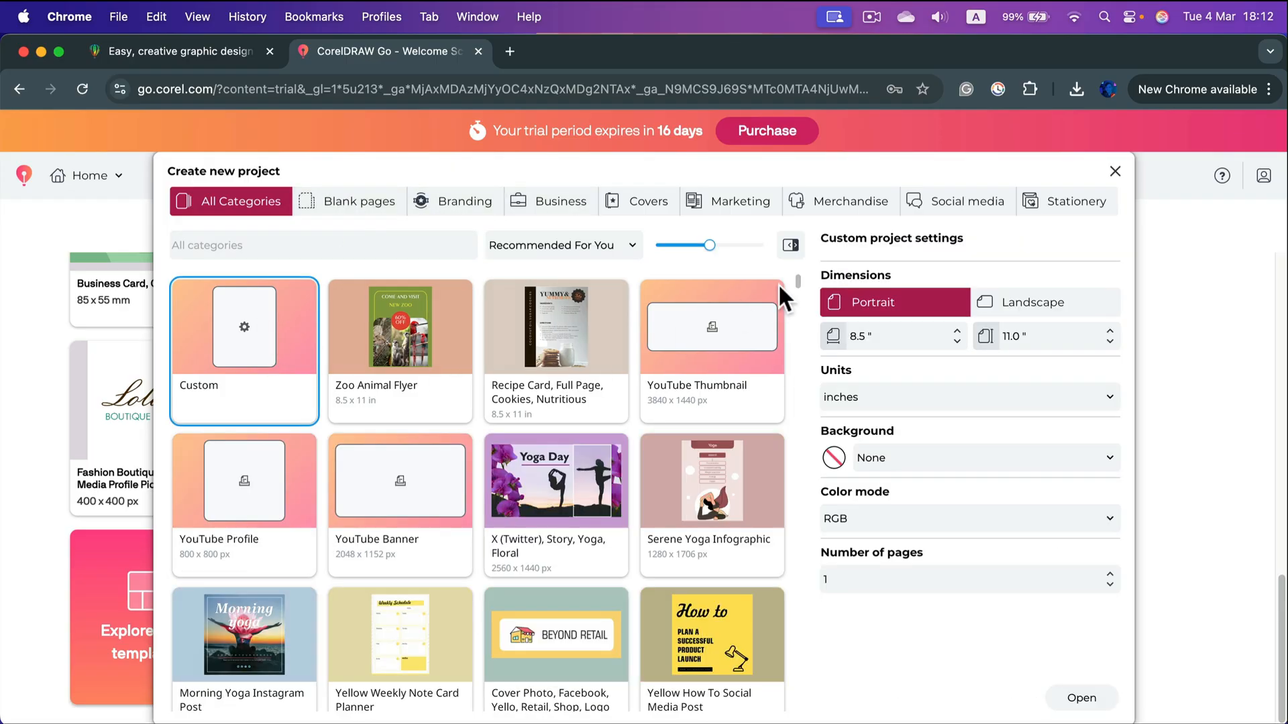
{"action": "mouse_move", "coordinate": [787, 335]}
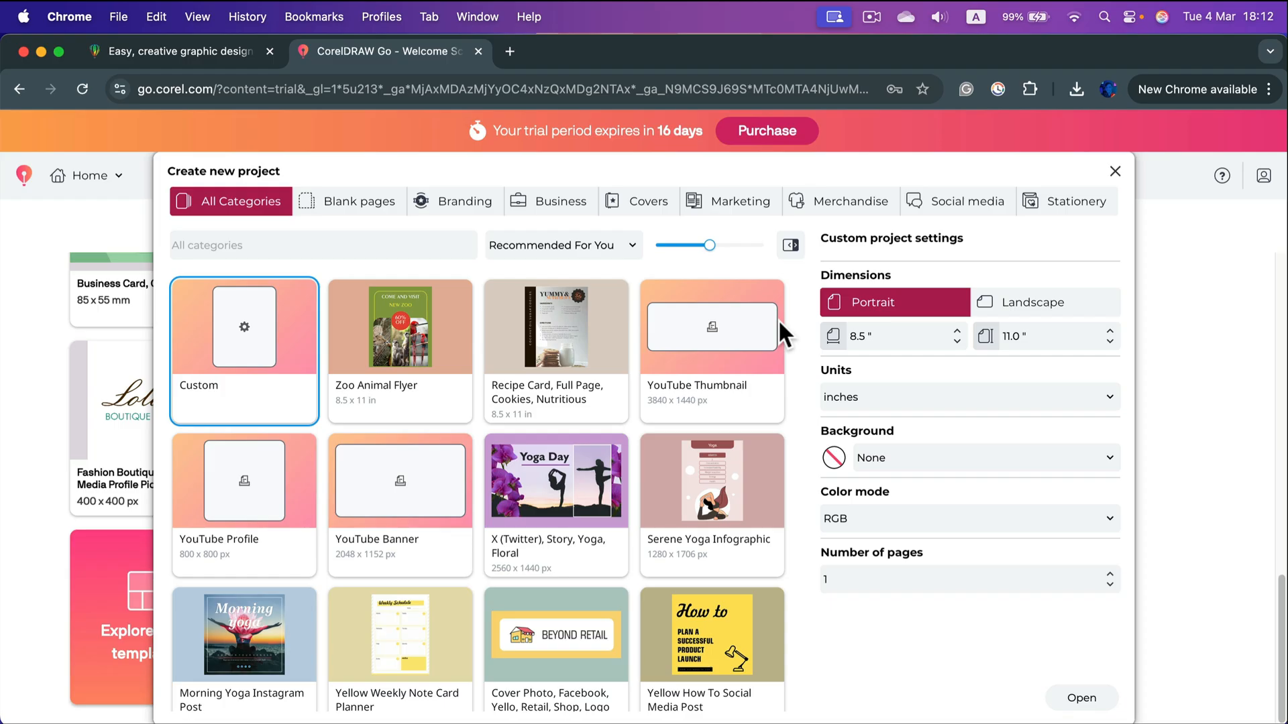
{"action": "mouse_move", "coordinate": [759, 336]}
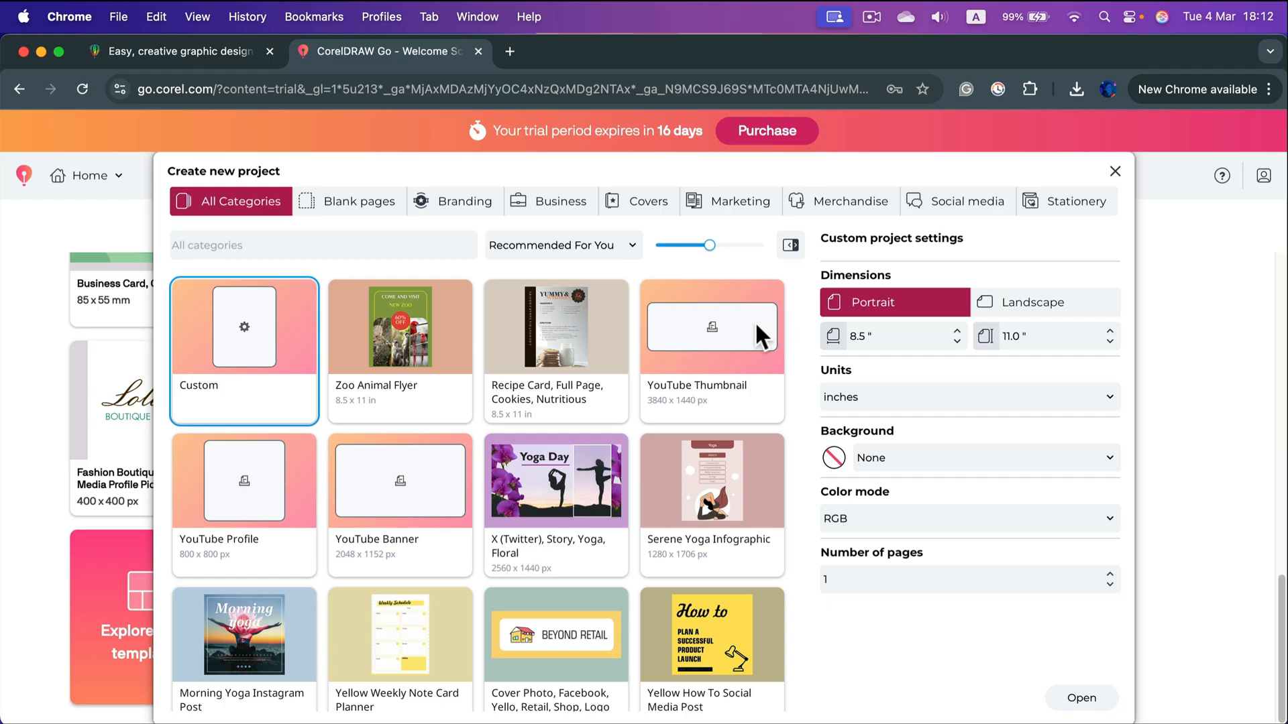
{"action": "mouse_move", "coordinate": [928, 299]}
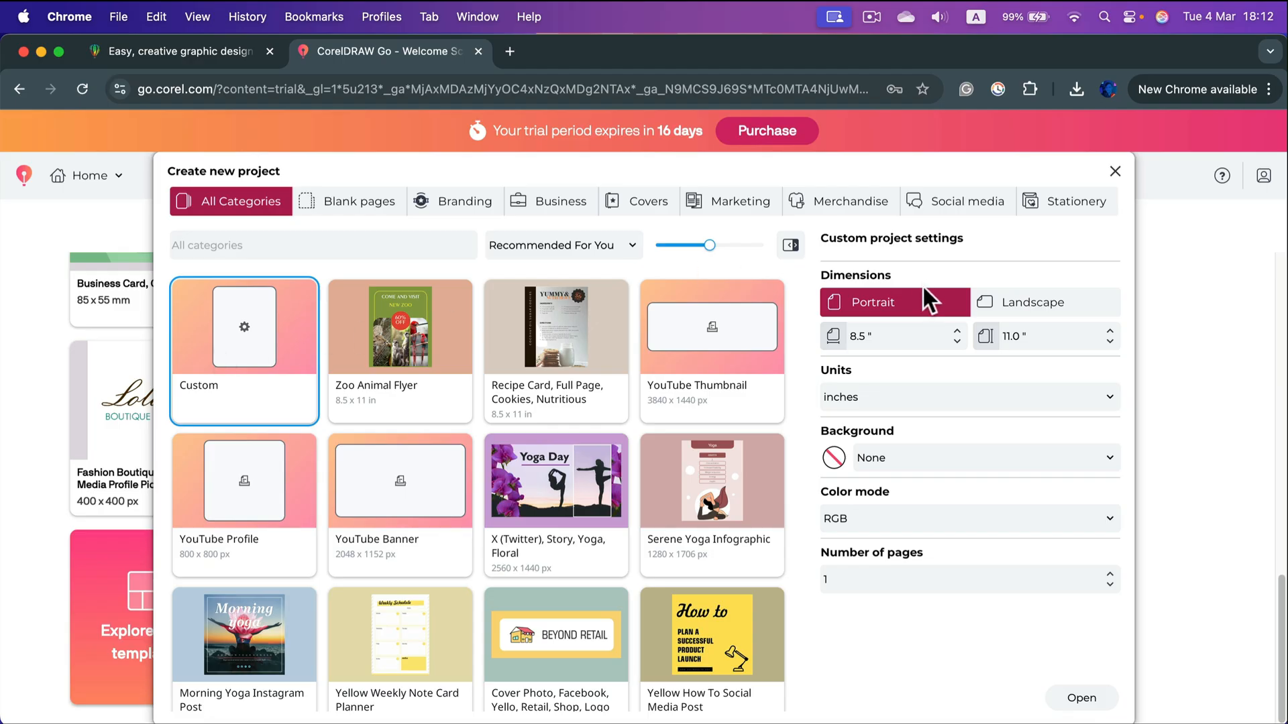
{"action": "left_click", "coordinate": [1043, 302]}
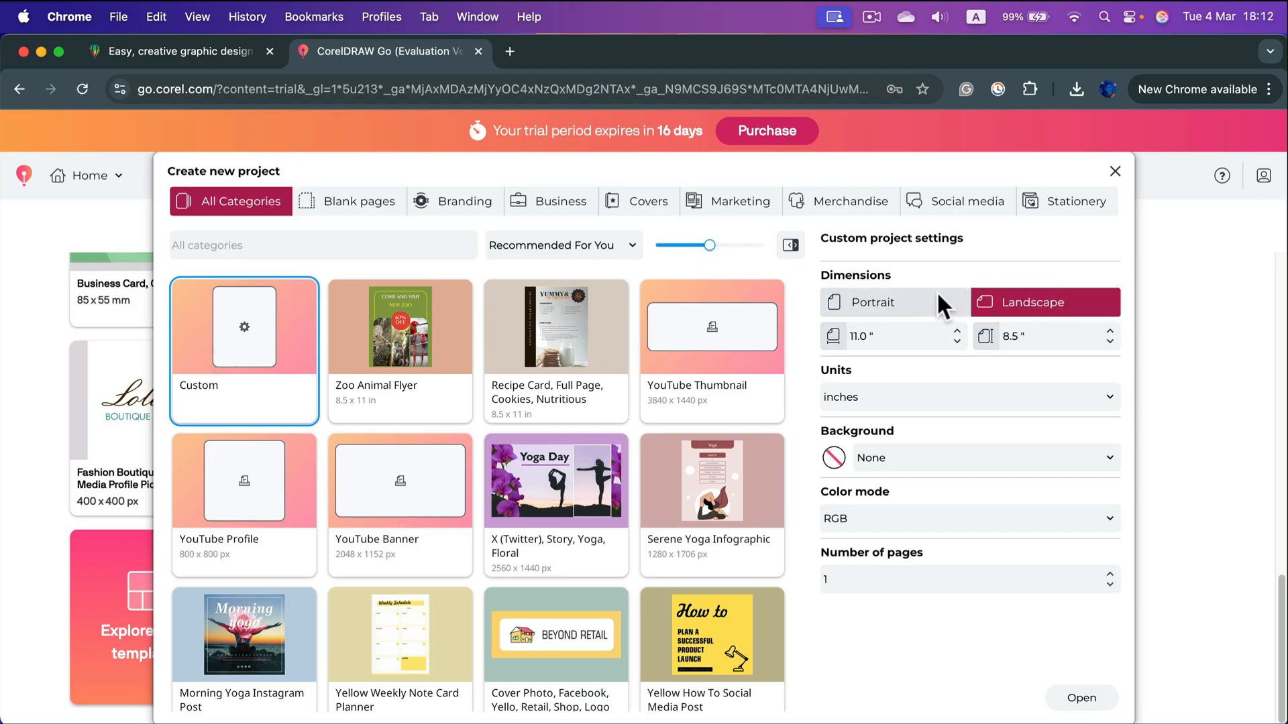
{"action": "left_click", "coordinate": [874, 302]}
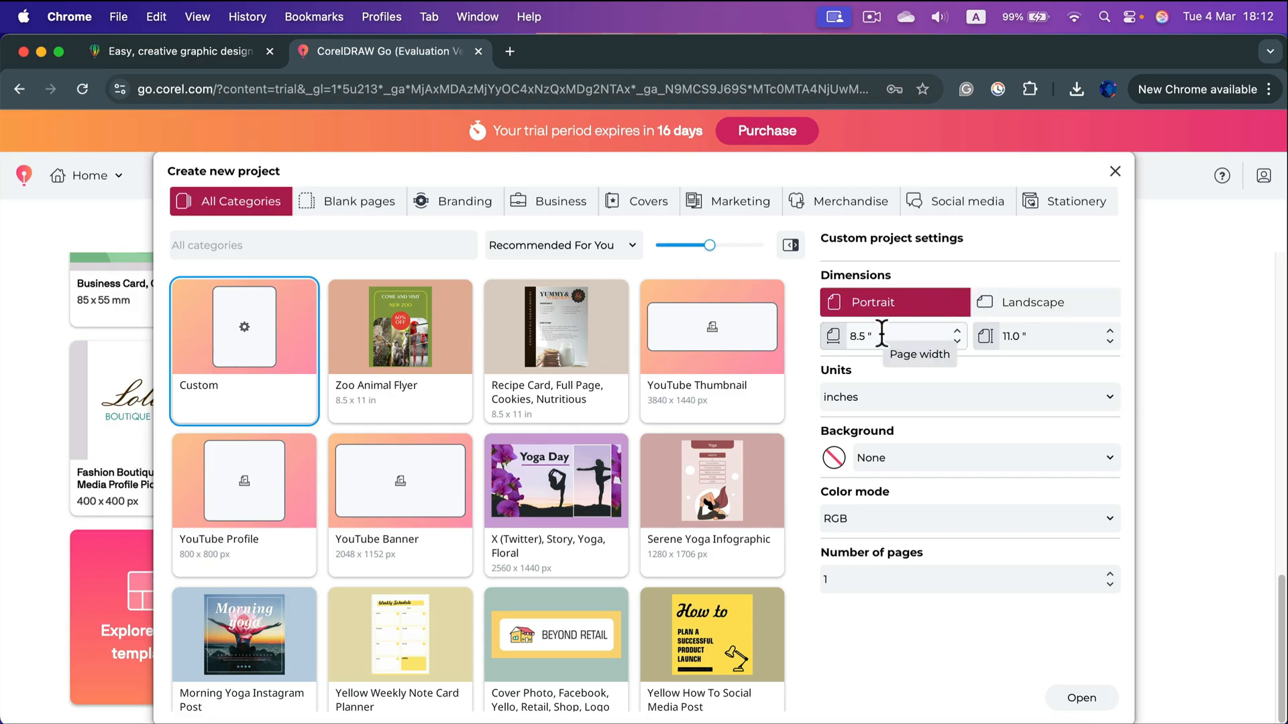
{"action": "mouse_move", "coordinate": [974, 423]}
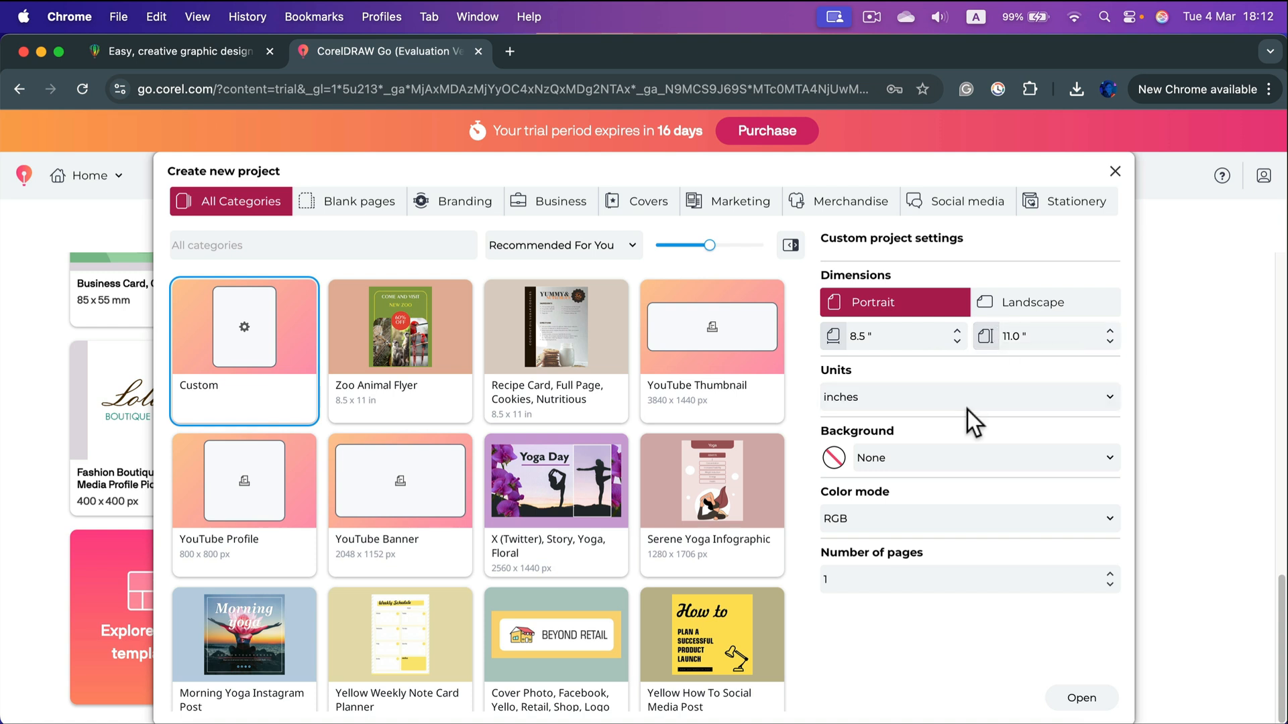
{"action": "left_click", "coordinate": [967, 397]}
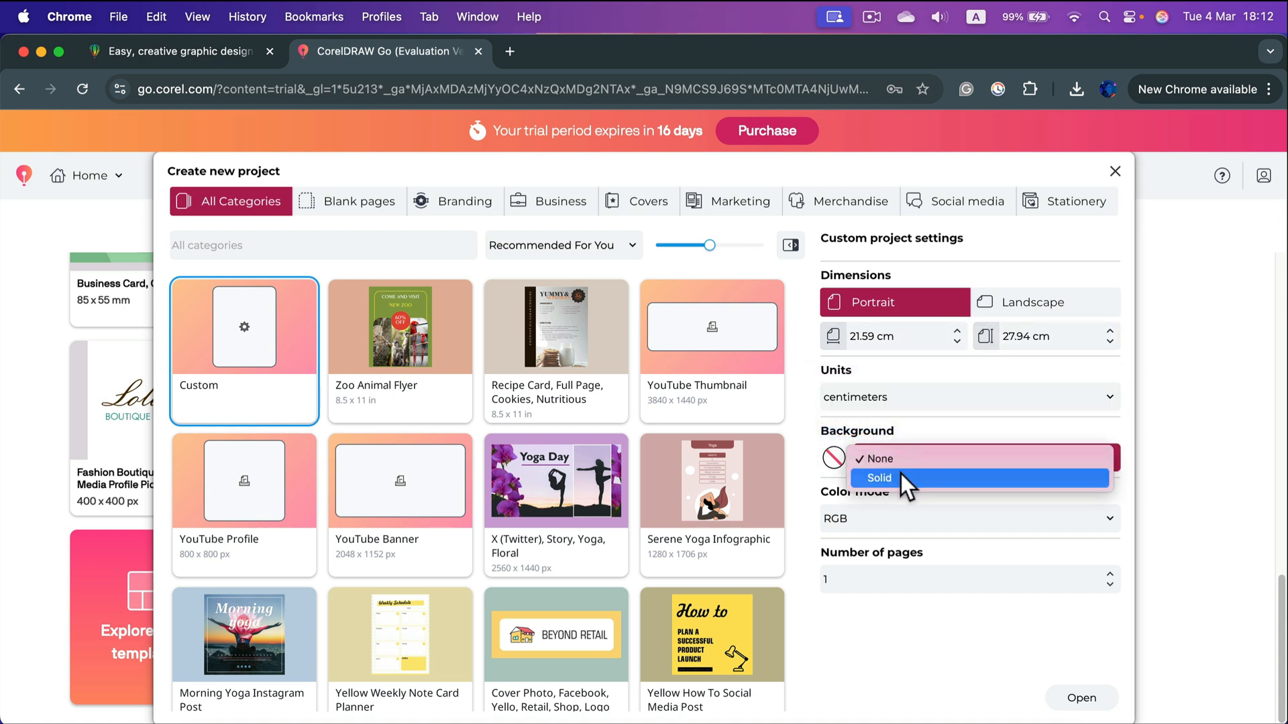
- Try a solid background then none, and CMYK colour mode then back to RGB
{"action": "left_click", "coordinate": [878, 478]}
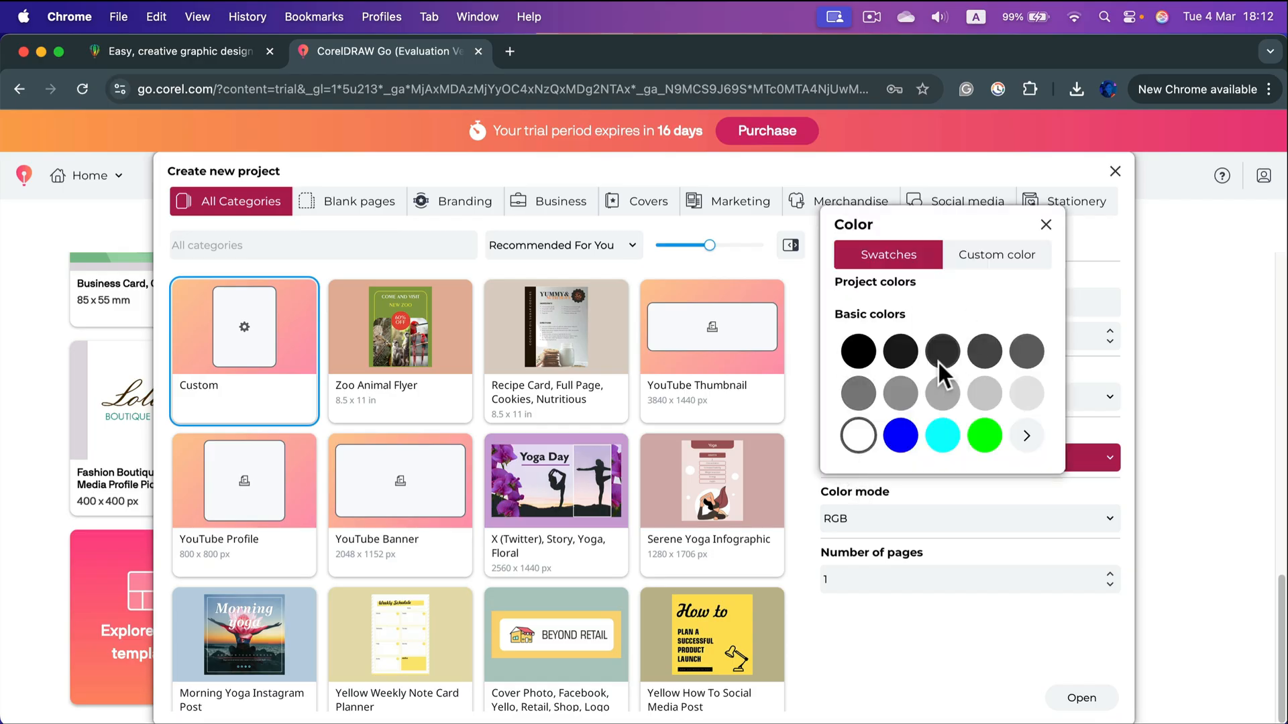
{"action": "left_click", "coordinate": [997, 255]}
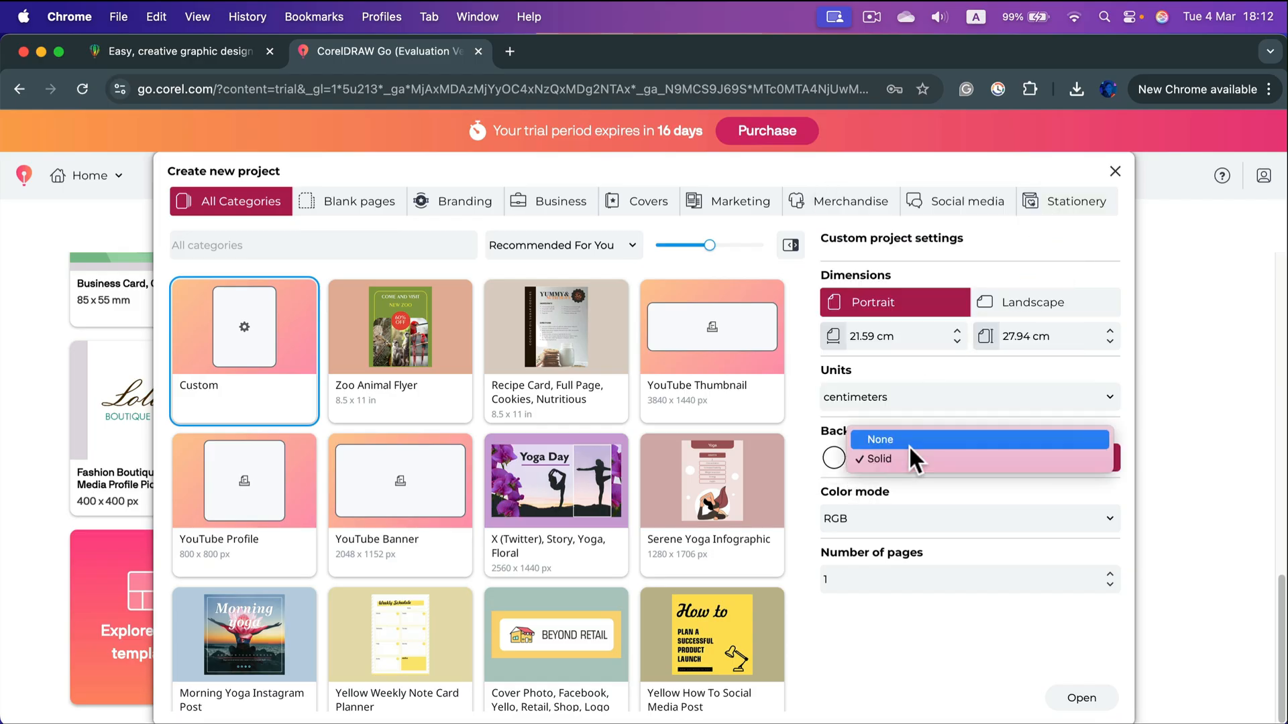
{"action": "left_click", "coordinate": [879, 440]}
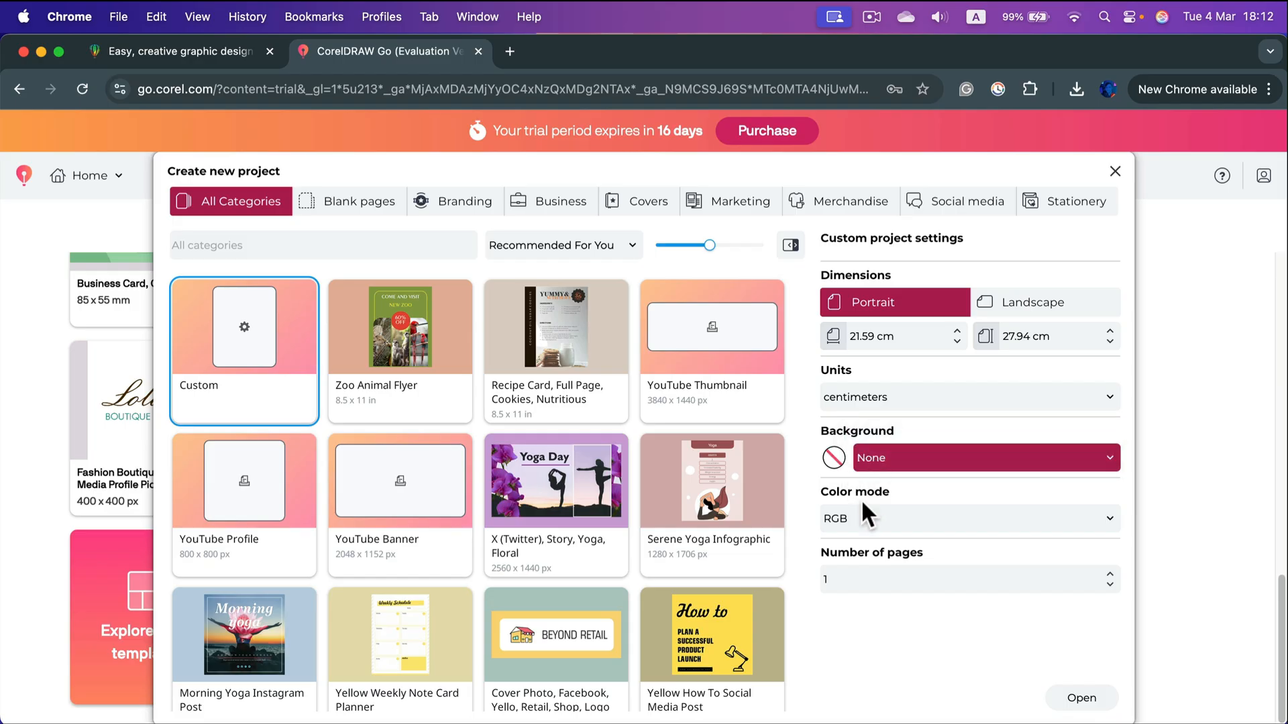
{"action": "left_click", "coordinate": [969, 518]}
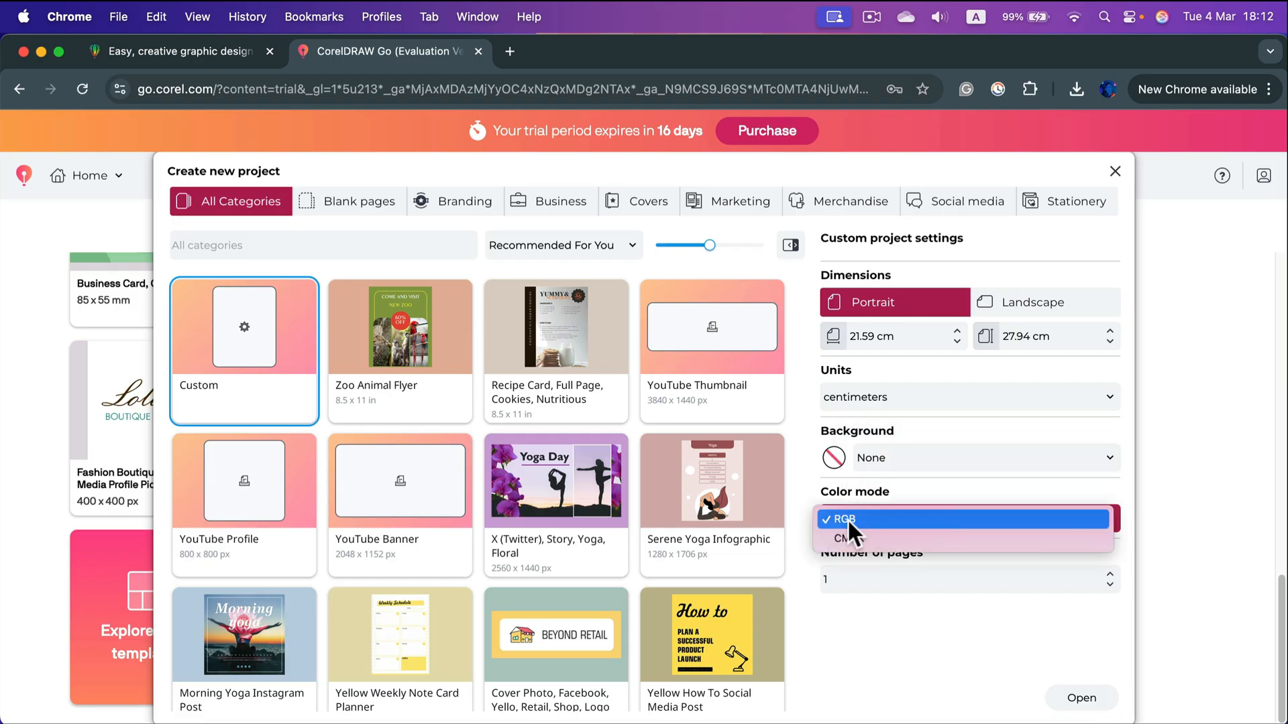
{"action": "mouse_move", "coordinate": [865, 562]}
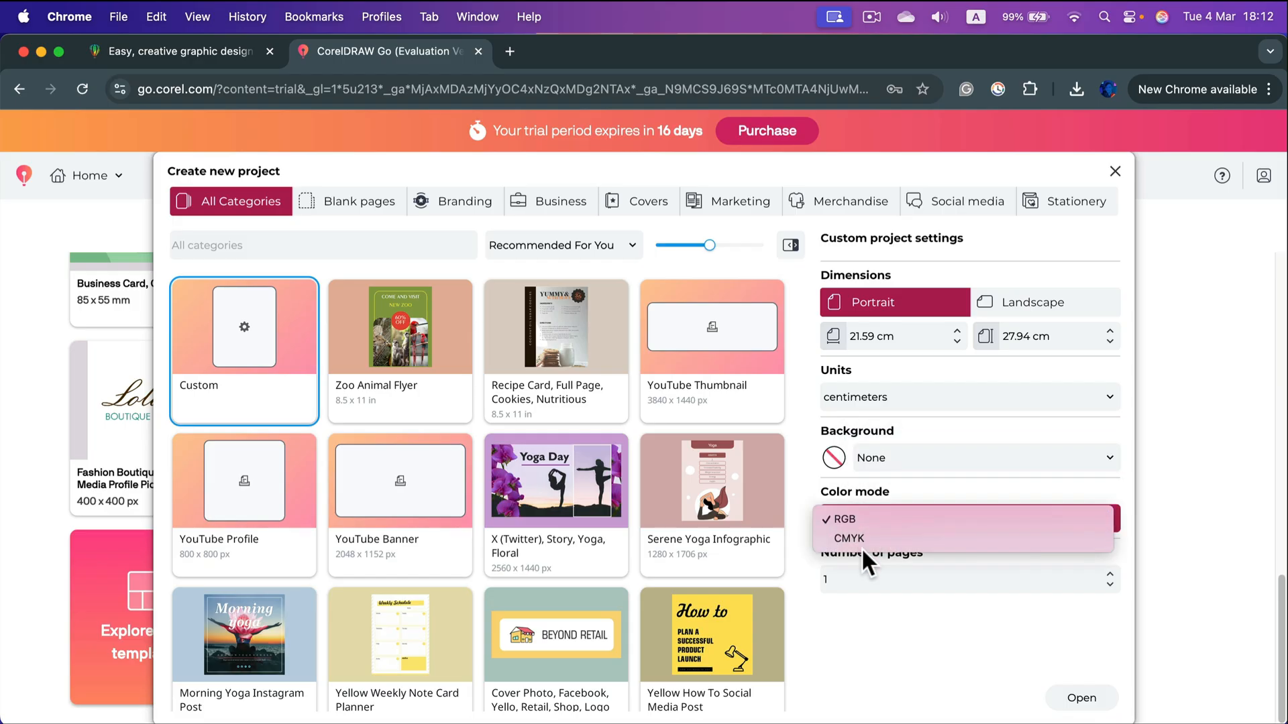
{"action": "left_click", "coordinate": [849, 538]}
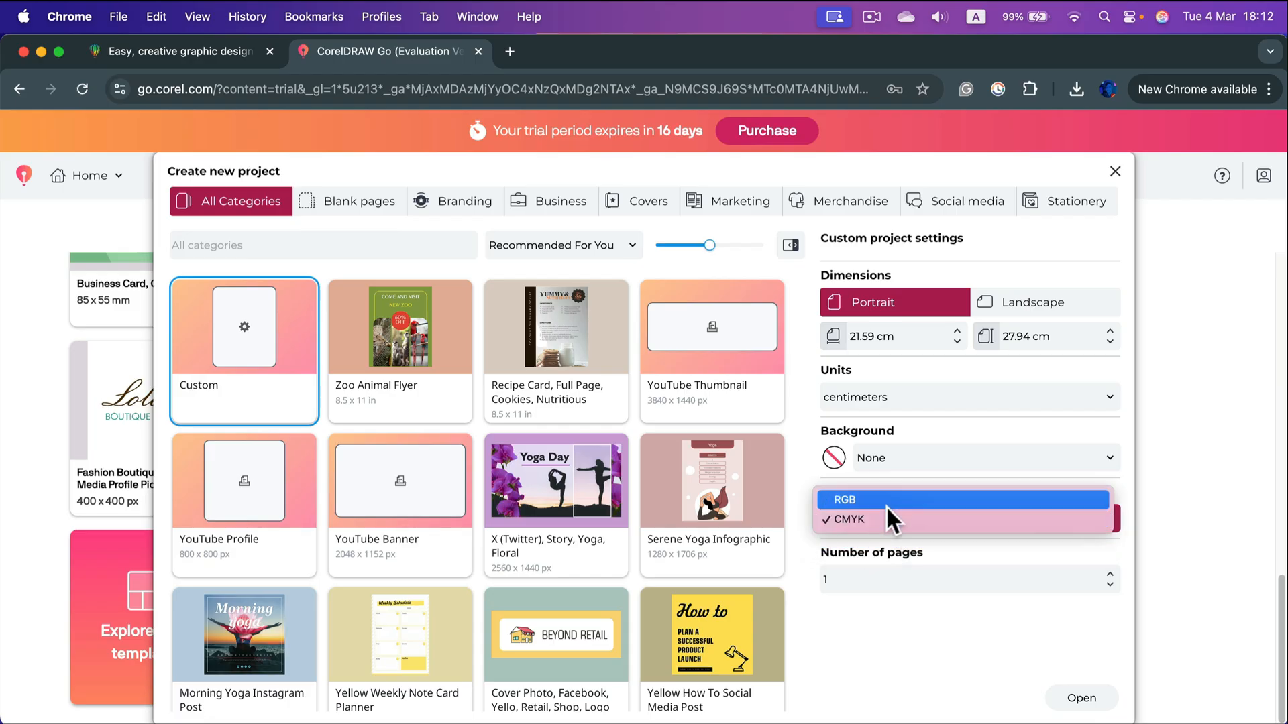
{"action": "left_click", "coordinate": [843, 499]}
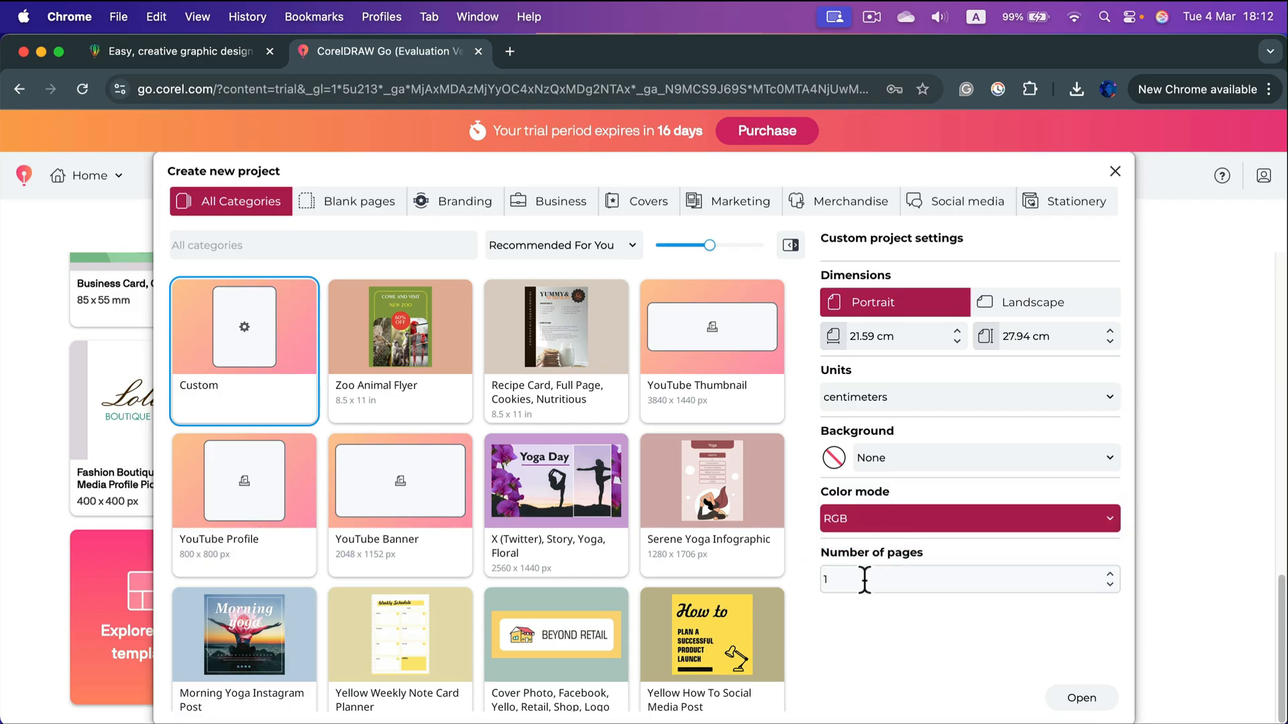
{"action": "mouse_move", "coordinate": [1046, 580]}
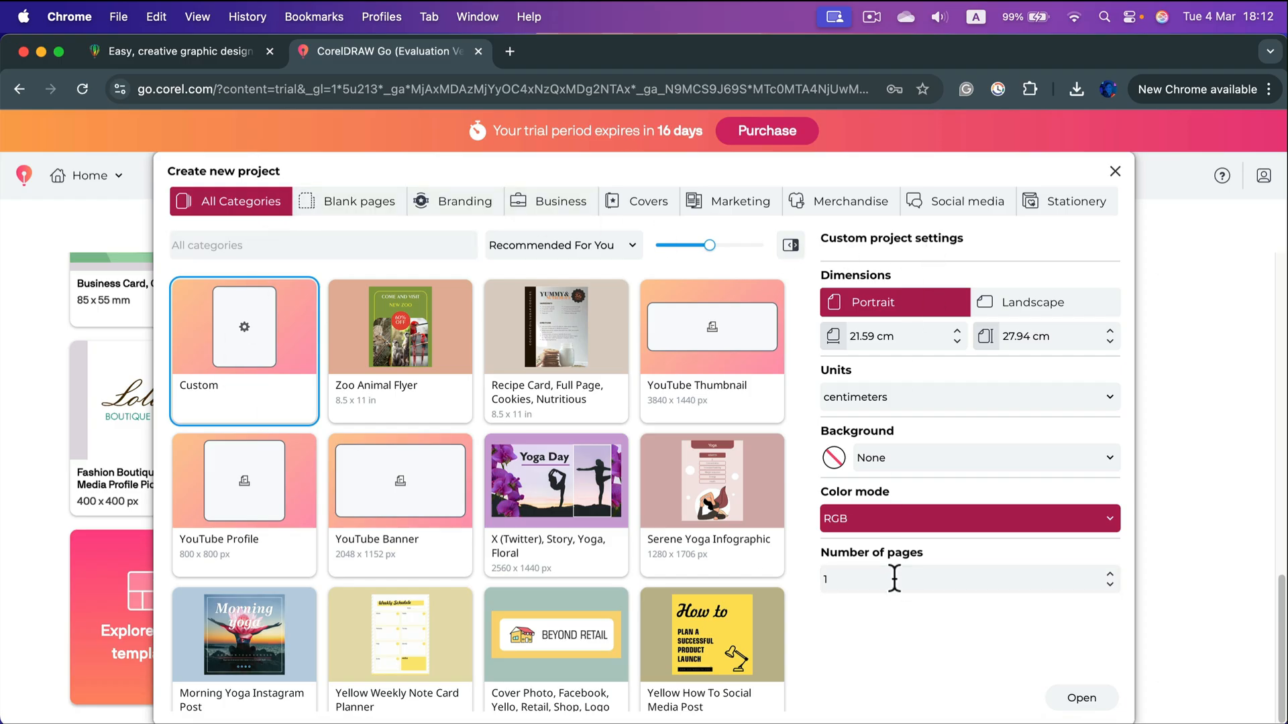
{"action": "mouse_move", "coordinate": [1082, 698]}
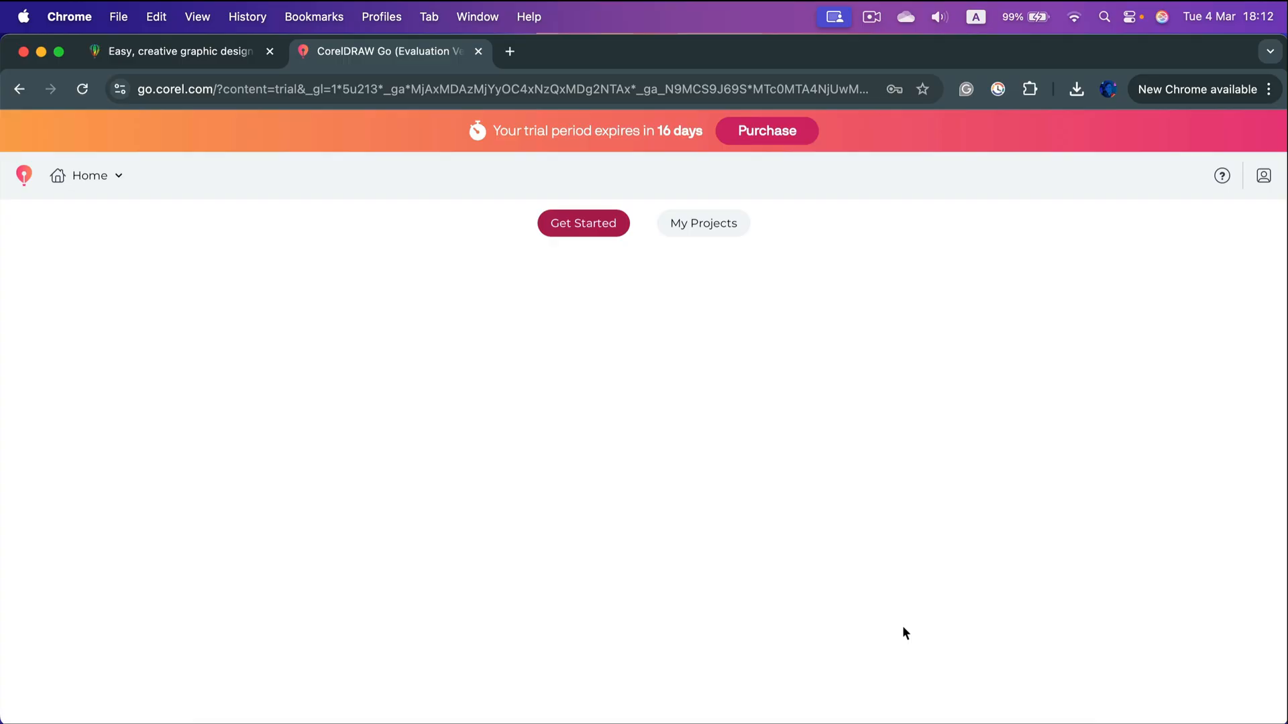
- Open the custom project as a new blank Untitled page
{"action": "left_click", "coordinate": [584, 223]}
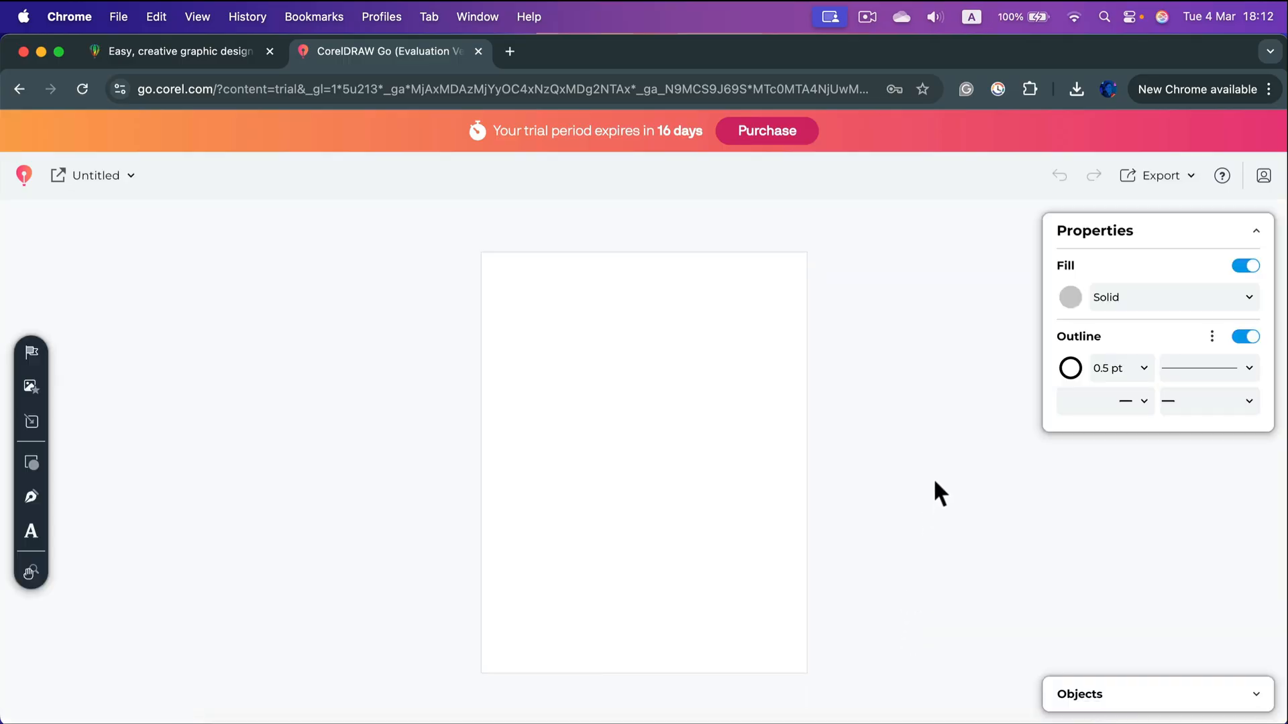
{"action": "mouse_move", "coordinate": [799, 399]}
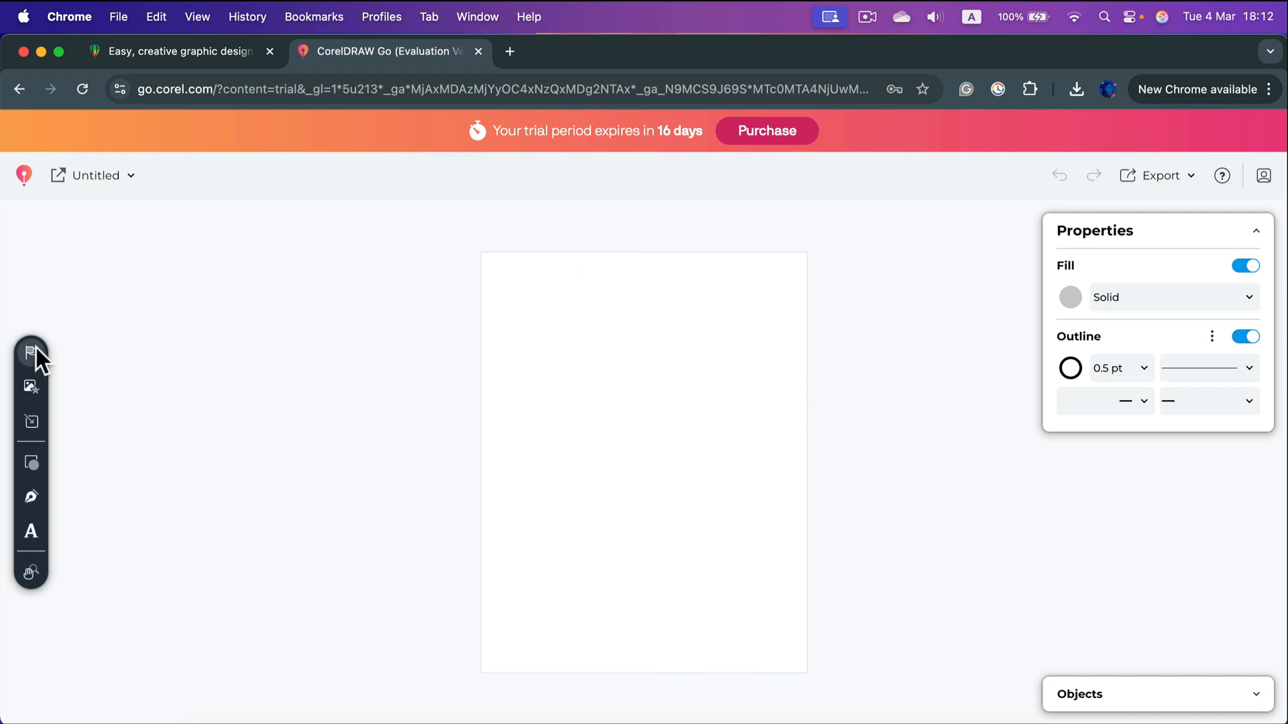
{"action": "mouse_move", "coordinate": [39, 495]}
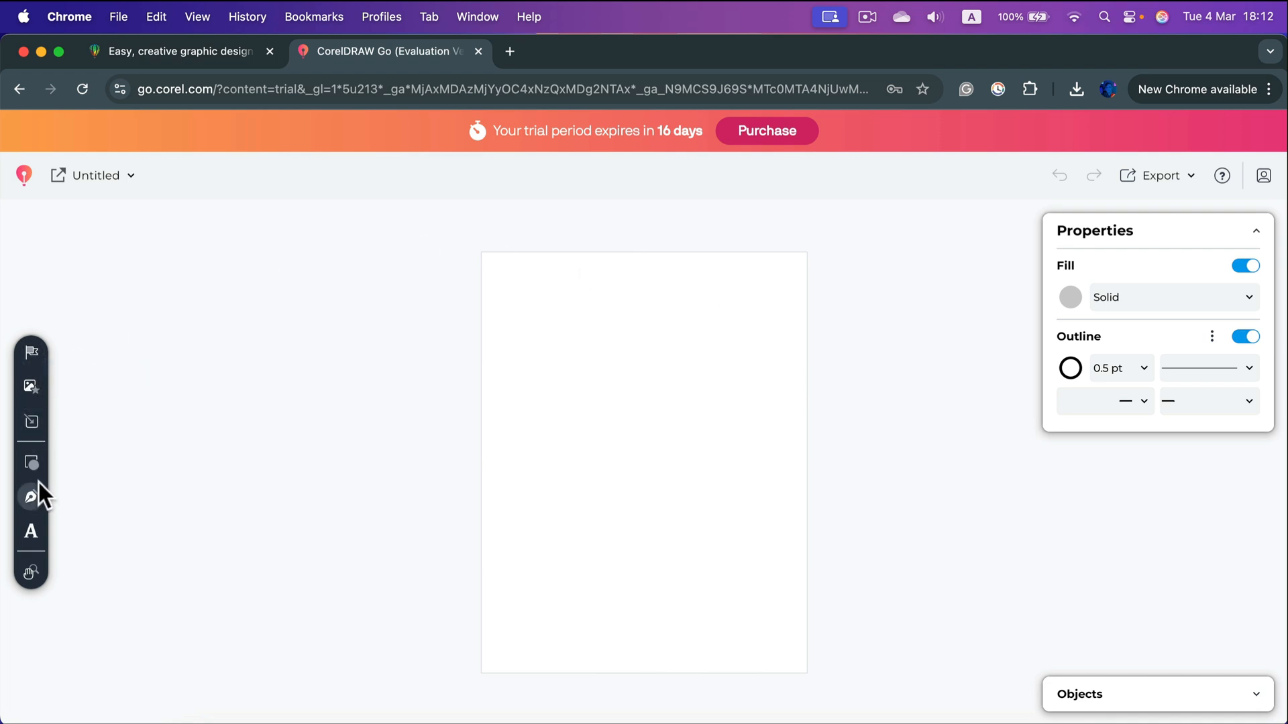
{"action": "mouse_move", "coordinate": [31, 496]}
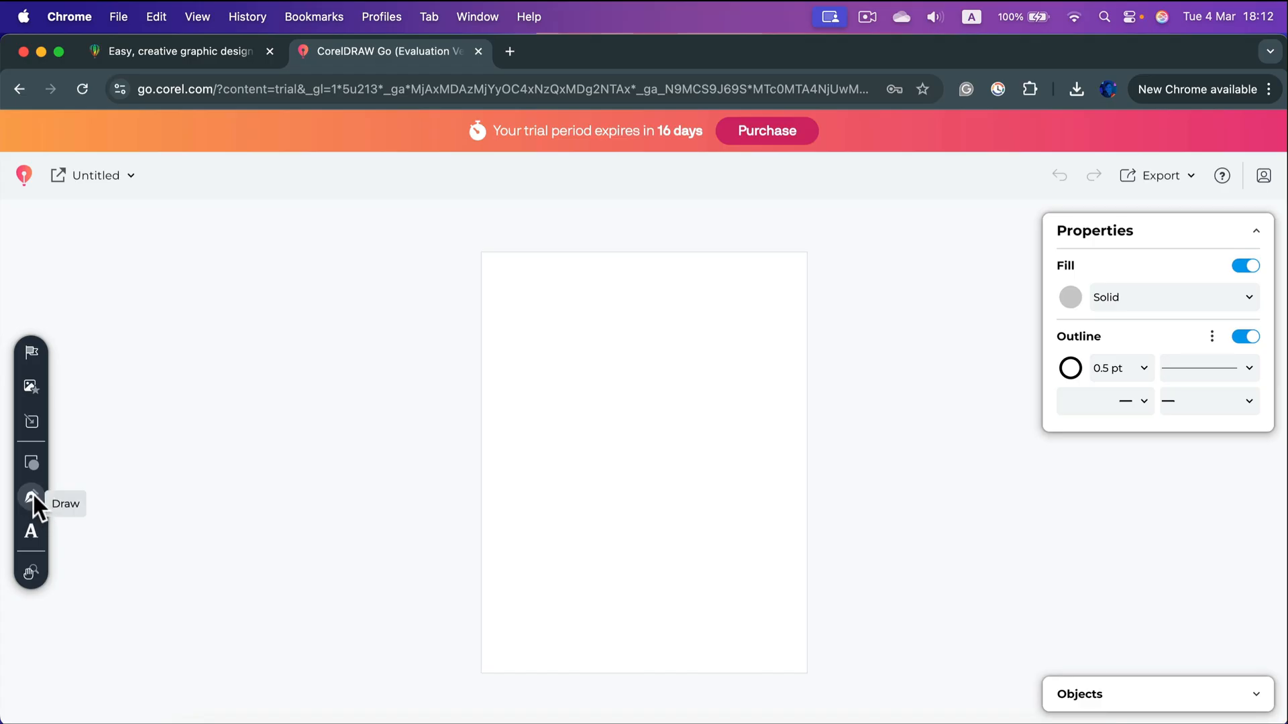
- Show the Draw panel, check the Pen and Freehand modes, and return to the painterly brushes
{"action": "left_click", "coordinate": [31, 498]}
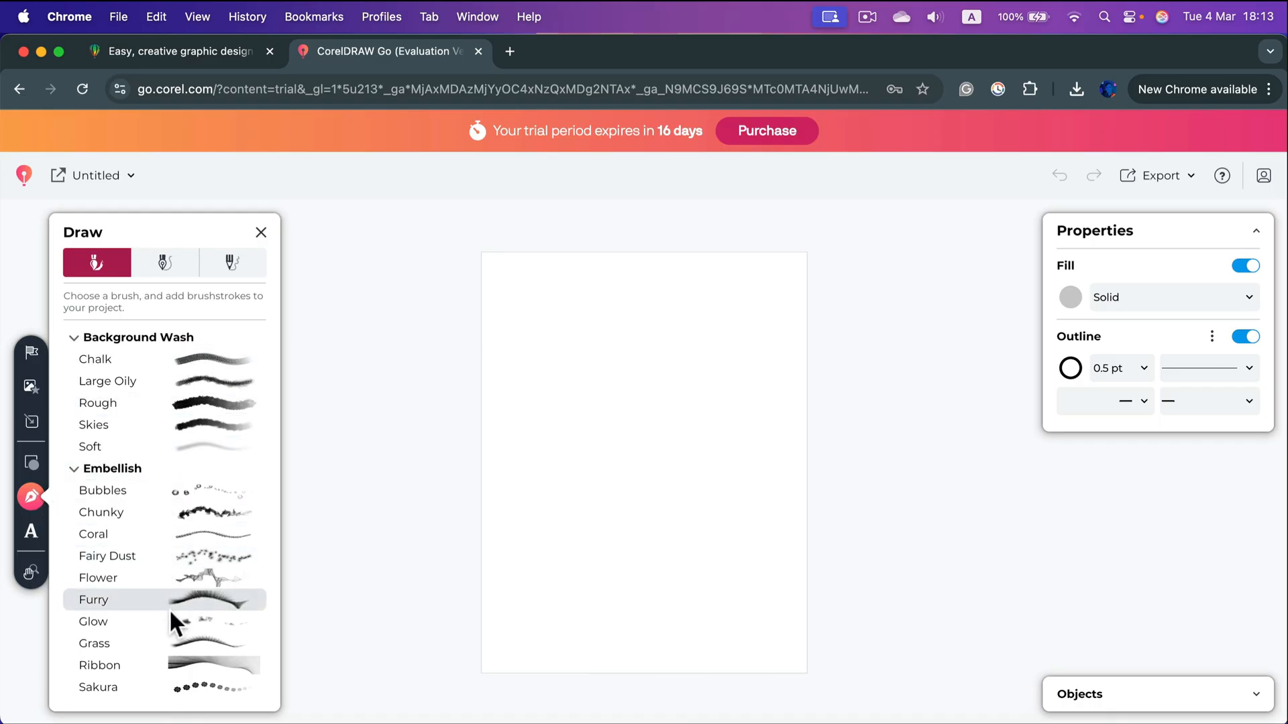
{"action": "scroll", "scroll_direction": "down", "scroll_amount": 3}
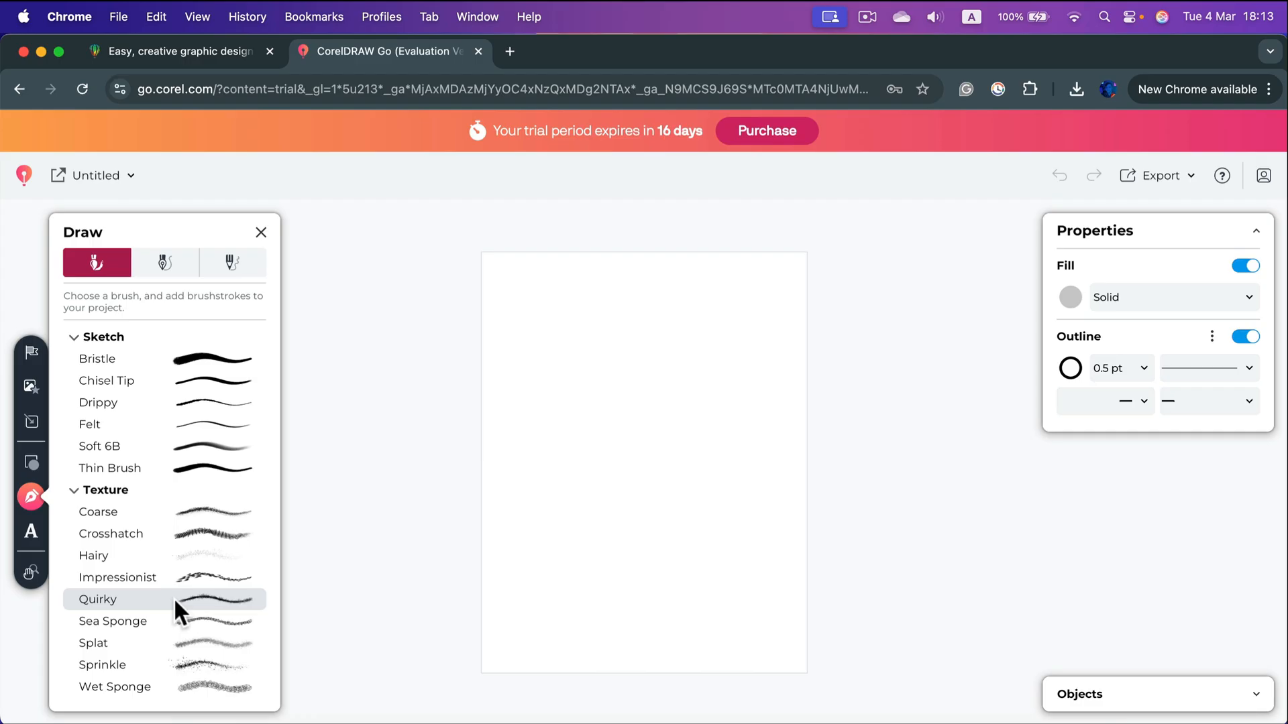
{"action": "left_click", "coordinate": [165, 263]}
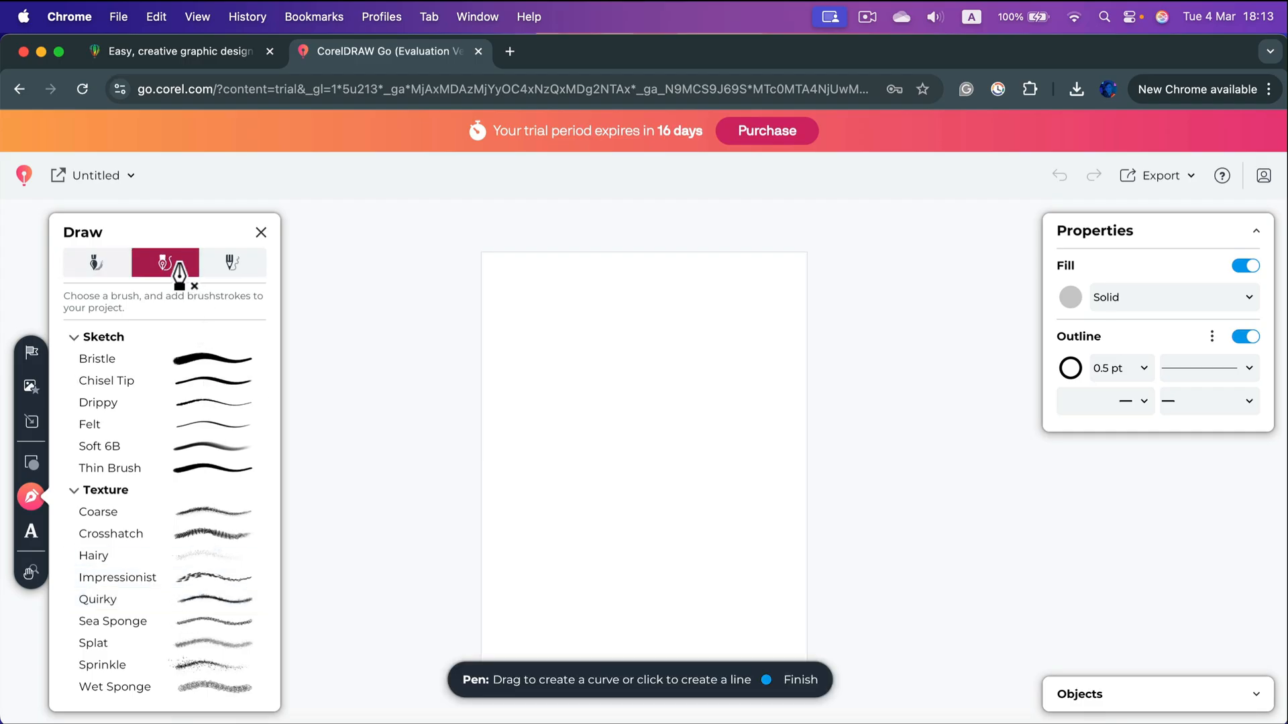
{"action": "left_click", "coordinate": [165, 263]}
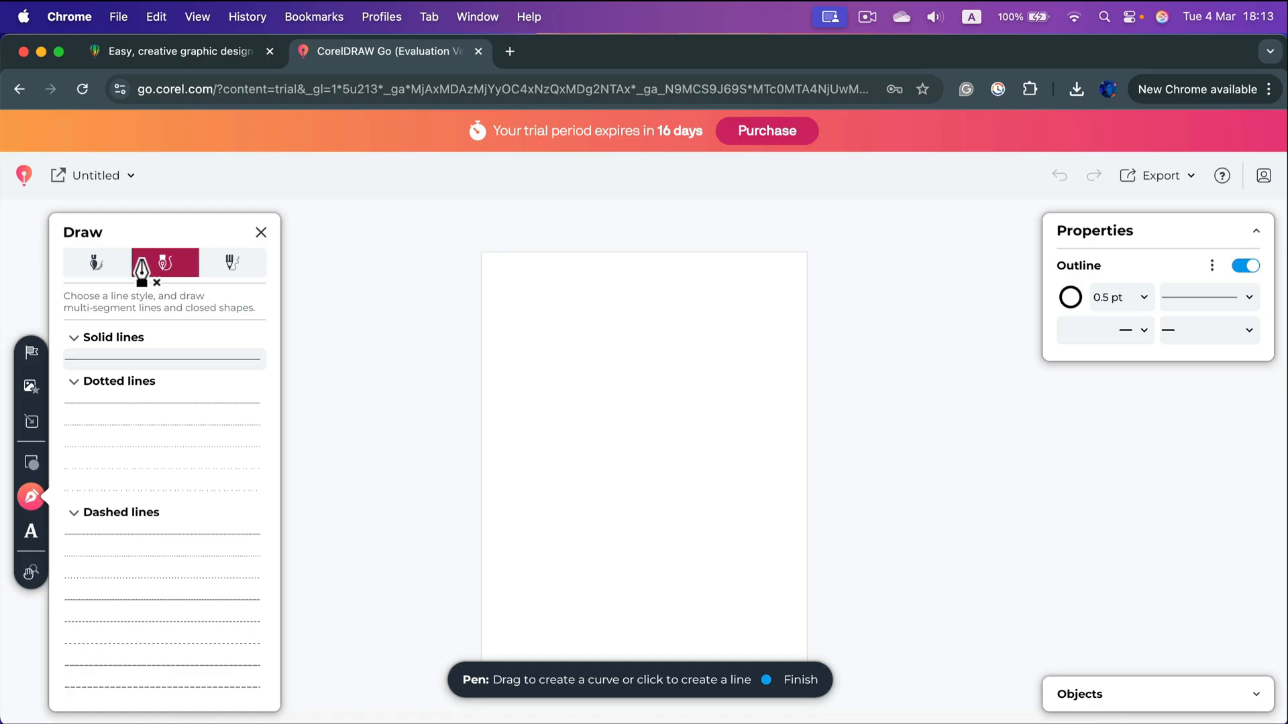
{"action": "left_click", "coordinate": [232, 263]}
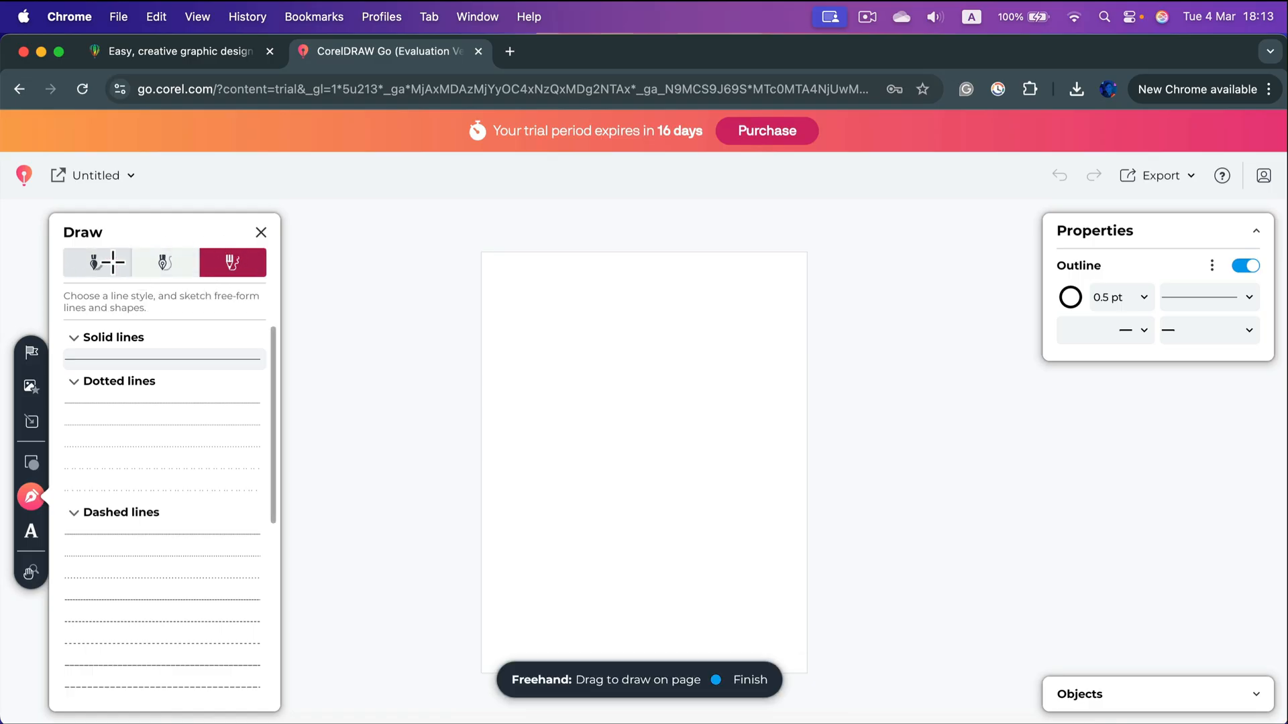
{"action": "left_click", "coordinate": [97, 261]}
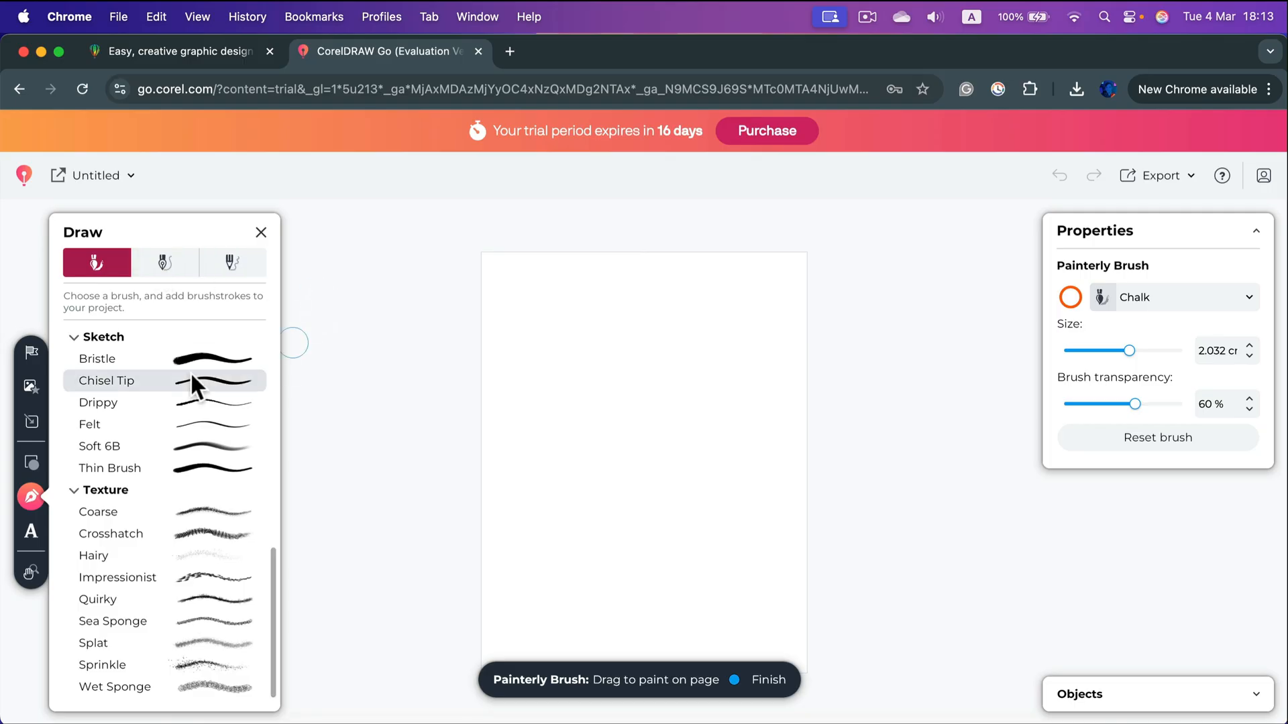
- Paint wavy lines with Chisel Tip and Thin Brush strokes, then reset the crosshatch brush settings
{"action": "left_click", "coordinate": [106, 380]}
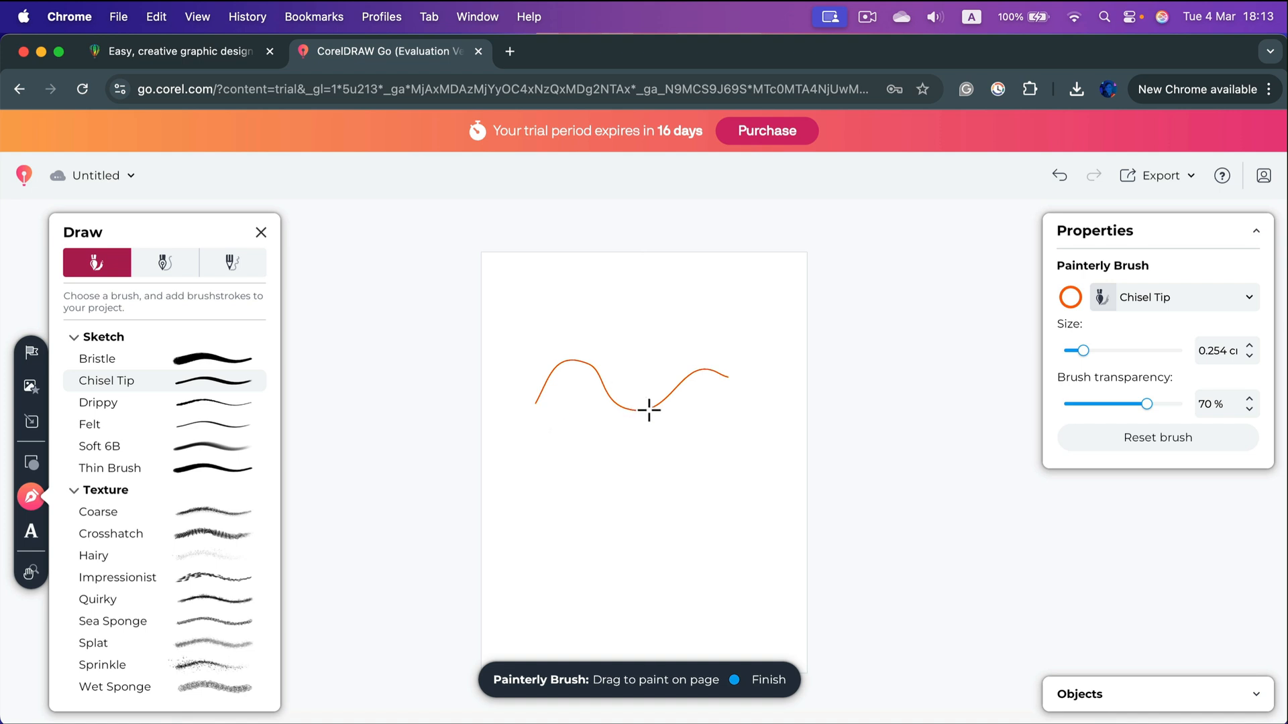
{"action": "mouse_move", "coordinate": [829, 269]}
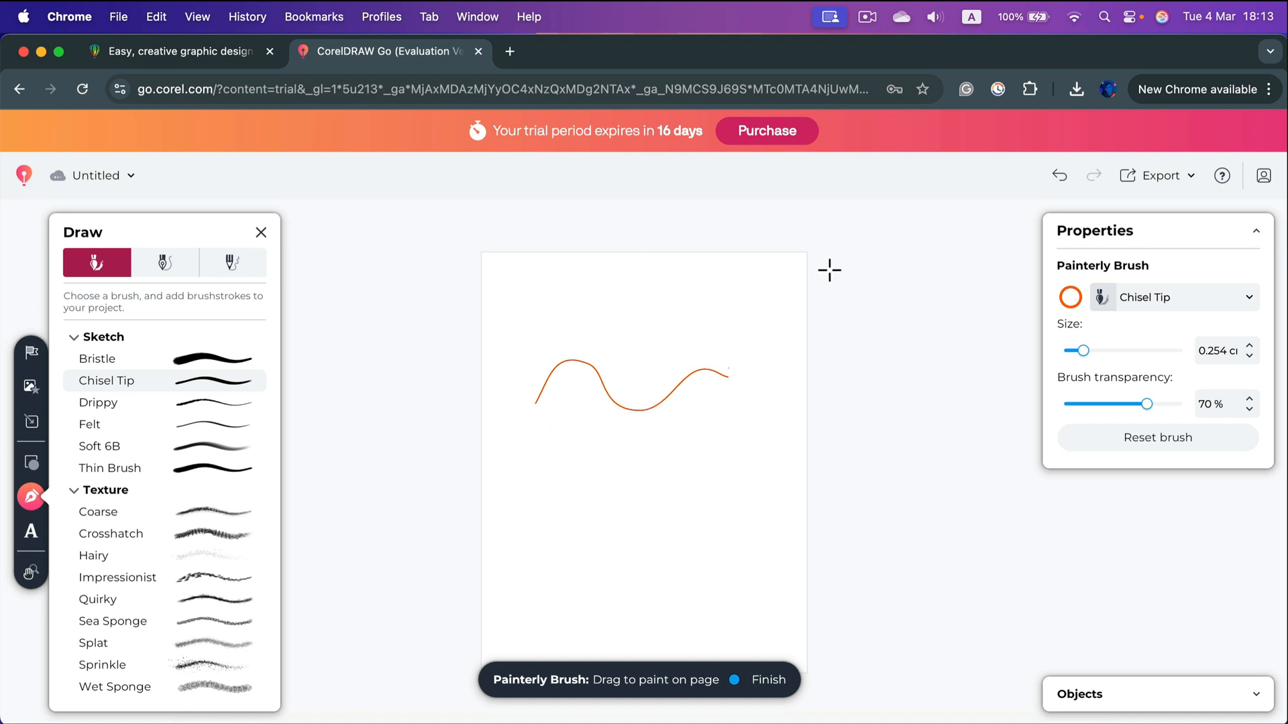
{"action": "mouse_move", "coordinate": [581, 404]}
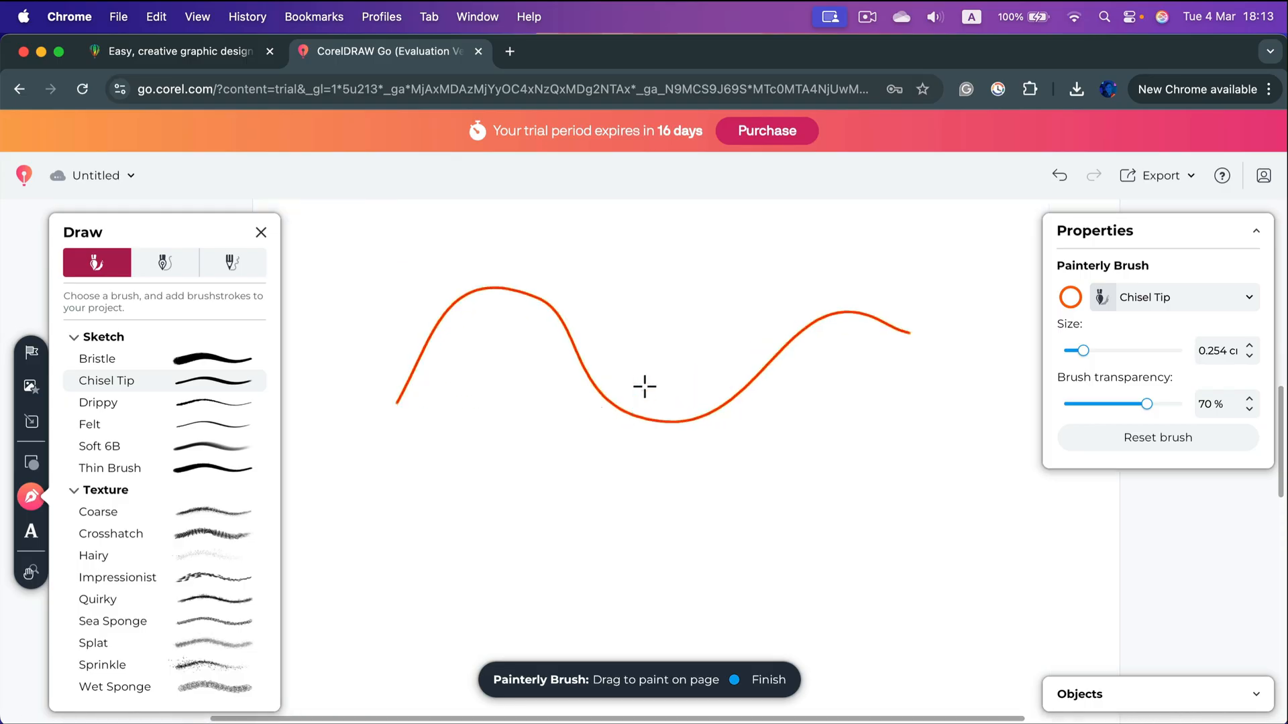
{"action": "mouse_move", "coordinate": [636, 425]}
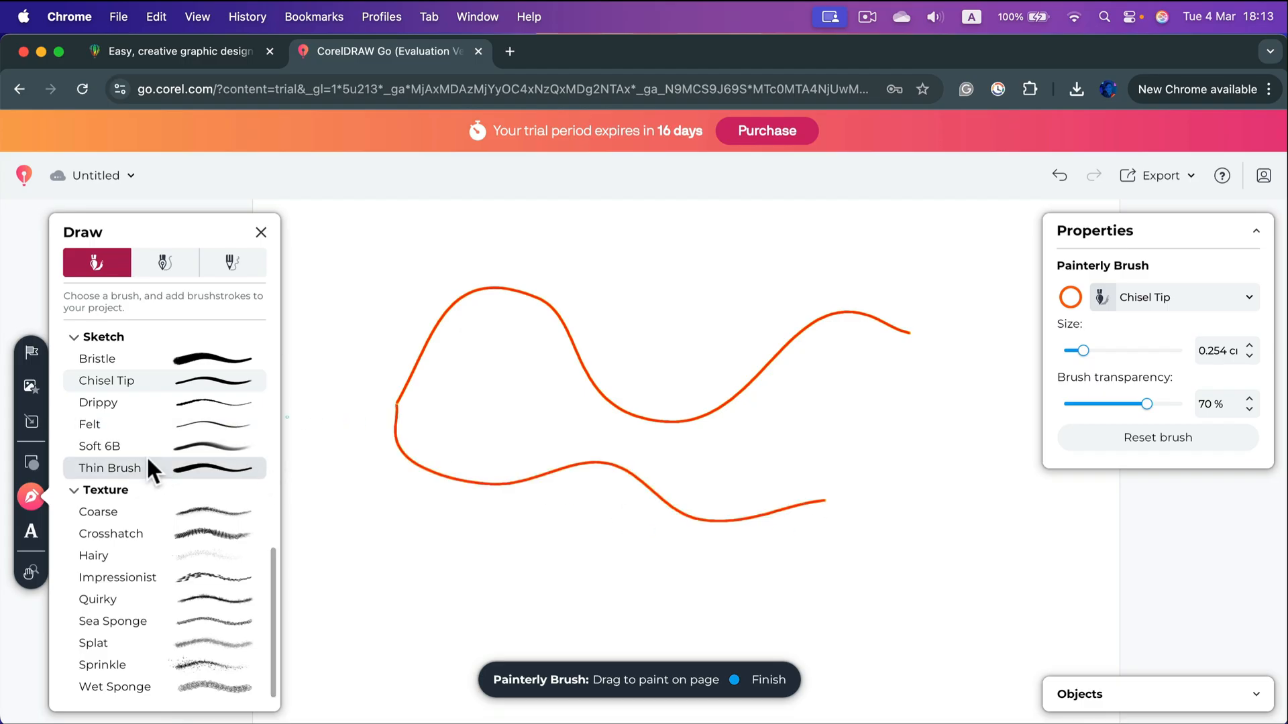
{"action": "left_click", "coordinate": [111, 533]}
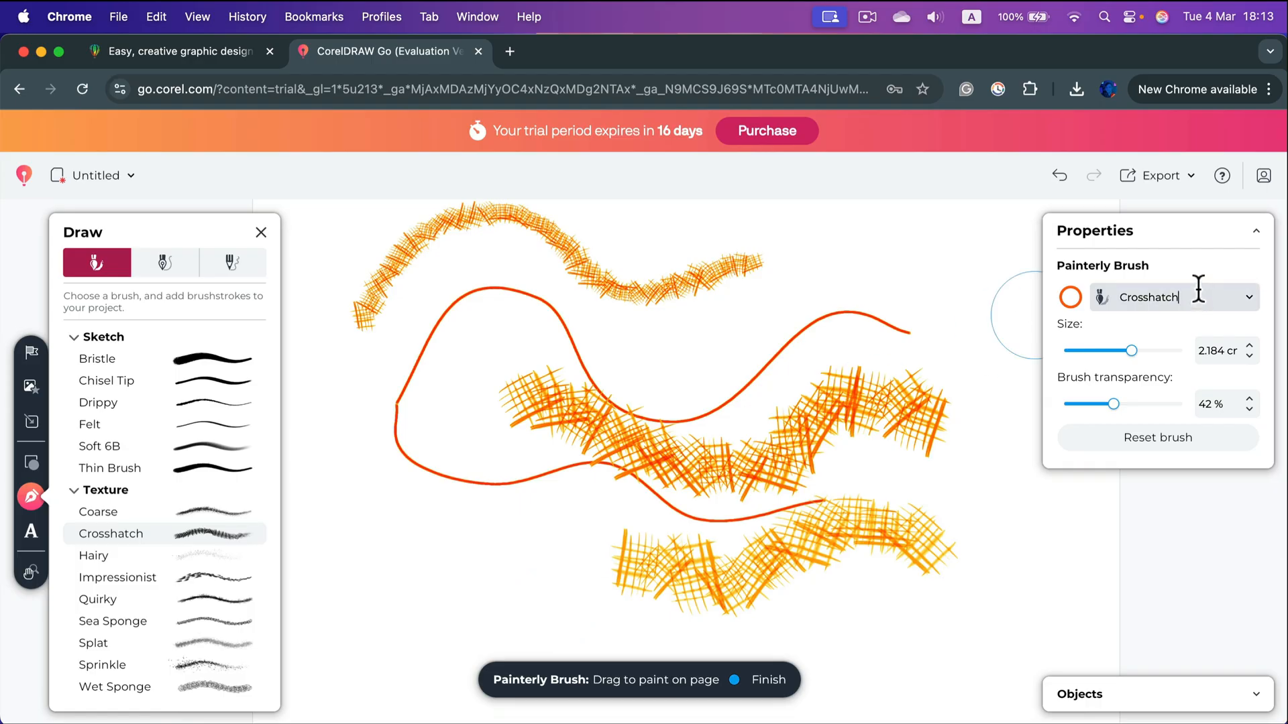
{"action": "left_click", "coordinate": [1156, 438]}
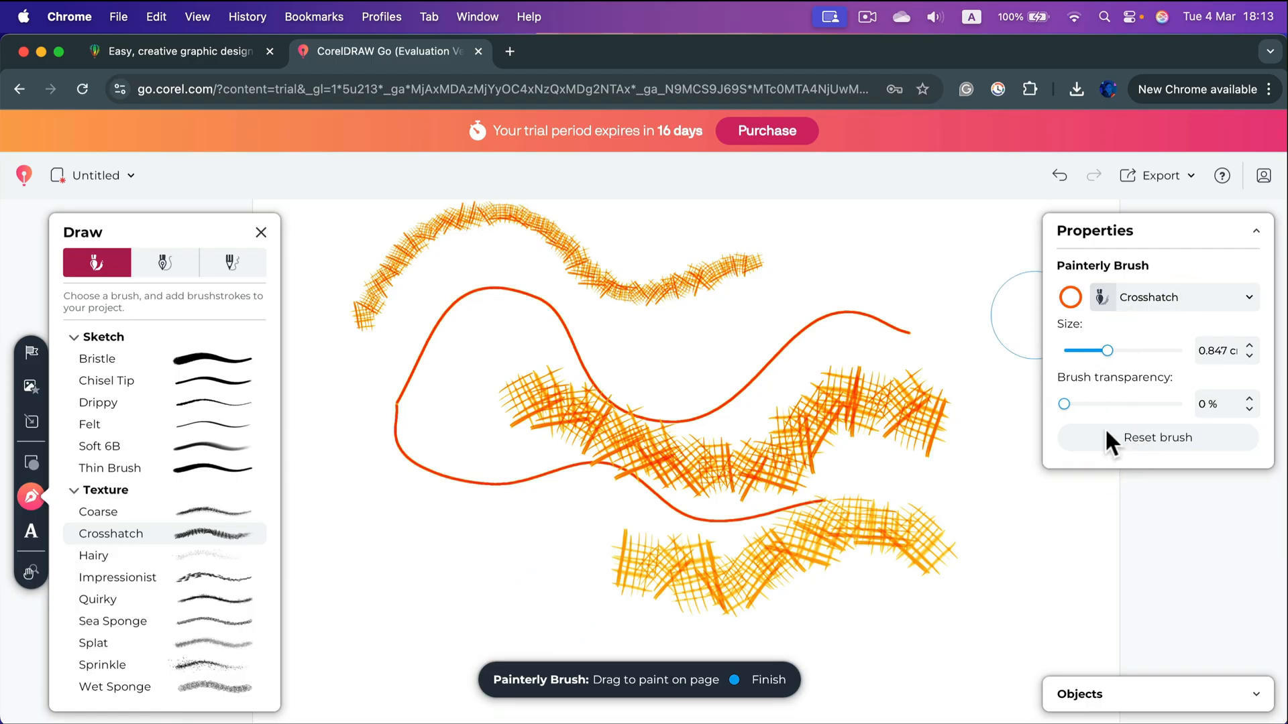
{"action": "mouse_move", "coordinate": [1141, 344]}
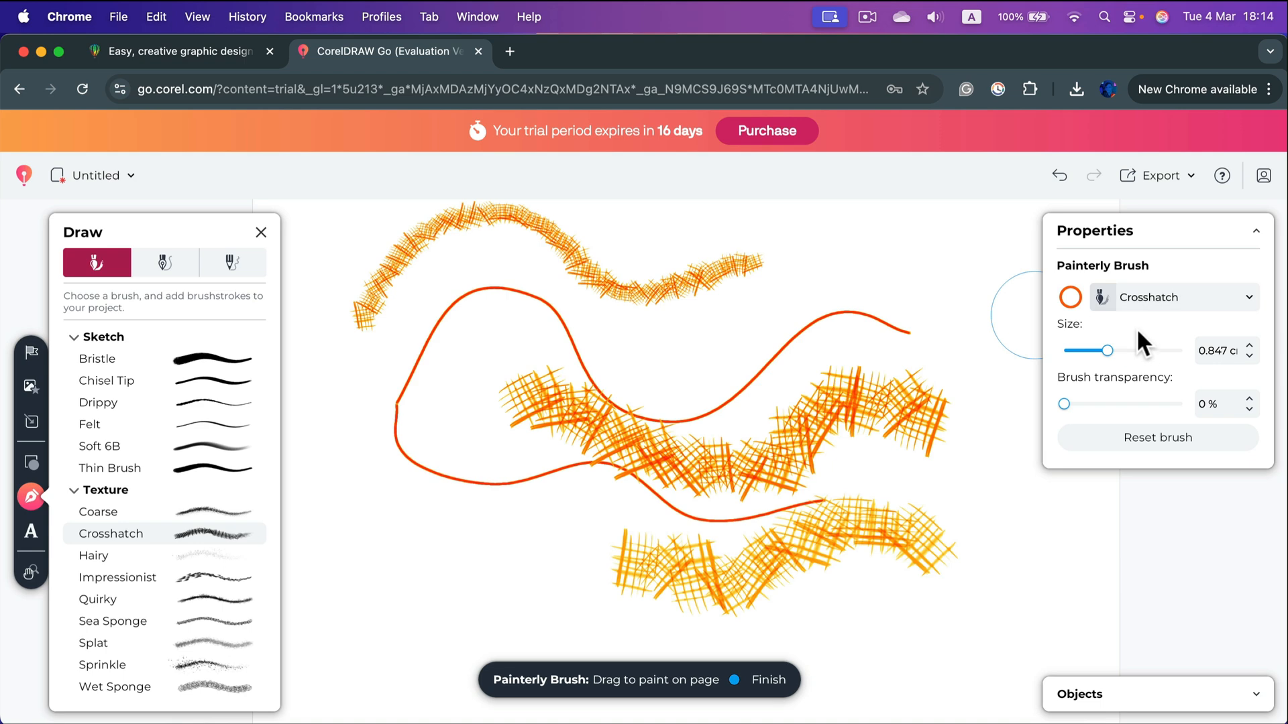
{"action": "mouse_move", "coordinate": [1269, 696]}
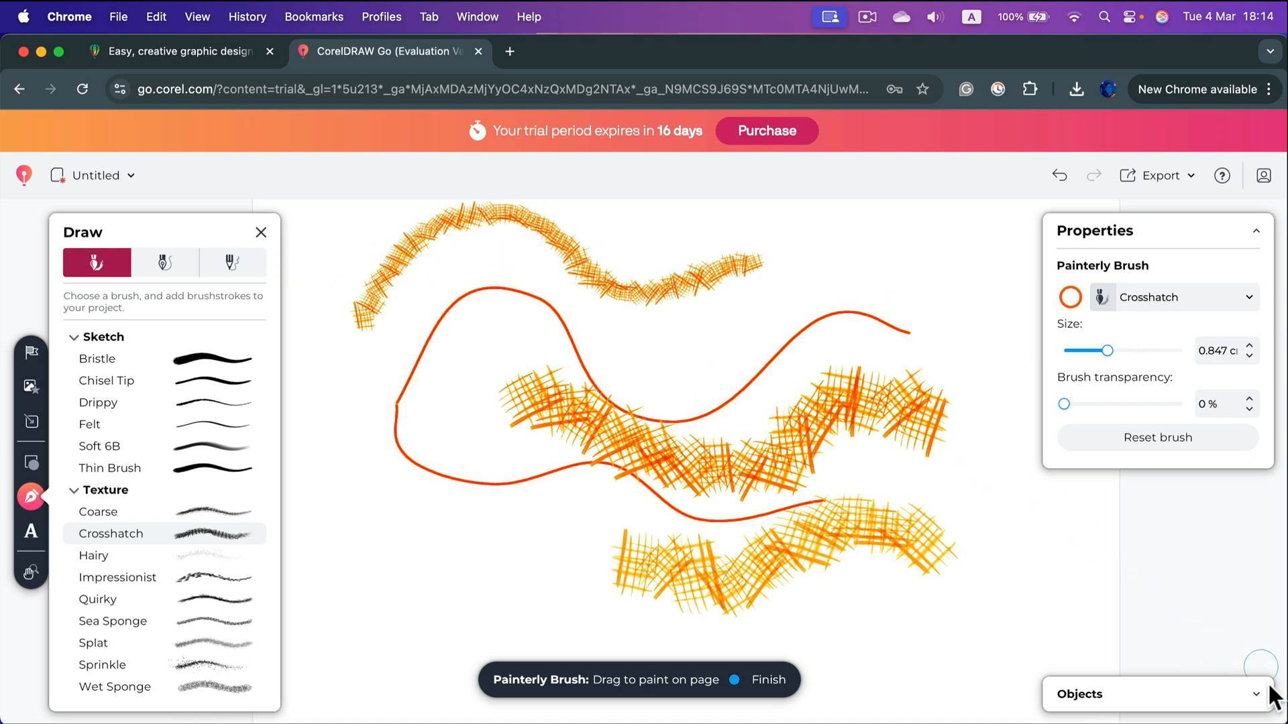
- Select the bottom crosshatch stroke from the objects list to move and rotate it diagonally
{"action": "left_click", "coordinate": [1153, 693]}
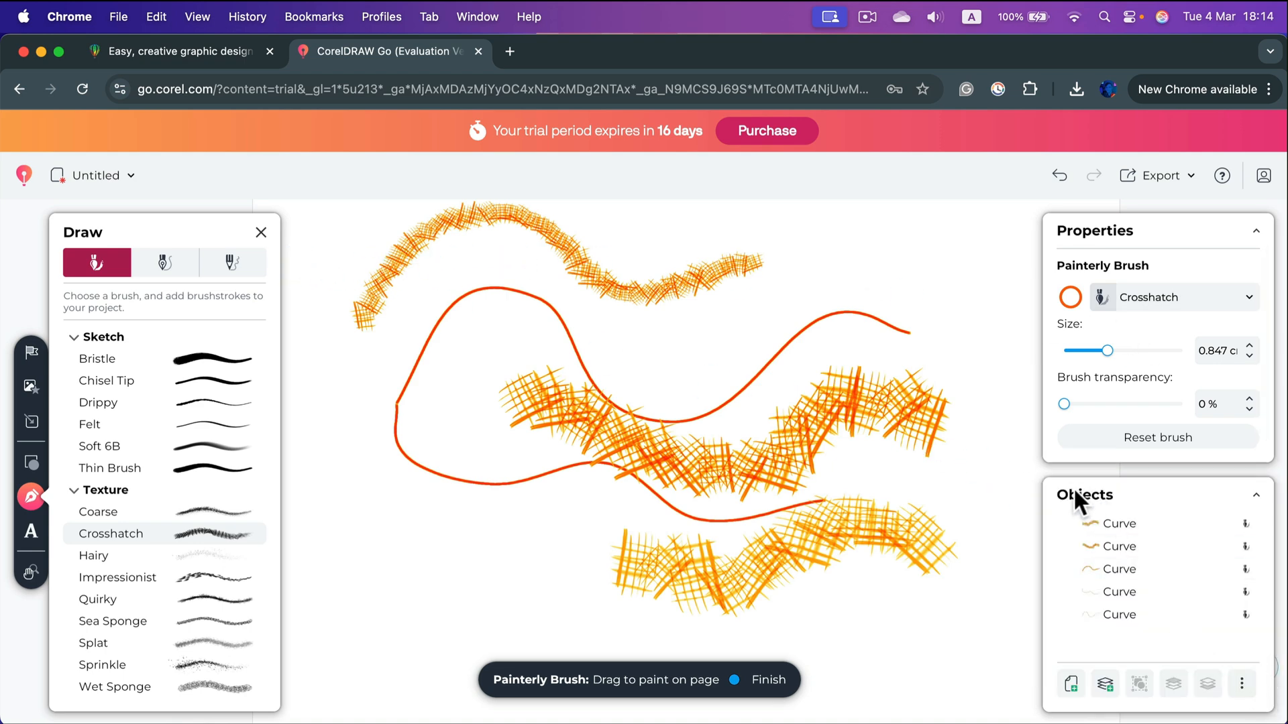
{"action": "mouse_move", "coordinate": [1033, 558]}
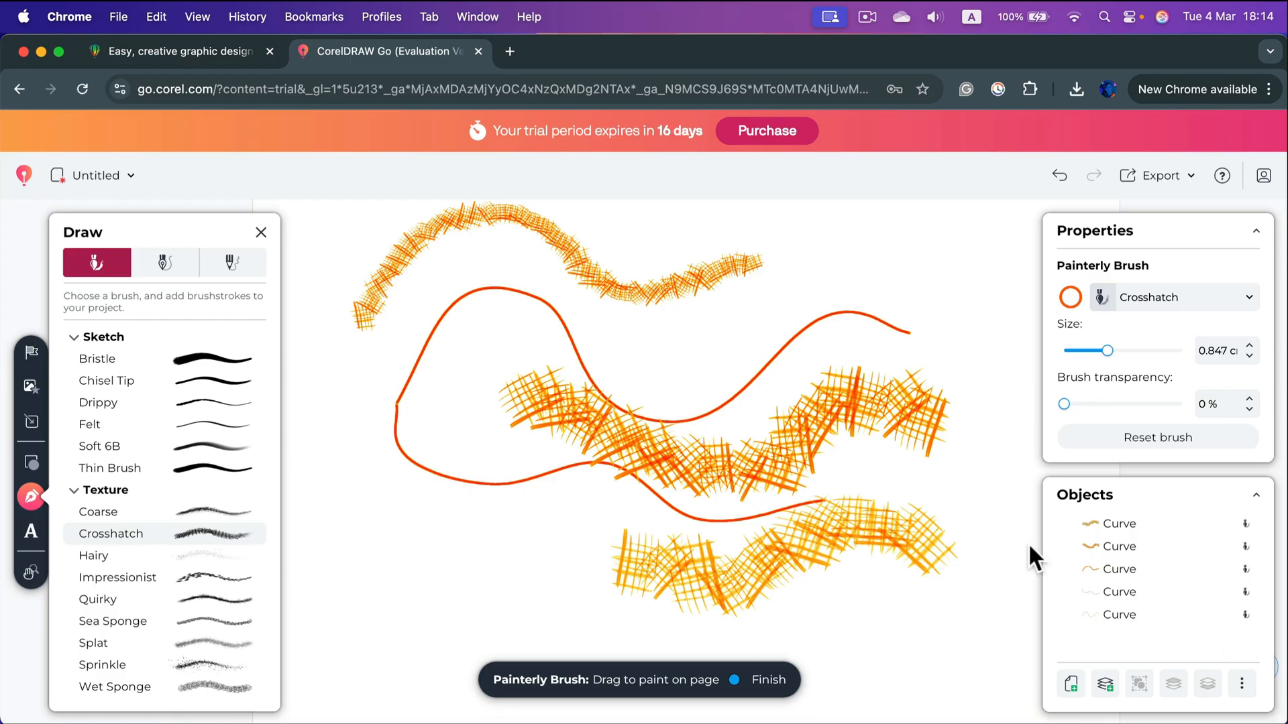
{"action": "left_click", "coordinate": [1118, 523]}
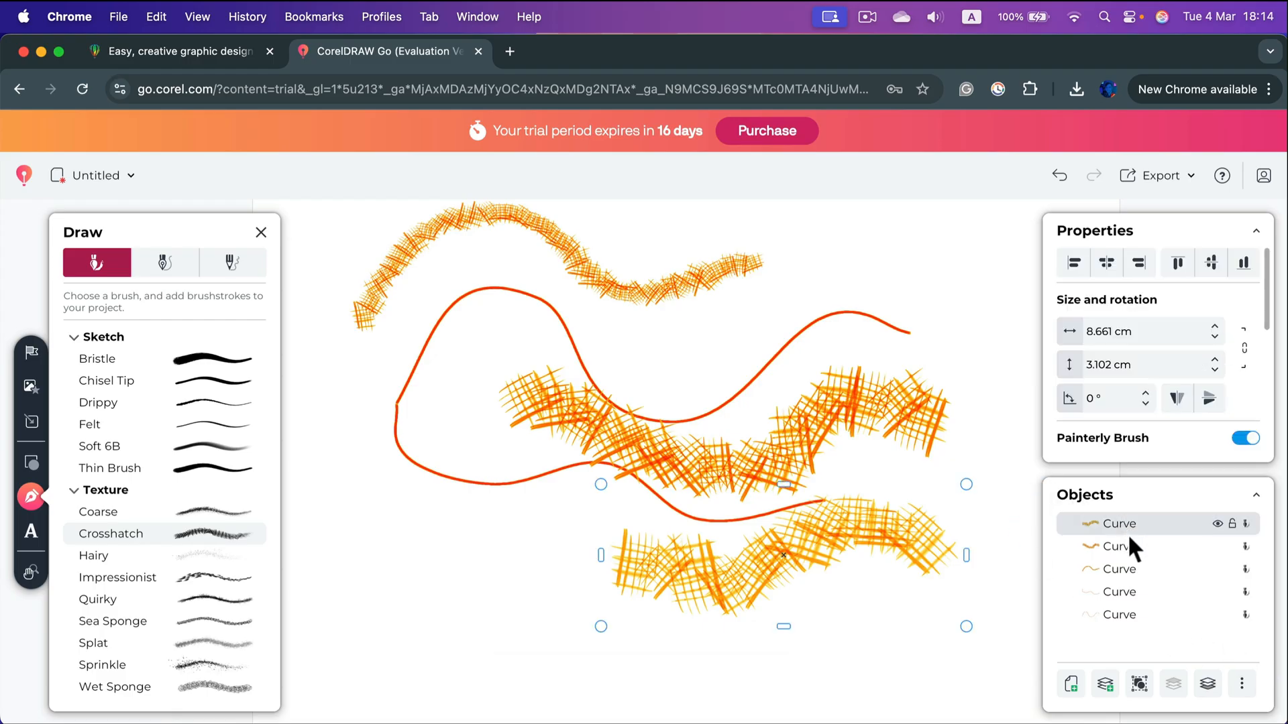
{"action": "left_click", "coordinate": [1117, 546]}
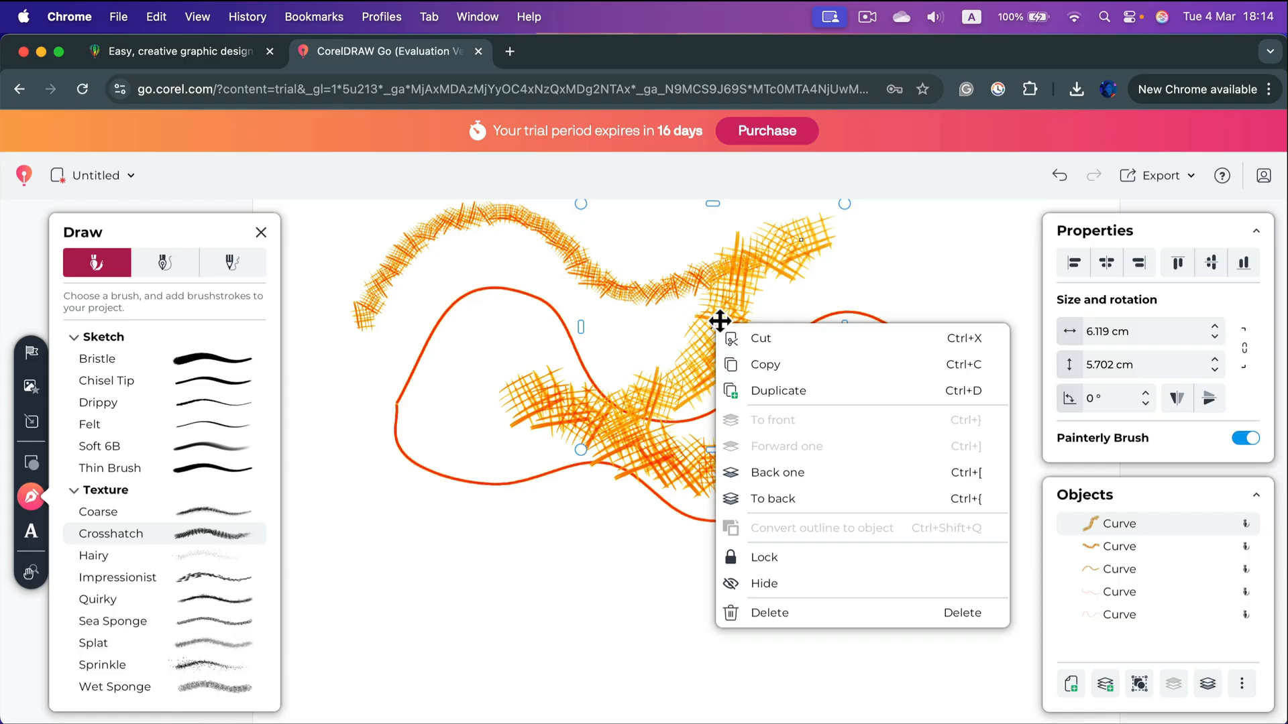
{"action": "mouse_move", "coordinate": [772, 468]}
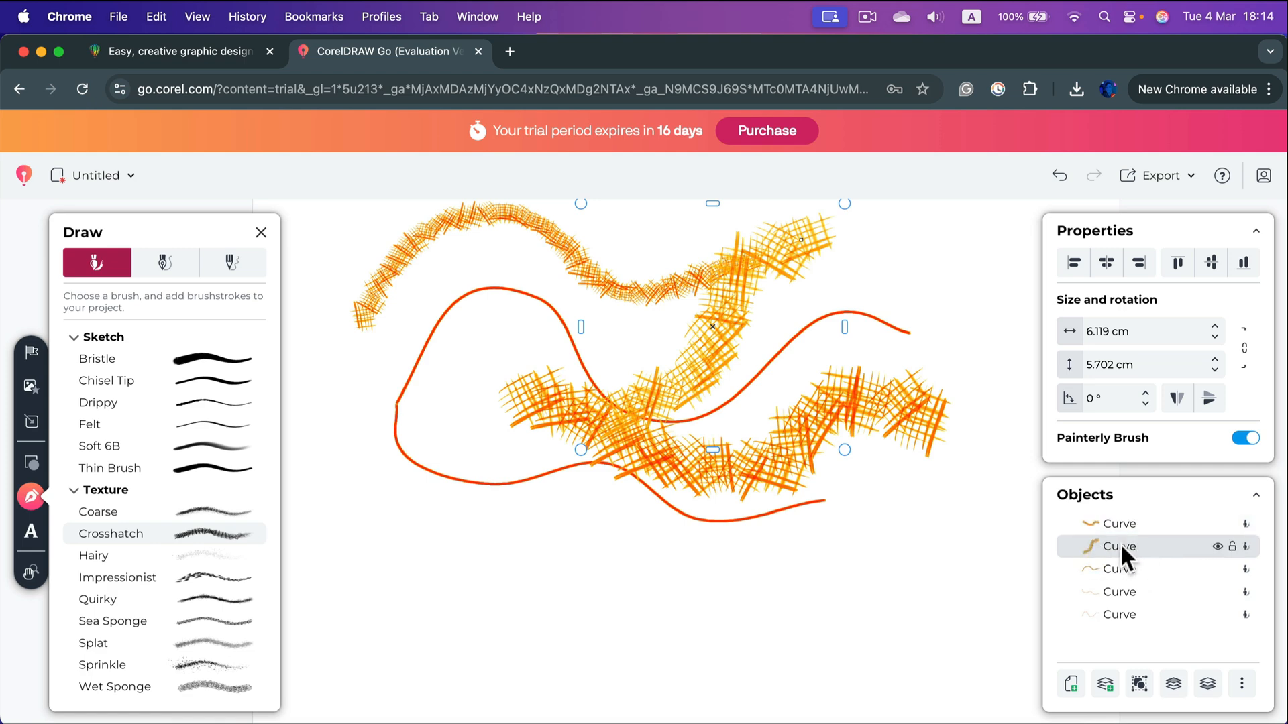
{"action": "mouse_move", "coordinate": [722, 318]}
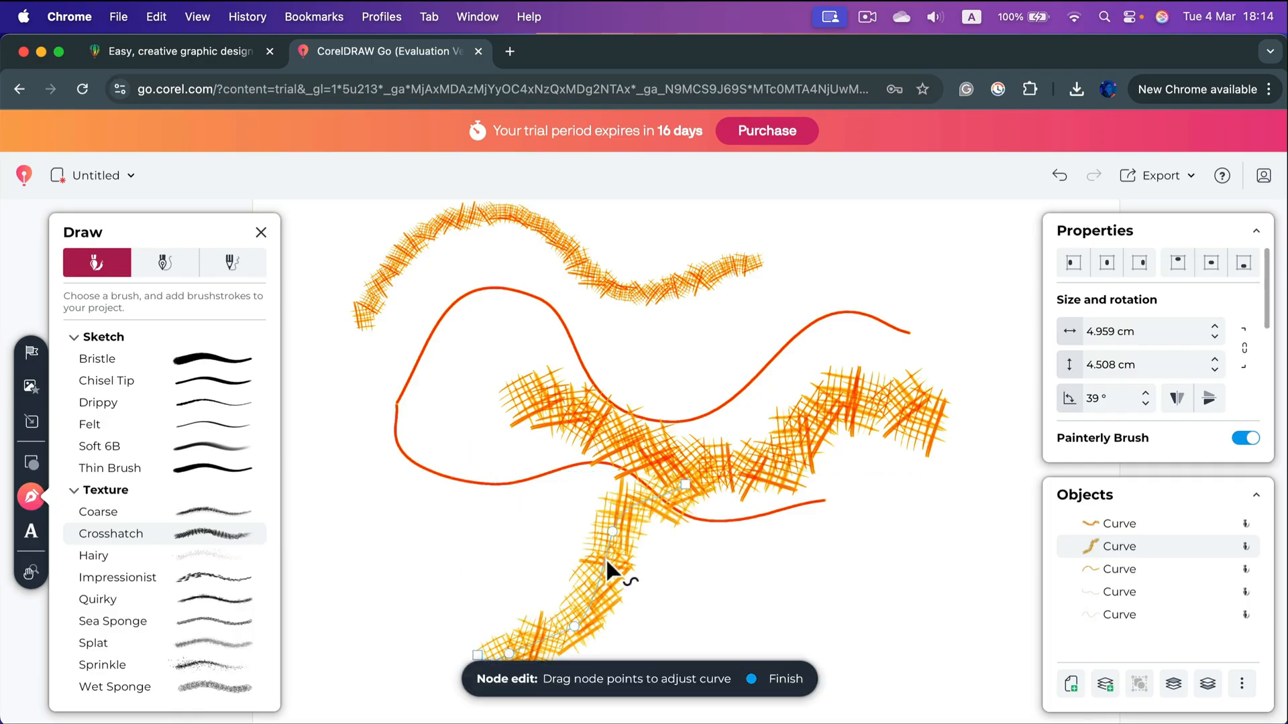
{"action": "mouse_move", "coordinate": [616, 545]}
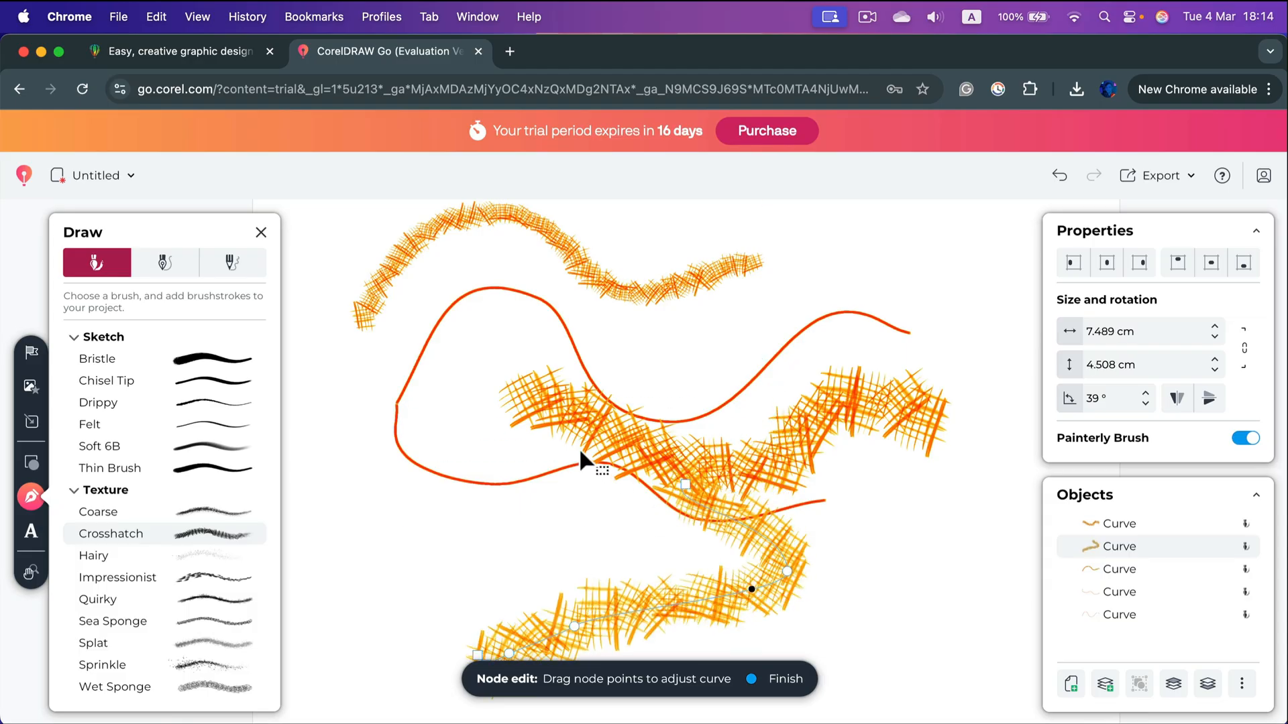
- Node-edit the thin orange curve, rounding off its left end into a smooth wave
{"action": "left_click", "coordinate": [786, 679]}
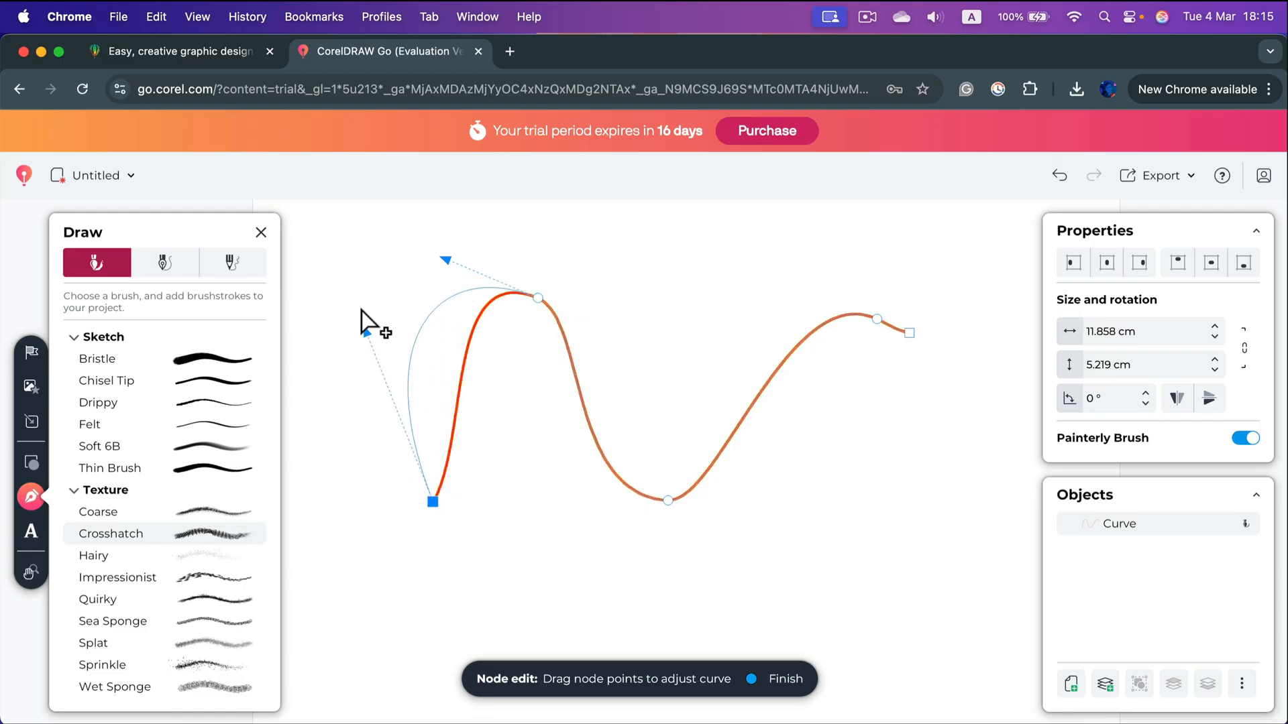
{"action": "left_click_drag", "start_coordinate": [537, 298], "coordinate": [536, 298]}
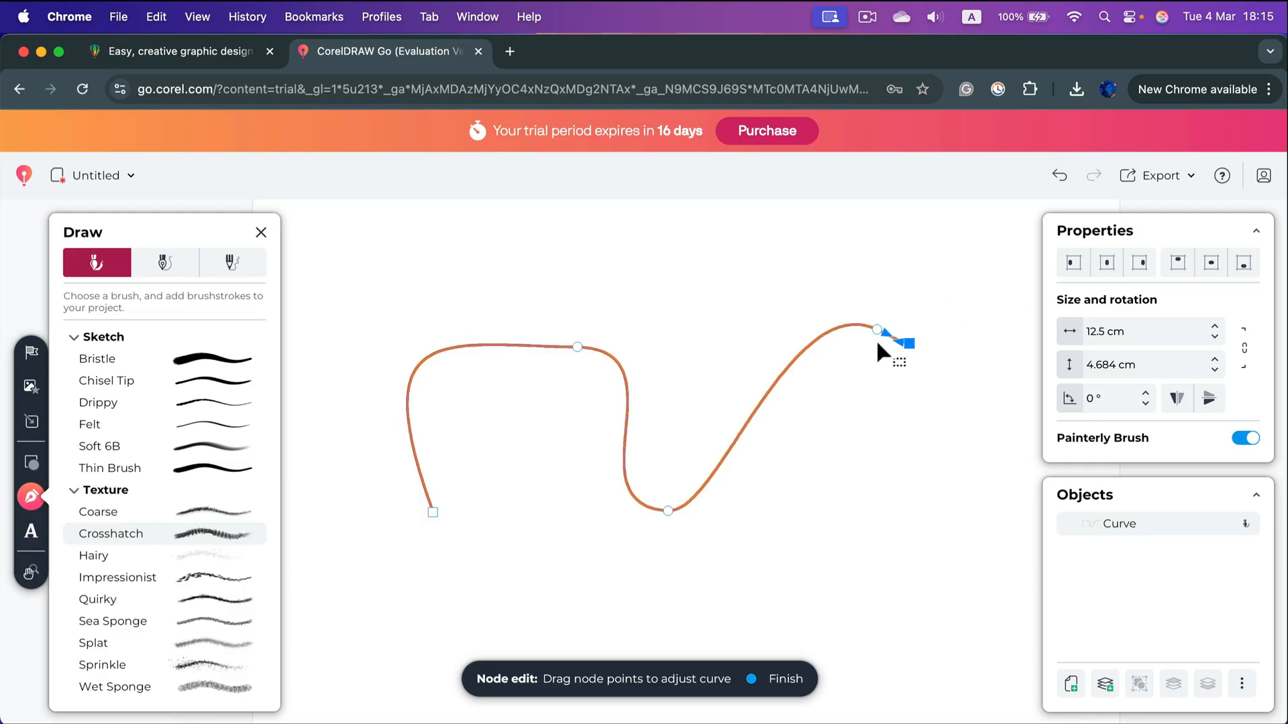
{"action": "mouse_move", "coordinate": [1118, 524]}
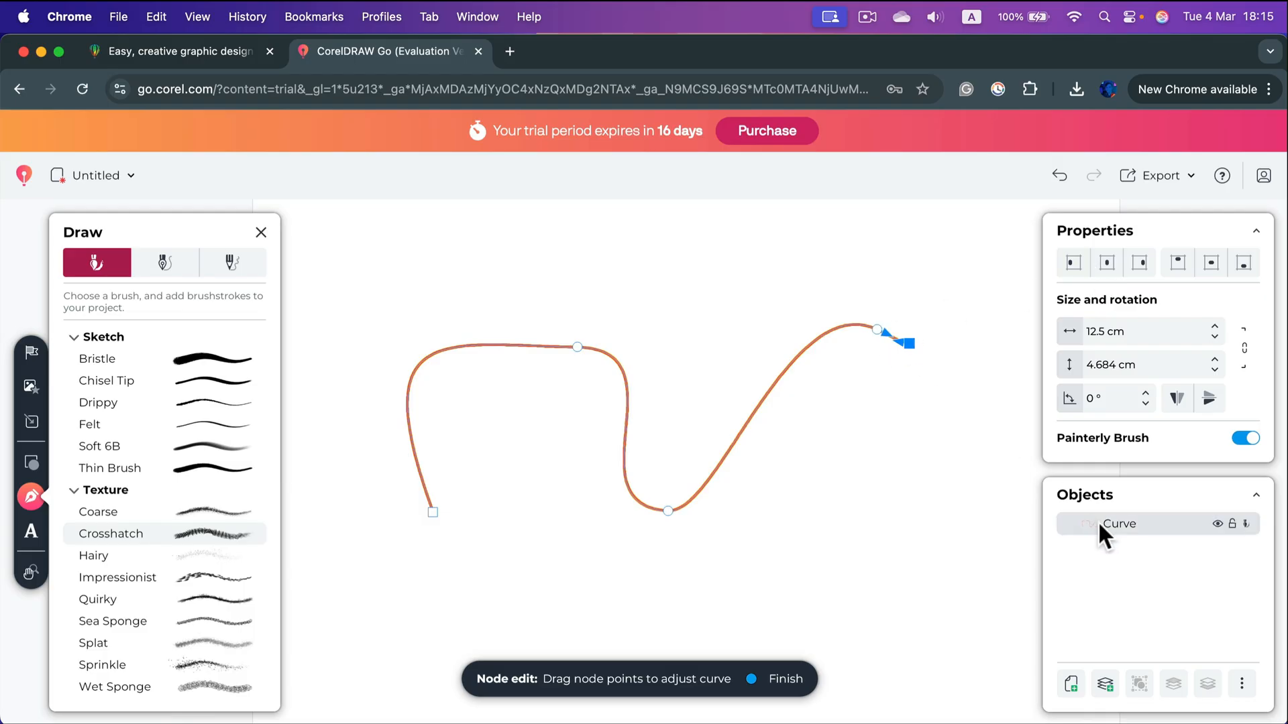
{"action": "mouse_move", "coordinate": [891, 399]}
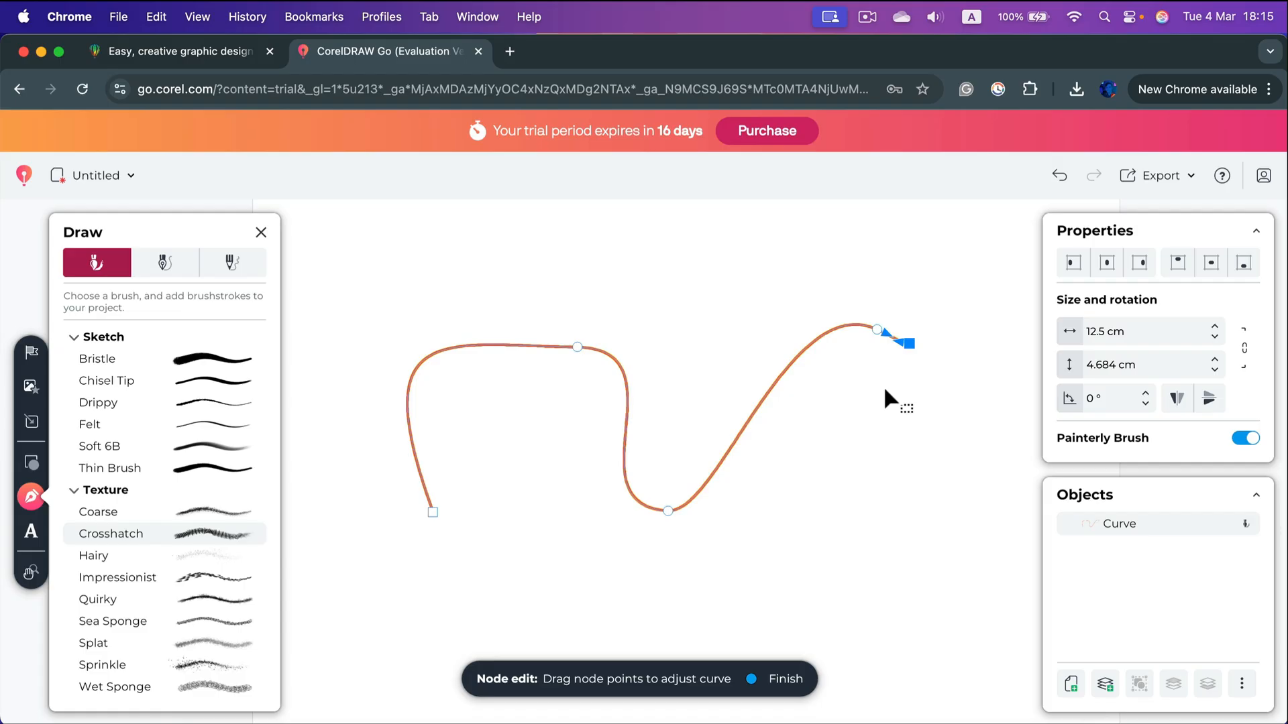
{"action": "mouse_move", "coordinate": [617, 239]}
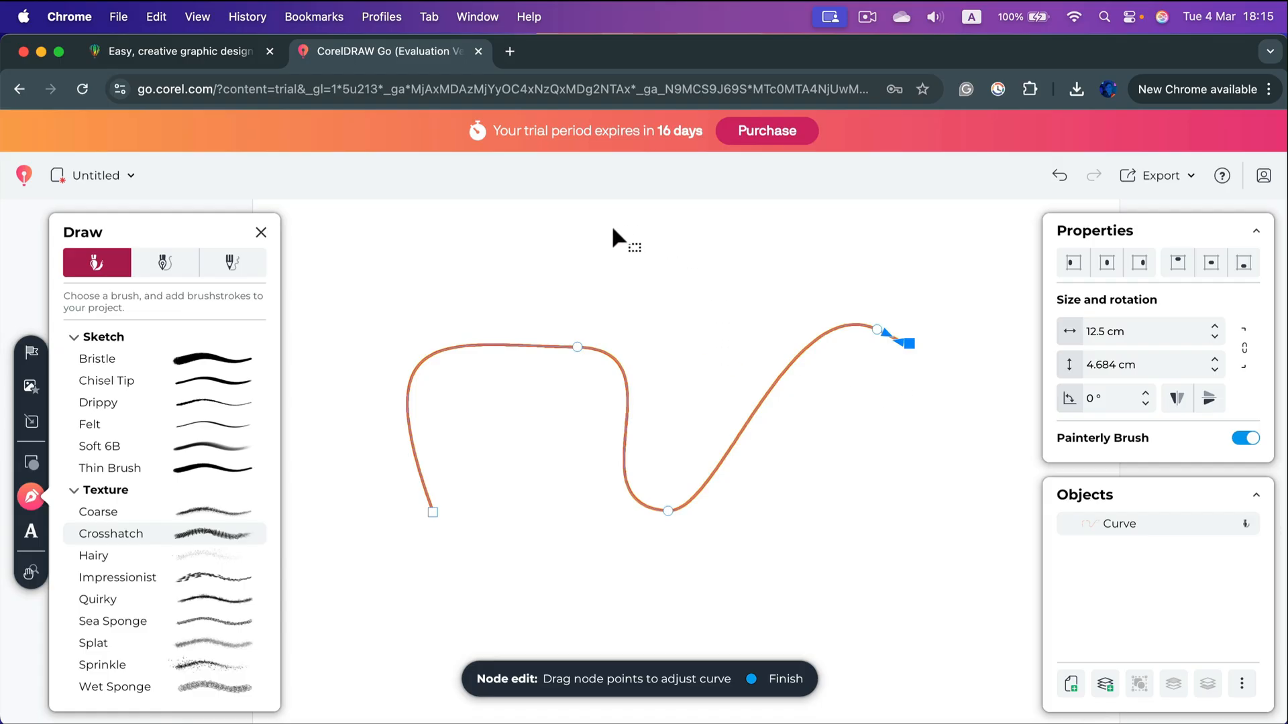
{"action": "mouse_move", "coordinate": [65, 482]}
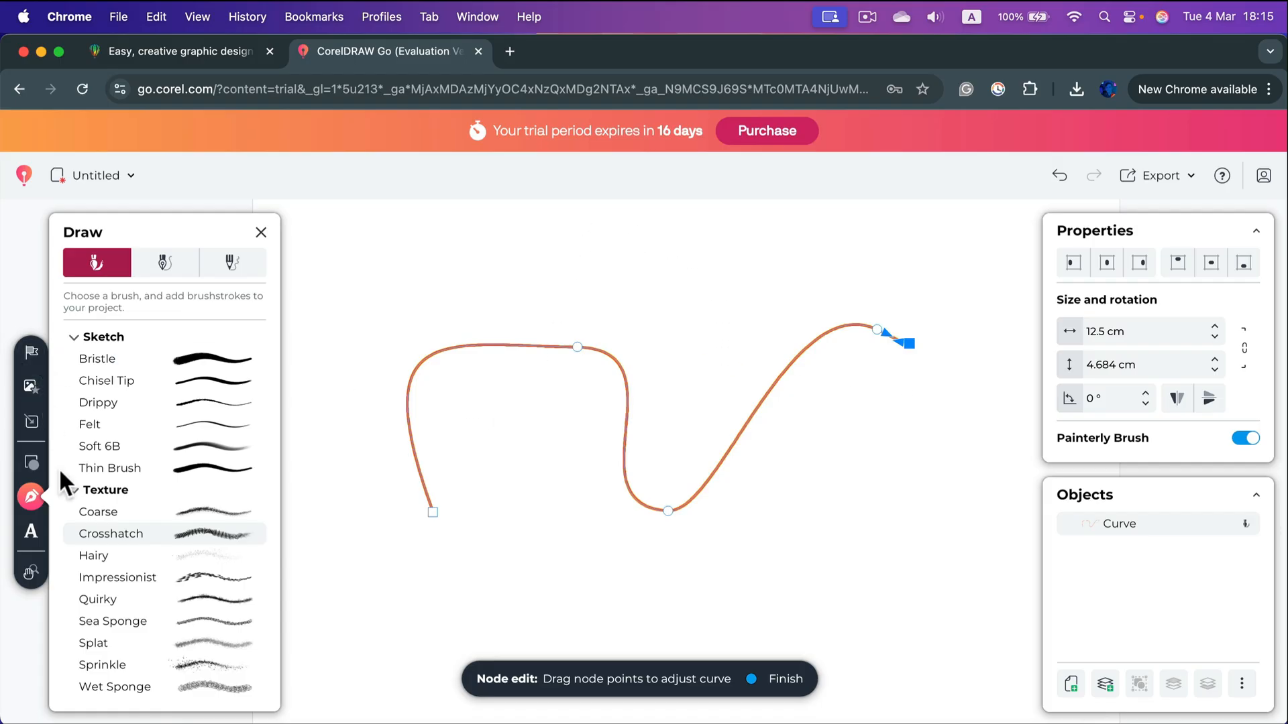
{"action": "mouse_move", "coordinate": [263, 243]}
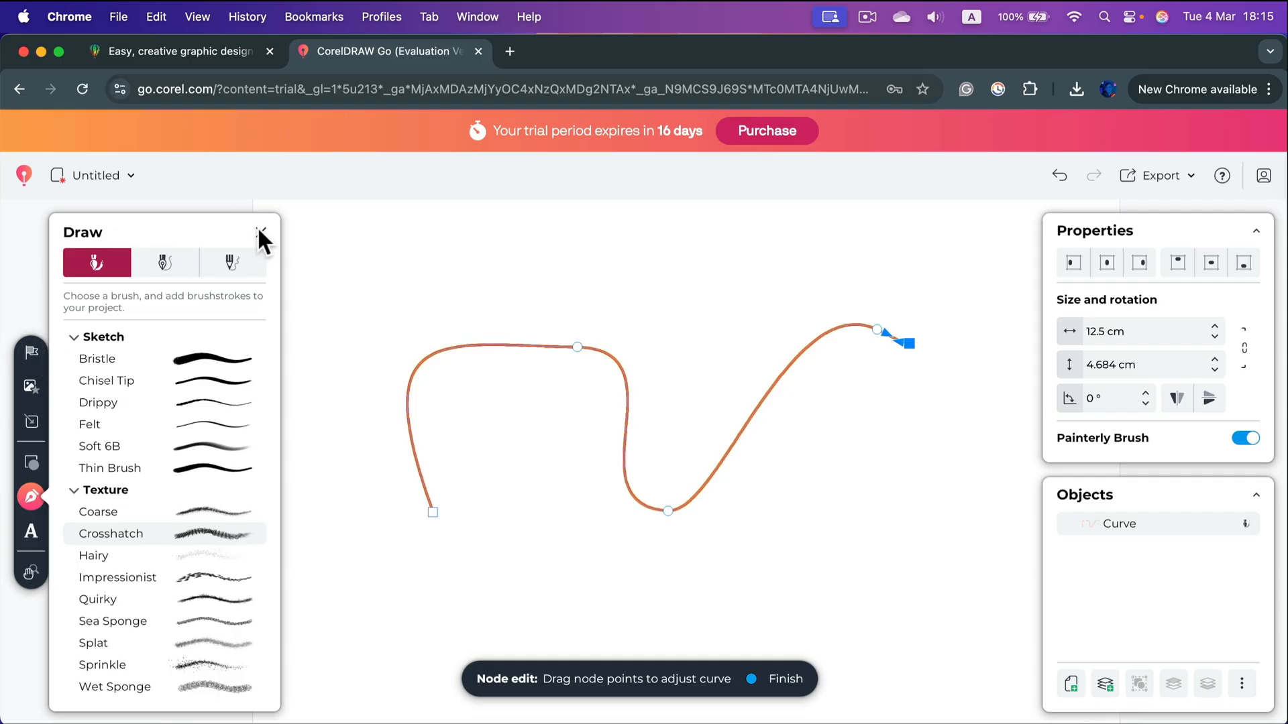
- Close the brush panel, deselect the curve, and briefly check the project's page settings
{"action": "left_click", "coordinate": [261, 234]}
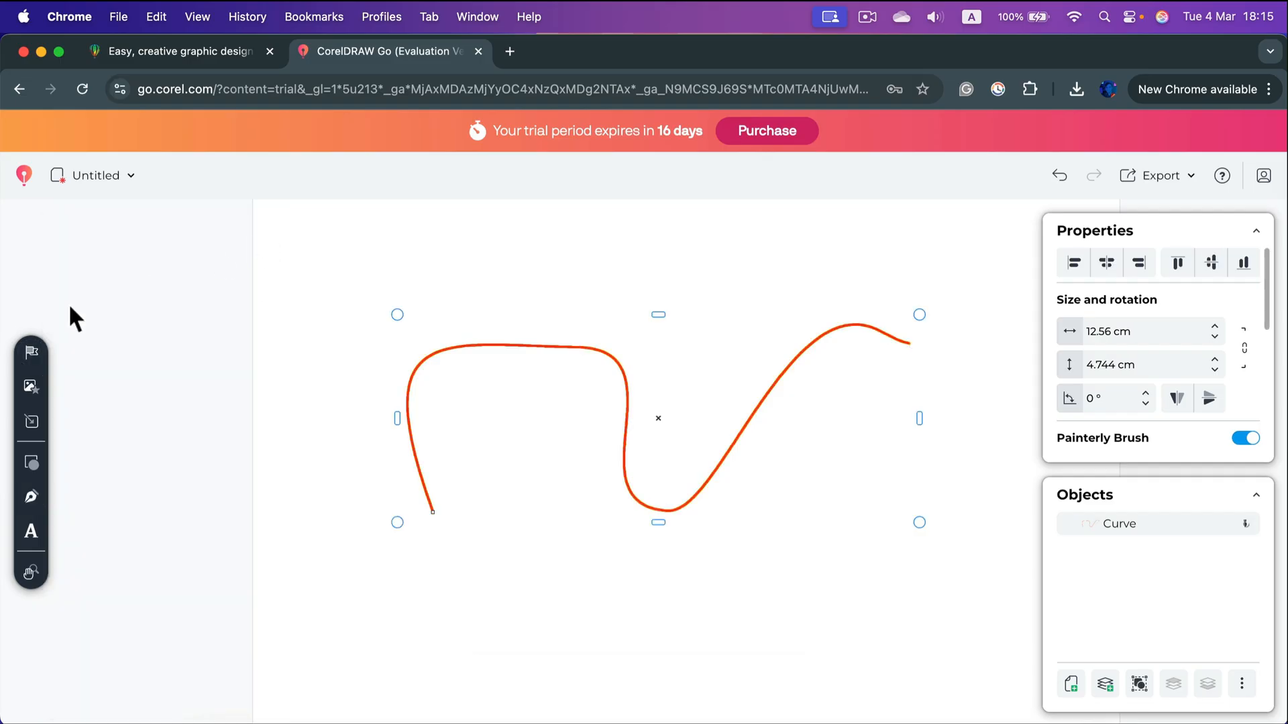
{"action": "left_click", "coordinate": [31, 352]}
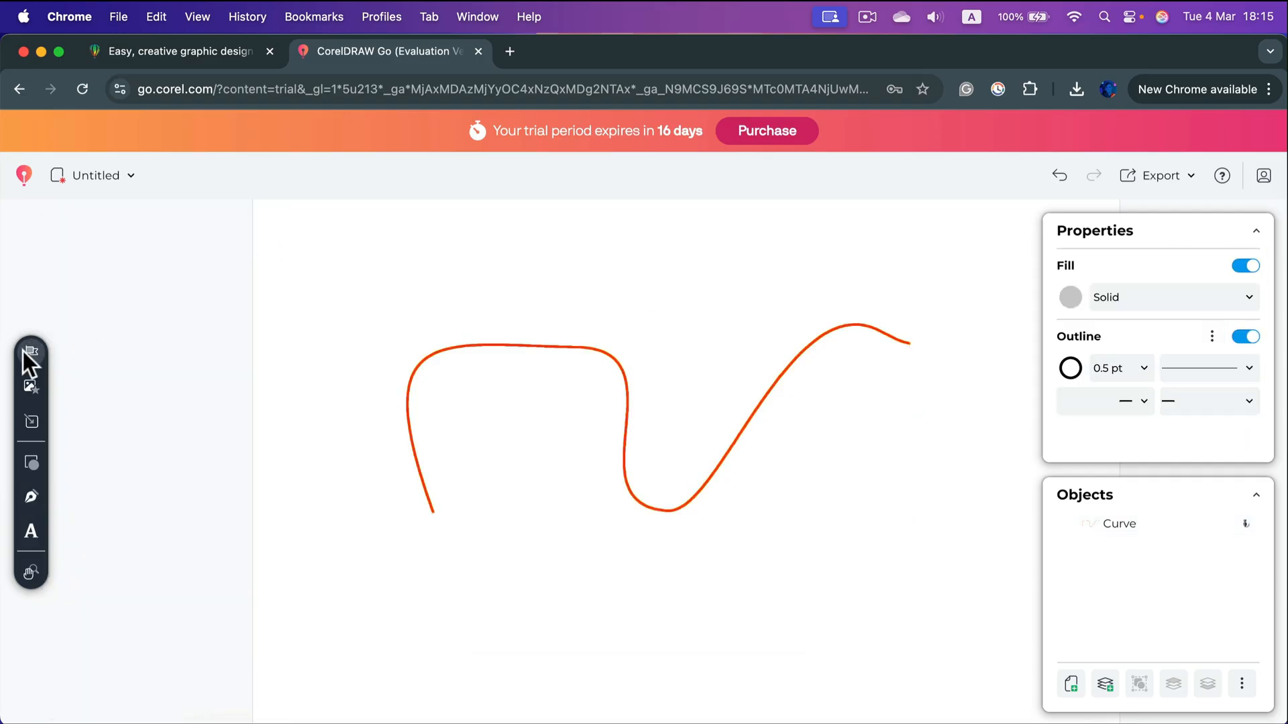
{"action": "mouse_move", "coordinate": [31, 351]}
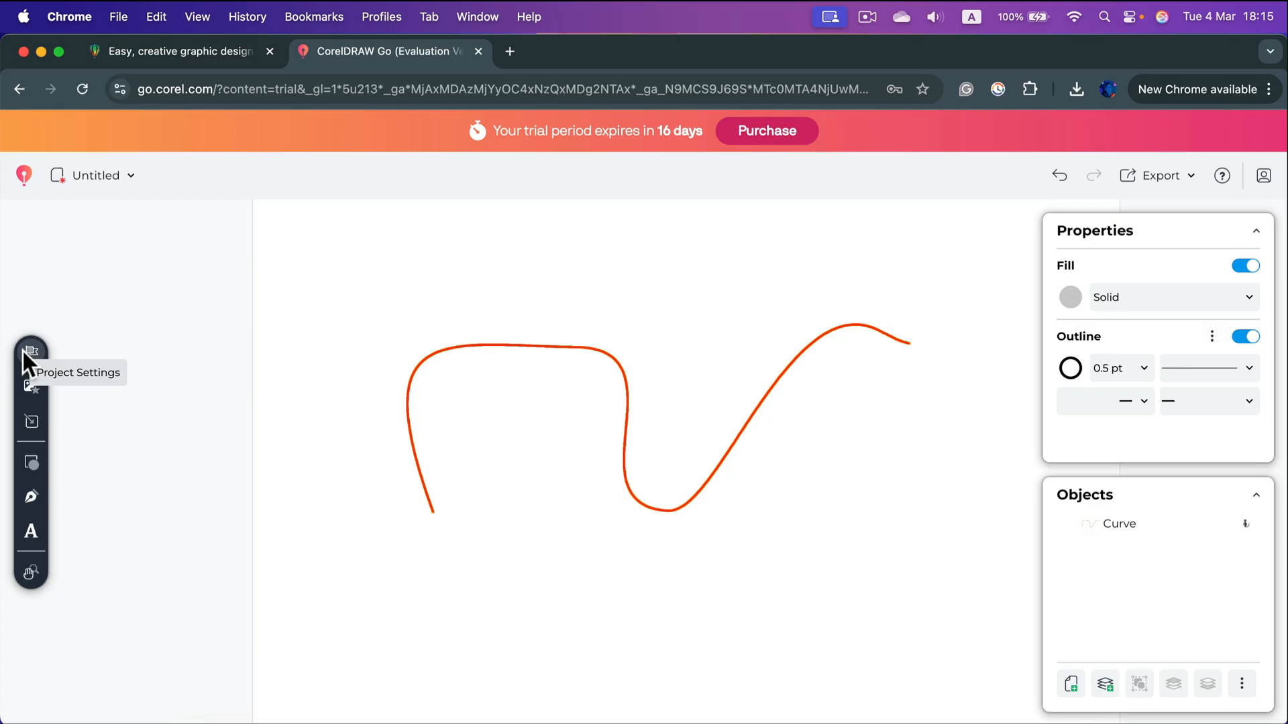
{"action": "left_click", "coordinate": [31, 353]}
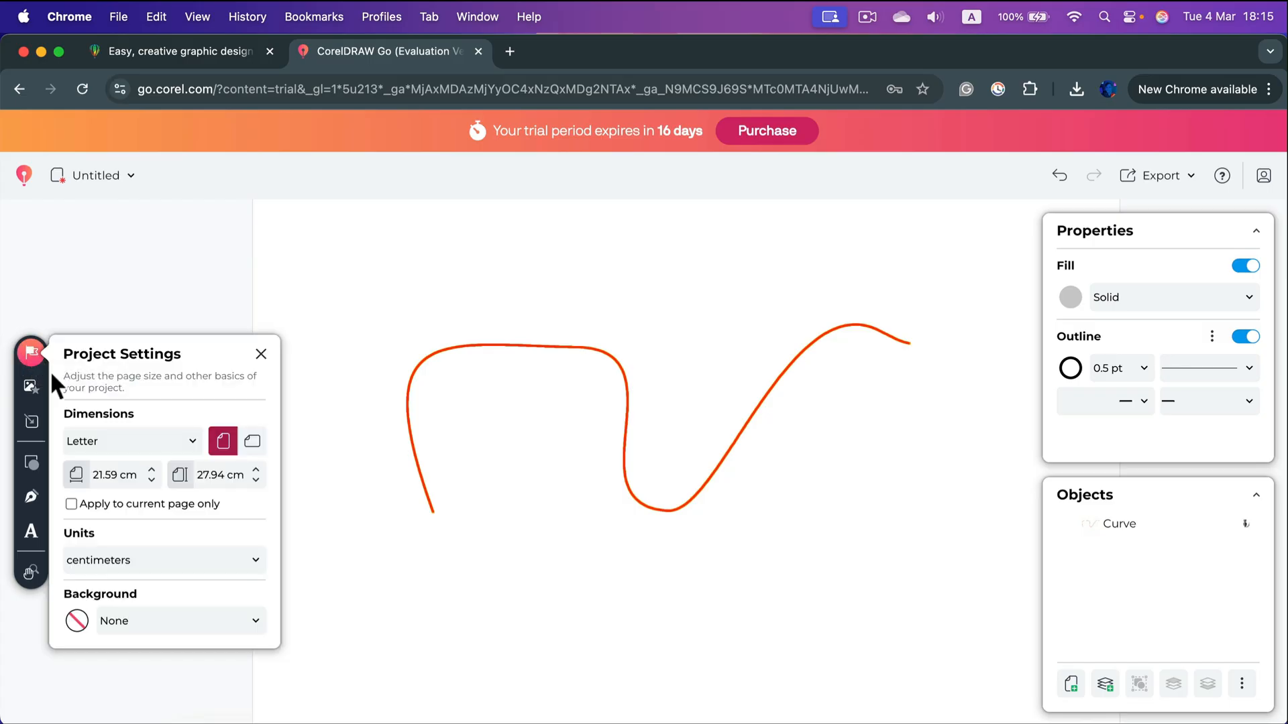
{"action": "mouse_move", "coordinate": [275, 456]}
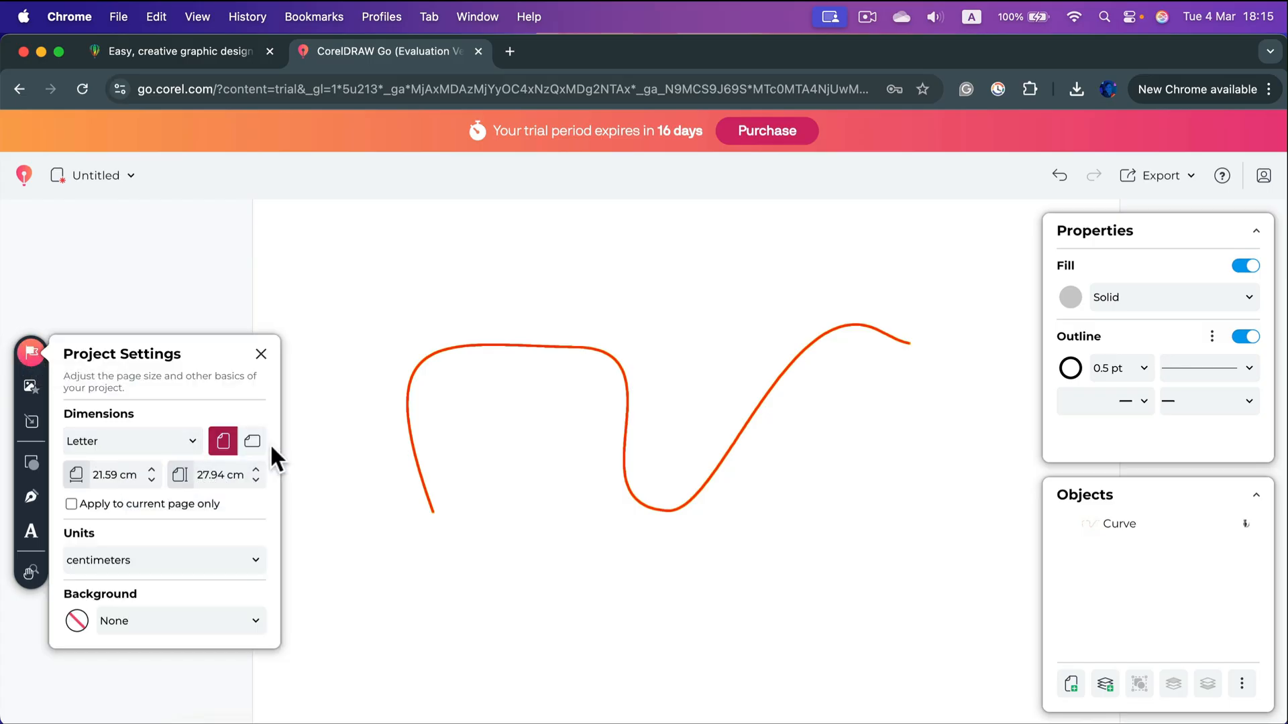
{"action": "mouse_move", "coordinate": [228, 620]}
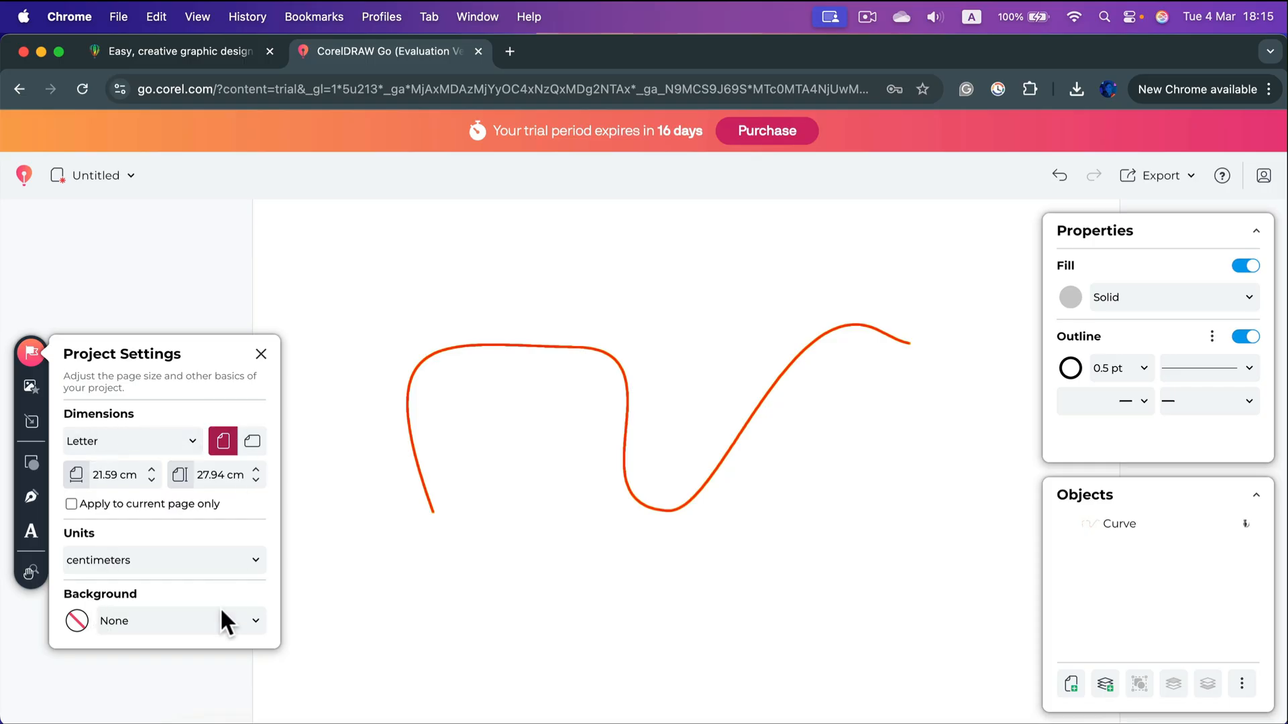
{"action": "left_click", "coordinate": [261, 354]}
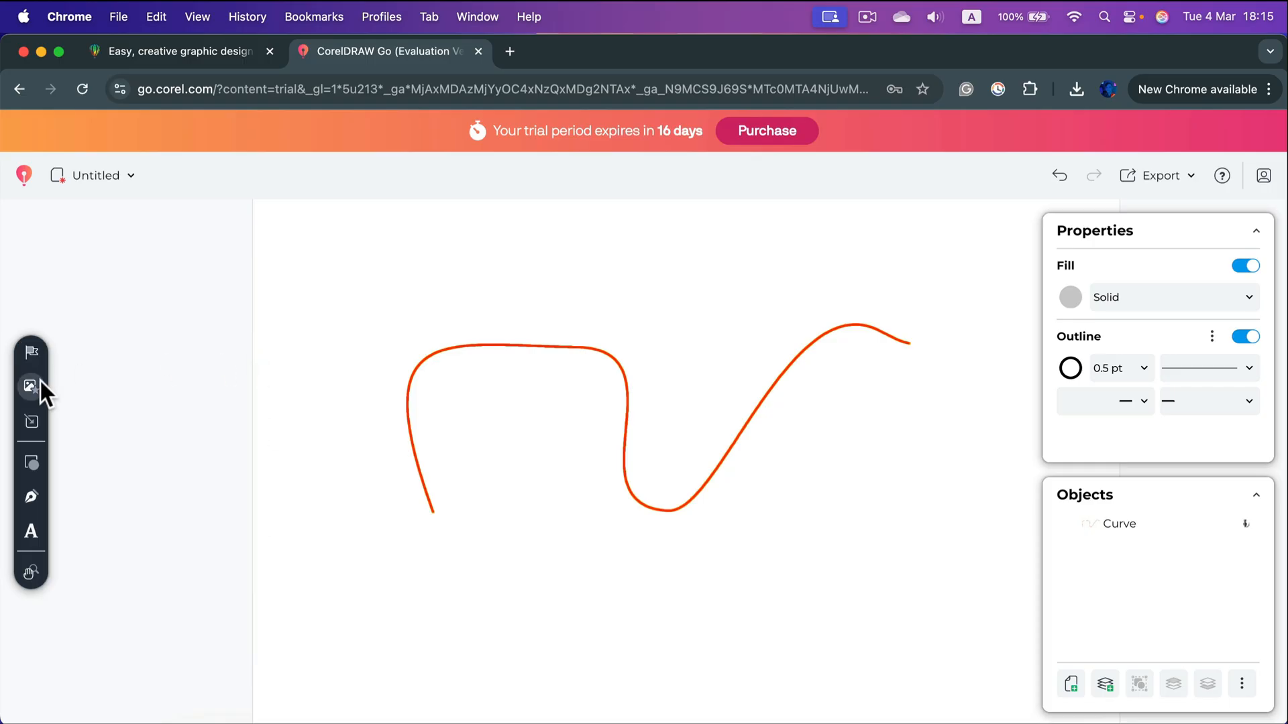
- Browse the Stock Assets photos, then switch to the Vectors category
{"action": "left_click", "coordinate": [31, 386]}
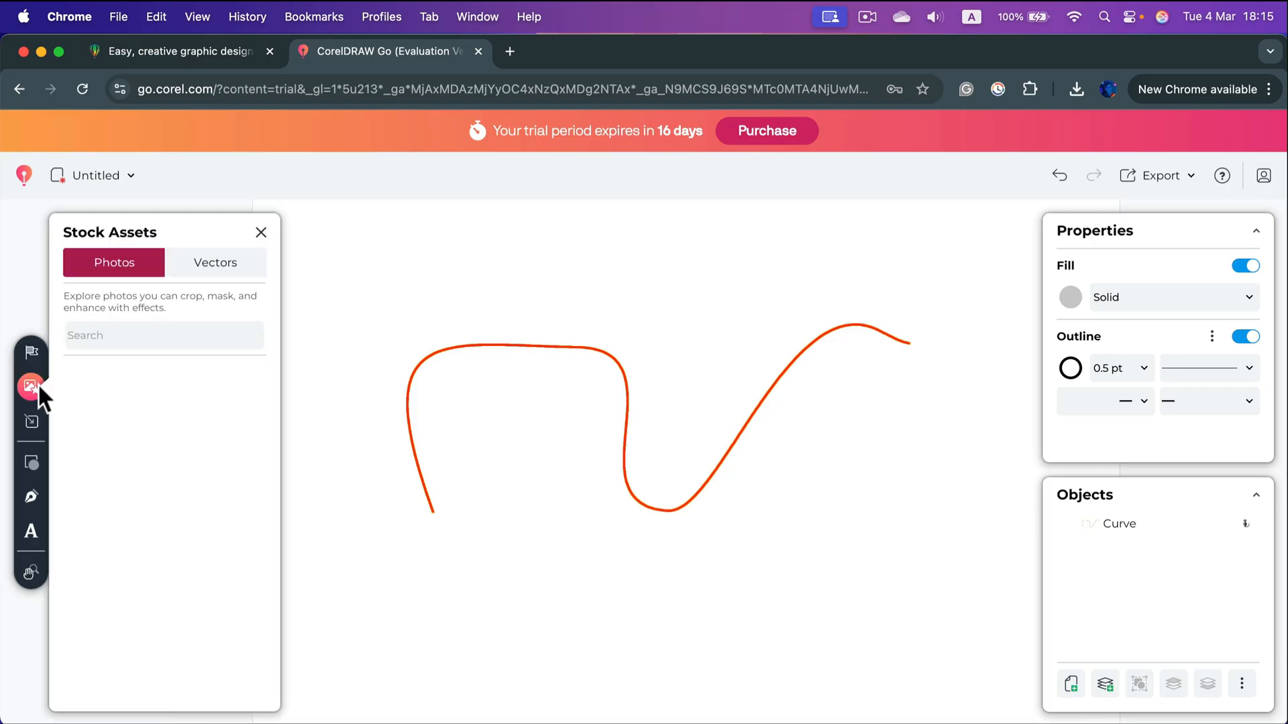
{"action": "left_click", "coordinate": [113, 262]}
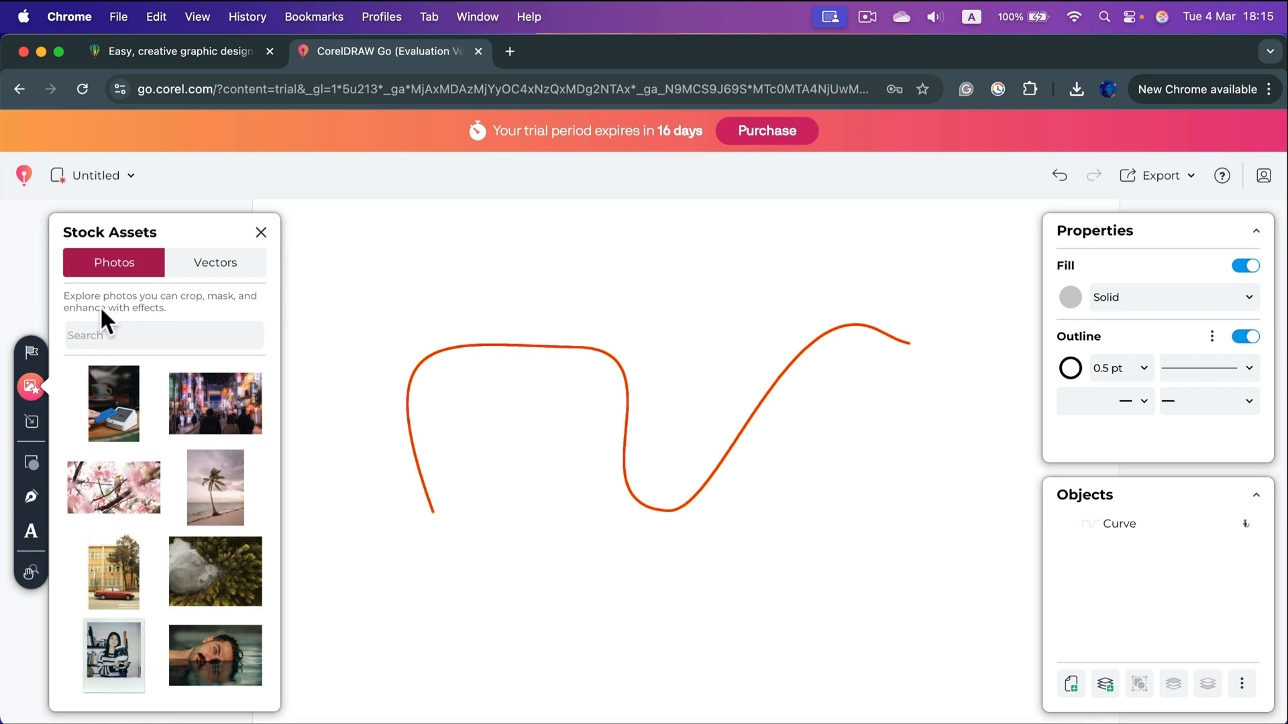
{"action": "mouse_move", "coordinate": [152, 295]}
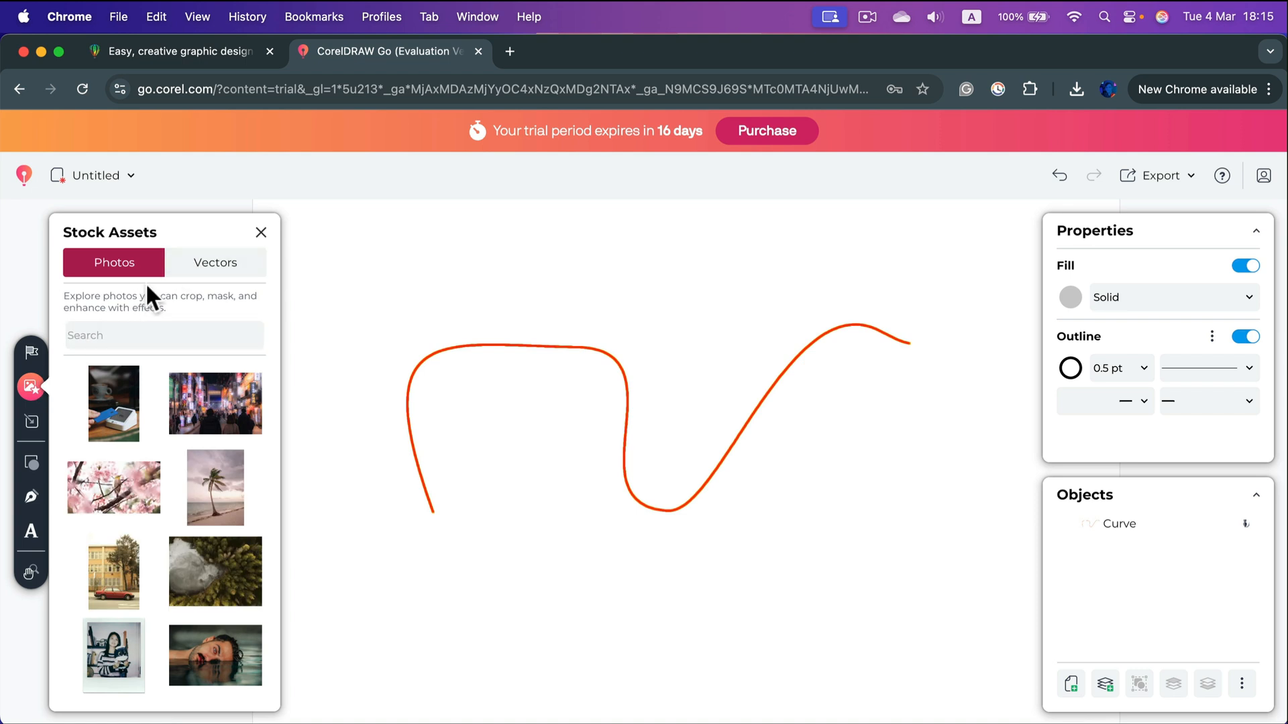
{"action": "mouse_move", "coordinate": [169, 323]}
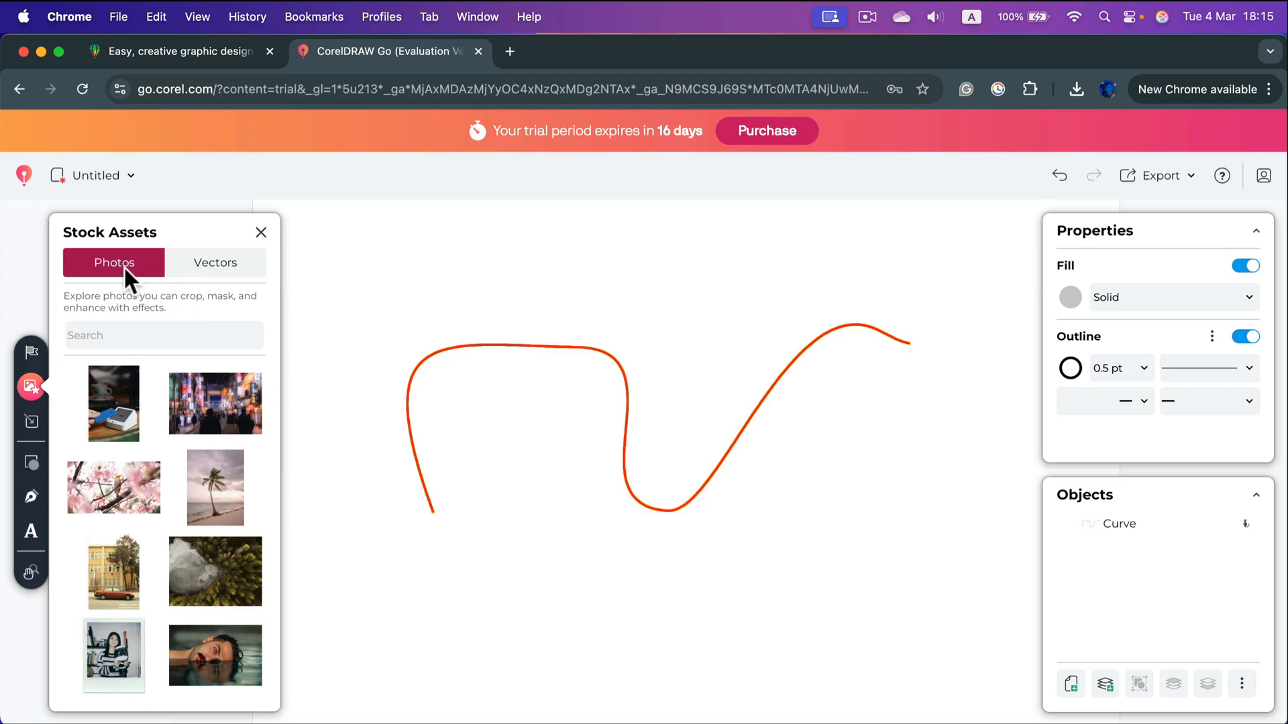
{"action": "mouse_move", "coordinate": [156, 275]}
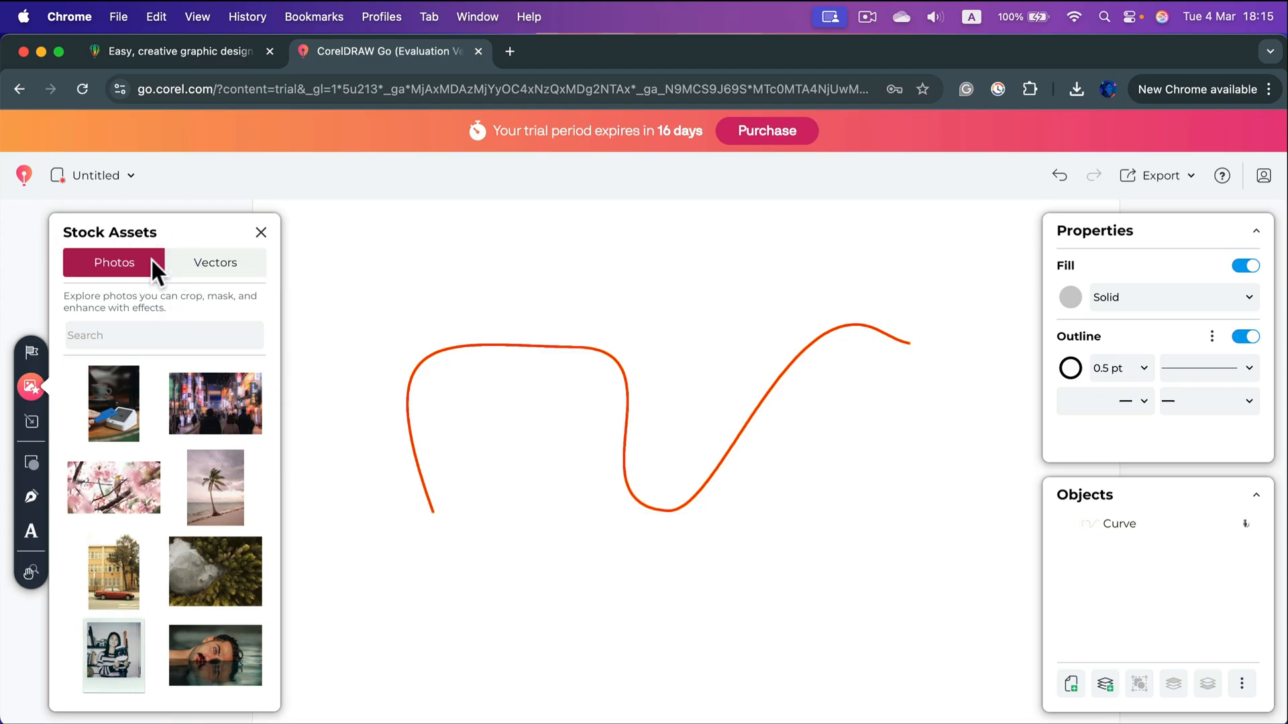
{"action": "mouse_move", "coordinate": [215, 404]}
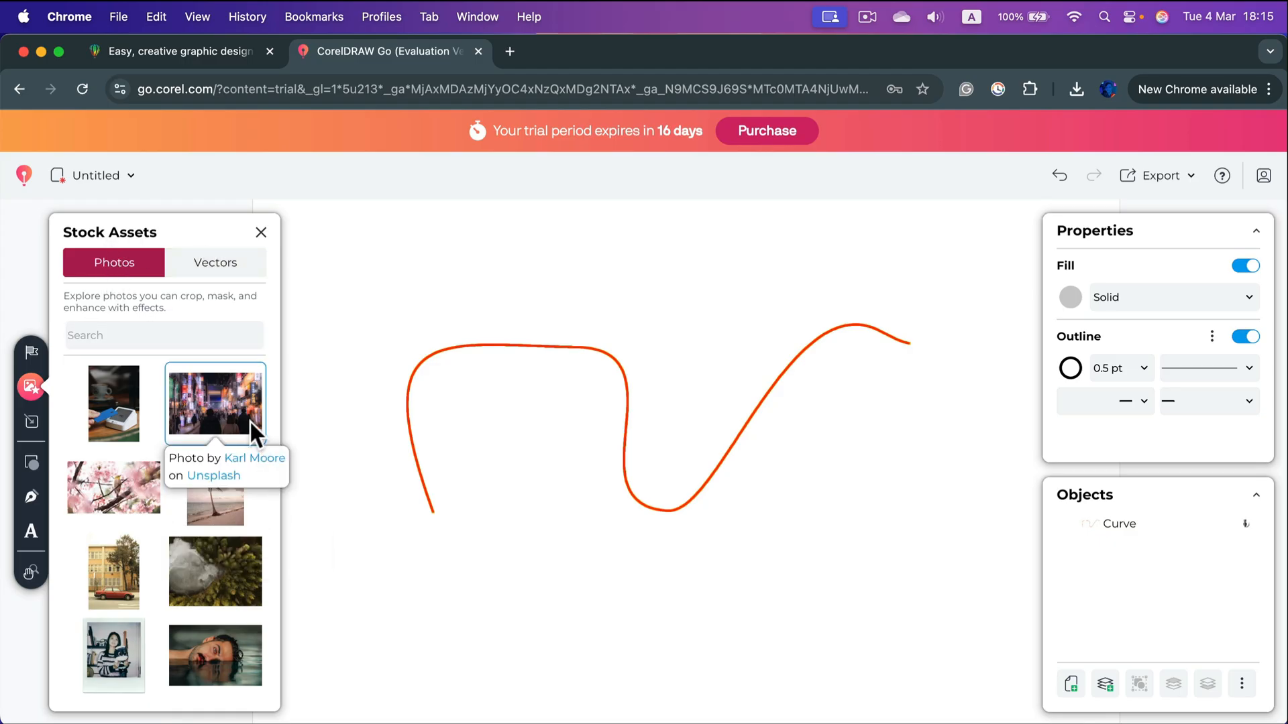
{"action": "mouse_move", "coordinate": [215, 488]}
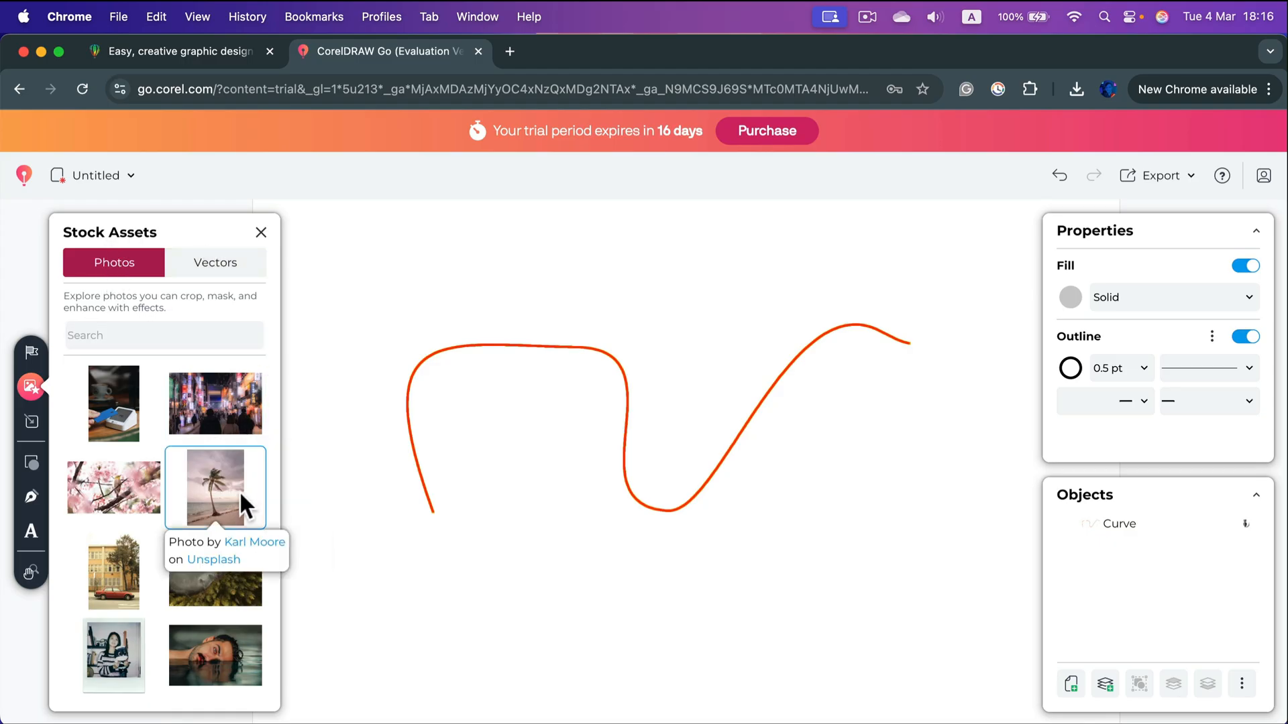
{"action": "mouse_move", "coordinate": [510, 496]}
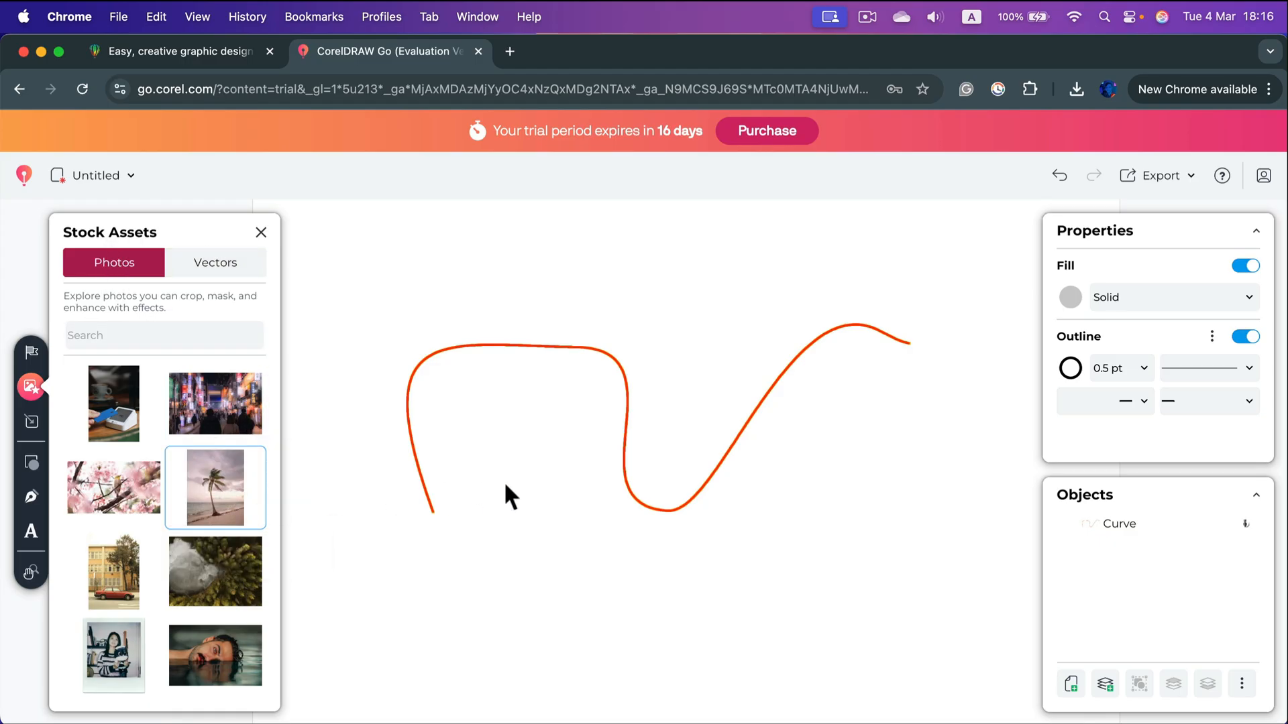
{"action": "left_click", "coordinate": [214, 487]}
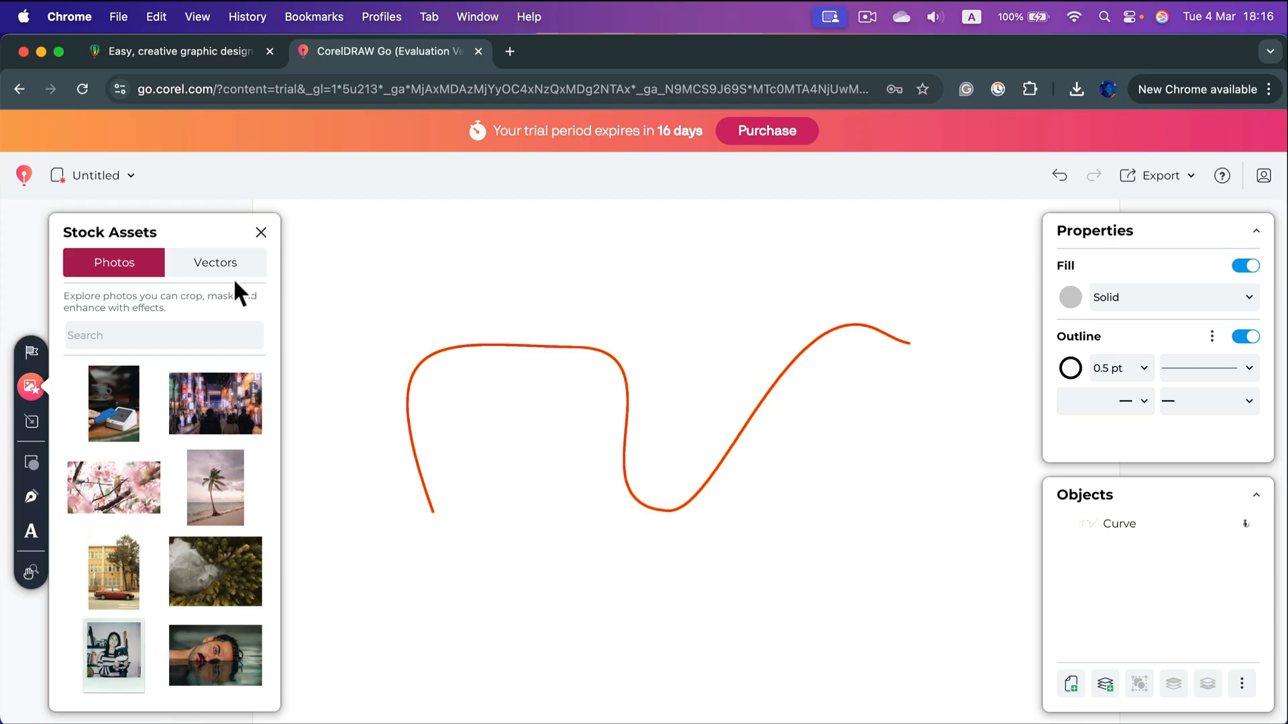
{"action": "left_click", "coordinate": [214, 262]}
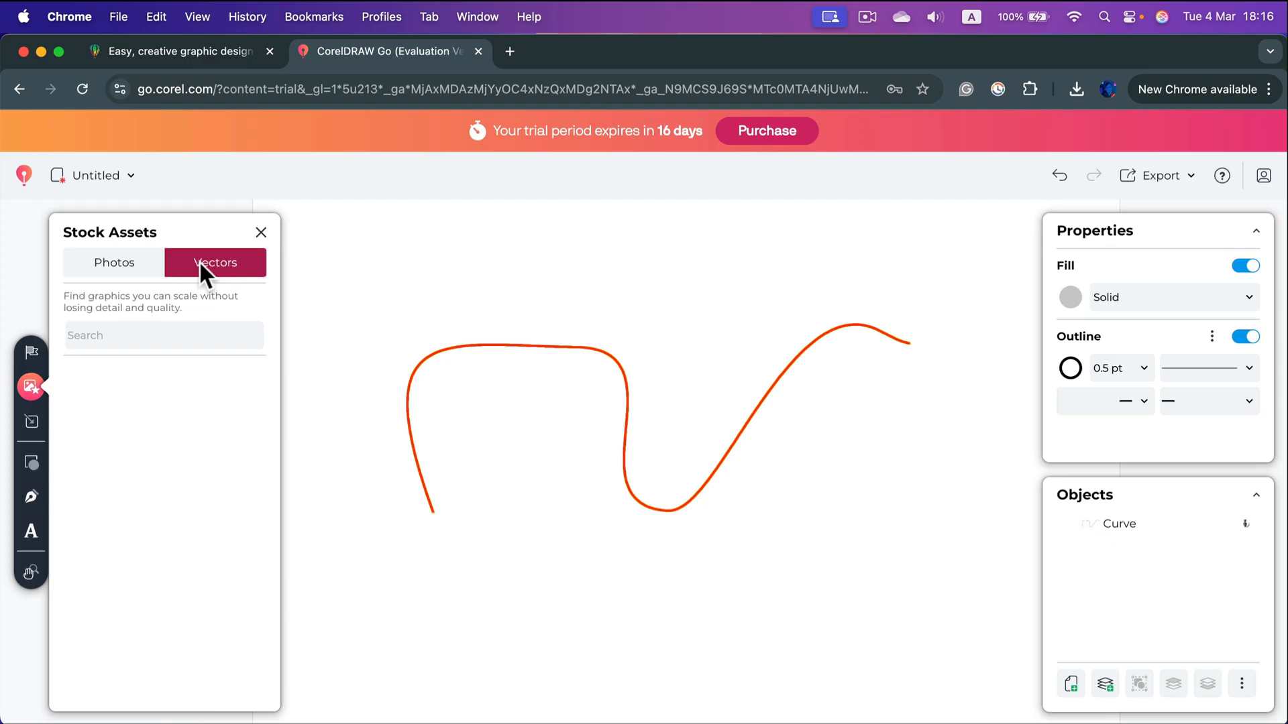
- Place the black starfish graphic from Stock Assets > Vectors onto the page beside the orange curve
{"action": "left_click", "coordinate": [215, 261]}
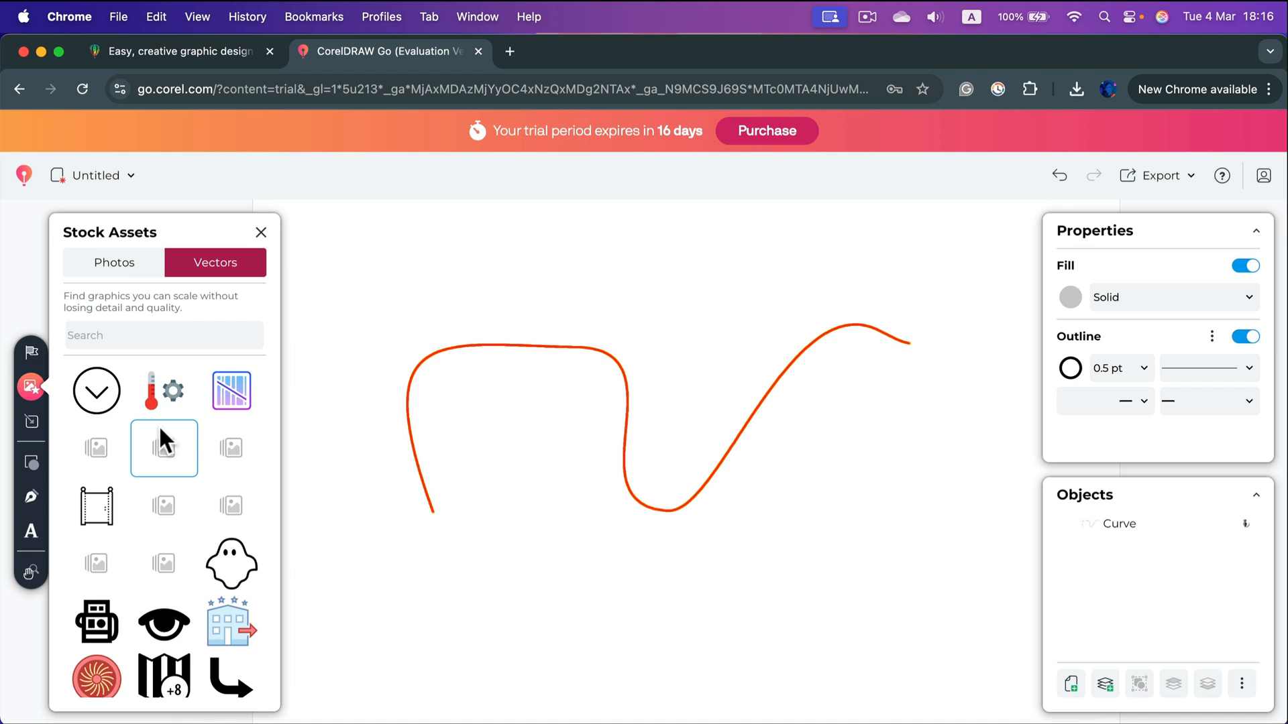
{"action": "left_click", "coordinate": [113, 263]}
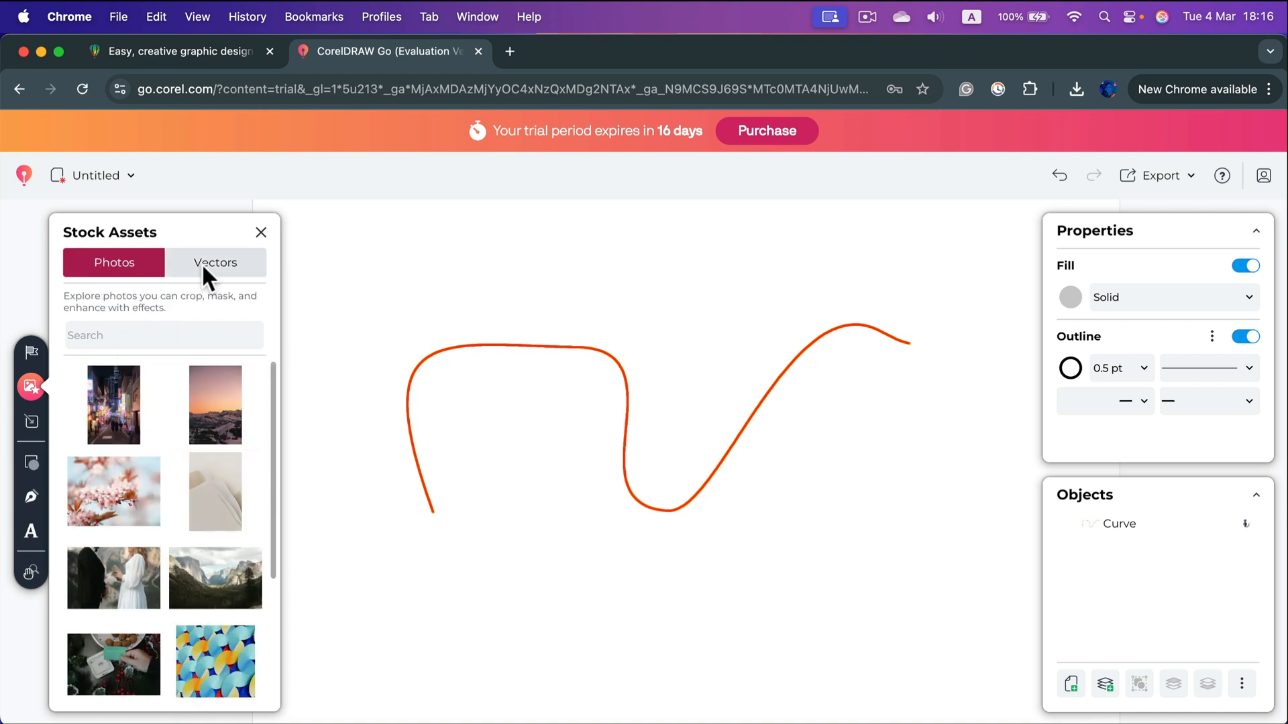
{"action": "left_click", "coordinate": [214, 263]}
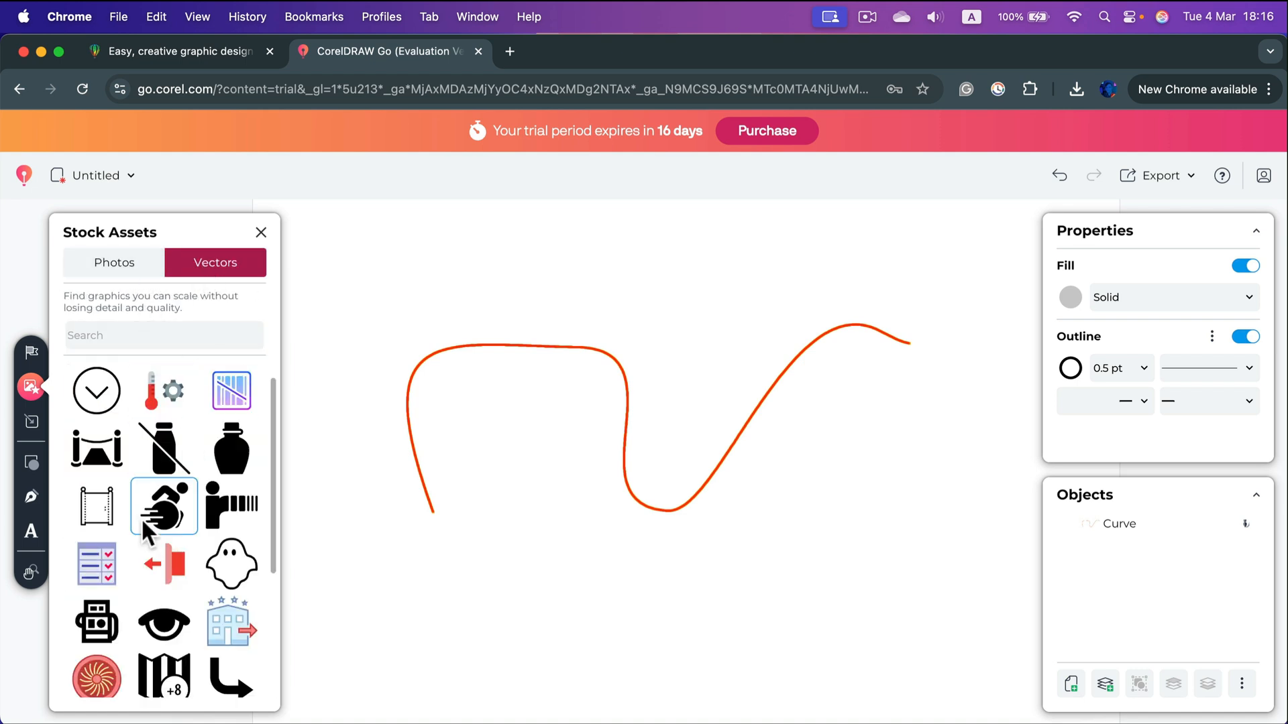
{"action": "scroll", "scroll_direction": "down", "scroll_amount": 3}
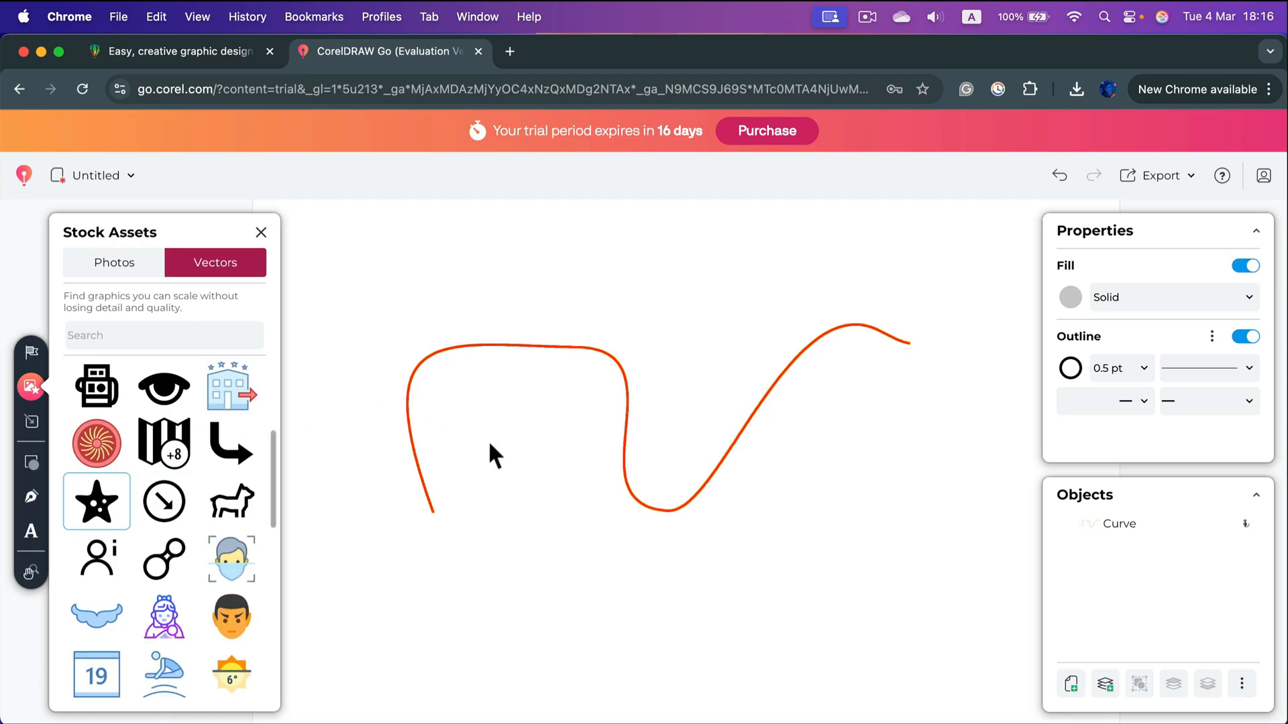
{"action": "left_click", "coordinate": [97, 502]}
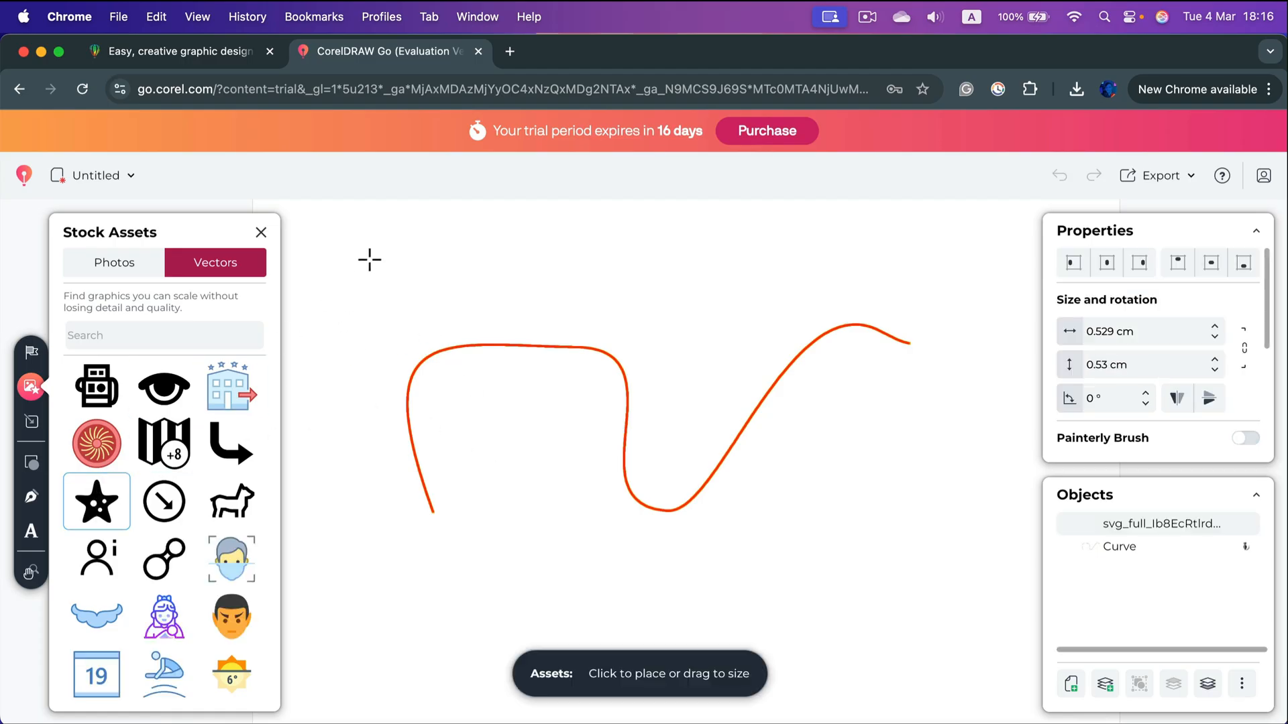
{"action": "left_click", "coordinate": [97, 500]}
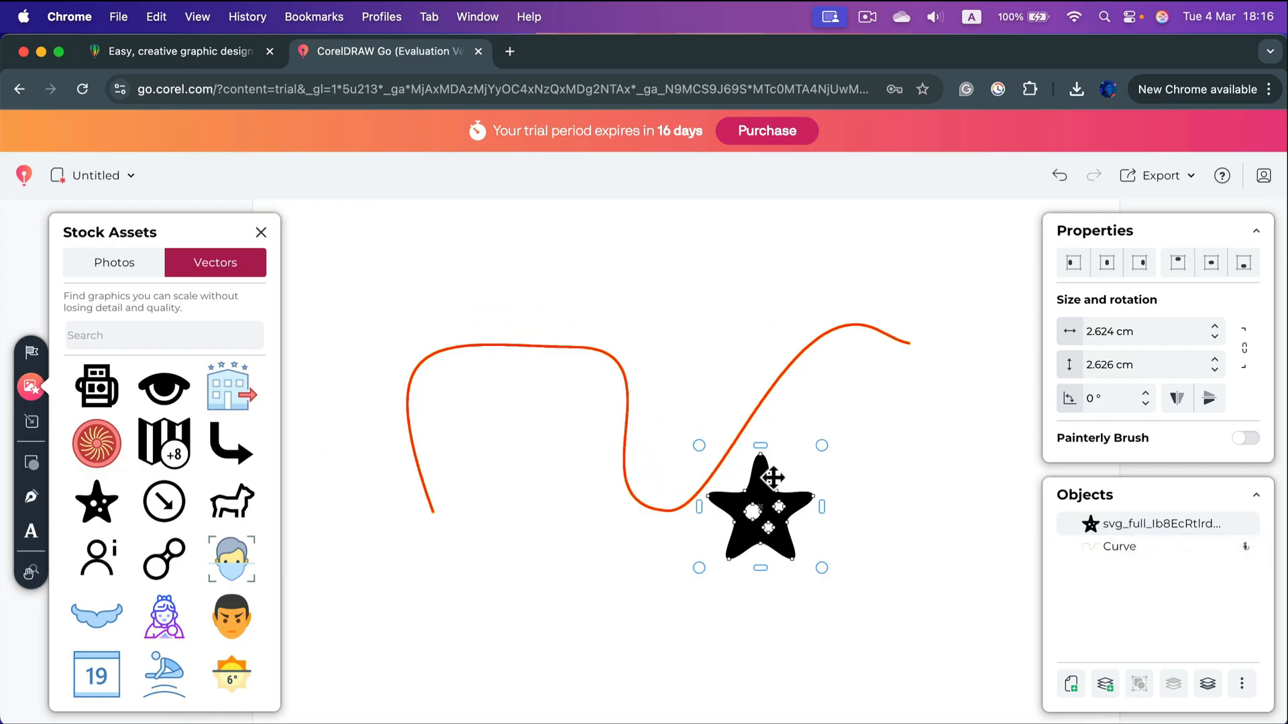
- Begin node editing on the starfish to drag its points into spikes
{"action": "double_click", "coordinate": [757, 507]}
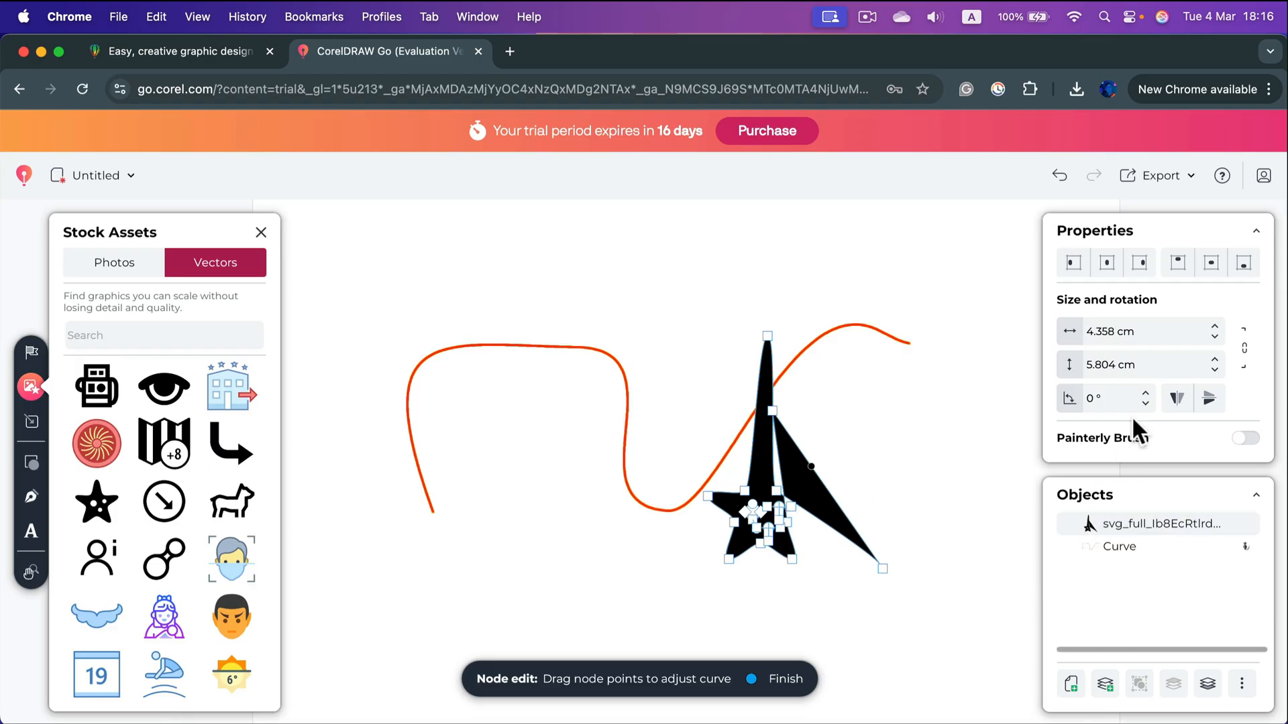
{"action": "mouse_move", "coordinate": [943, 670]}
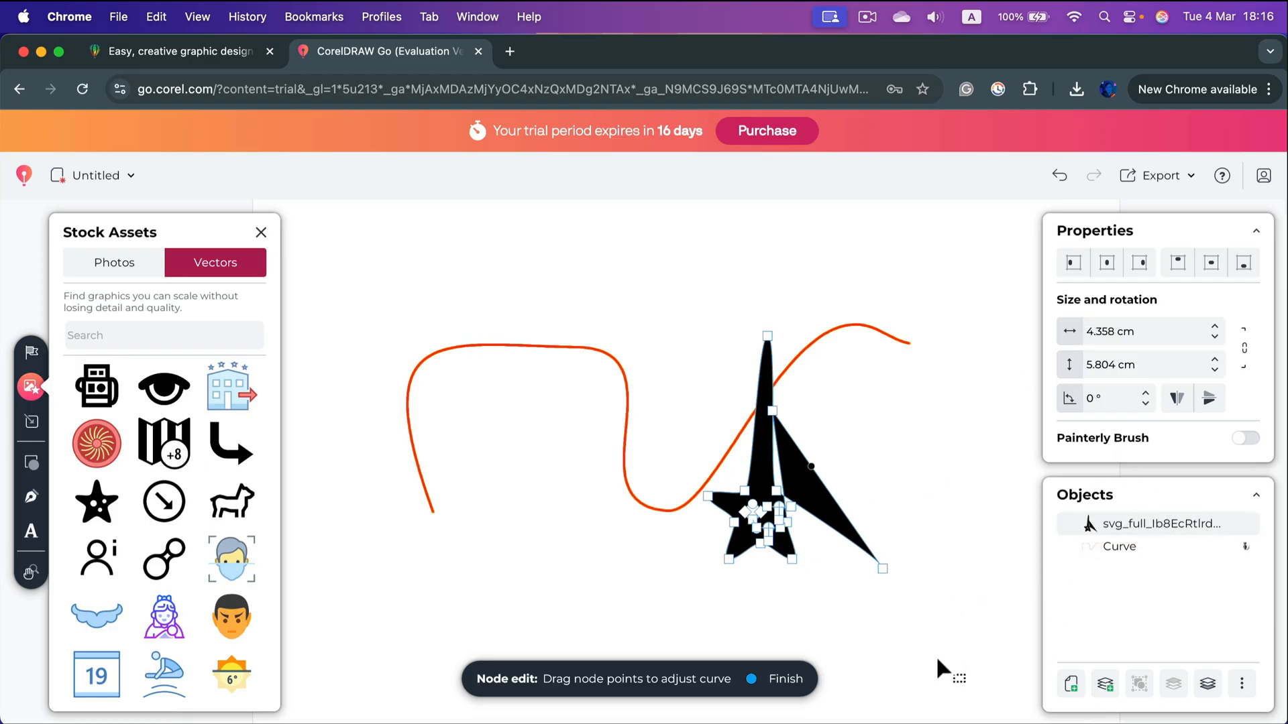
{"action": "mouse_move", "coordinate": [32, 386]}
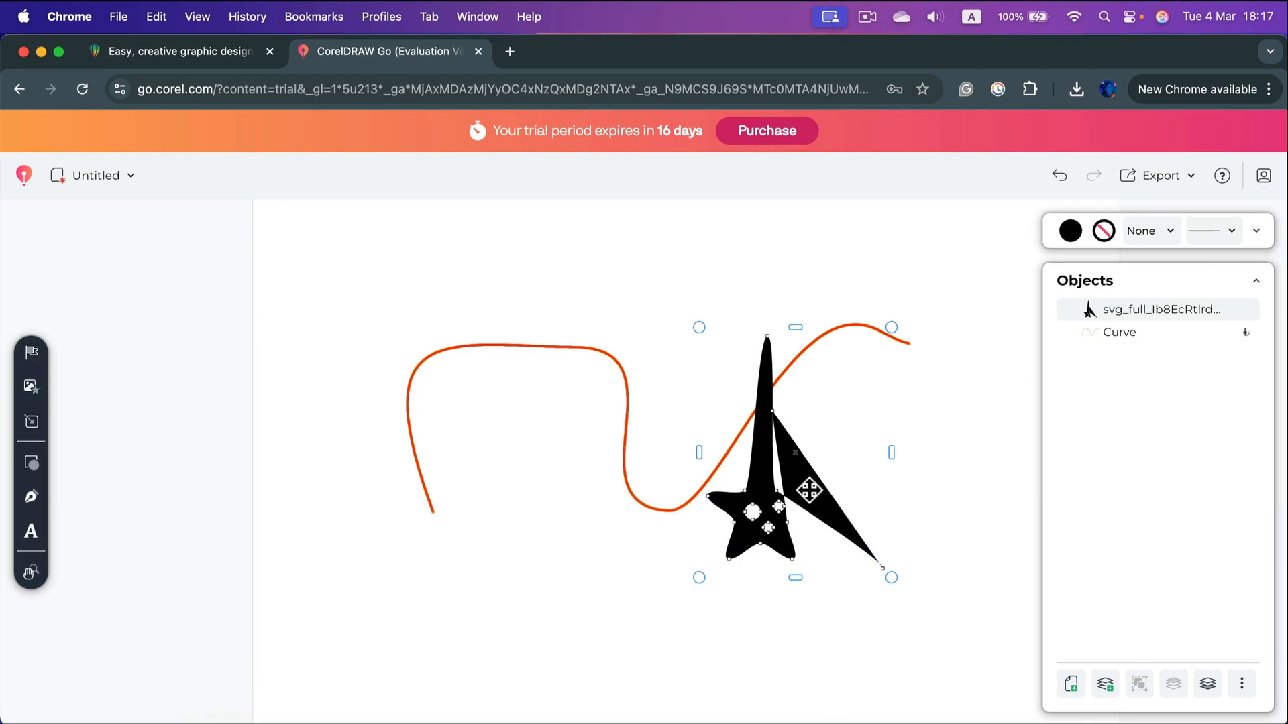
{"action": "mouse_move", "coordinate": [1070, 231]}
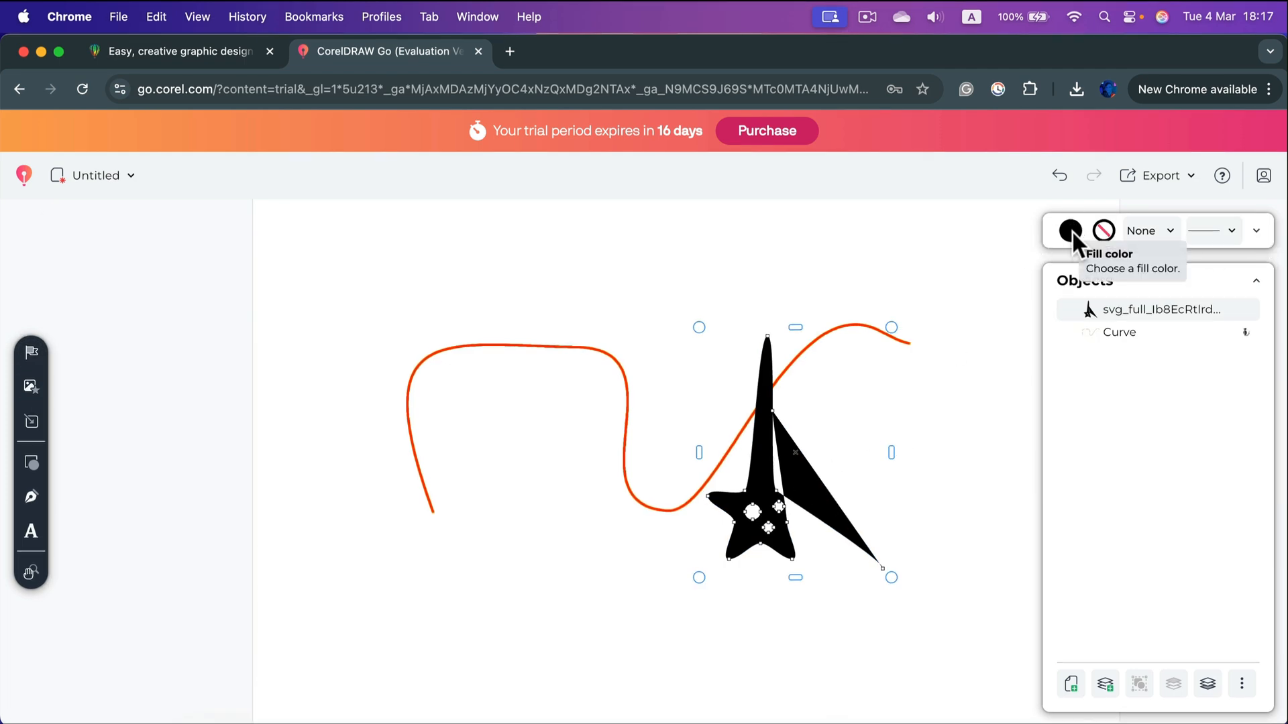
- Fill the spiky starfish with the custom red colour (217,76,76)
{"action": "left_click", "coordinate": [1069, 230]}
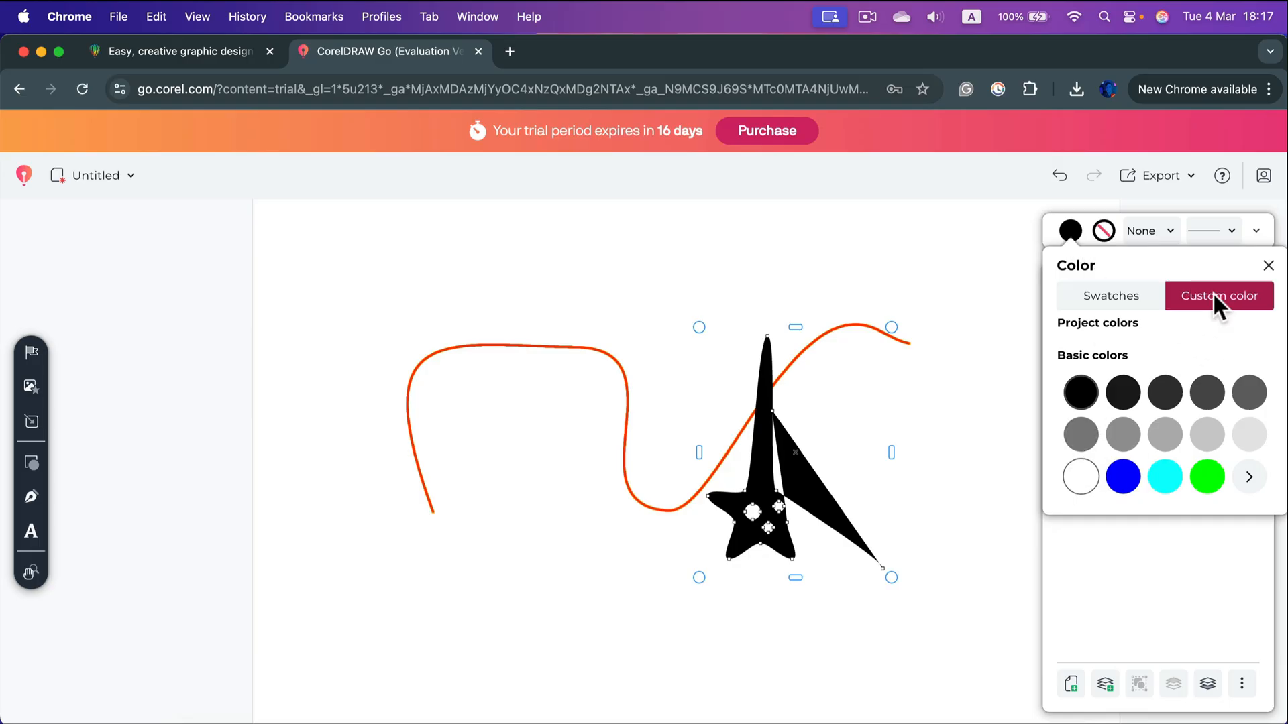
{"action": "left_click", "coordinate": [1218, 295]}
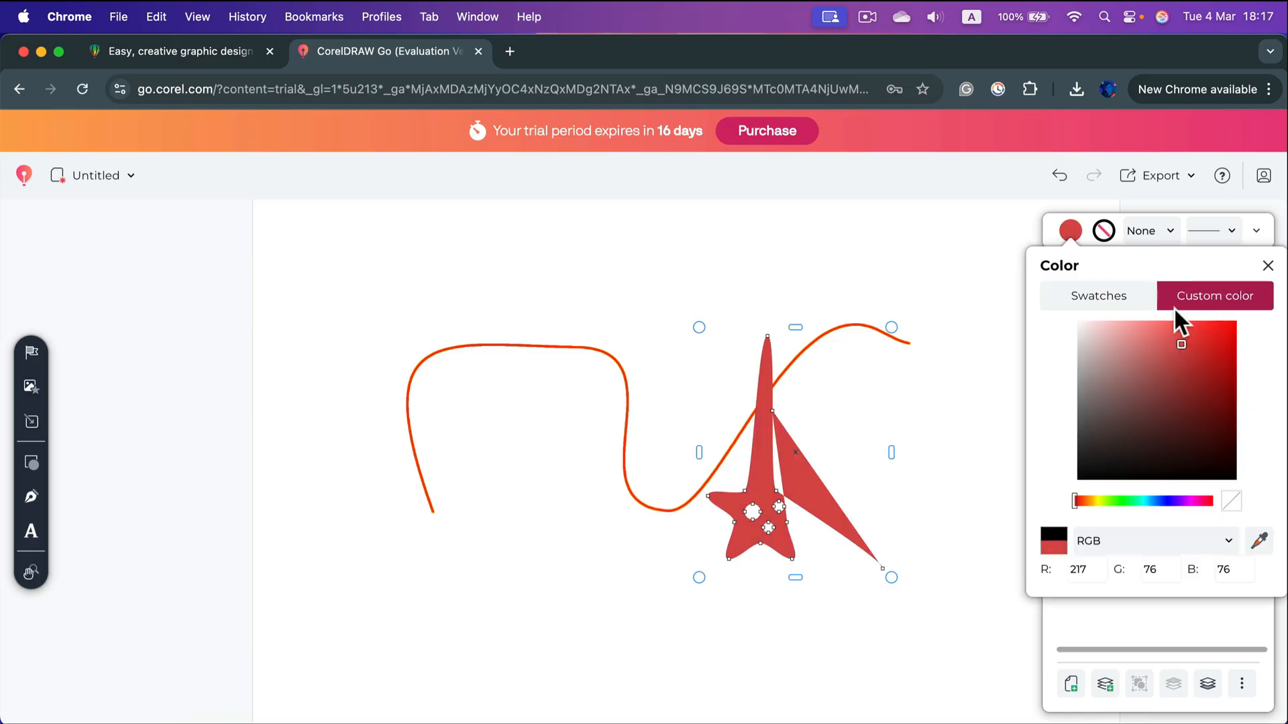
{"action": "left_click", "coordinate": [1102, 231]}
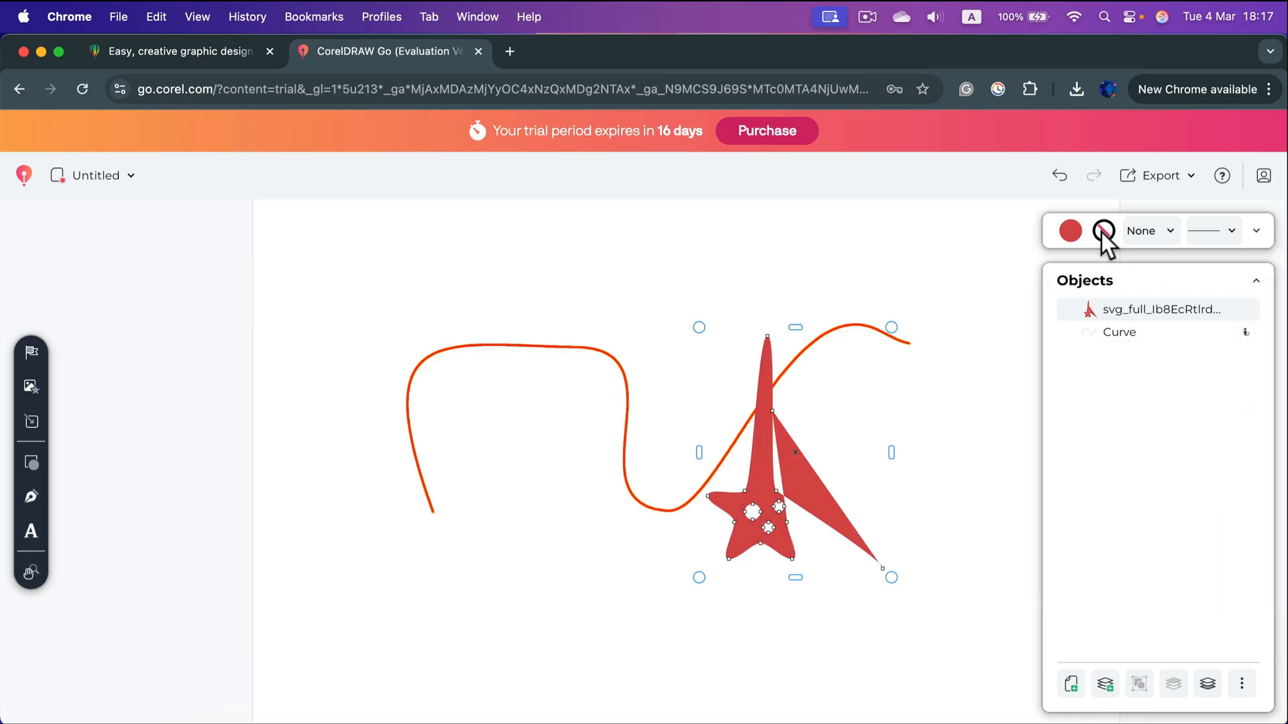
- Give the starfish a 4.0 pt dashed black outline and deselect it
{"action": "left_click", "coordinate": [1071, 230]}
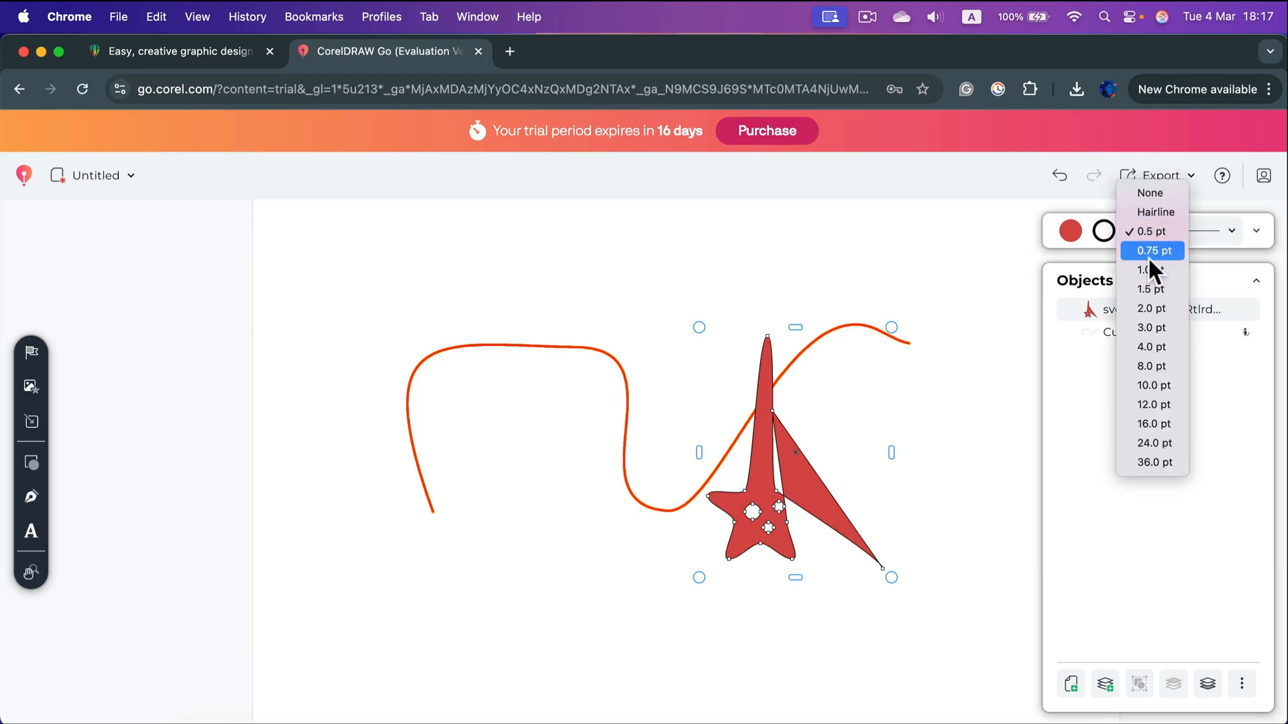
{"action": "left_click", "coordinate": [1151, 346]}
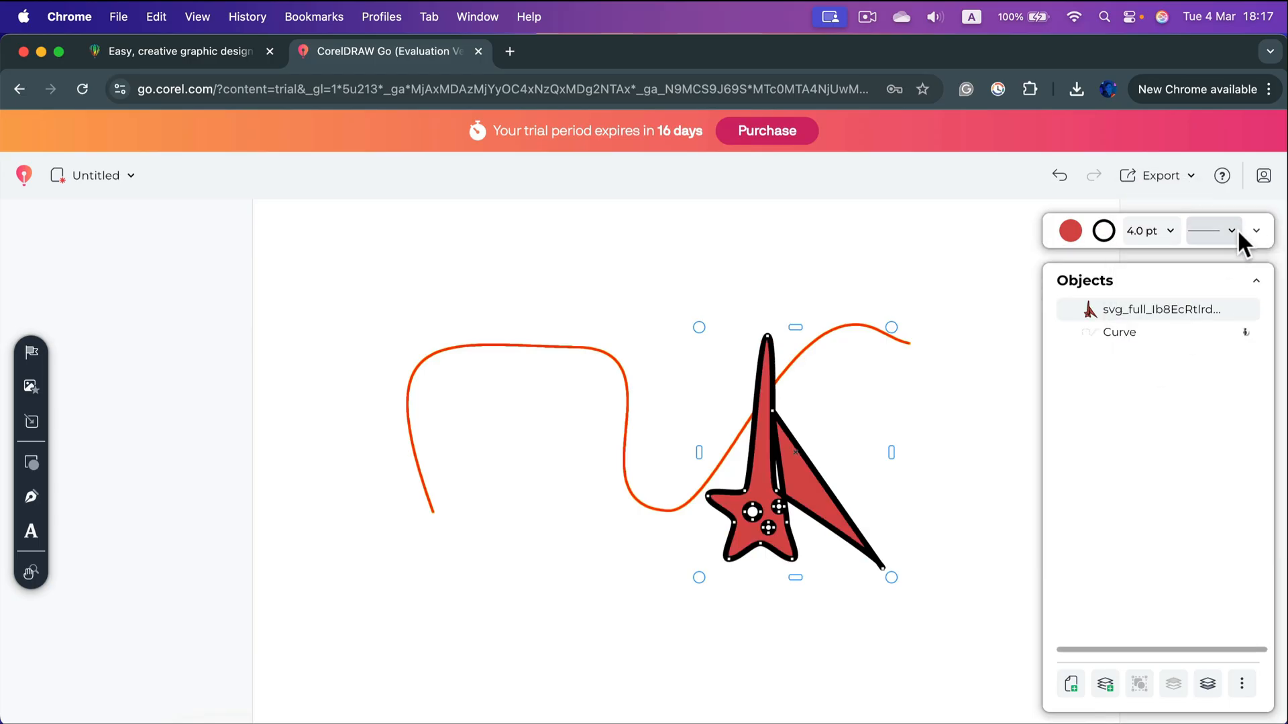
{"action": "left_click", "coordinate": [1211, 230]}
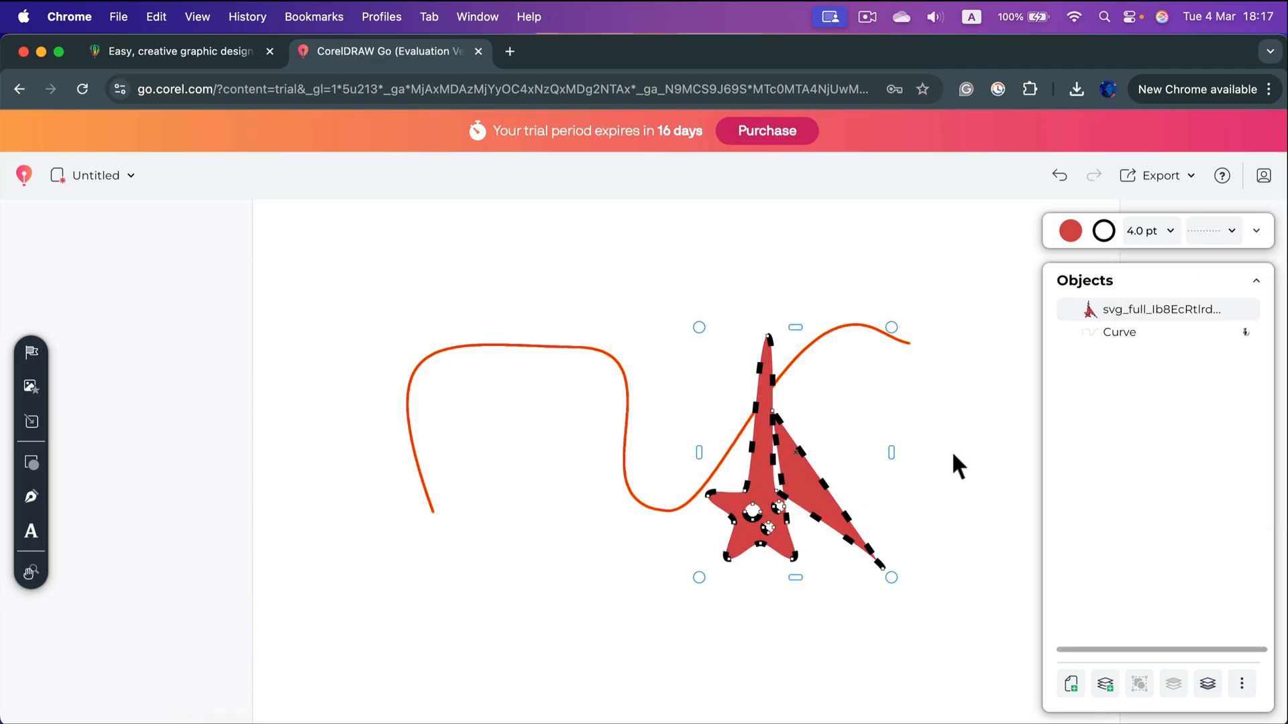
{"action": "mouse_move", "coordinate": [1007, 301]}
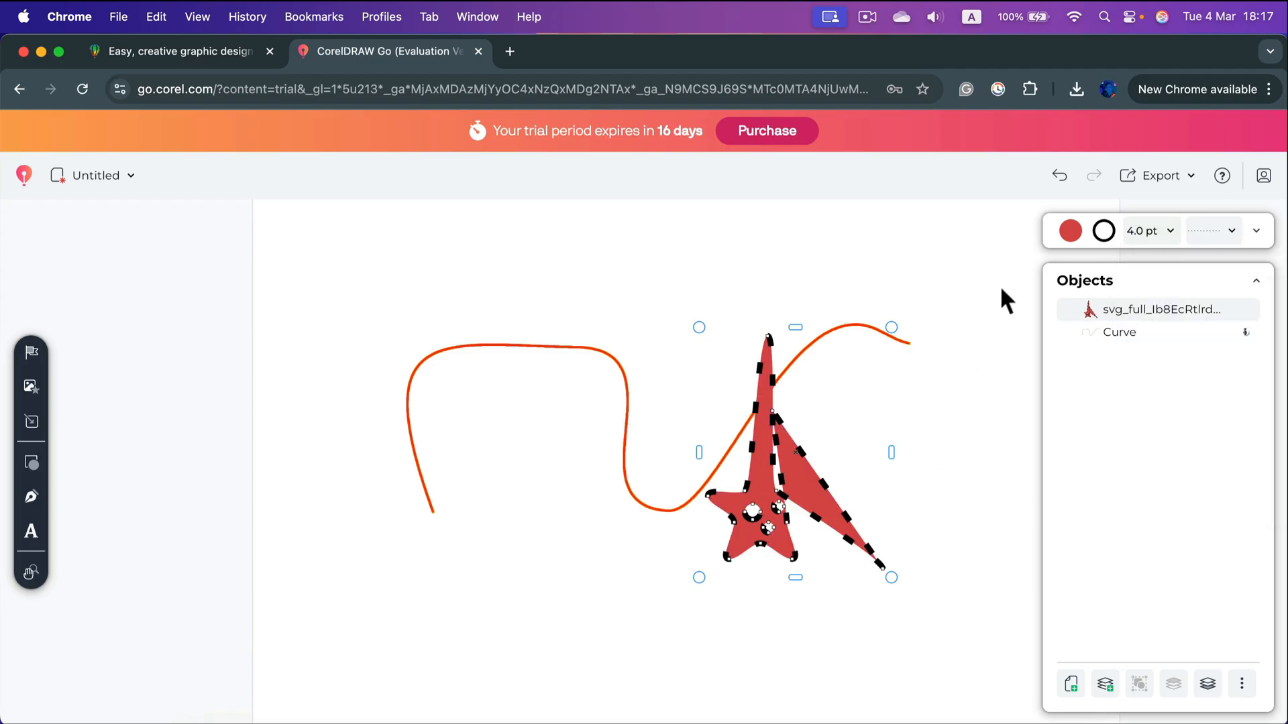
{"action": "left_click", "coordinate": [755, 234]}
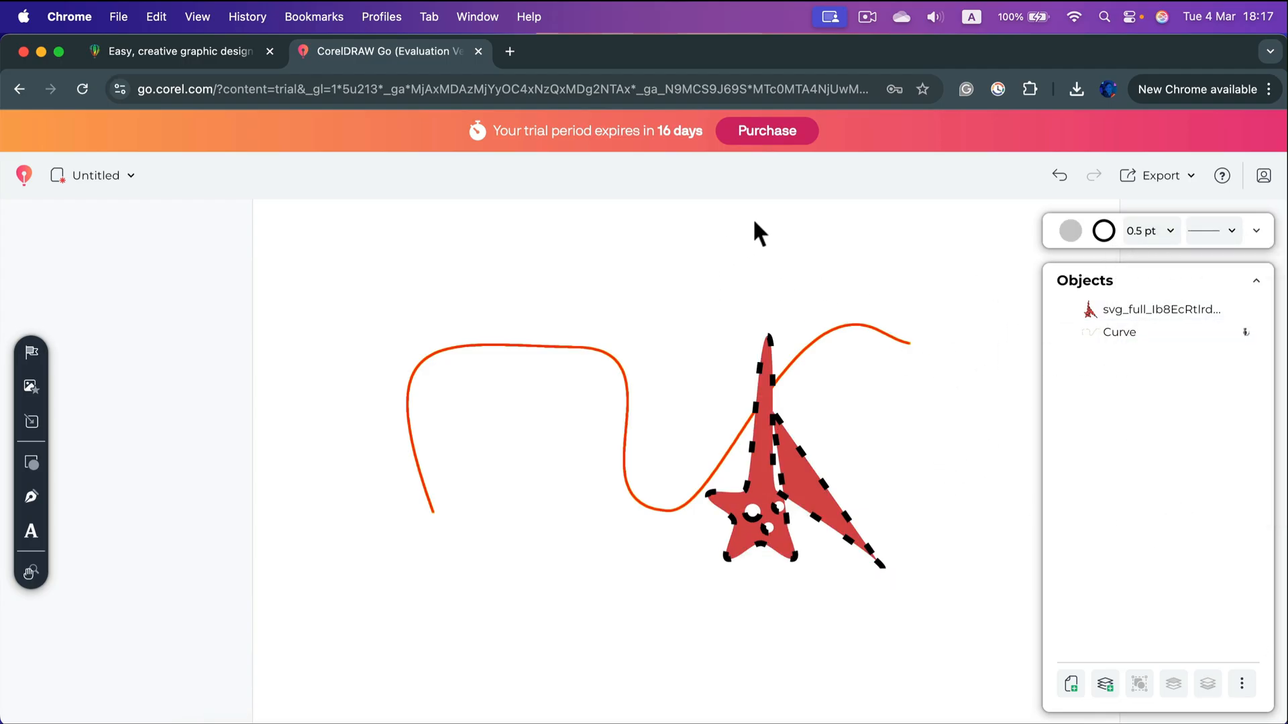
{"action": "mouse_move", "coordinate": [1263, 287]}
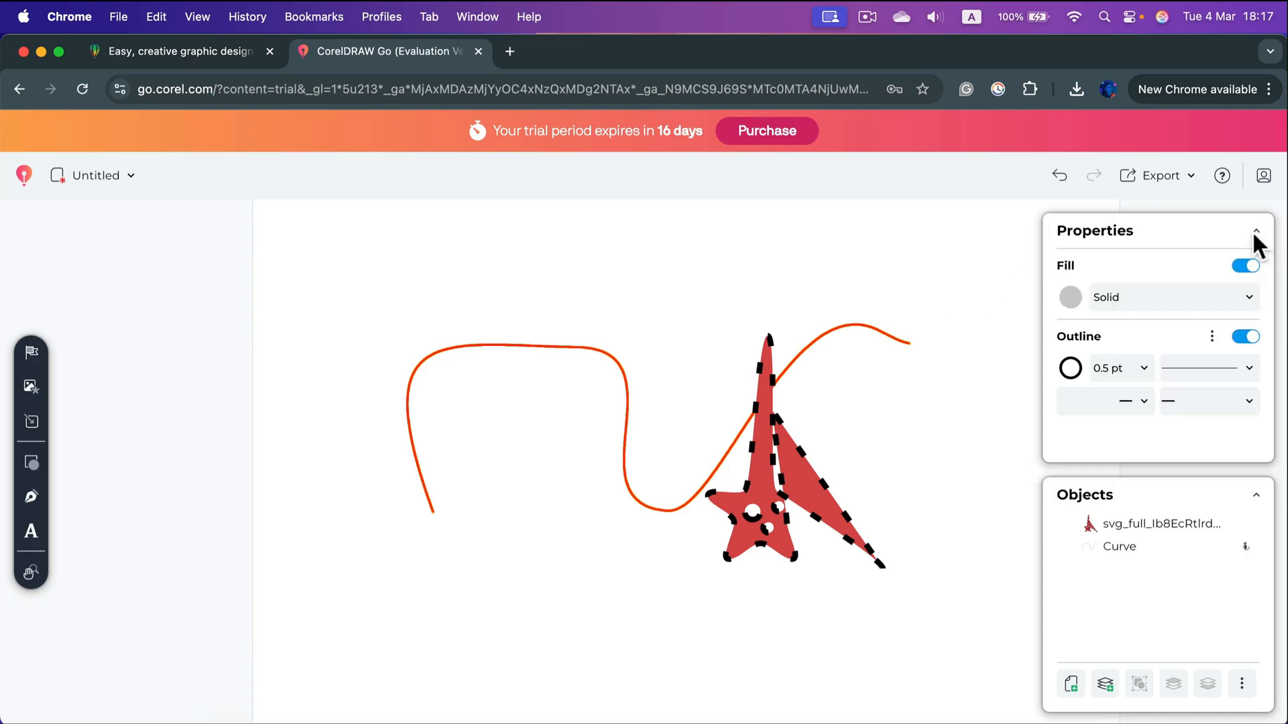
{"action": "mouse_move", "coordinate": [1066, 305]}
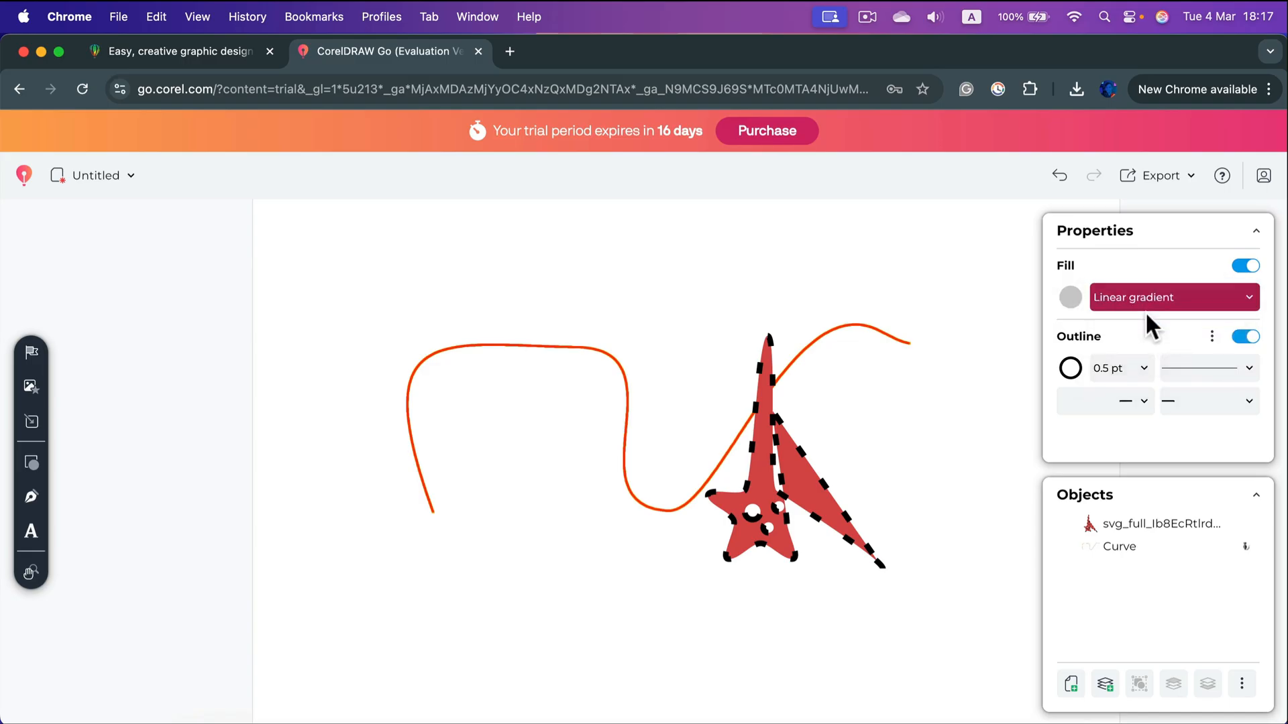
{"action": "left_click", "coordinate": [1171, 298]}
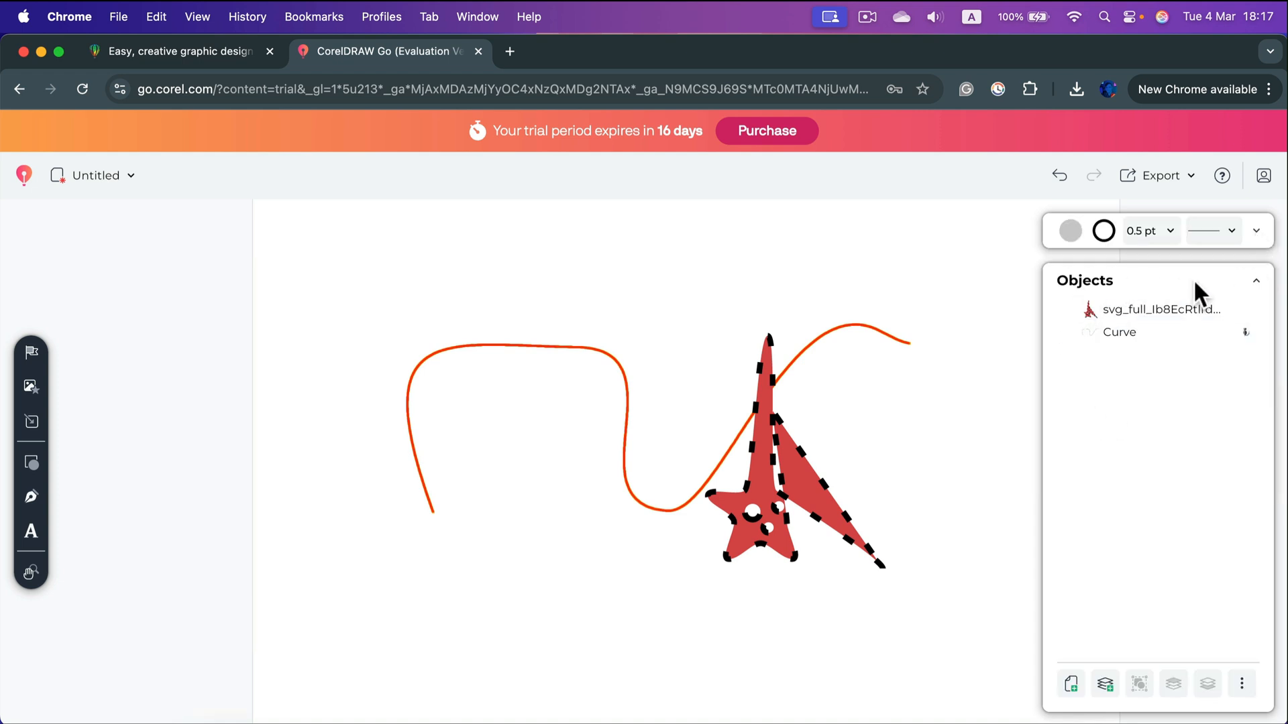
{"action": "mouse_move", "coordinate": [1071, 682]}
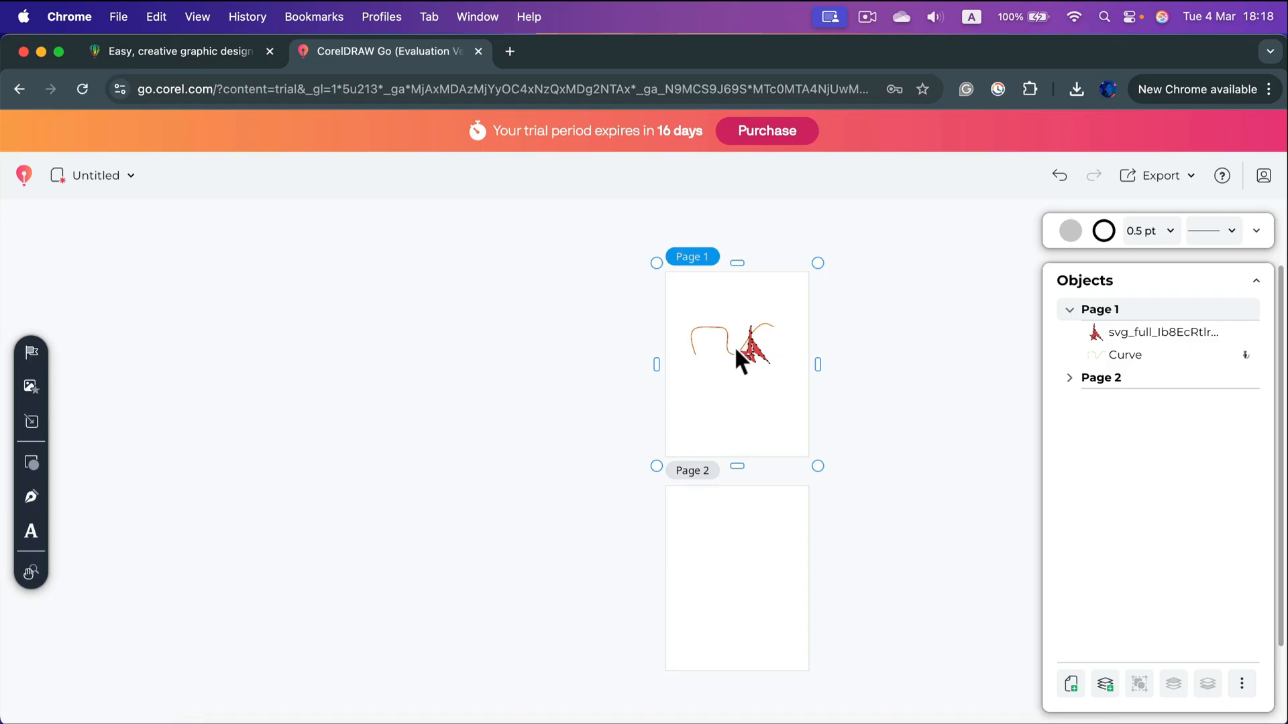
- Select the newly added blank Page 2 below Page 1
{"action": "left_click", "coordinate": [692, 469]}
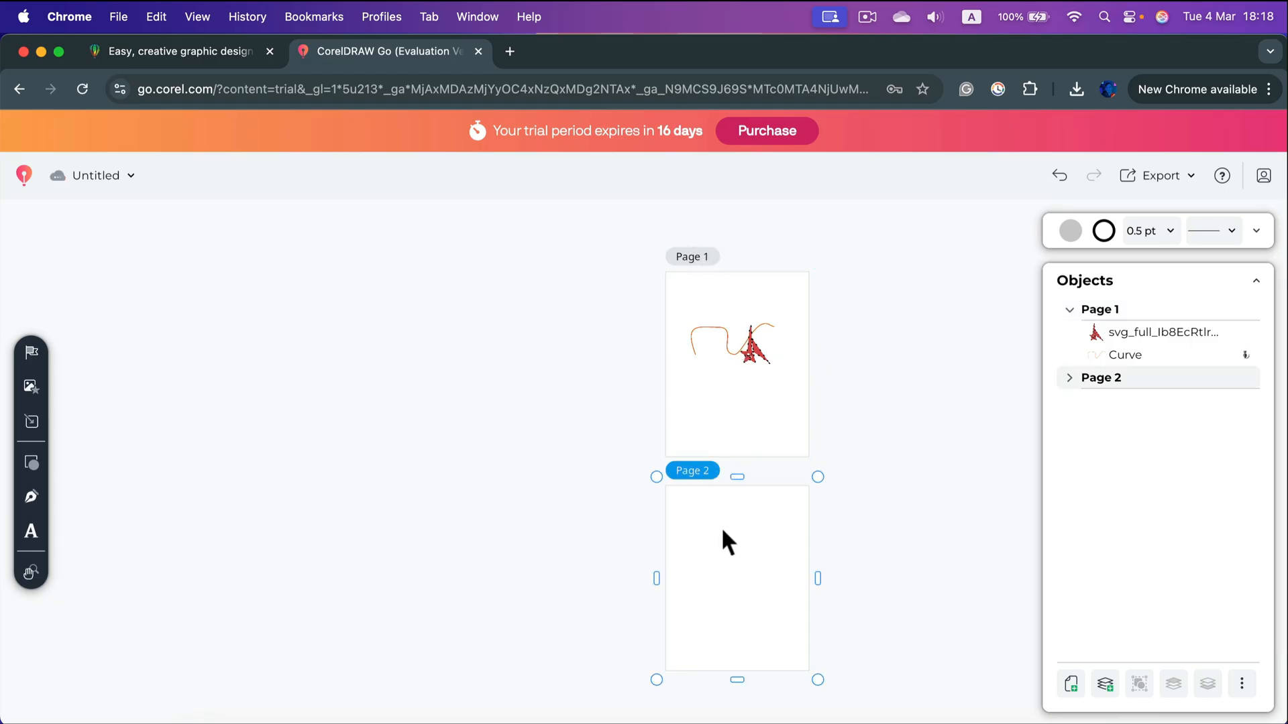
{"action": "mouse_move", "coordinate": [915, 528]}
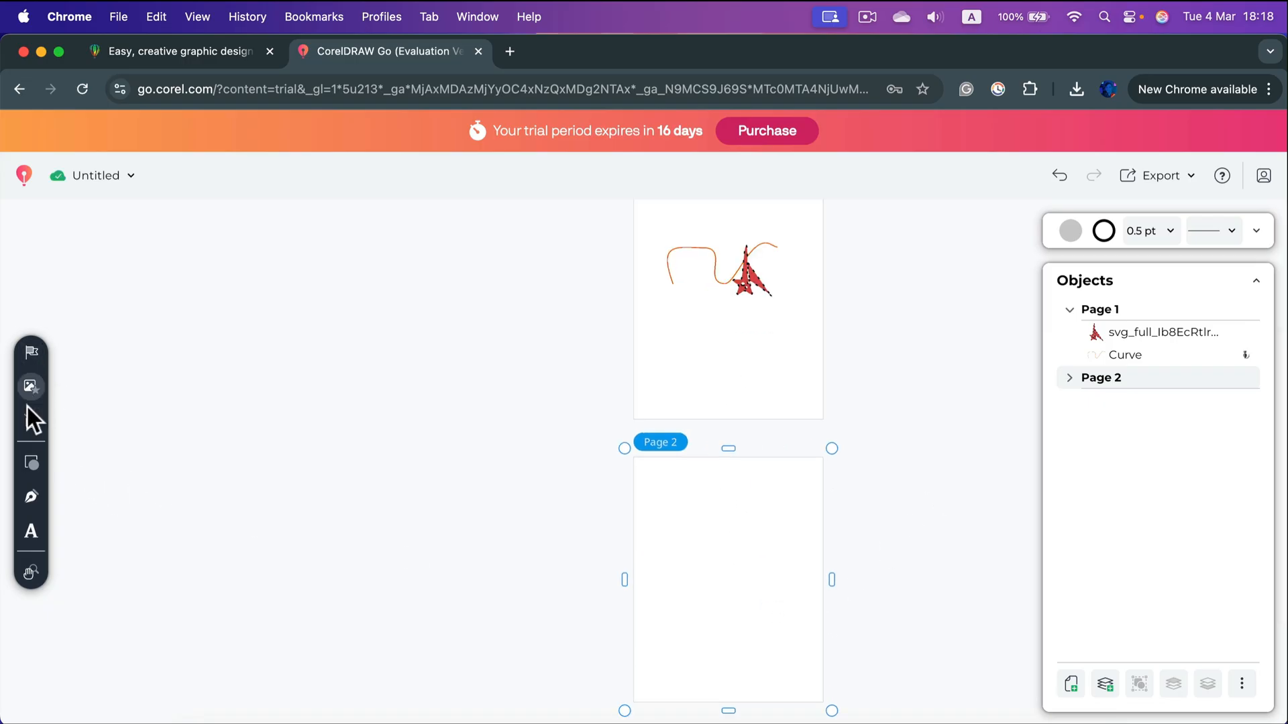
{"action": "mouse_move", "coordinate": [31, 423]}
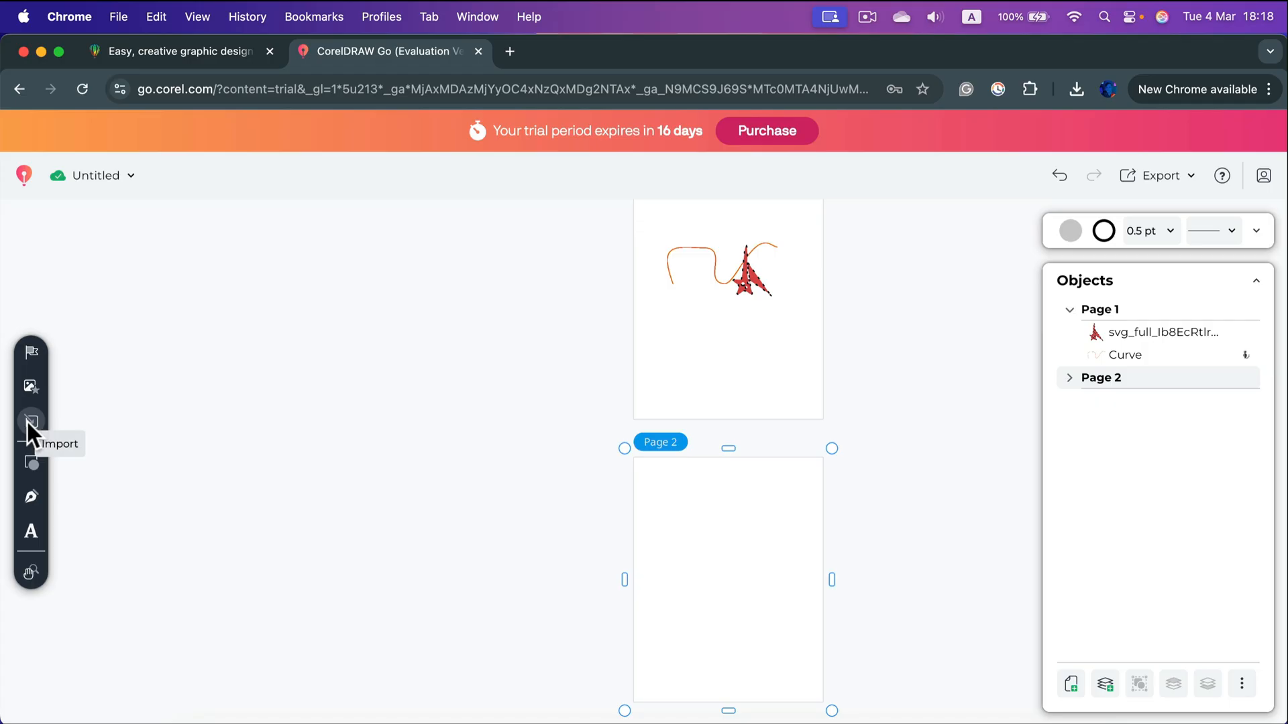
{"action": "mouse_move", "coordinate": [31, 422]}
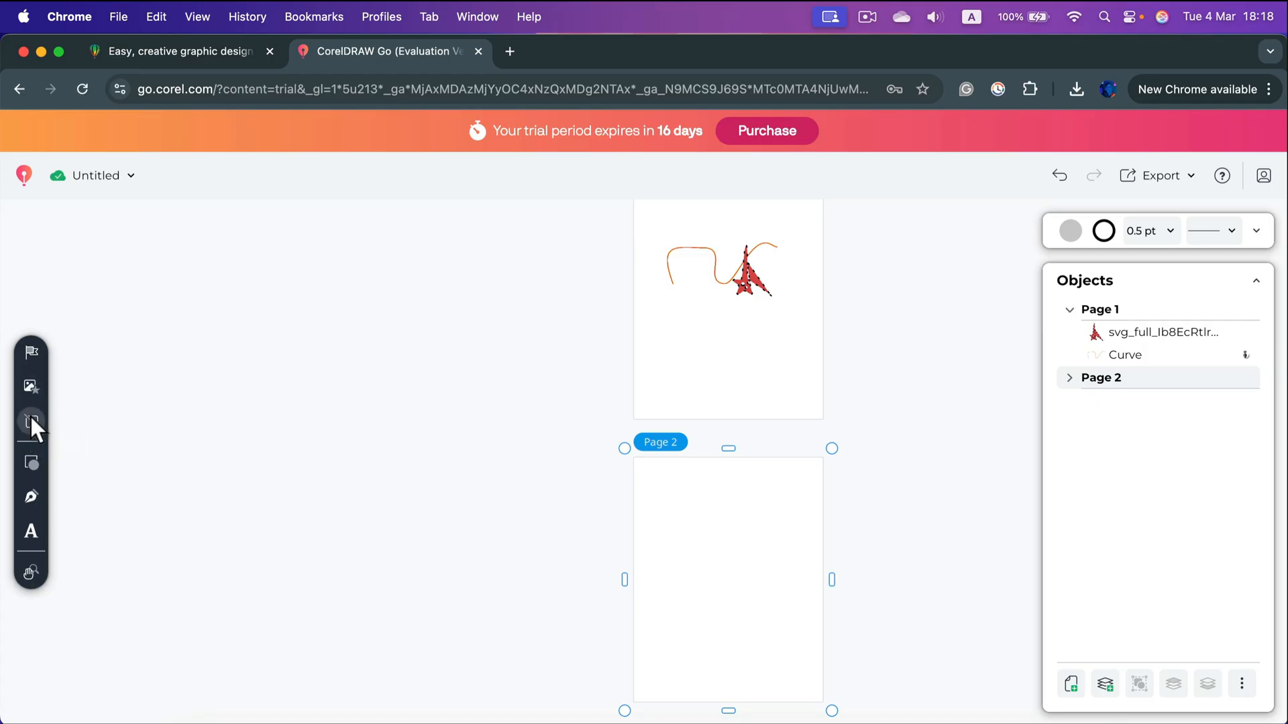
{"action": "left_click", "coordinate": [31, 422]}
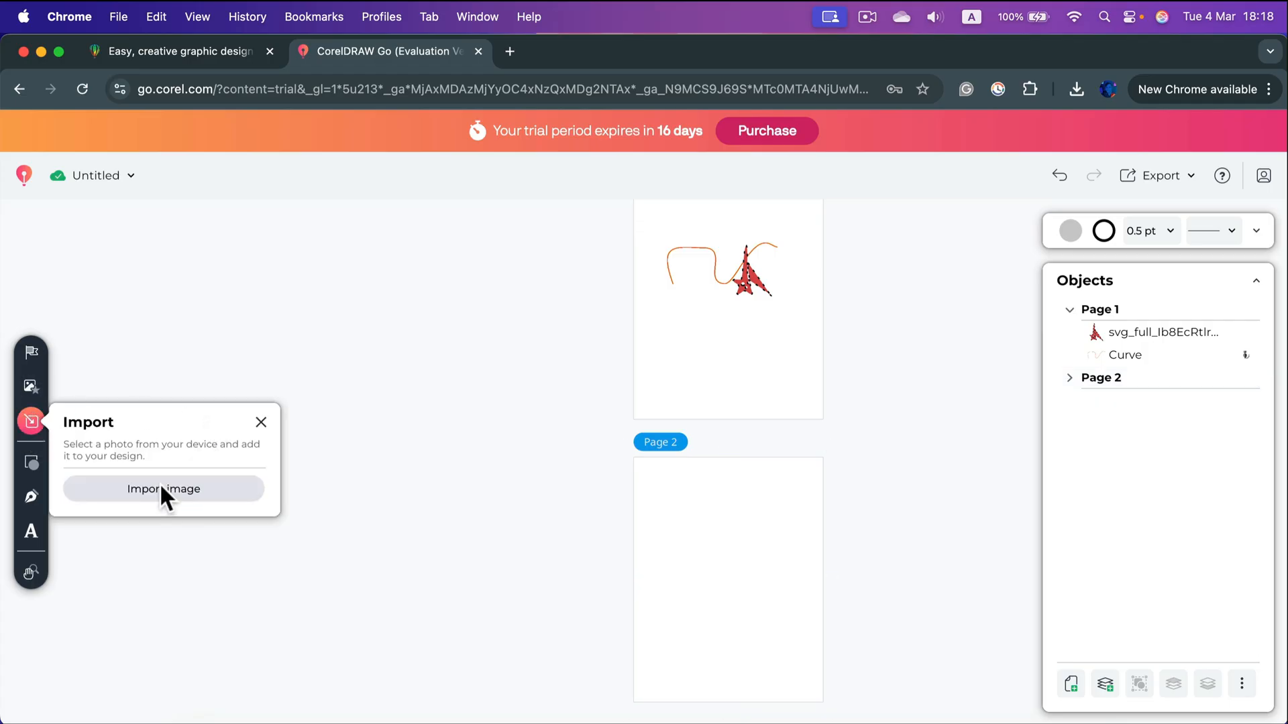
{"action": "left_click", "coordinate": [162, 489]}
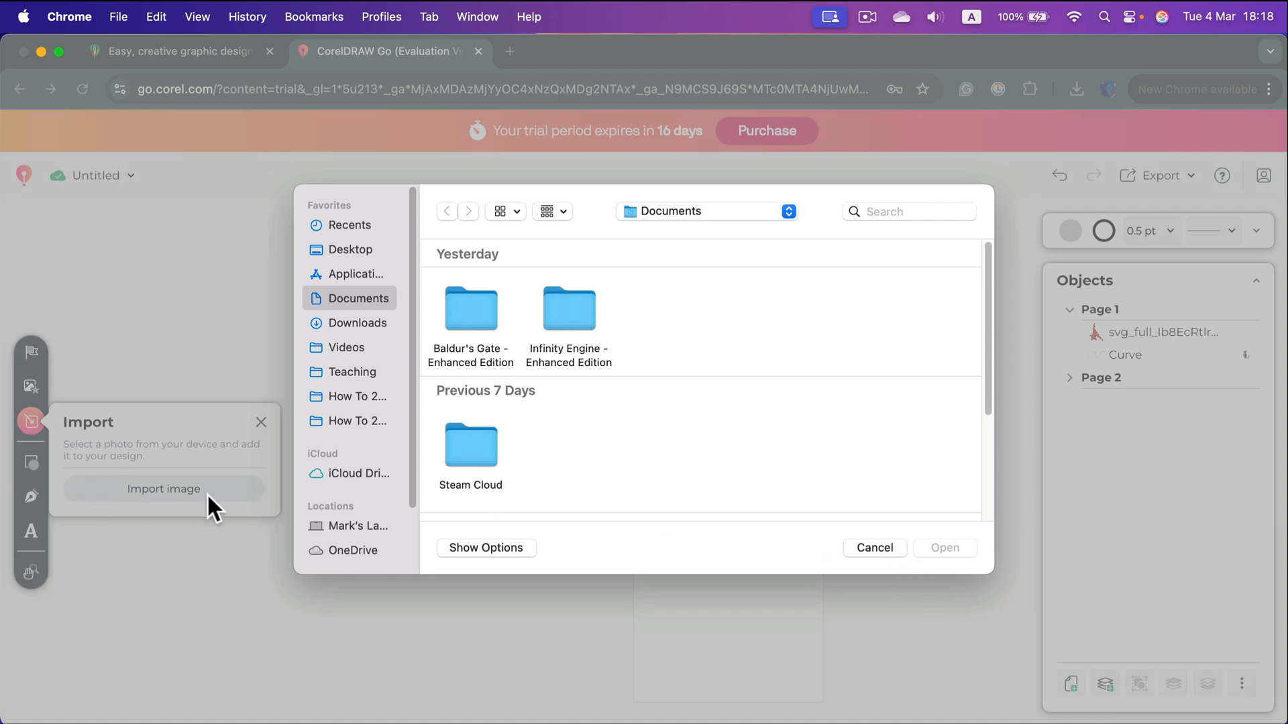
{"action": "left_click", "coordinate": [873, 547]}
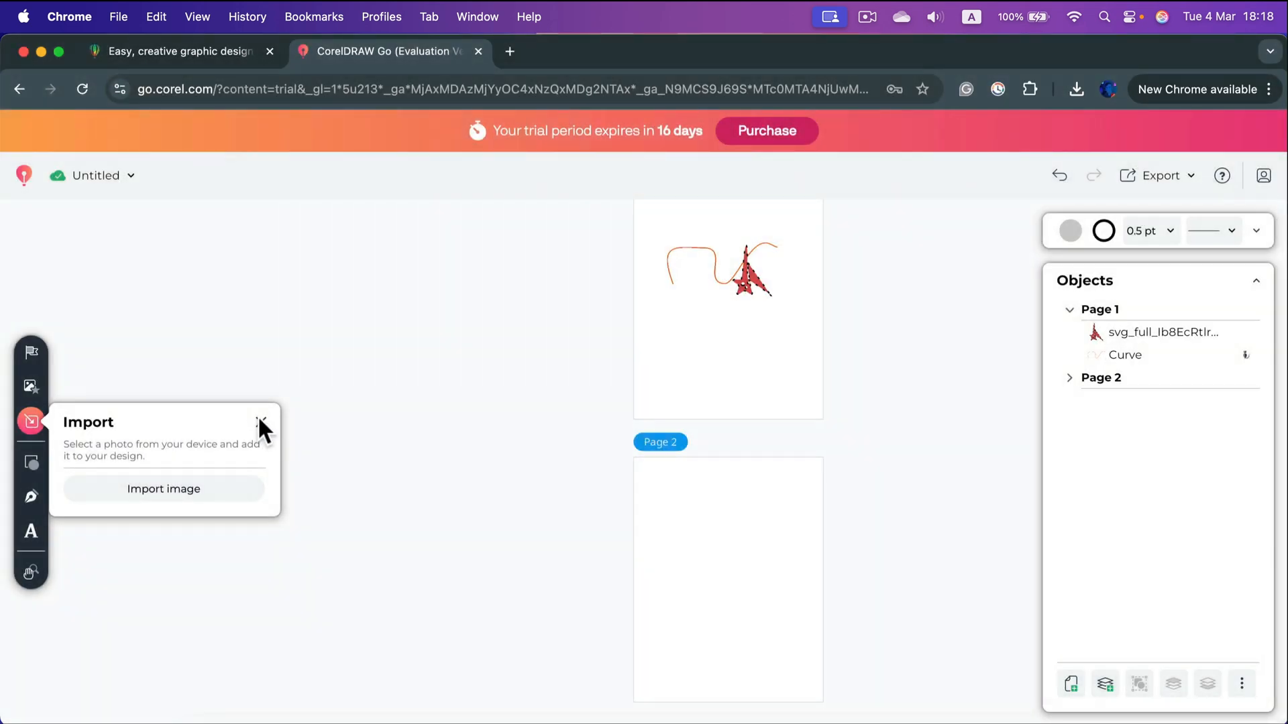
{"action": "left_click", "coordinate": [31, 463]}
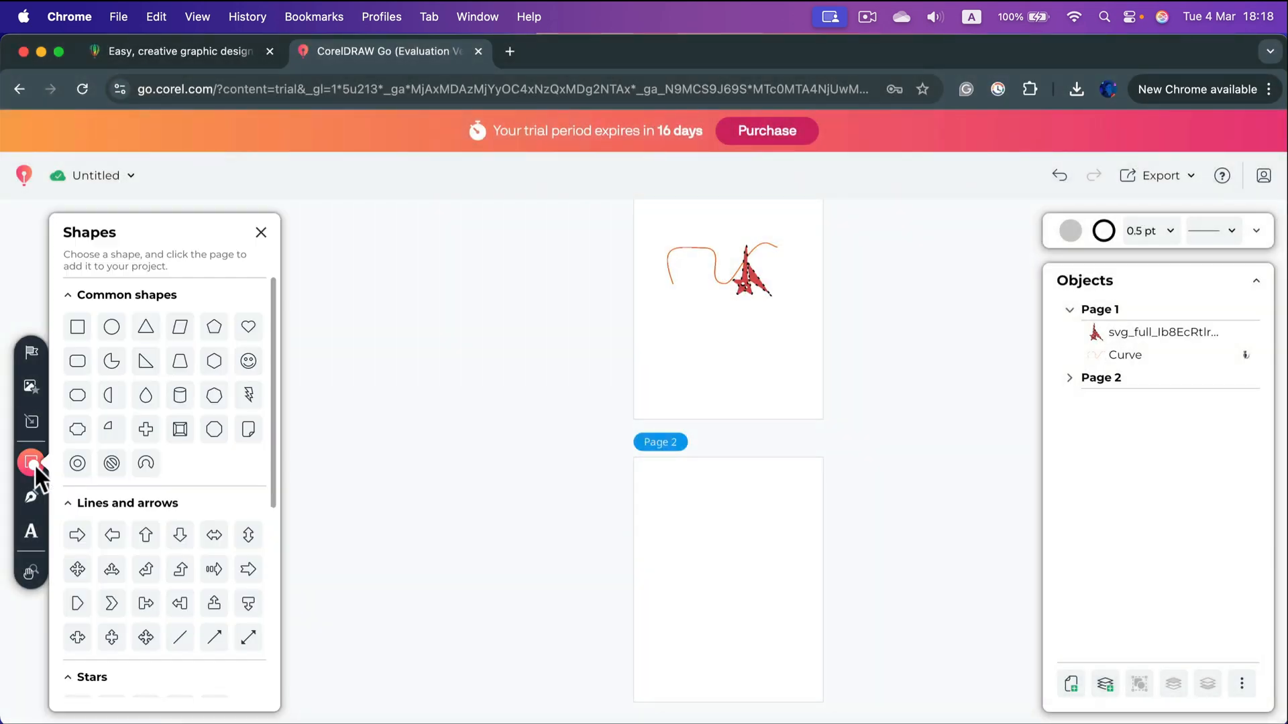
{"action": "scroll", "scroll_direction": "down", "scroll_amount": 3}
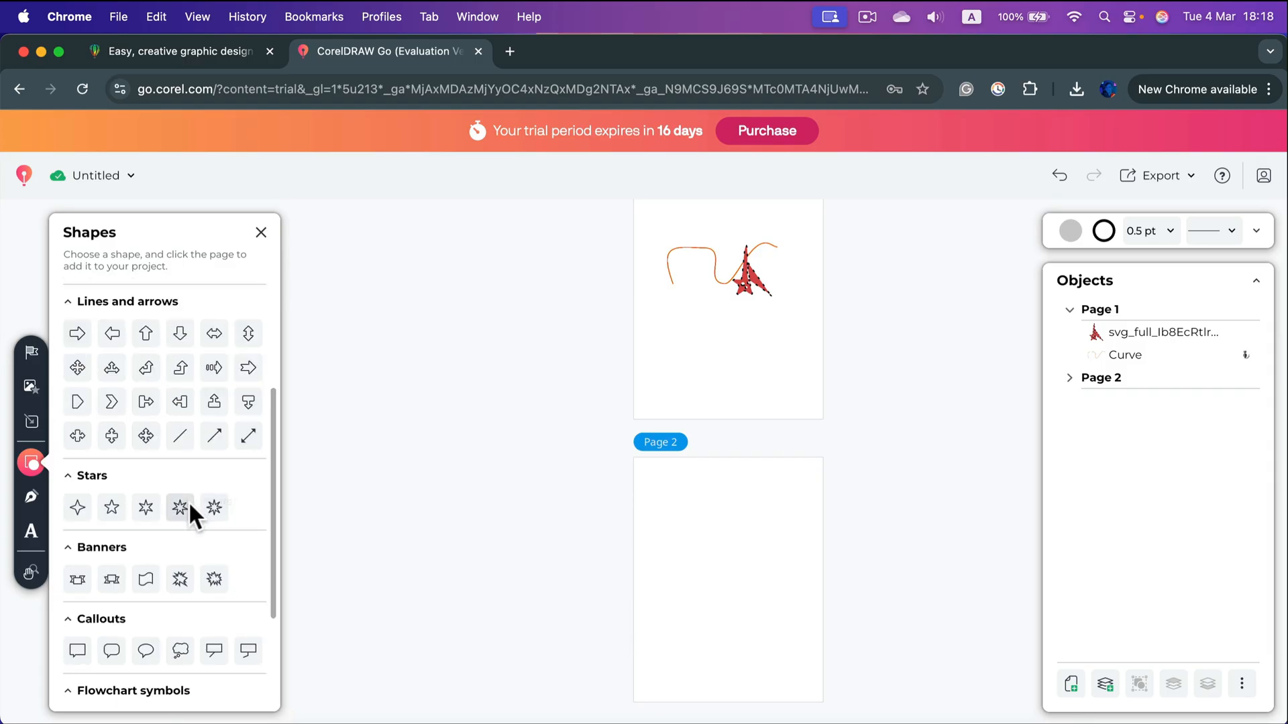
{"action": "scroll", "scroll_direction": "up", "scroll_amount": 3}
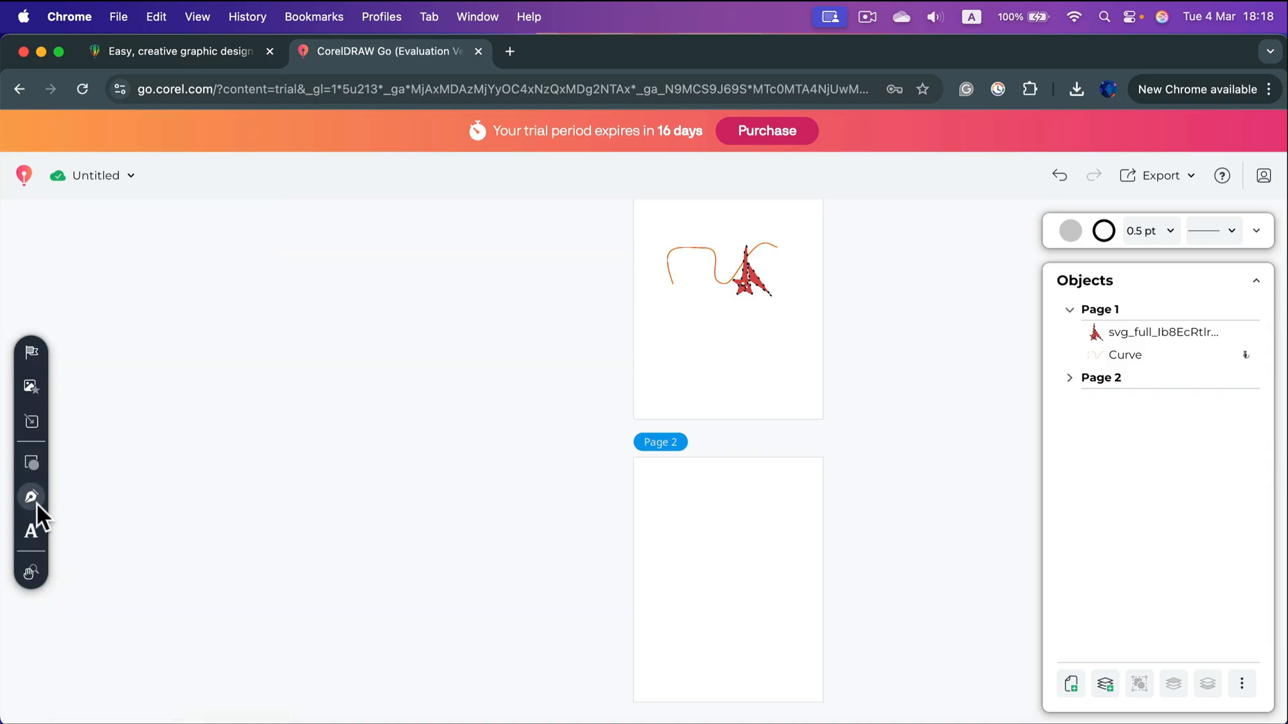
- Show the Draw panel's brush styles, including Background Wash and Embellish
{"action": "left_click", "coordinate": [31, 497]}
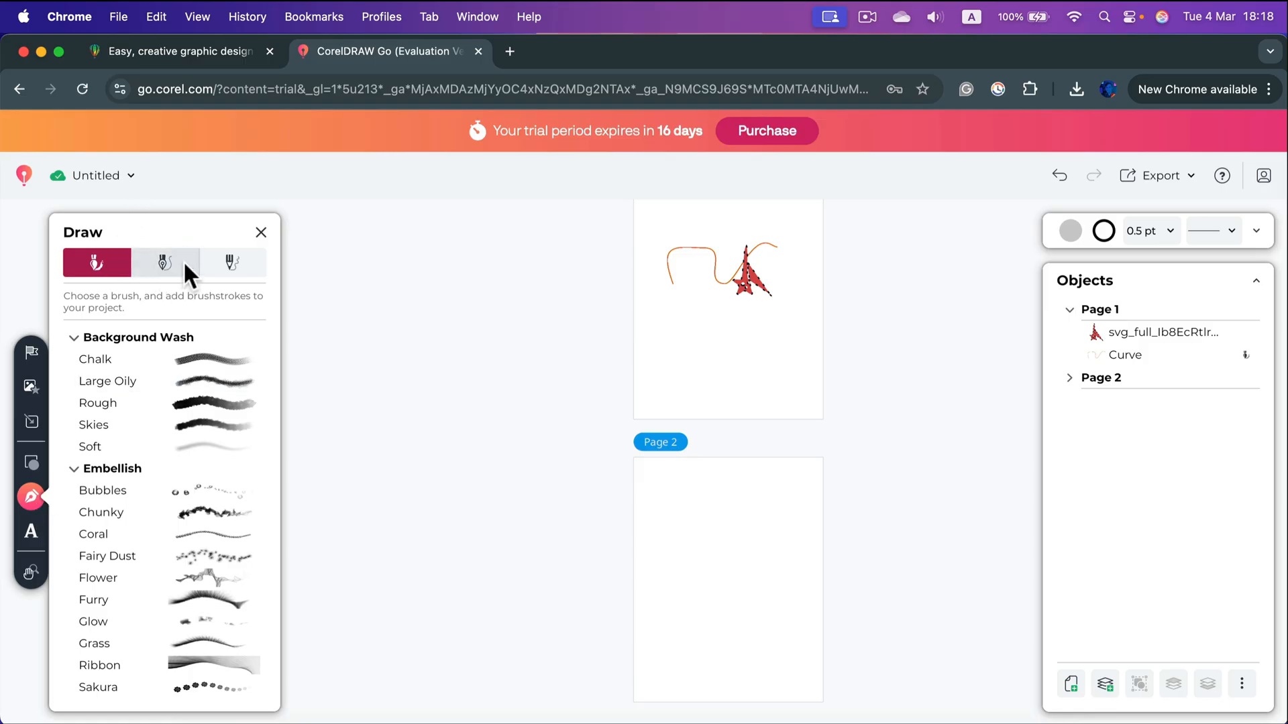
{"action": "left_click", "coordinate": [164, 263]}
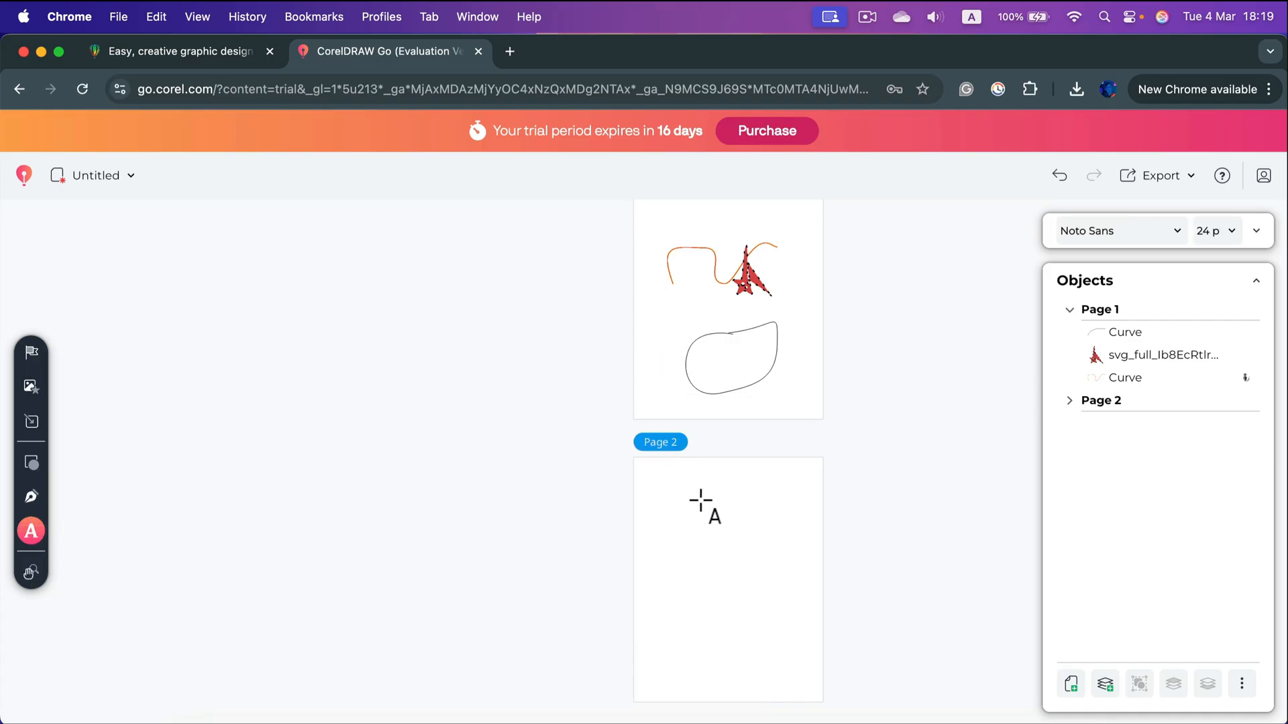
- Start a Paragraph Text box on Page 2, then bring up the Pan and Zoom controls
{"action": "left_click", "coordinate": [701, 503]}
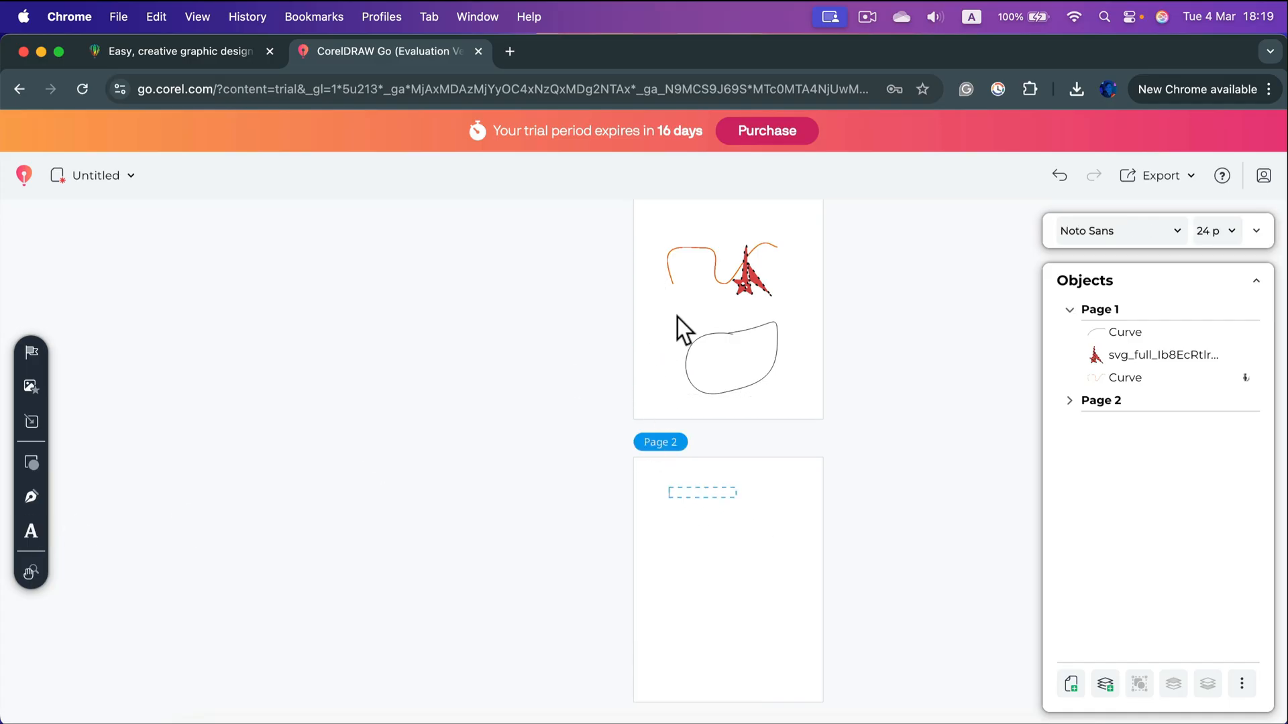
{"action": "left_click", "coordinate": [31, 532]}
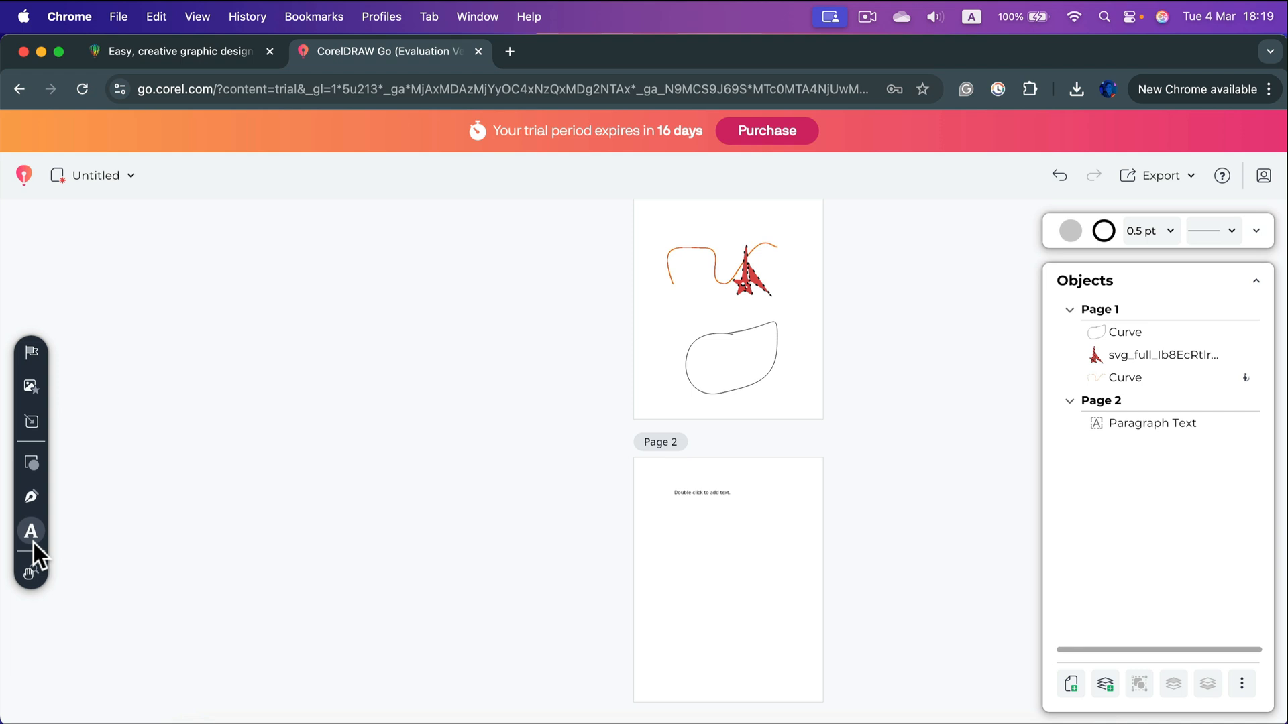
{"action": "mouse_move", "coordinate": [30, 572]}
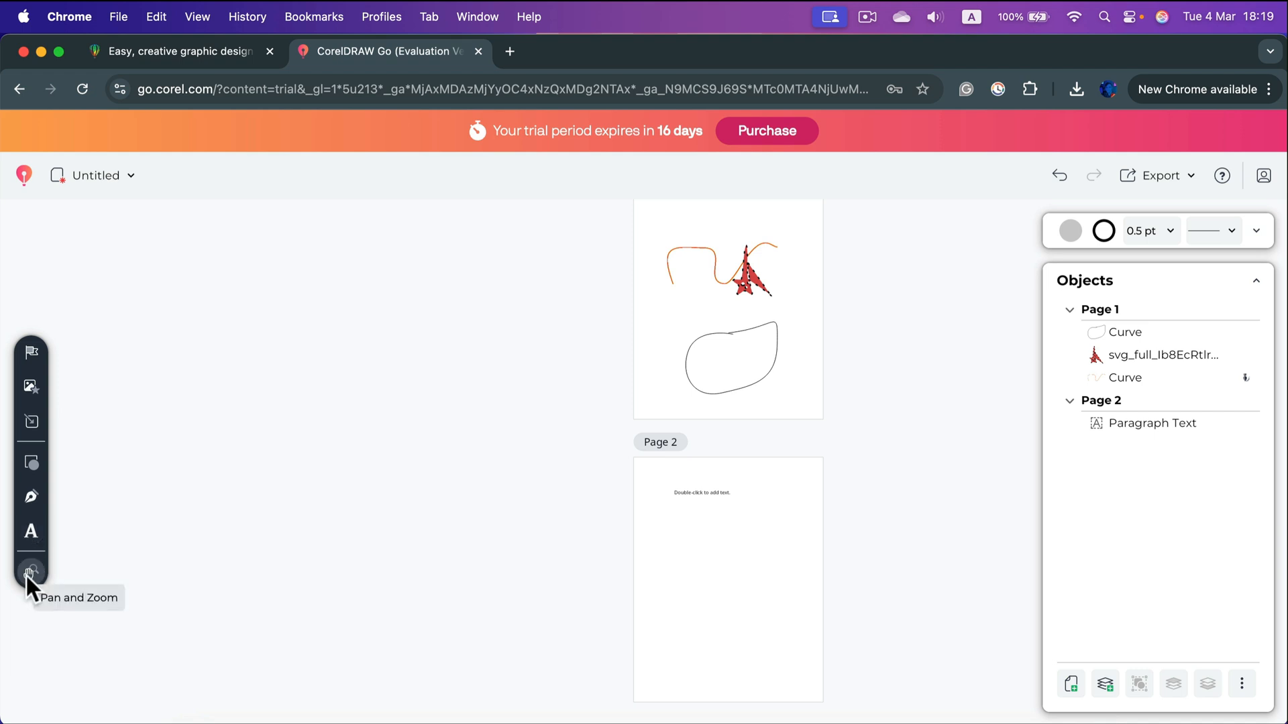
{"action": "left_click", "coordinate": [31, 572]}
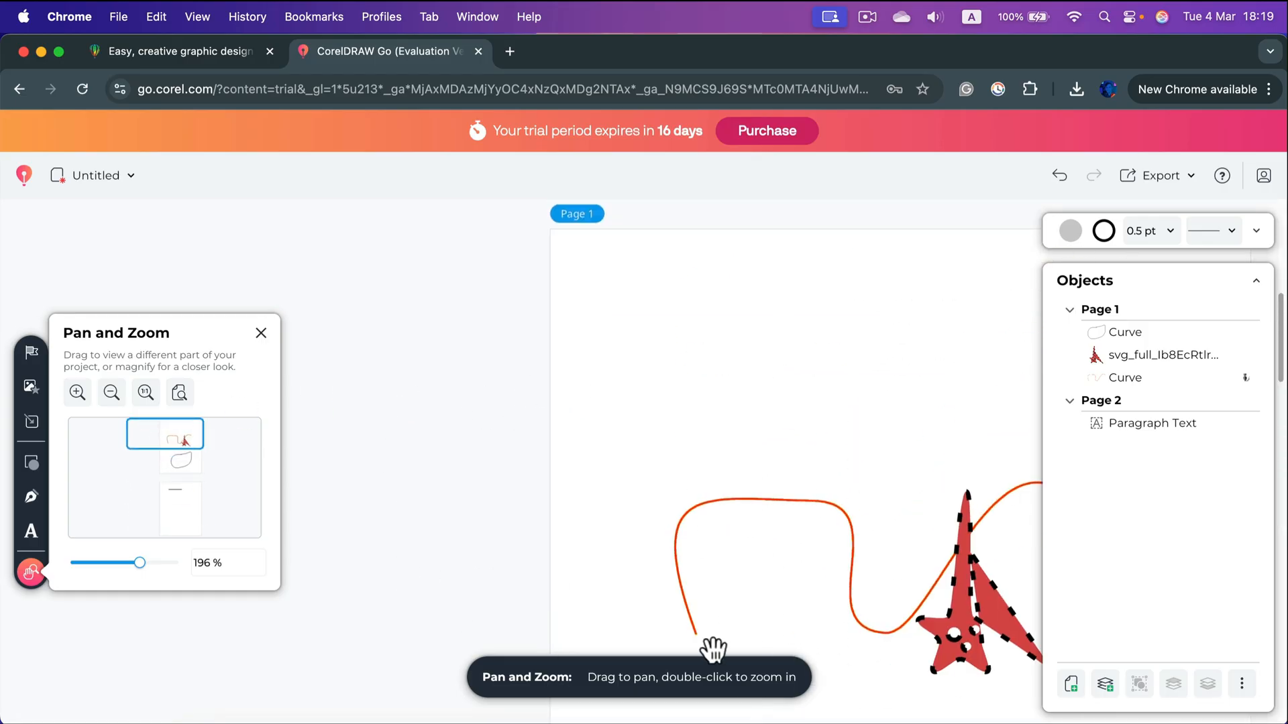
- Zoom out over both pages and fit Page 1 with the red star and curves to the view
{"action": "left_click", "coordinate": [112, 393]}
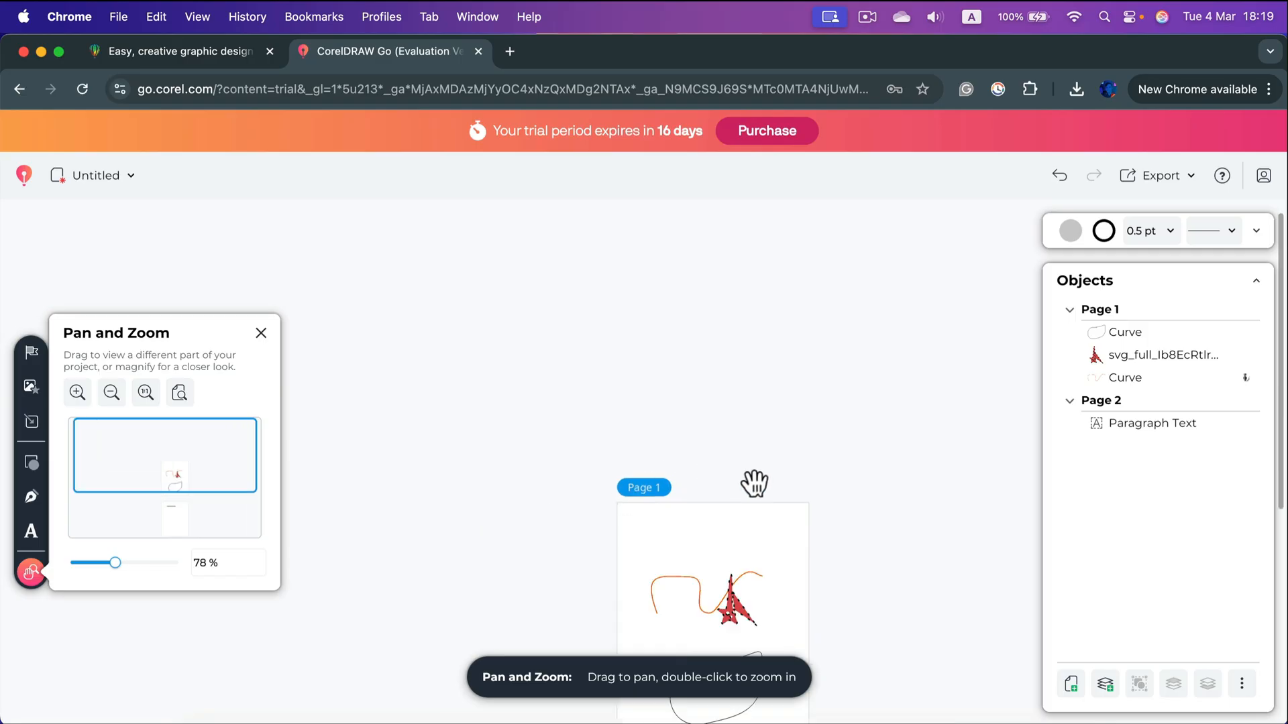
{"action": "left_click", "coordinate": [145, 393]}
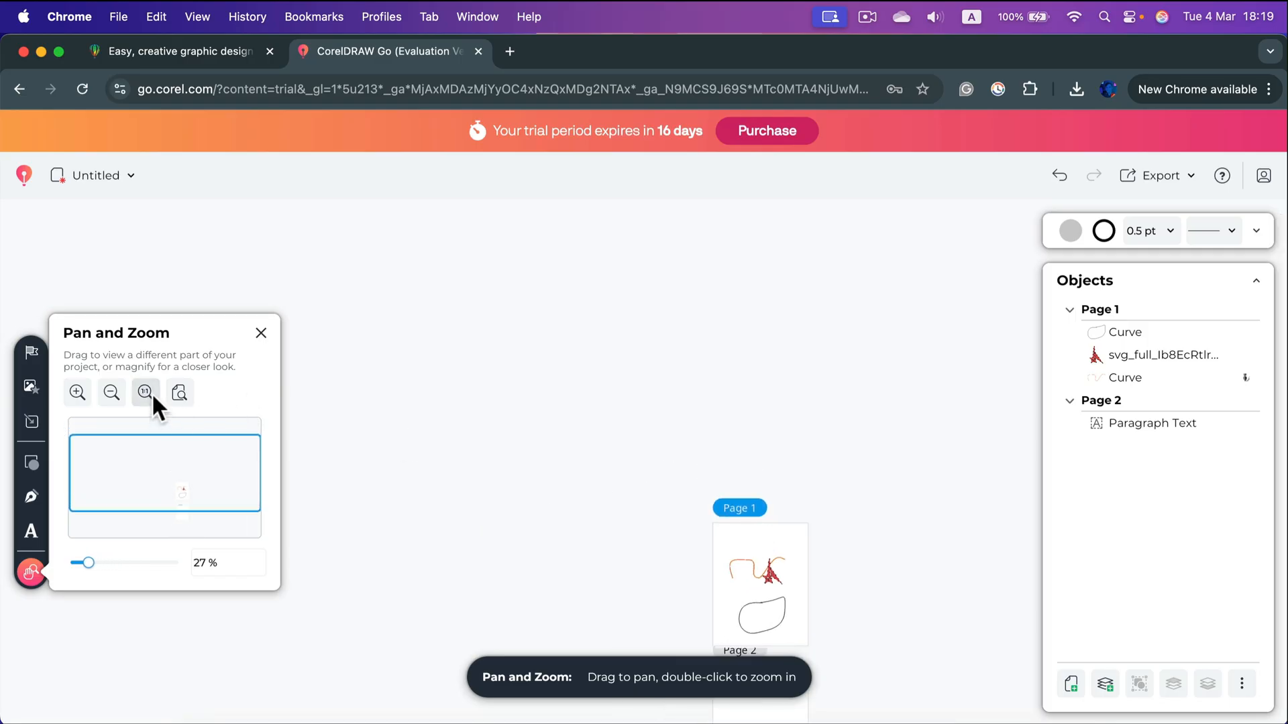
{"action": "left_click", "coordinate": [262, 333]}
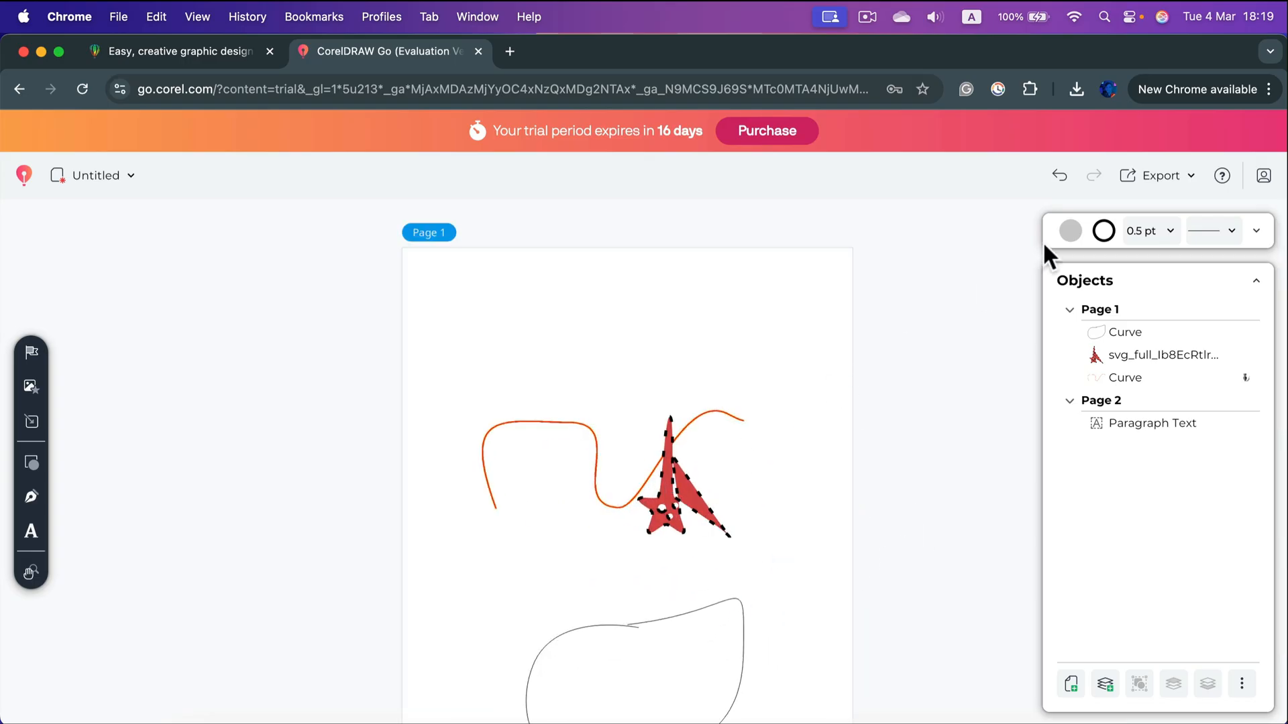
- Review the Export panel's file formats and switch it to the Print option
{"action": "left_click", "coordinate": [1159, 174]}
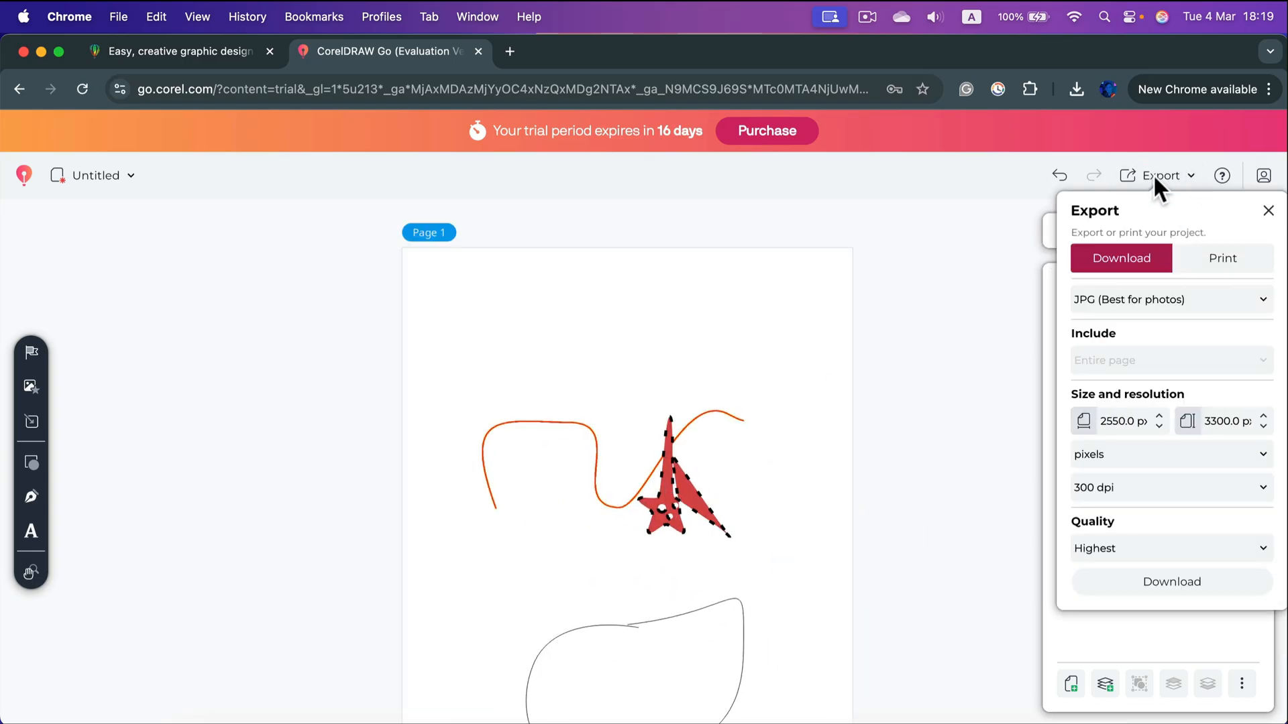
{"action": "mouse_move", "coordinate": [1167, 309]}
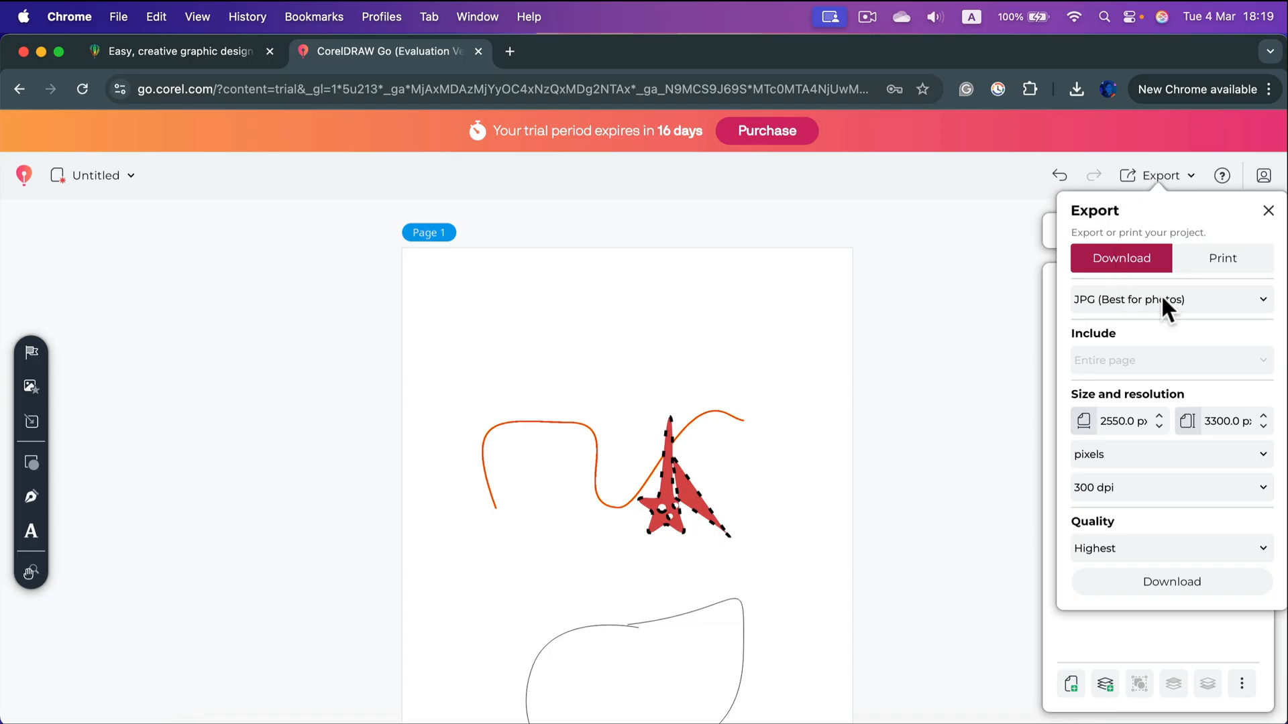
{"action": "left_click", "coordinate": [1165, 299]}
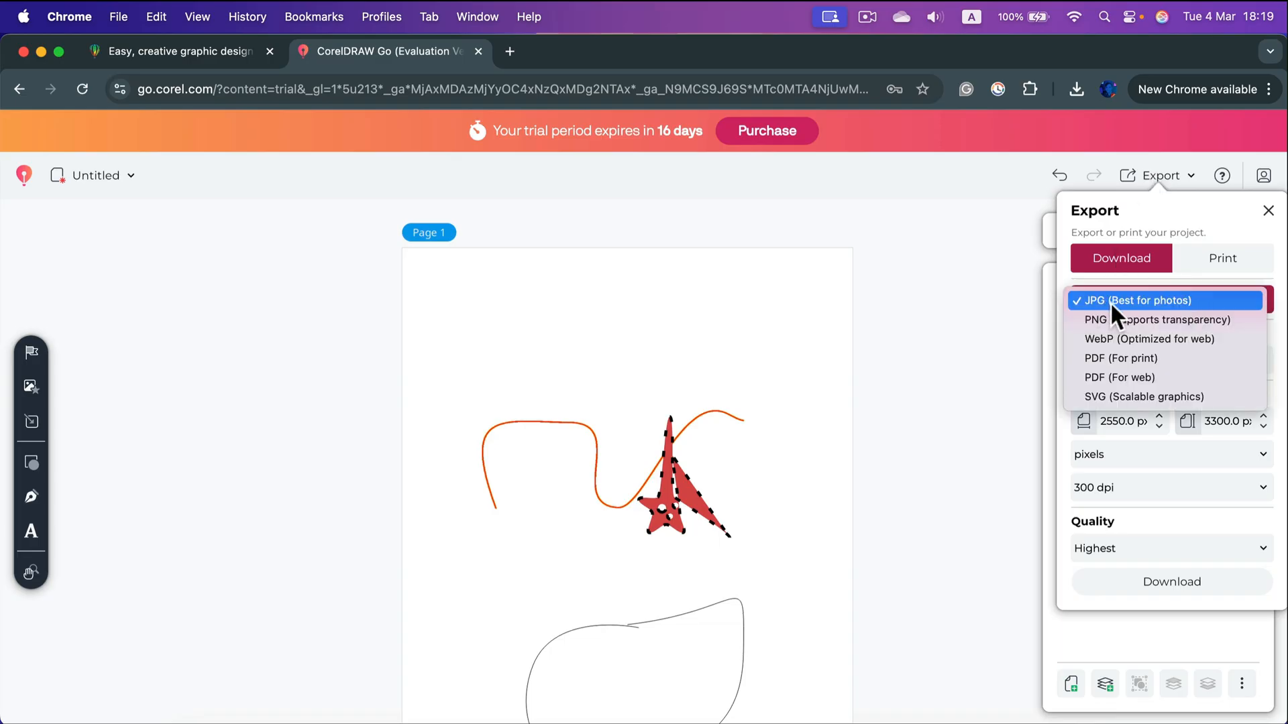
{"action": "mouse_move", "coordinate": [1158, 358]}
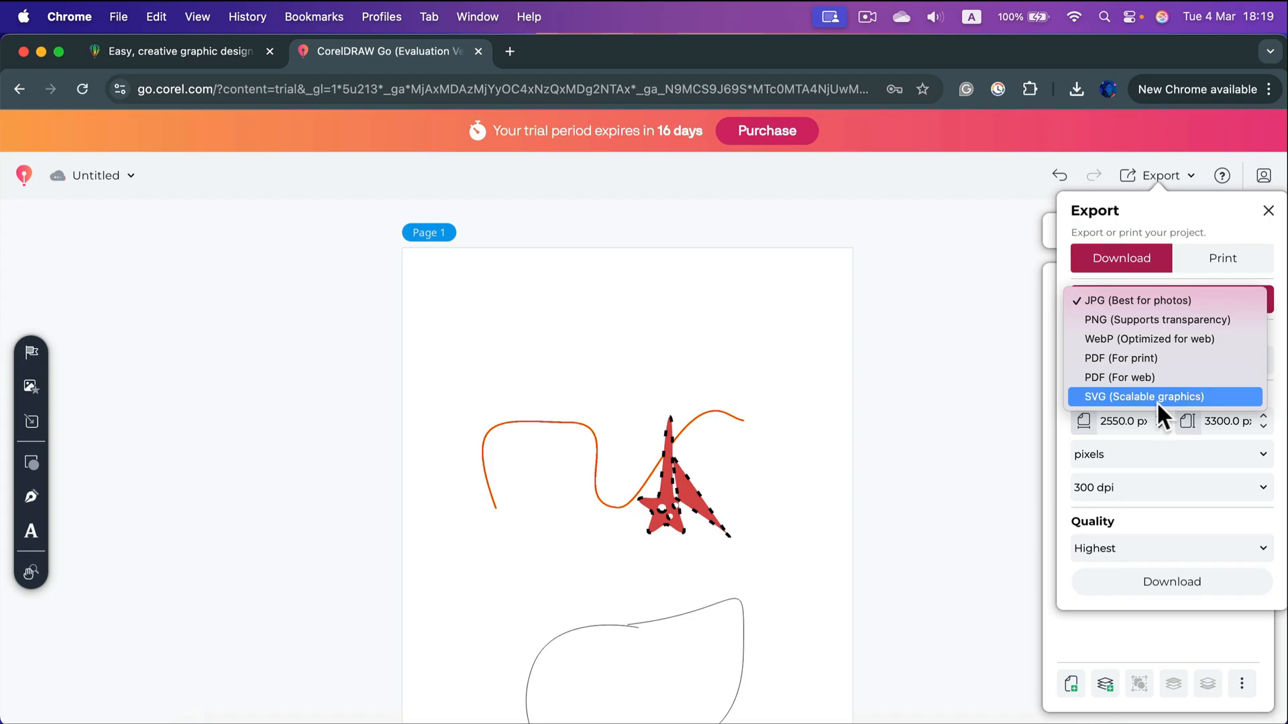
{"action": "mouse_move", "coordinate": [1150, 414]}
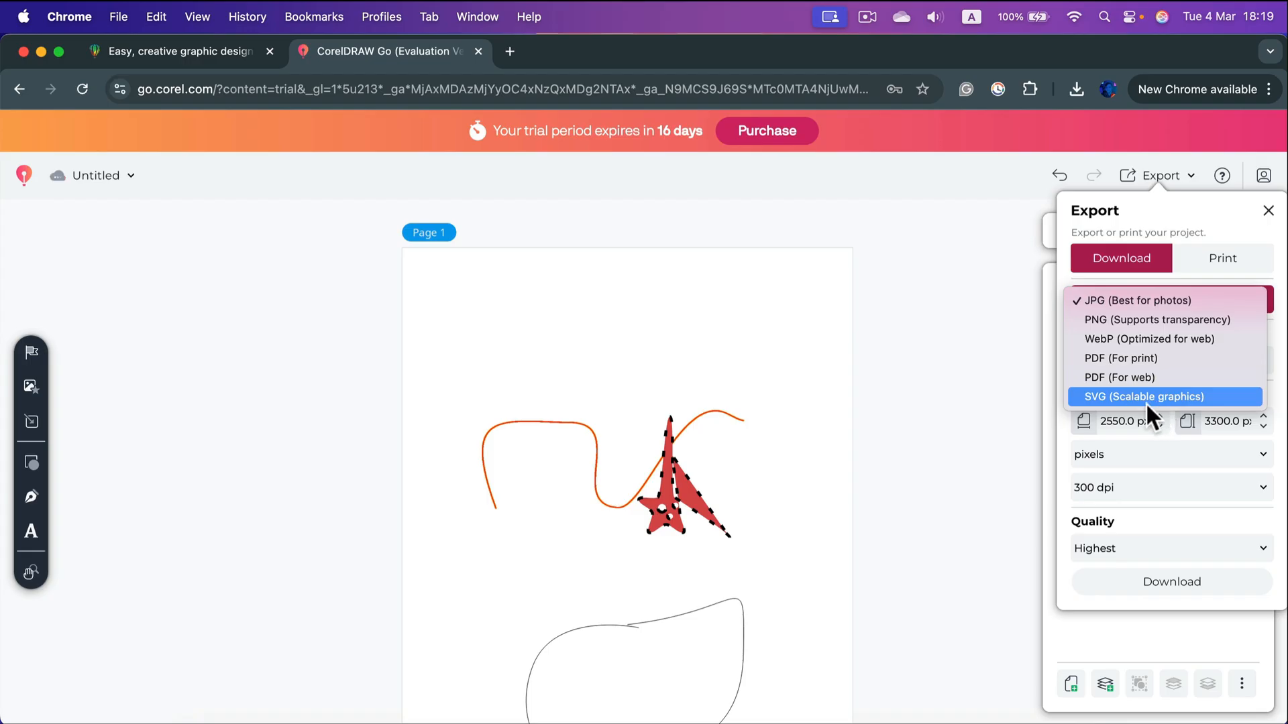
{"action": "mouse_move", "coordinate": [1126, 410]}
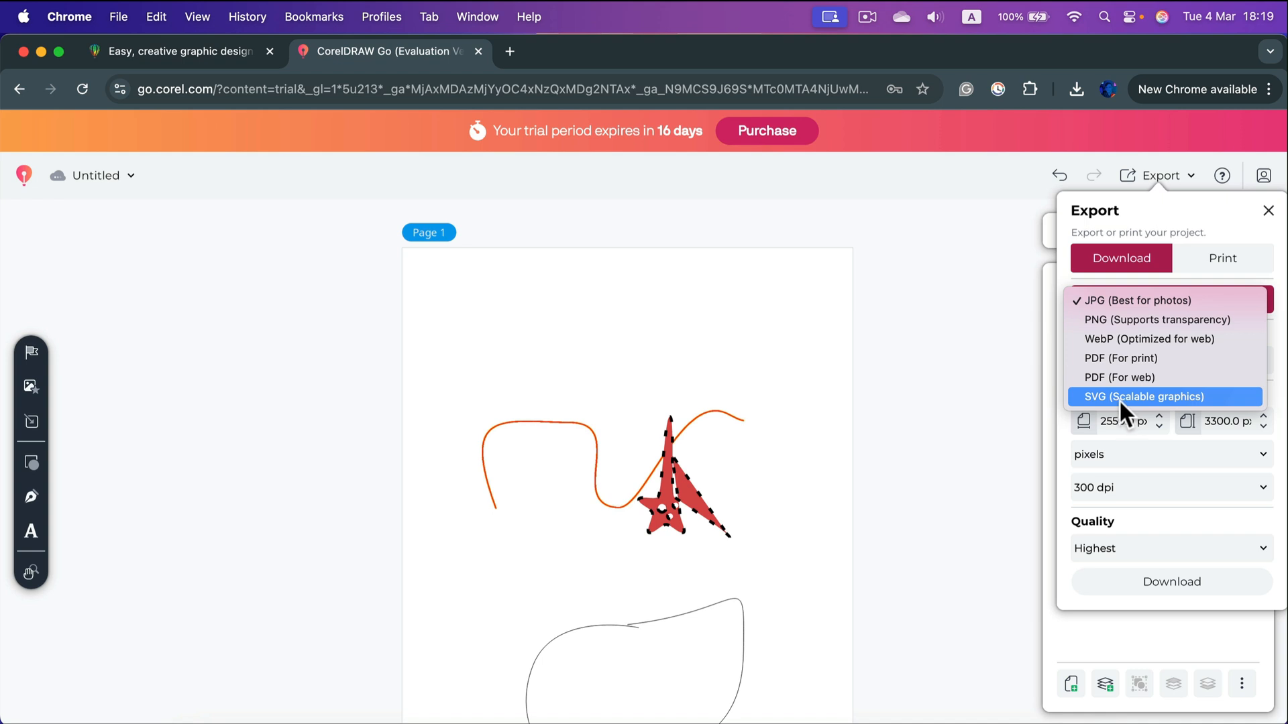
{"action": "left_click", "coordinate": [1222, 258]}
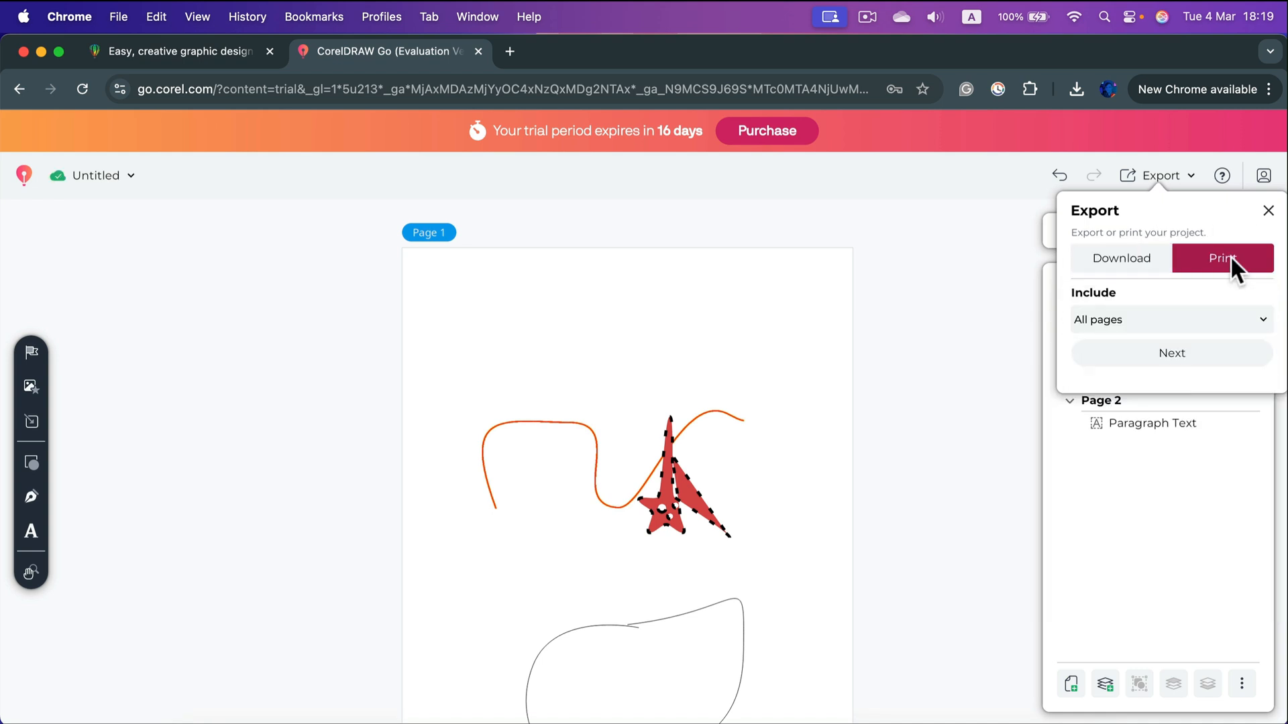
- Include All pages in the Save-as-PDF print preview, then cancel back to the drawing
{"action": "left_click", "coordinate": [1168, 319]}
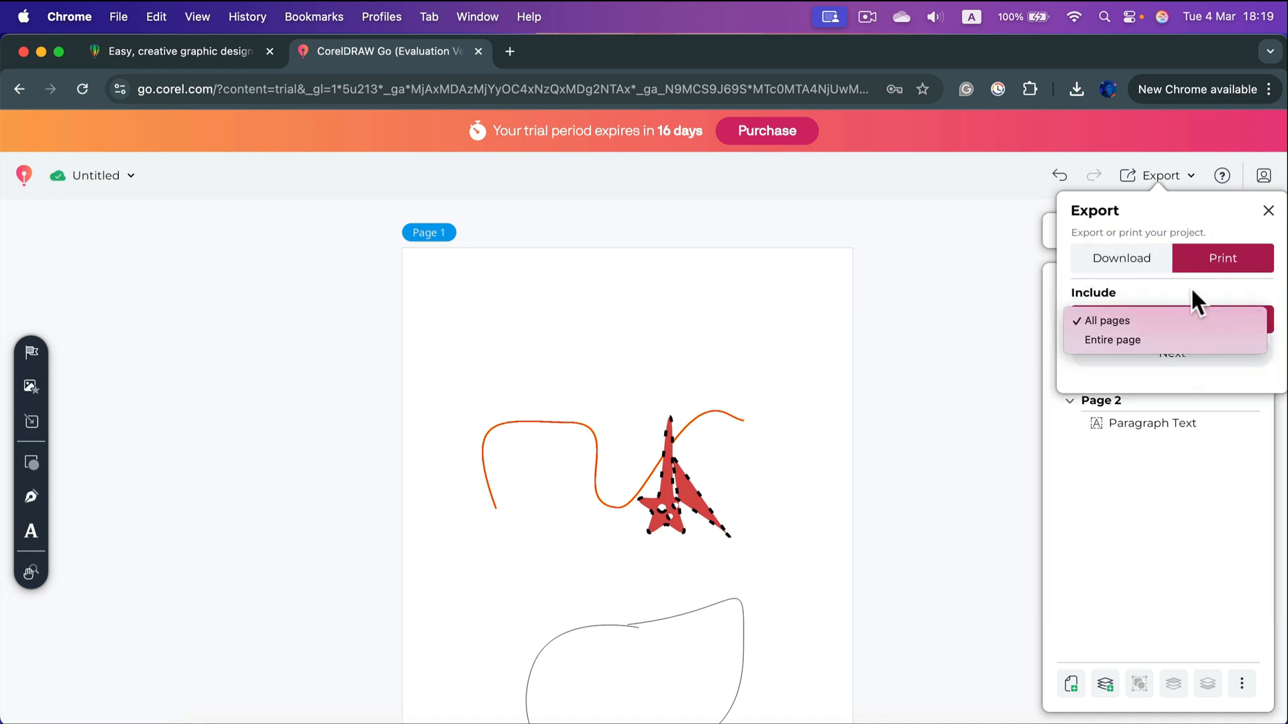
{"action": "left_click", "coordinate": [1267, 211]}
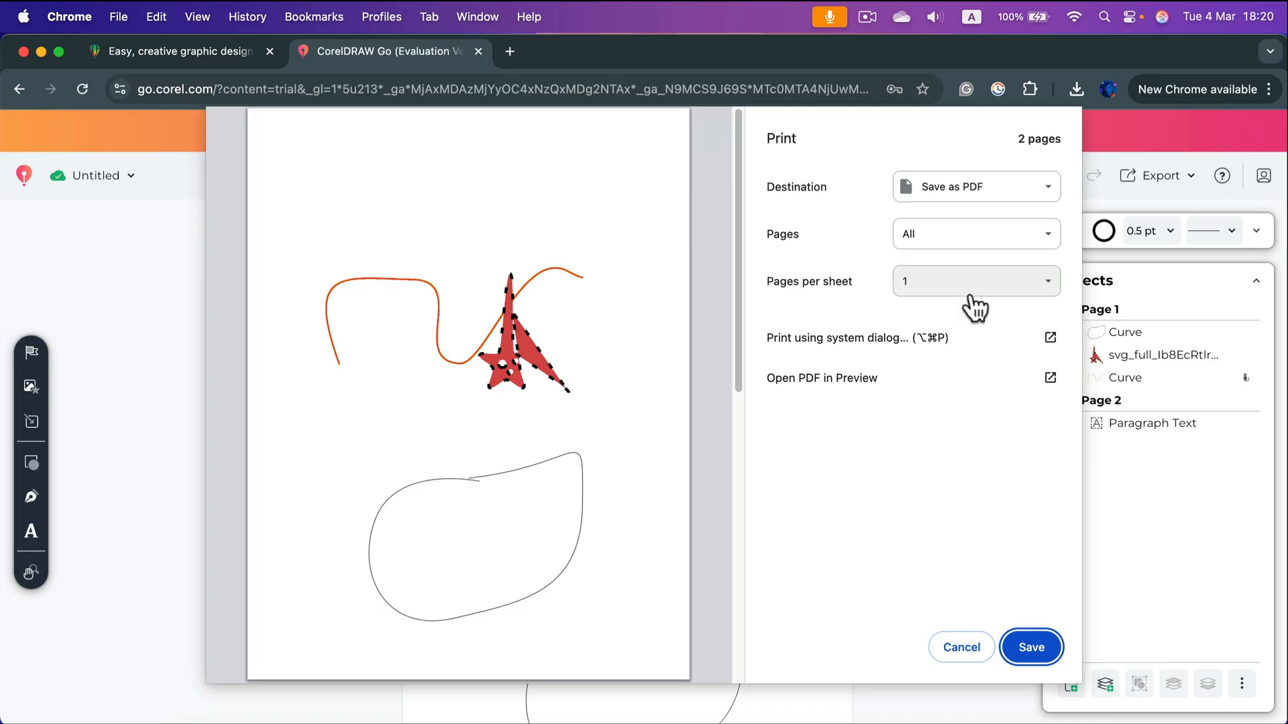
{"action": "mouse_move", "coordinate": [939, 377]}
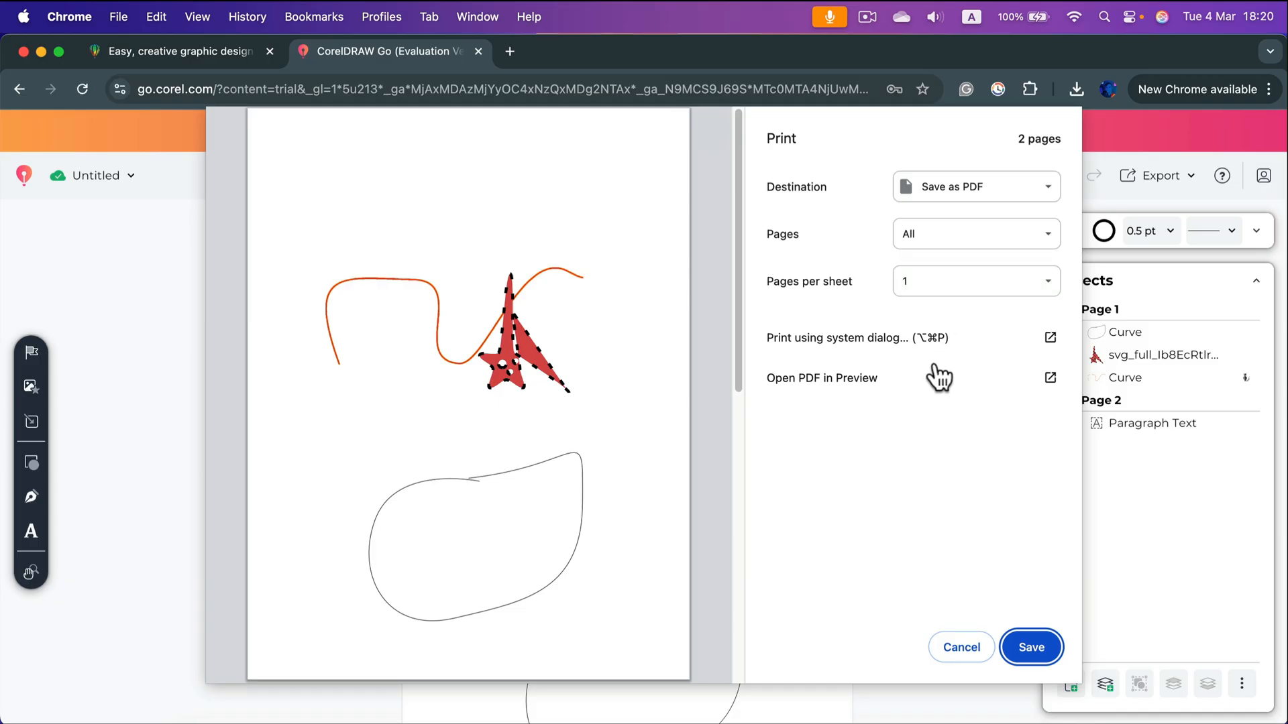
{"action": "mouse_move", "coordinate": [968, 412]}
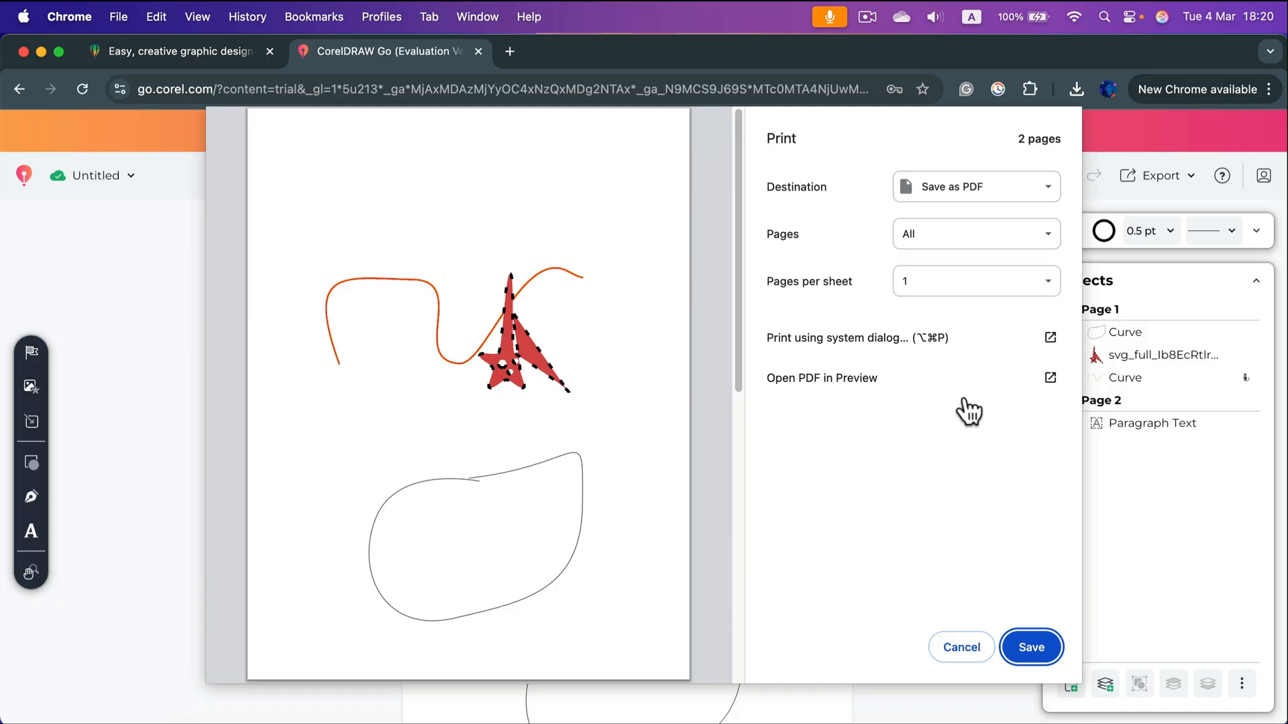
{"action": "left_click", "coordinate": [960, 646]}
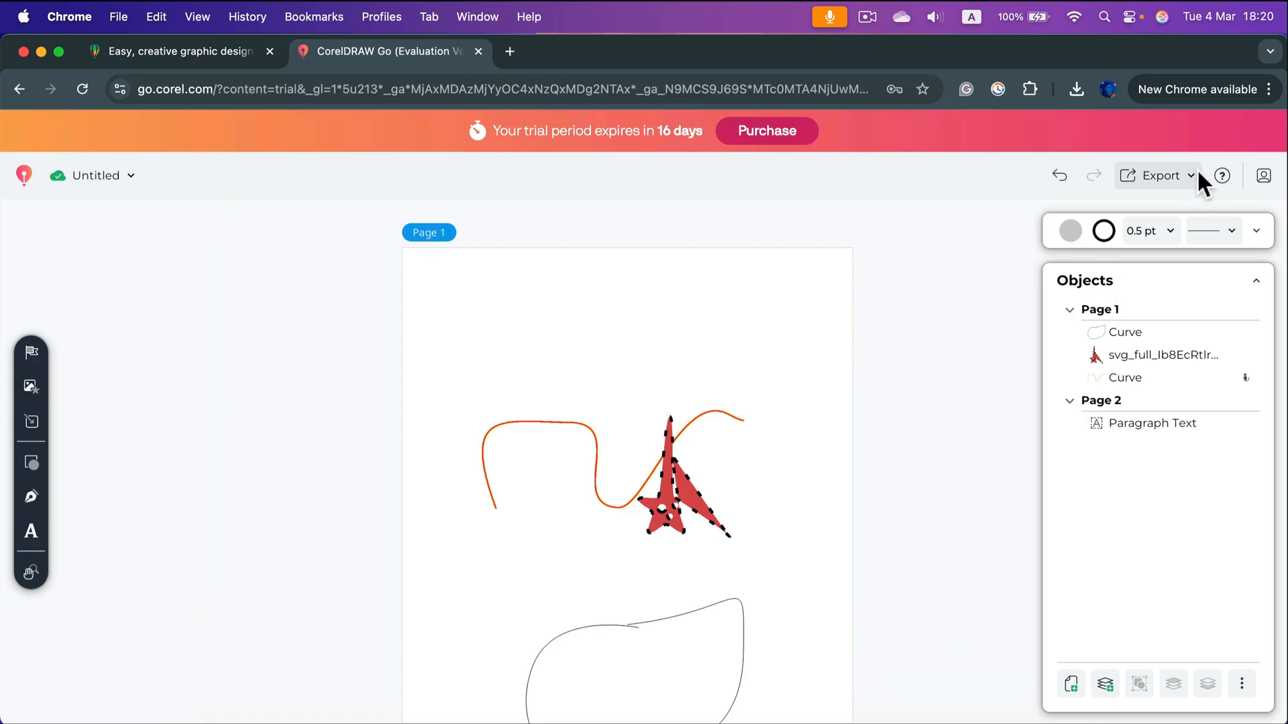
{"action": "mouse_move", "coordinate": [1184, 197]}
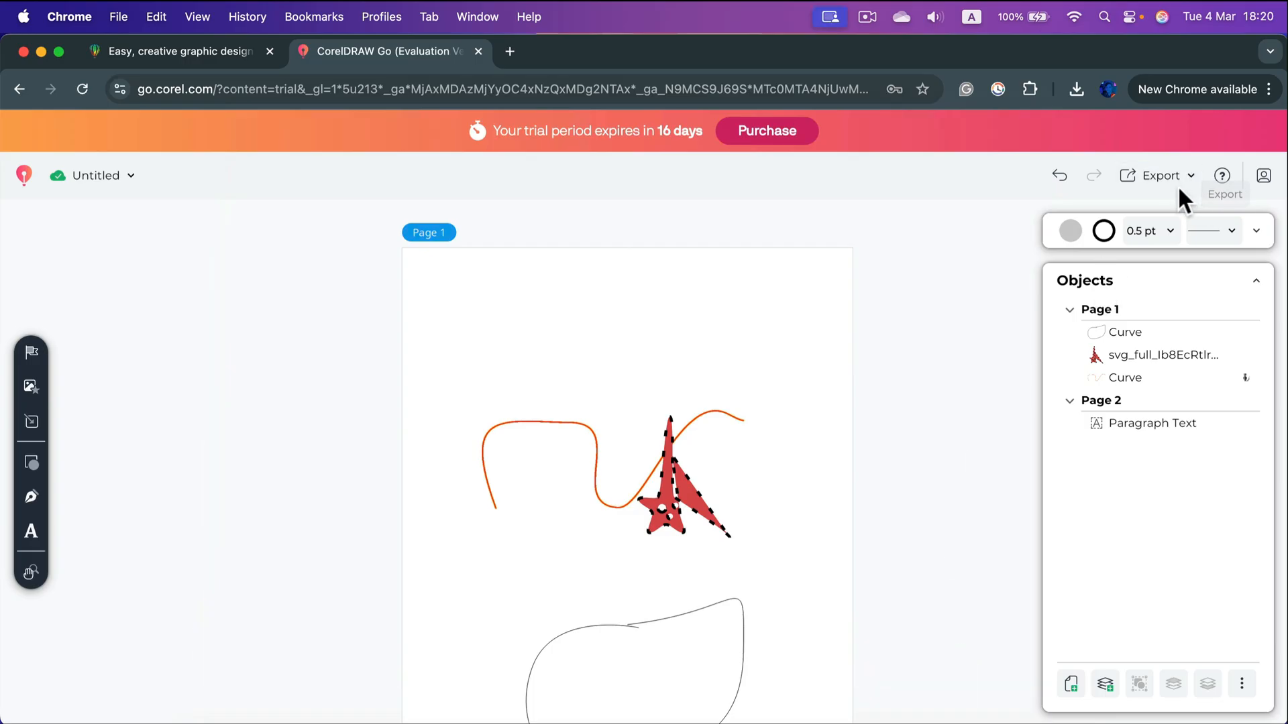
{"action": "left_click", "coordinate": [1160, 175]}
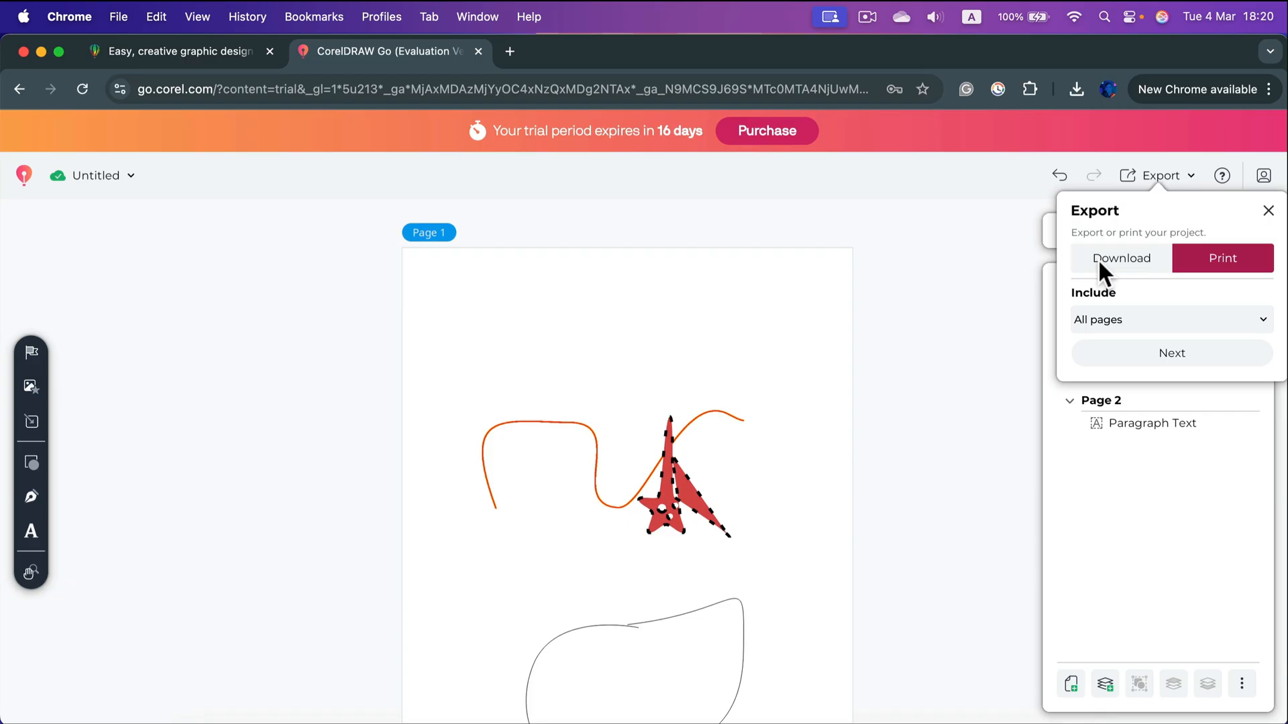
{"action": "left_click", "coordinate": [1120, 258]}
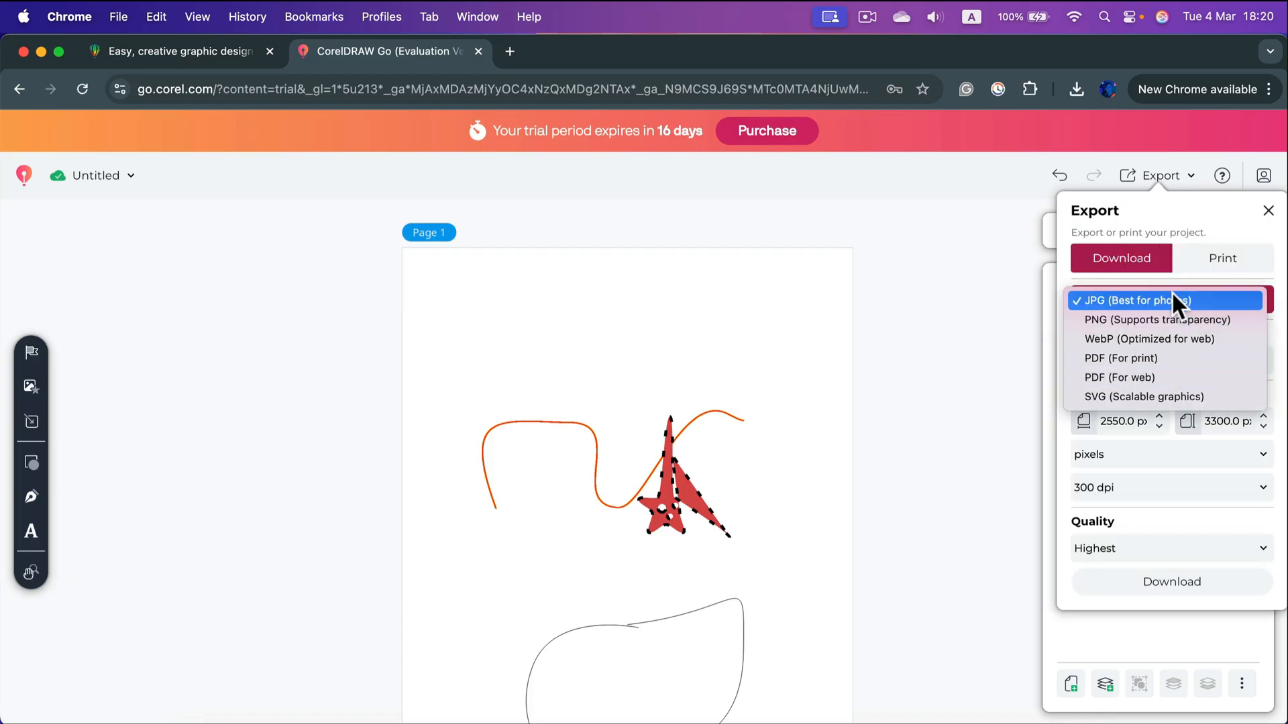
{"action": "left_click", "coordinate": [1220, 257]}
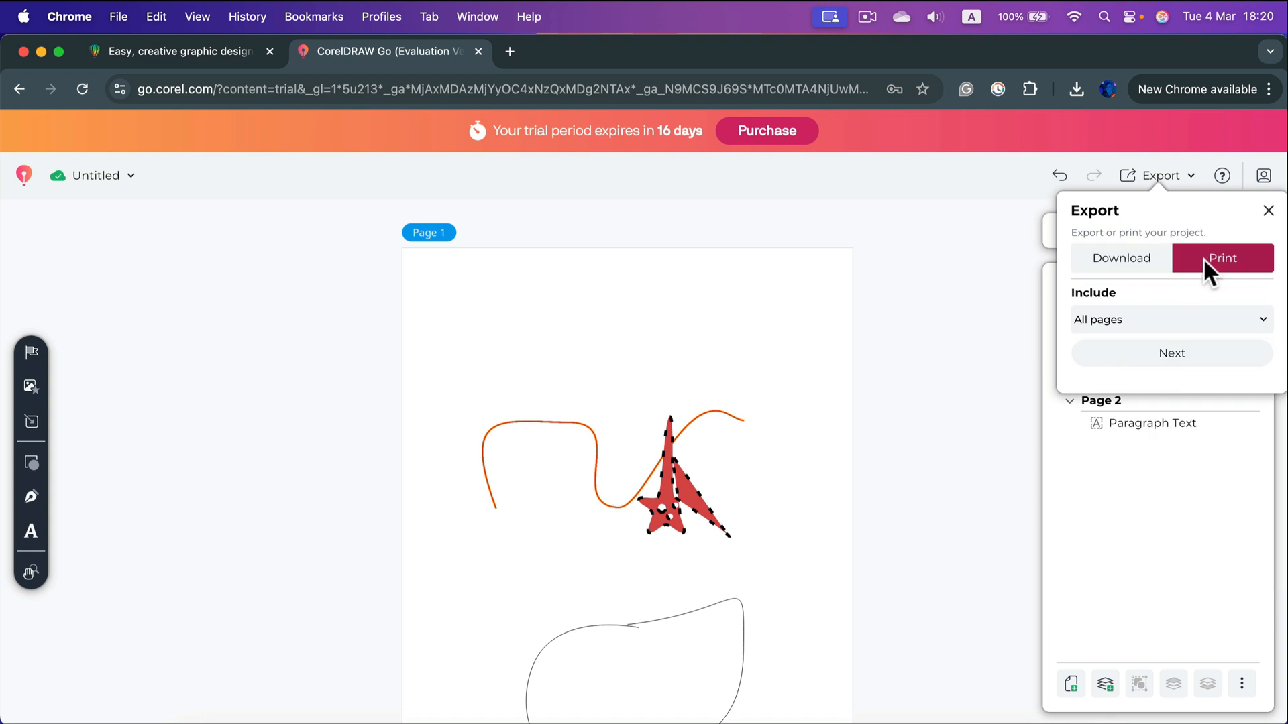
{"action": "mouse_move", "coordinate": [1272, 220]}
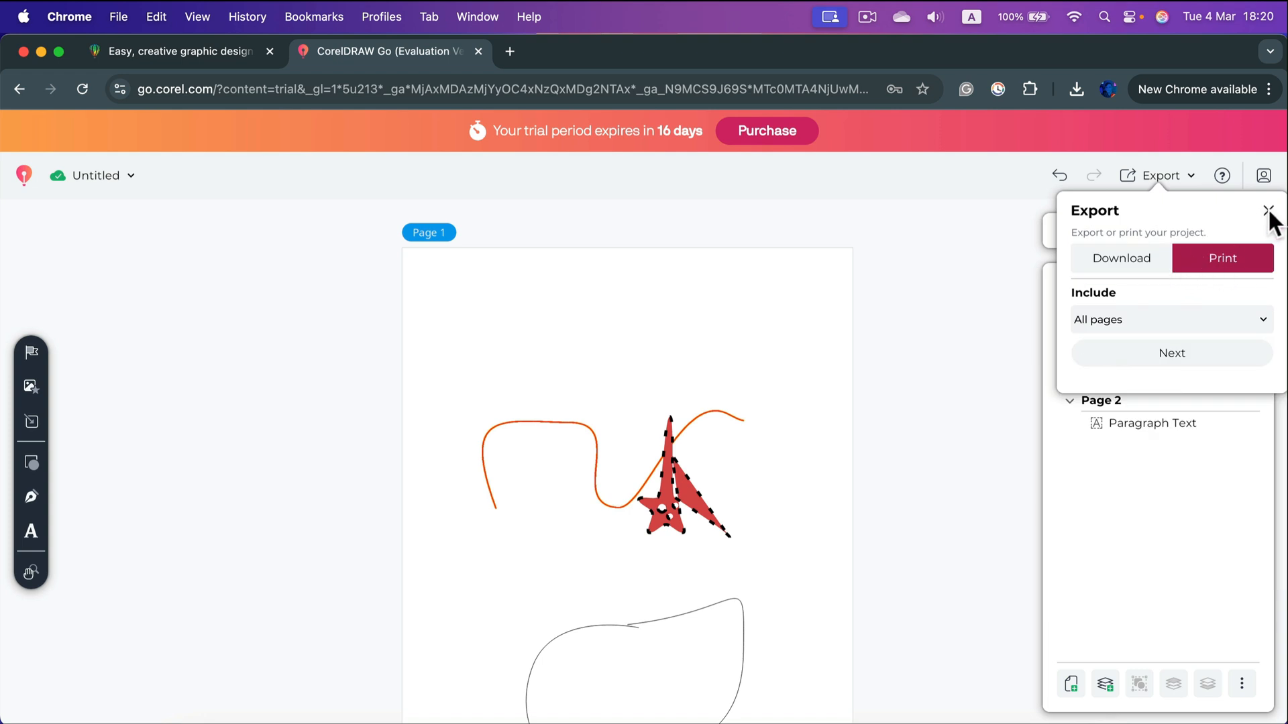
{"action": "left_click", "coordinate": [1268, 211]}
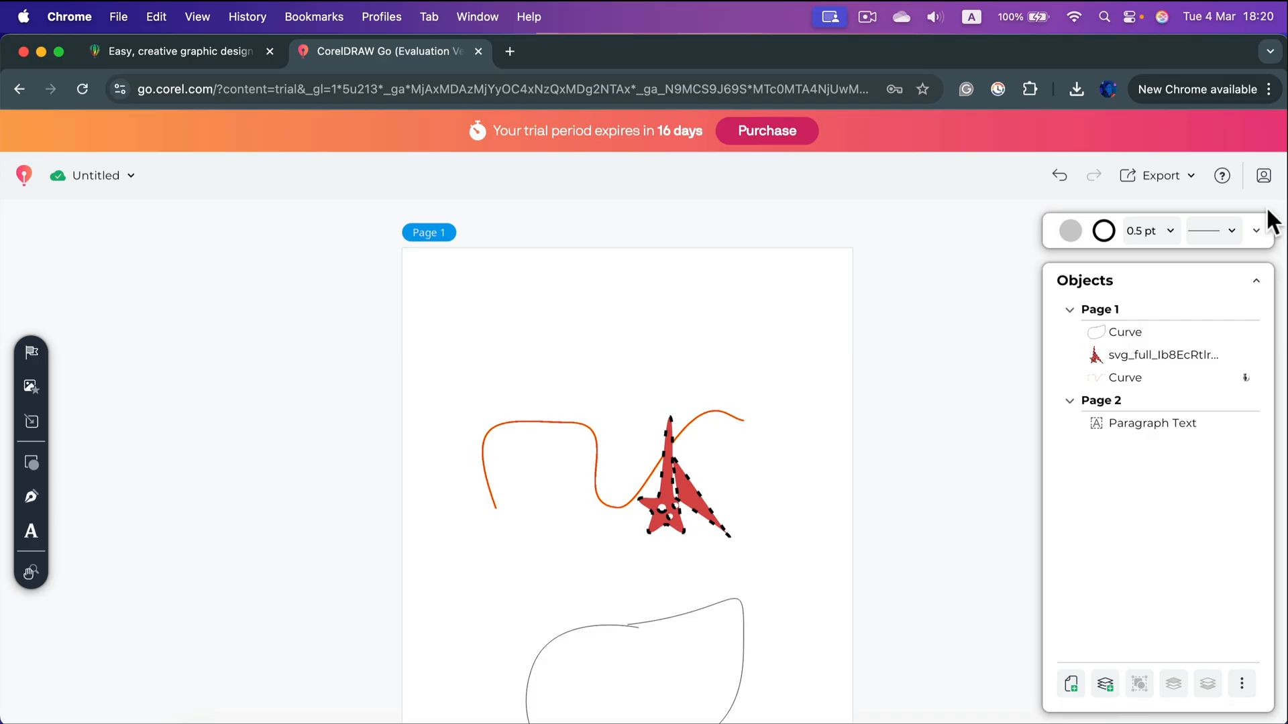
{"action": "mouse_move", "coordinate": [1031, 225]}
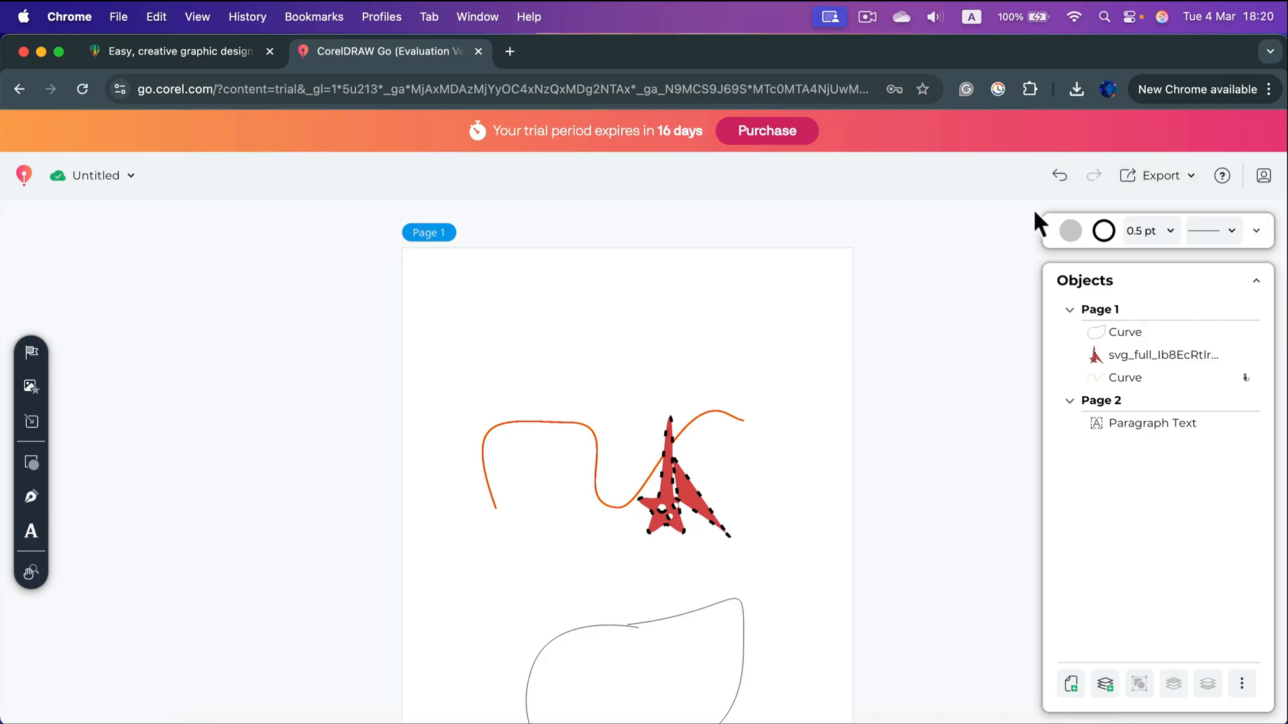
{"action": "mouse_move", "coordinate": [1021, 215]}
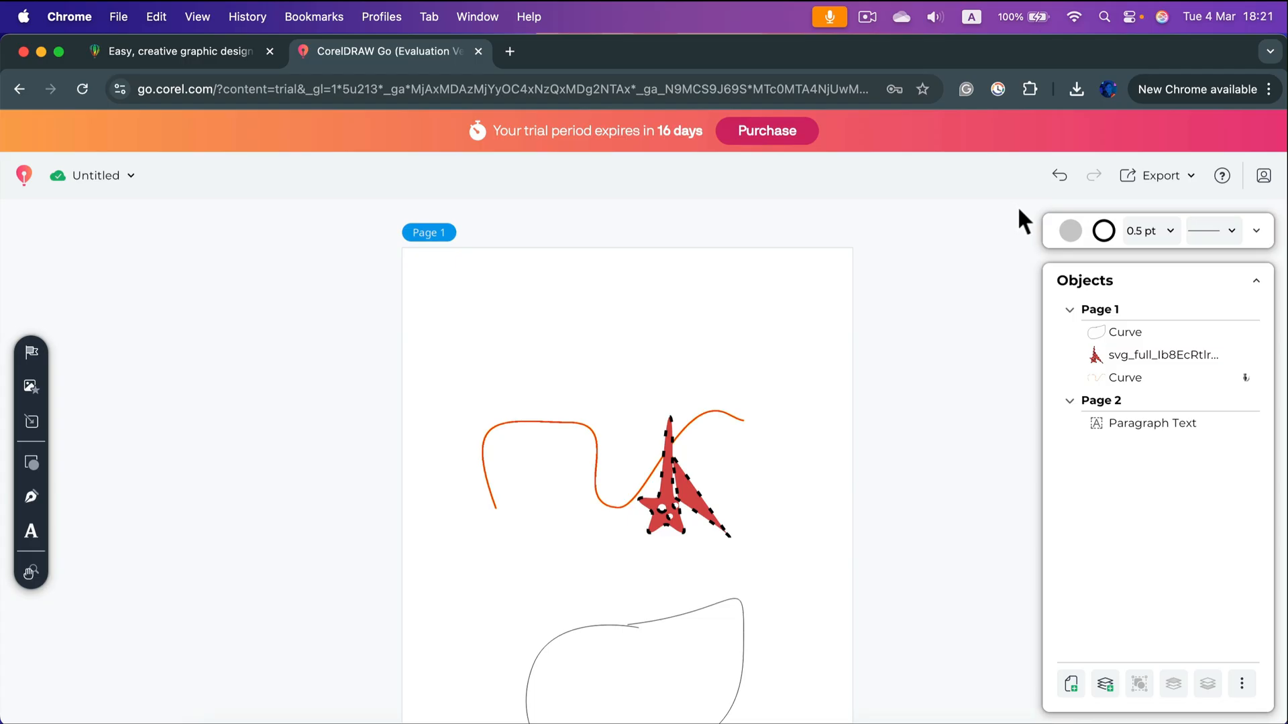
{"action": "mouse_move", "coordinate": [1060, 174]}
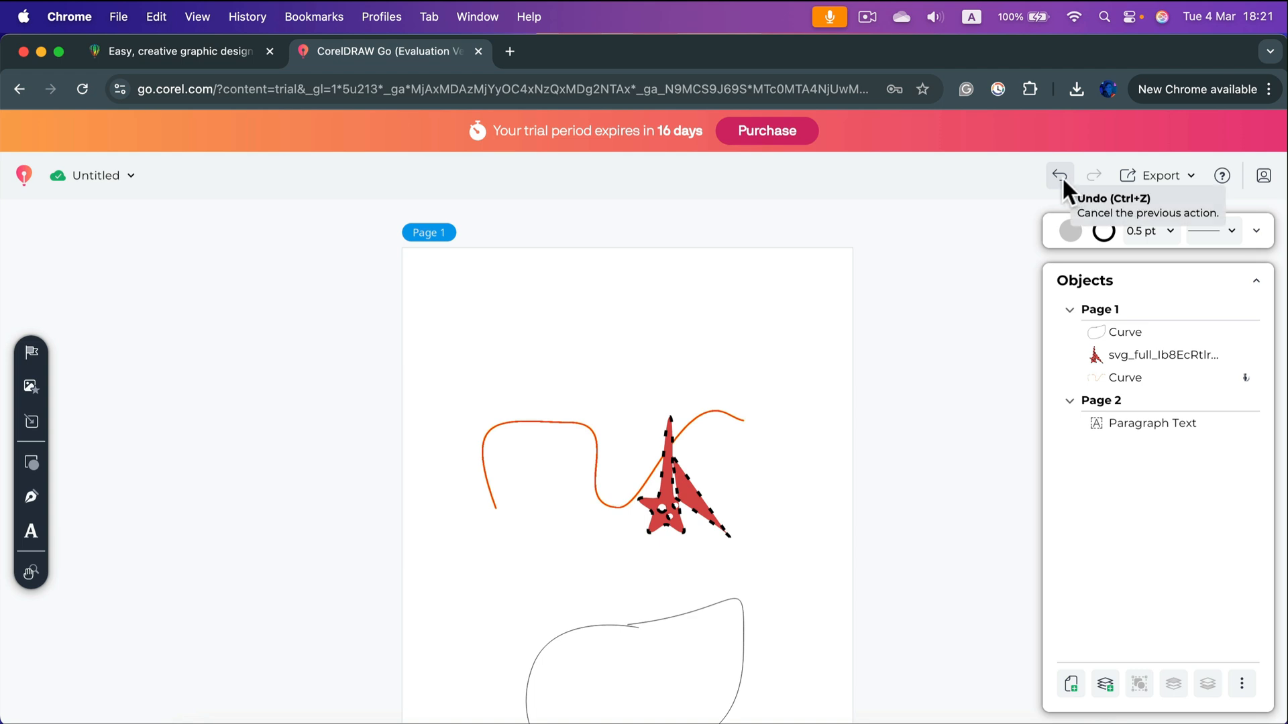
{"action": "mouse_move", "coordinate": [969, 230]}
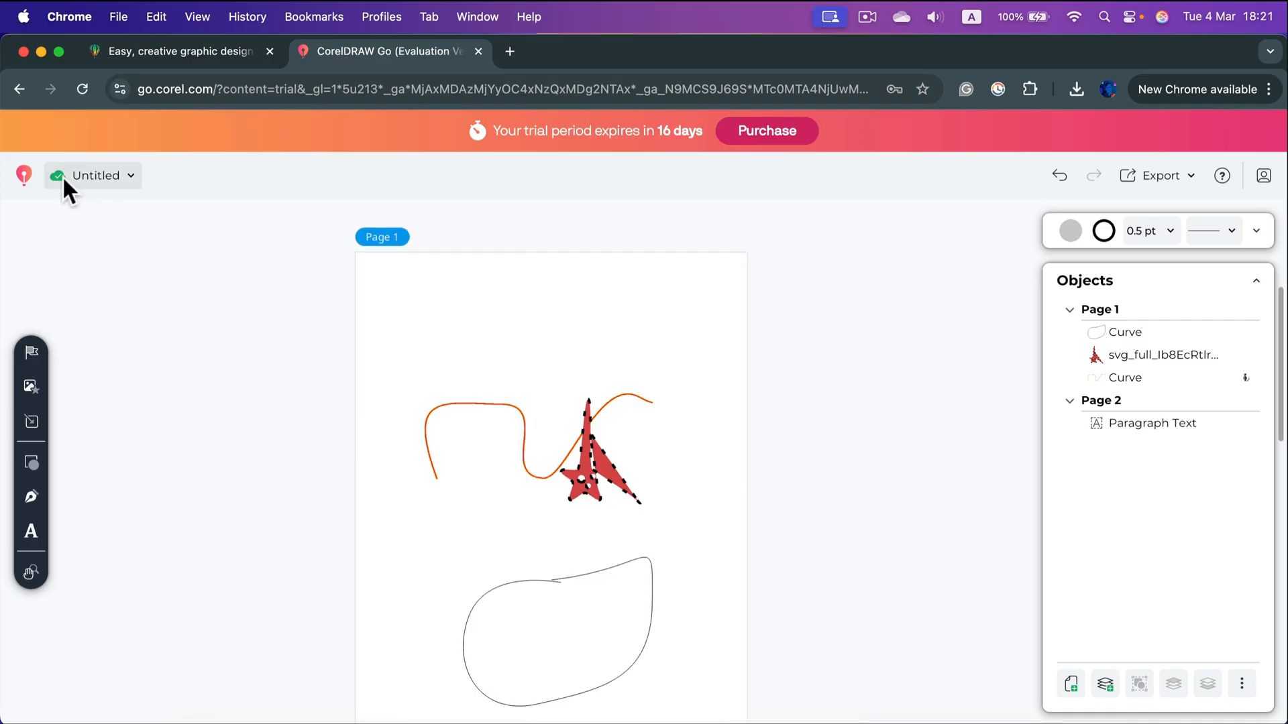
- Show the Untitled project's menu with its 'saved a minute ago' status and Home option
{"action": "left_click", "coordinate": [96, 176]}
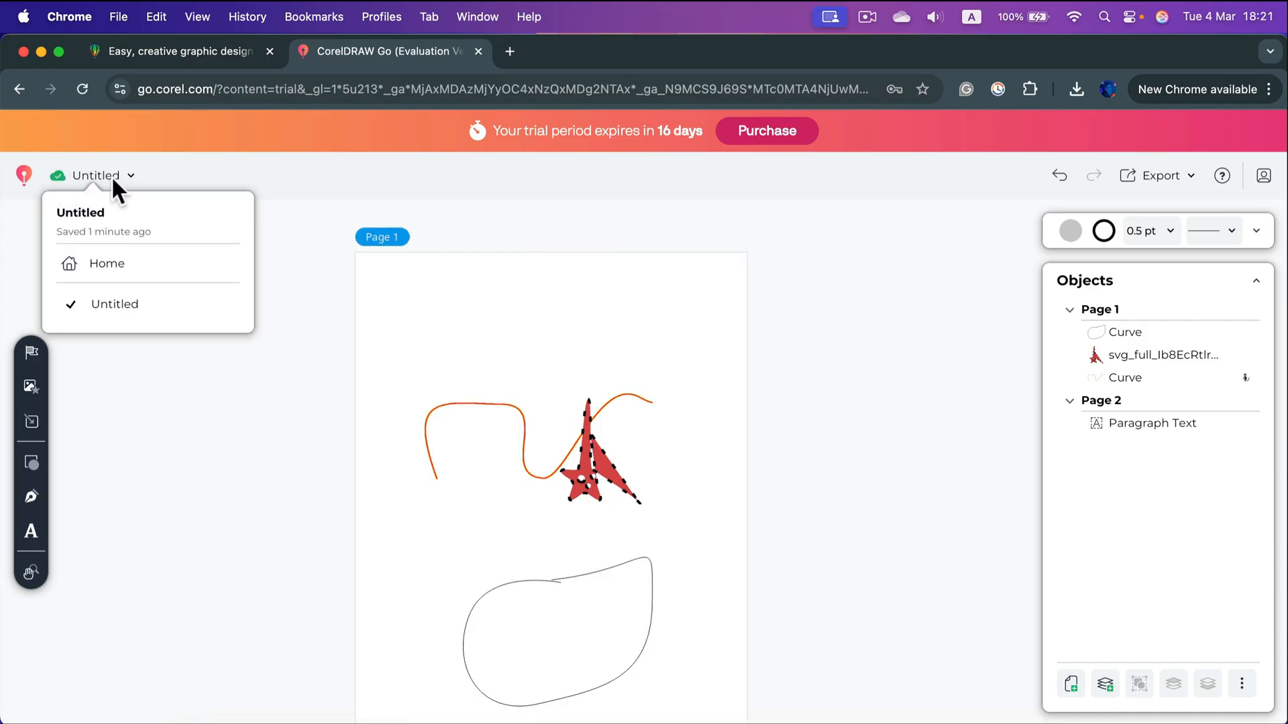
{"action": "mouse_move", "coordinate": [203, 174]}
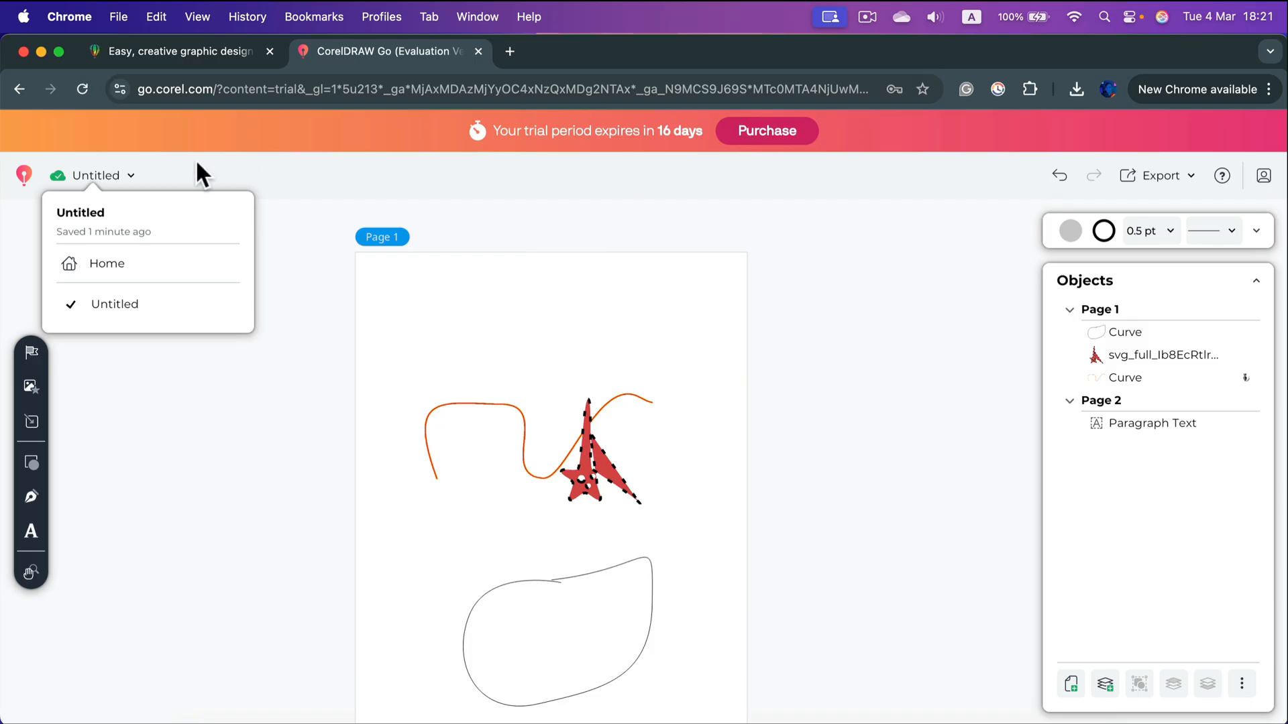
{"action": "mouse_move", "coordinate": [81, 226]}
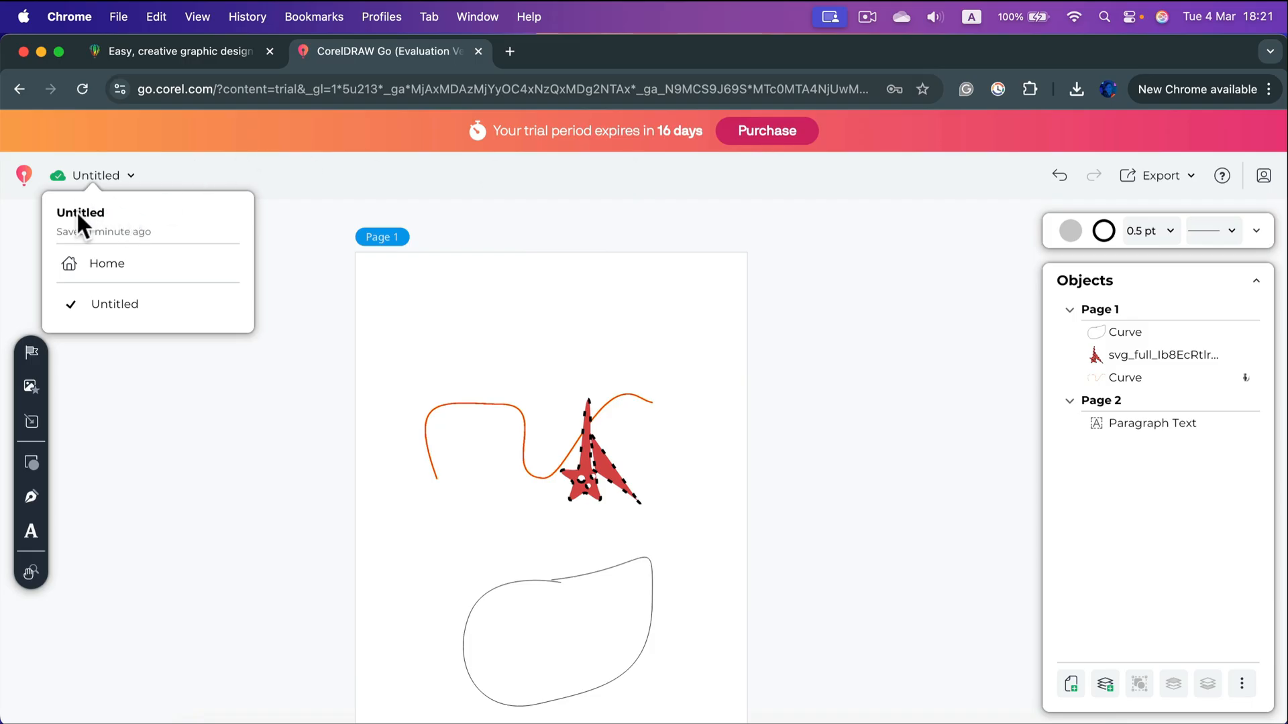
{"action": "mouse_move", "coordinate": [1095, 35]}
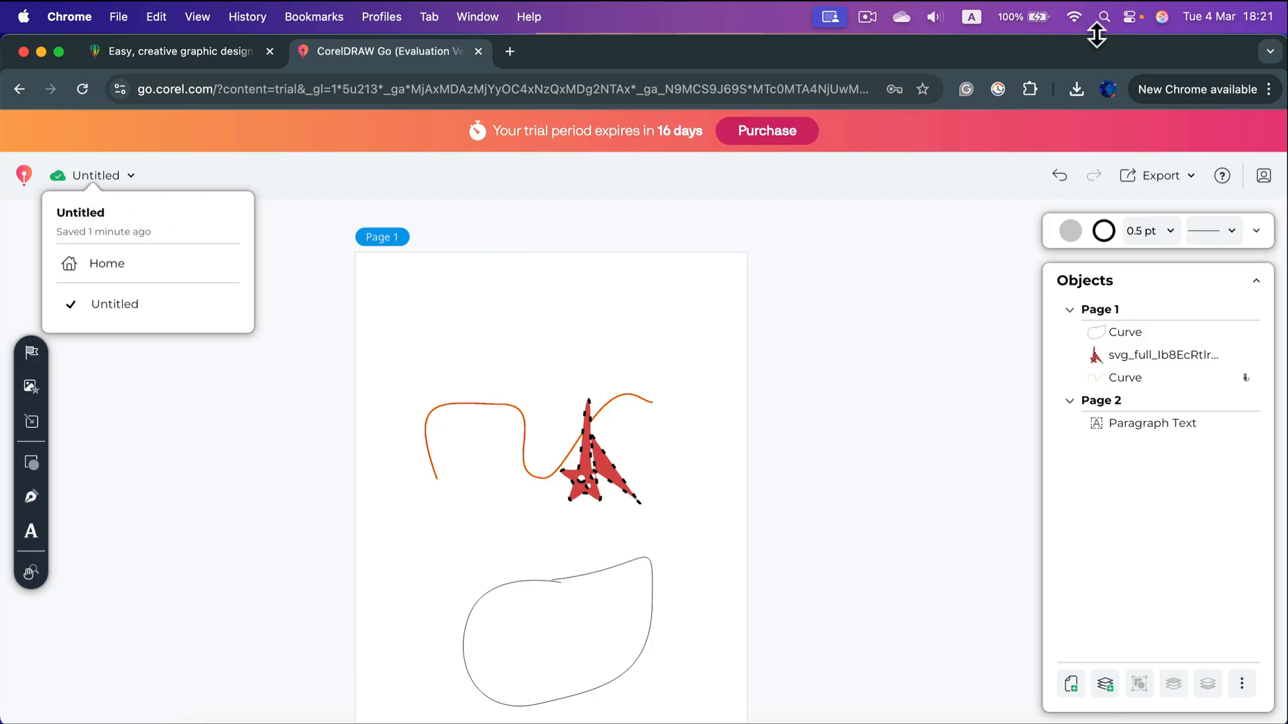
- Turn off Wi-Fi from the macOS menu bar so the offline reconnect-or-download warning appears
{"action": "left_click", "coordinate": [1074, 16]}
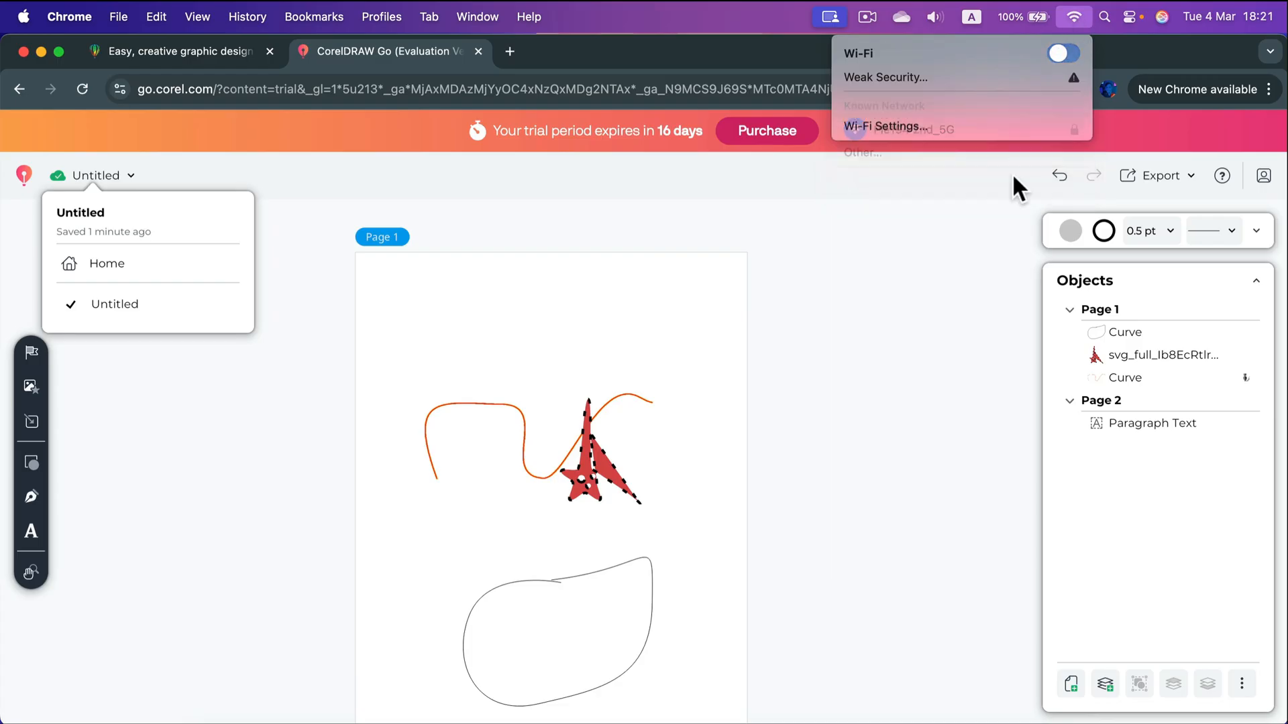
{"action": "left_click", "coordinate": [1063, 52]}
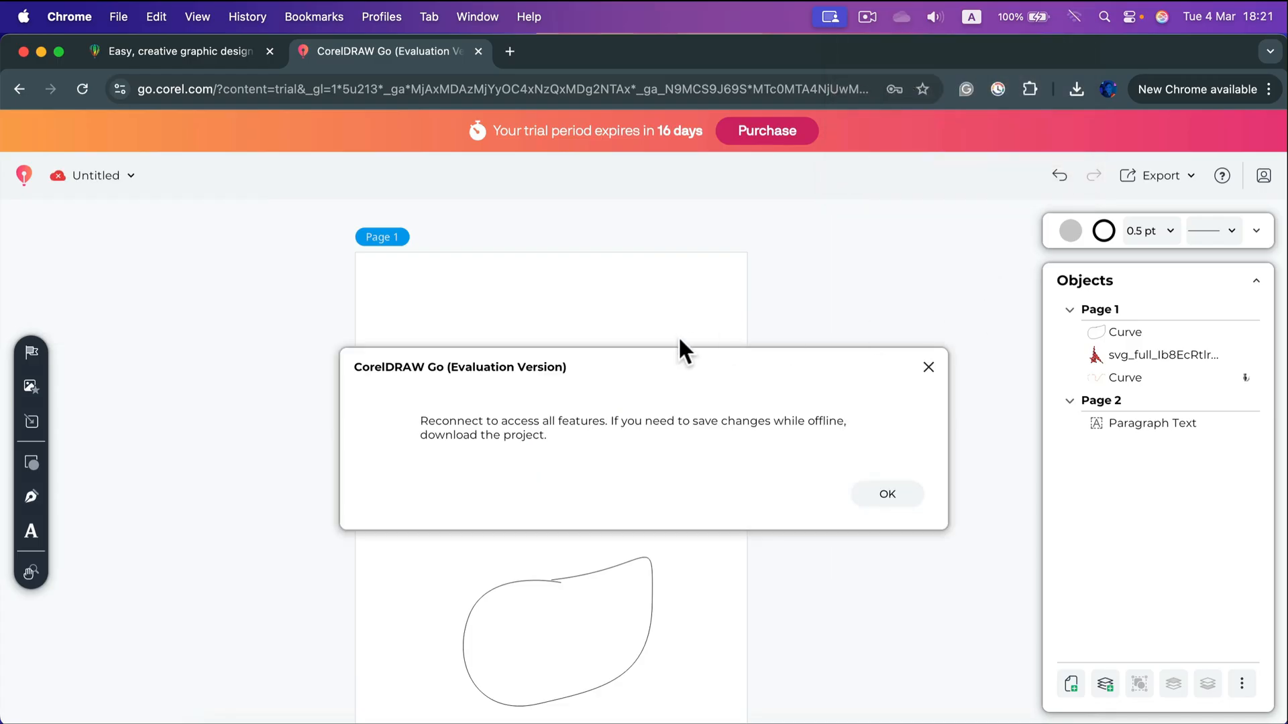
{"action": "mouse_move", "coordinate": [448, 433]}
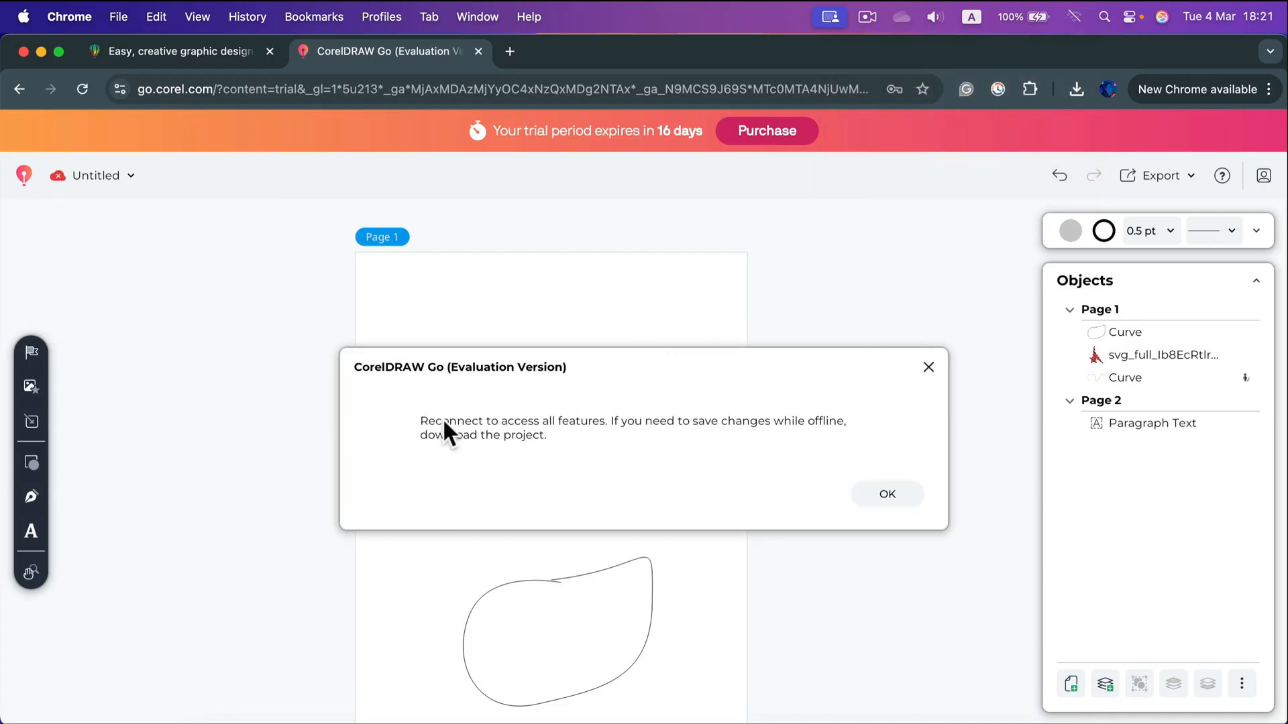
{"action": "mouse_move", "coordinate": [619, 430]}
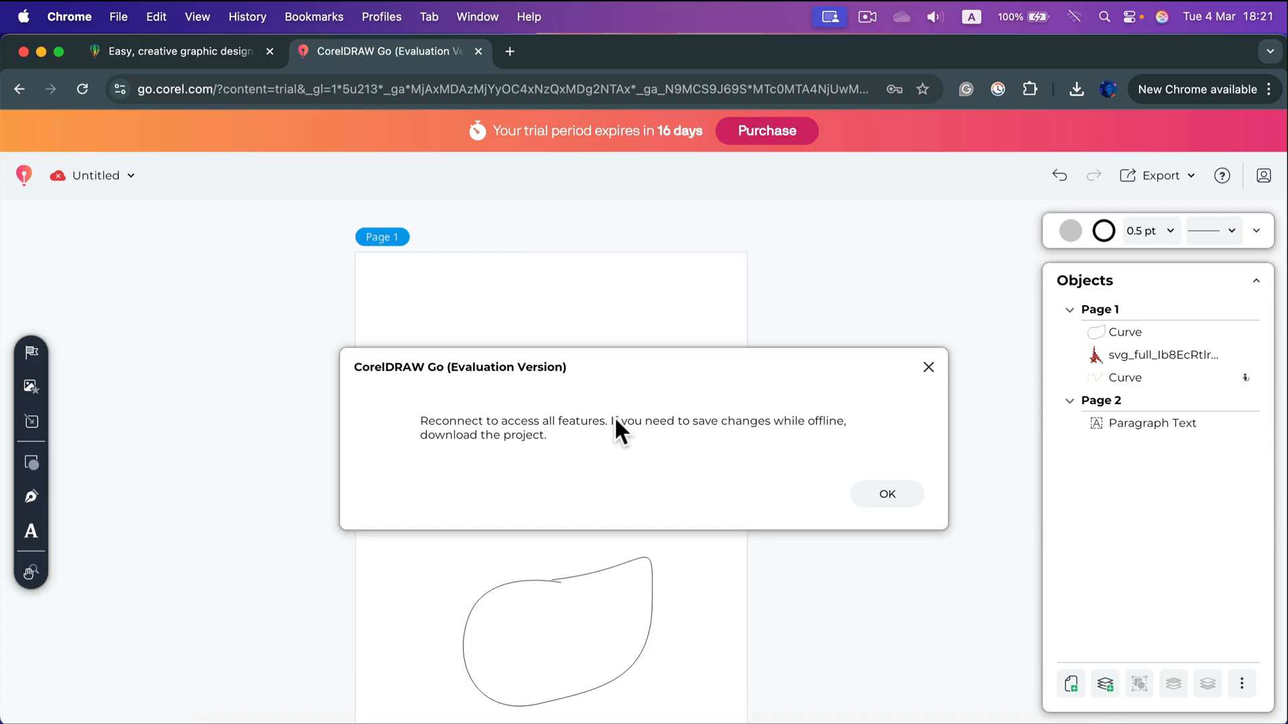
{"action": "mouse_move", "coordinate": [496, 483]}
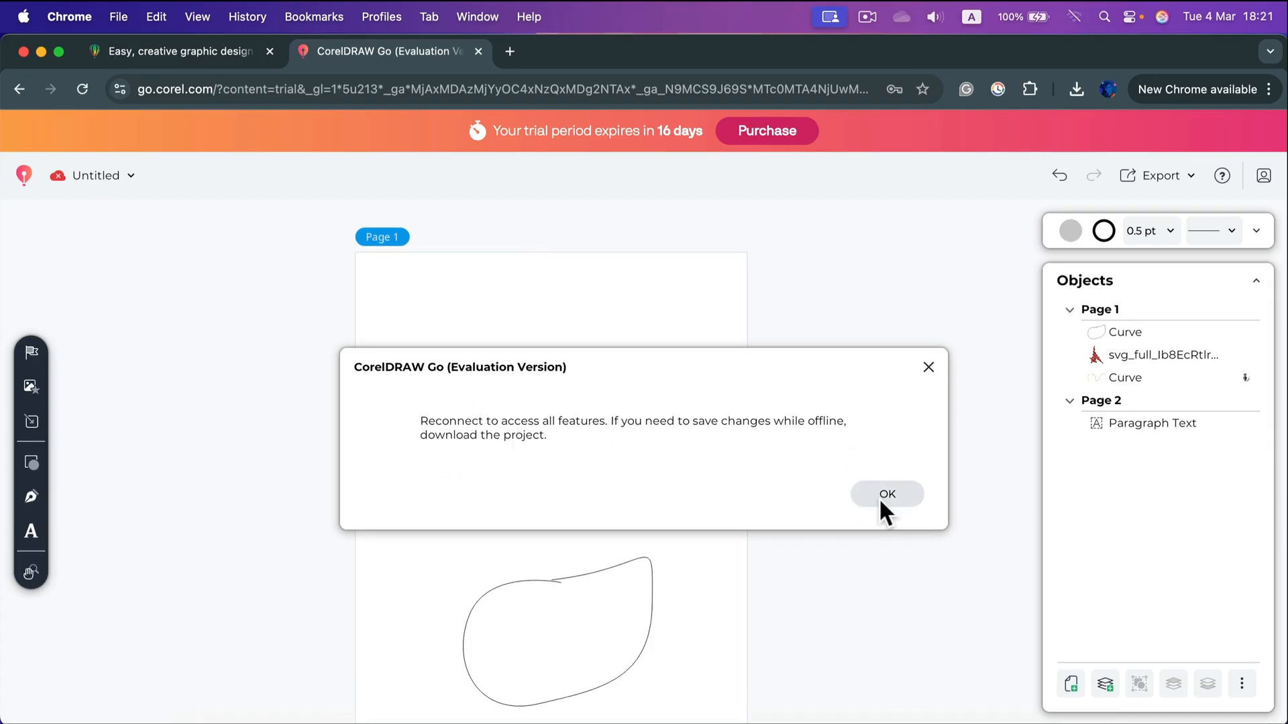
- Dismiss the offline warning and confirm the project status reads Saved just now
{"action": "left_click", "coordinate": [886, 494]}
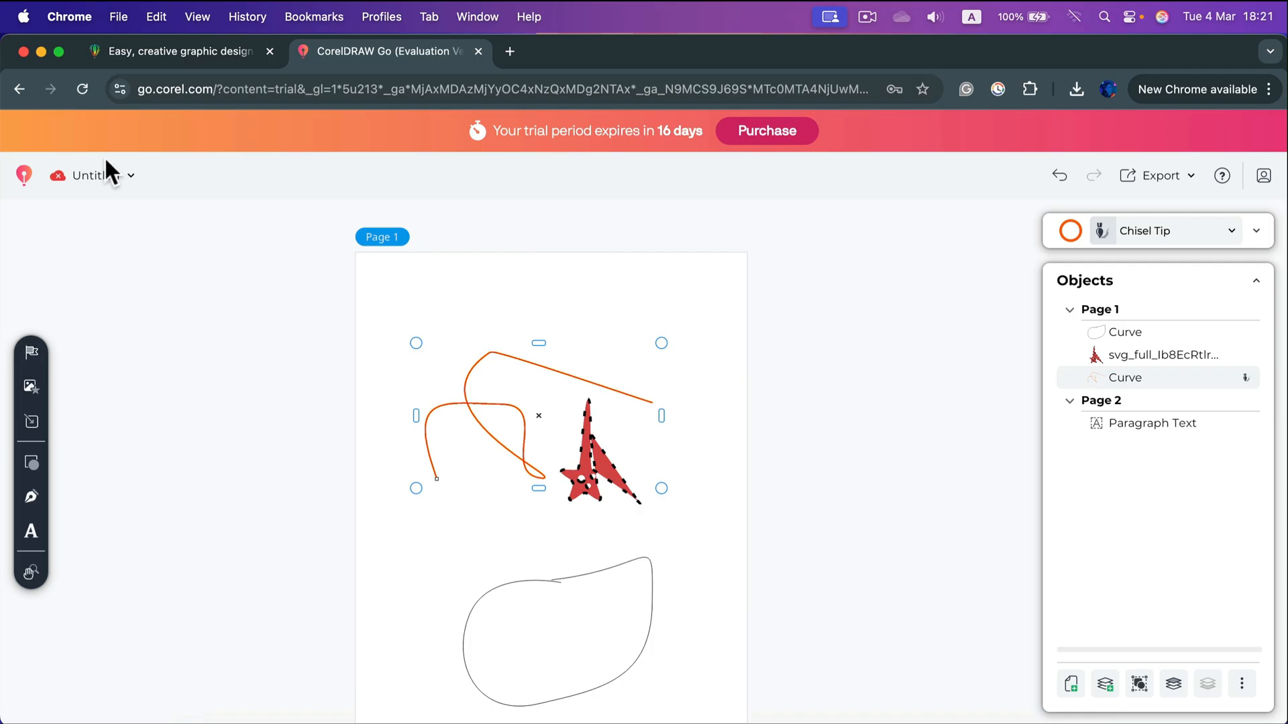
{"action": "mouse_move", "coordinate": [58, 176]}
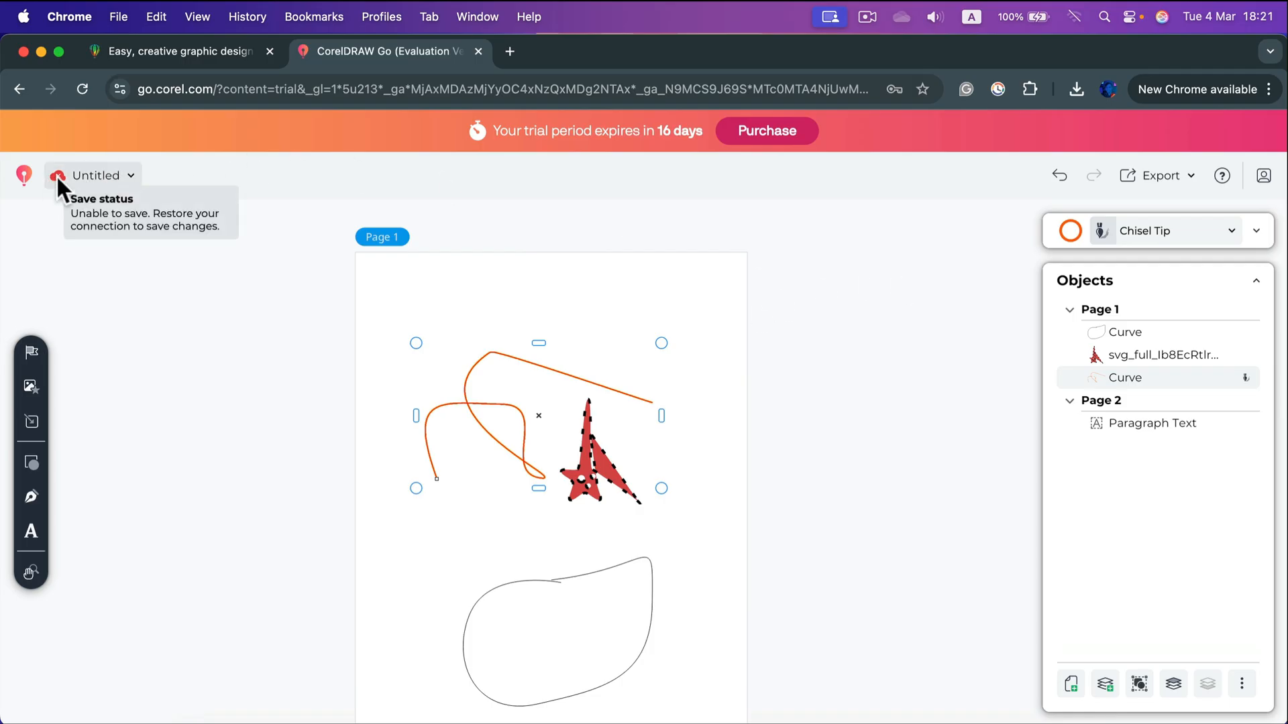
{"action": "mouse_move", "coordinate": [73, 201]}
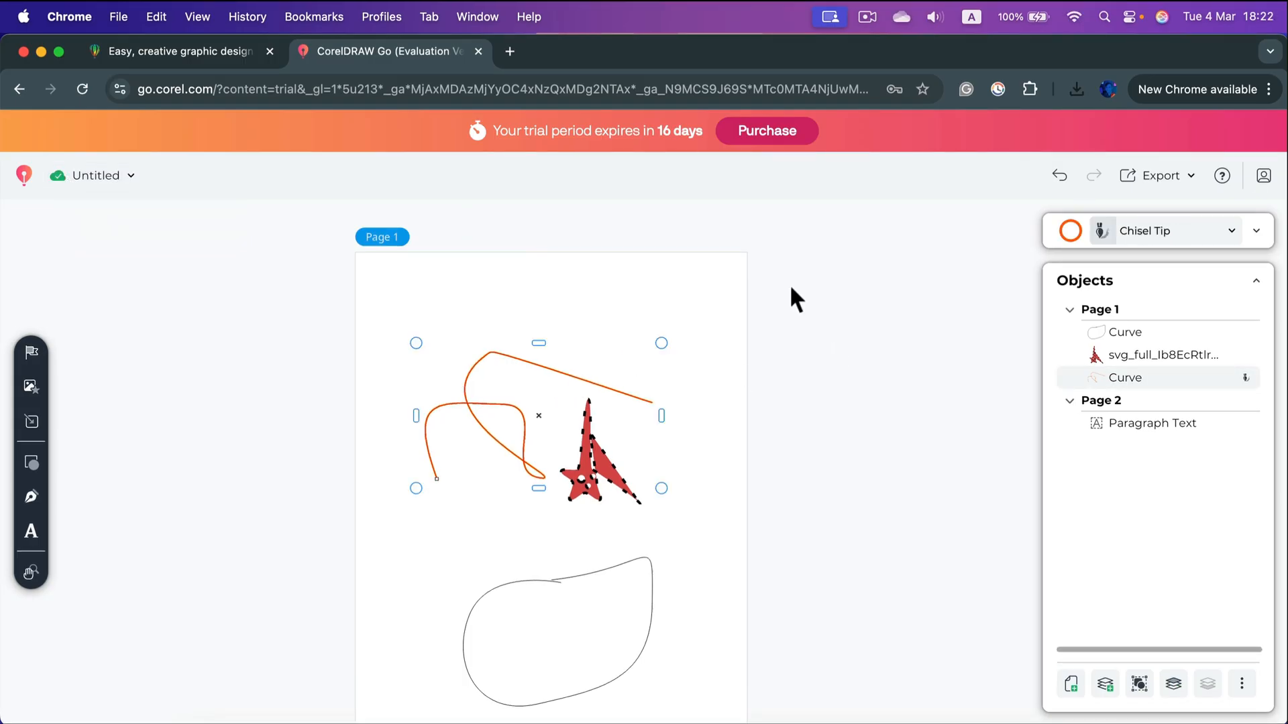
{"action": "left_click", "coordinate": [1156, 174]}
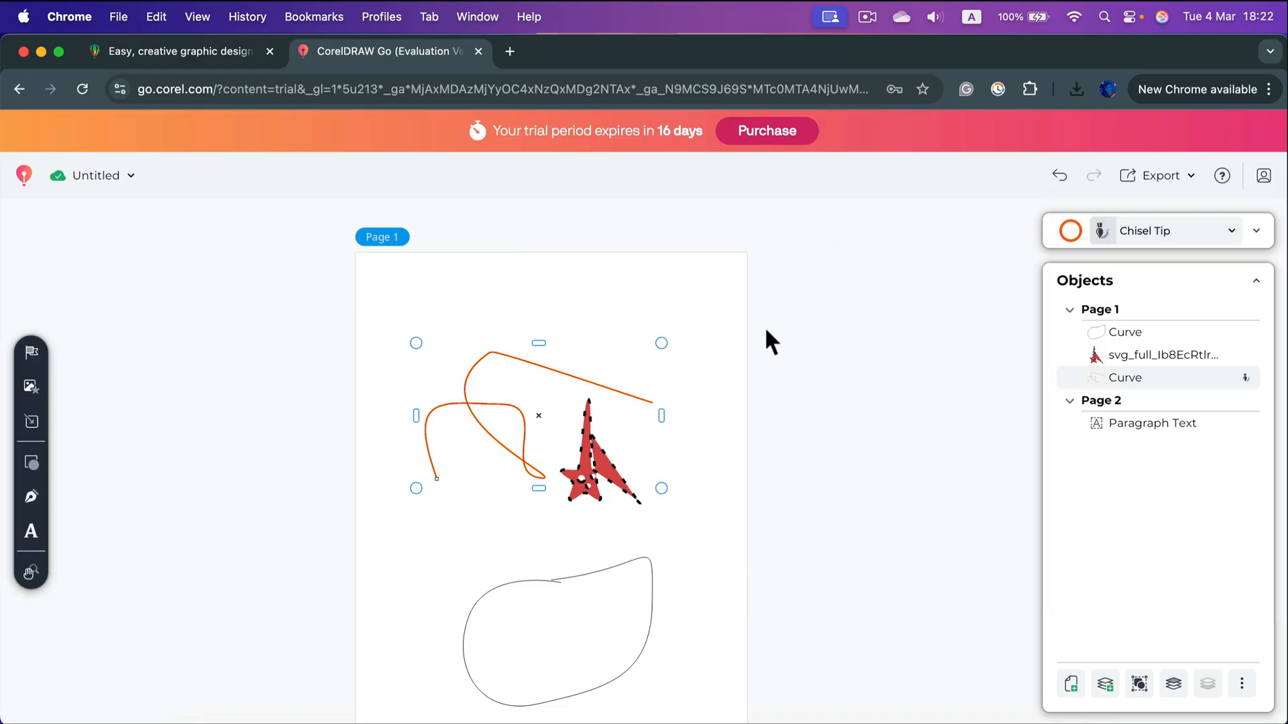
{"action": "left_click", "coordinate": [97, 174]}
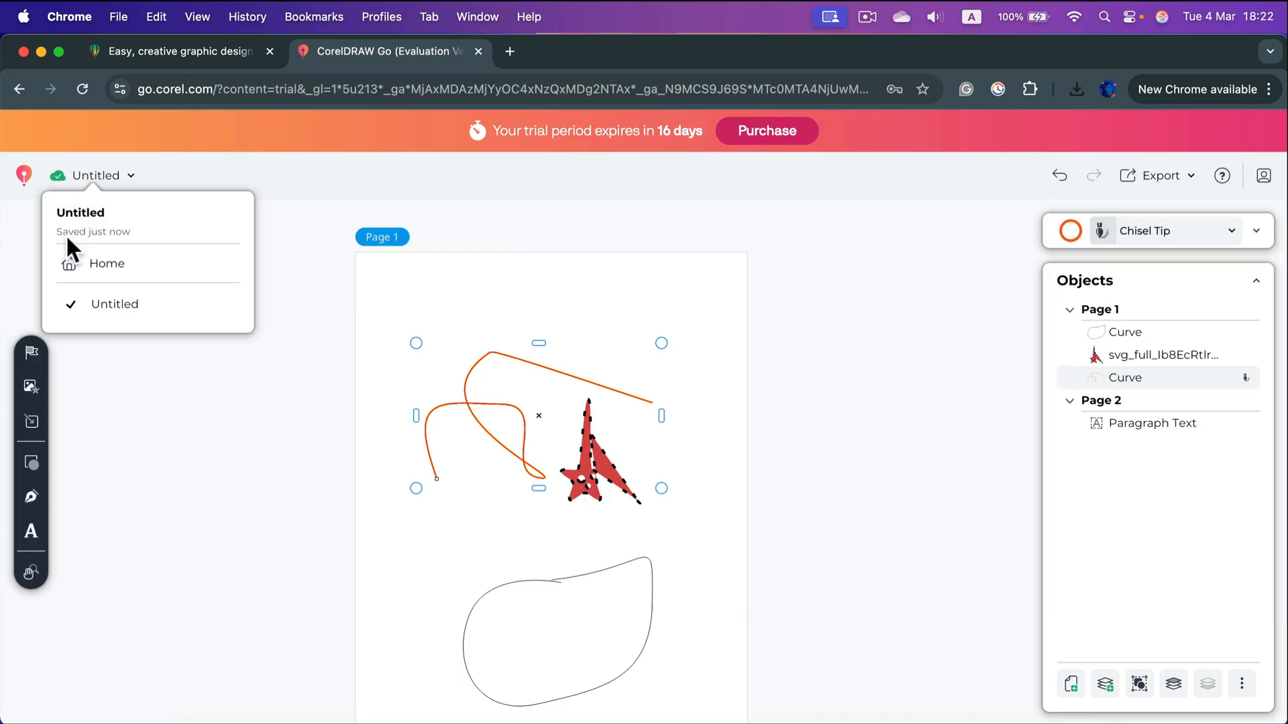
{"action": "mouse_move", "coordinate": [901, 394]}
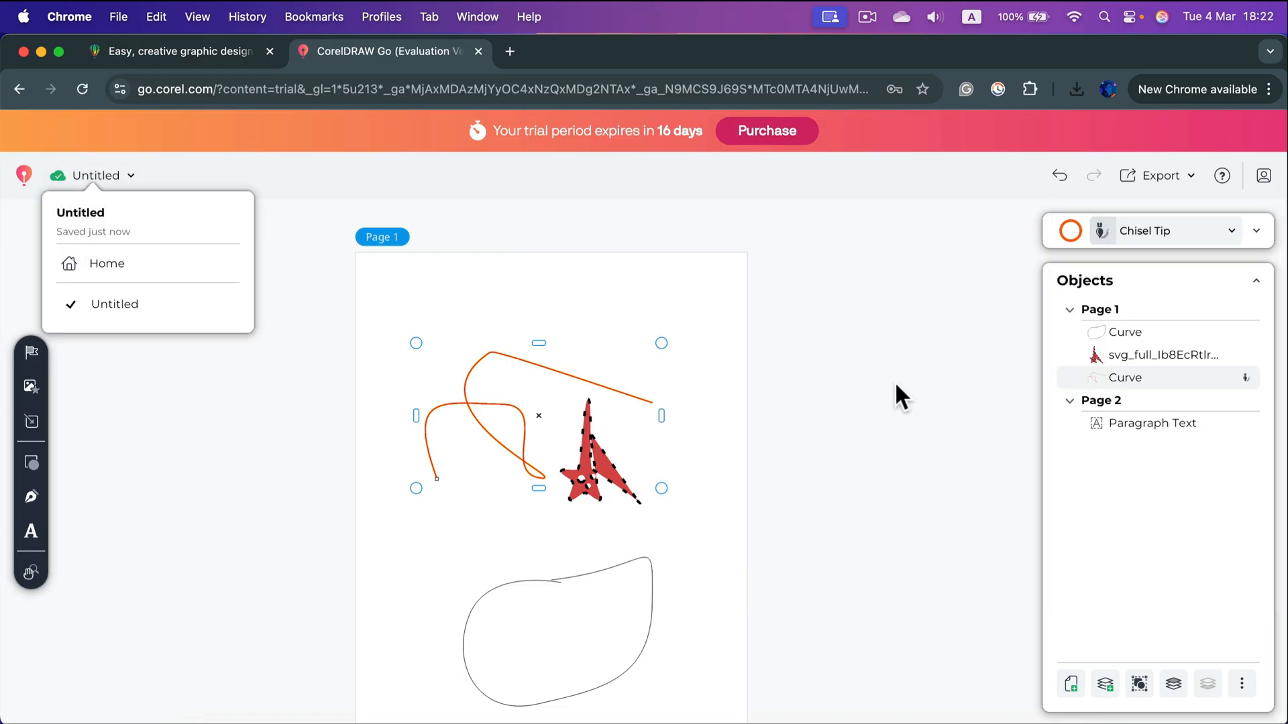
{"action": "left_click", "coordinate": [898, 388]}
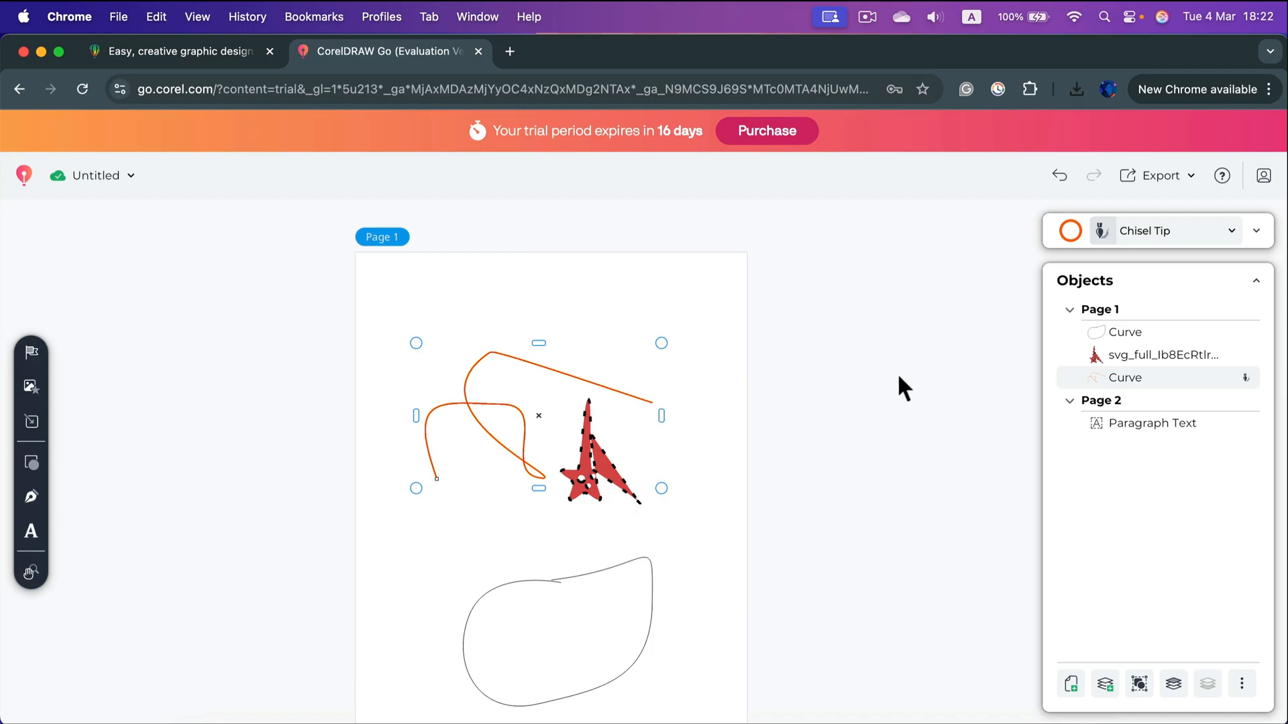
{"action": "mouse_move", "coordinate": [873, 283]}
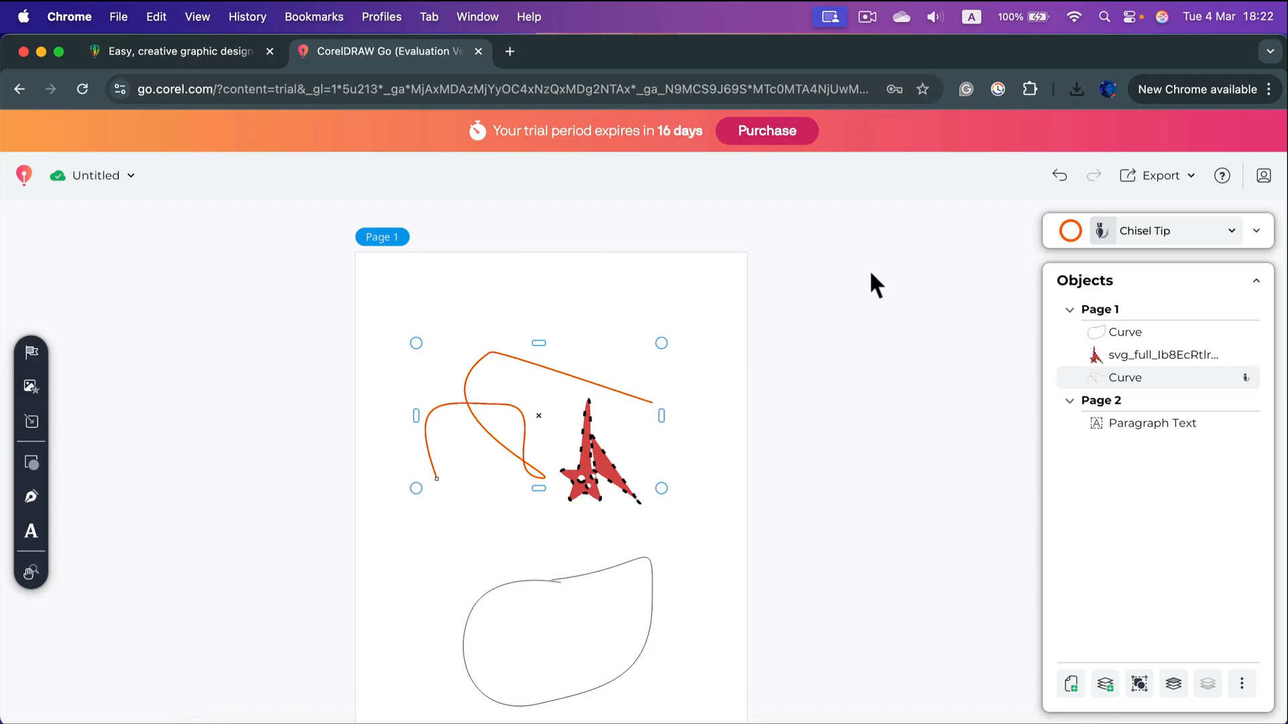
- Bring up the main project menu to reach Download a copy
{"action": "left_click", "coordinate": [23, 174]}
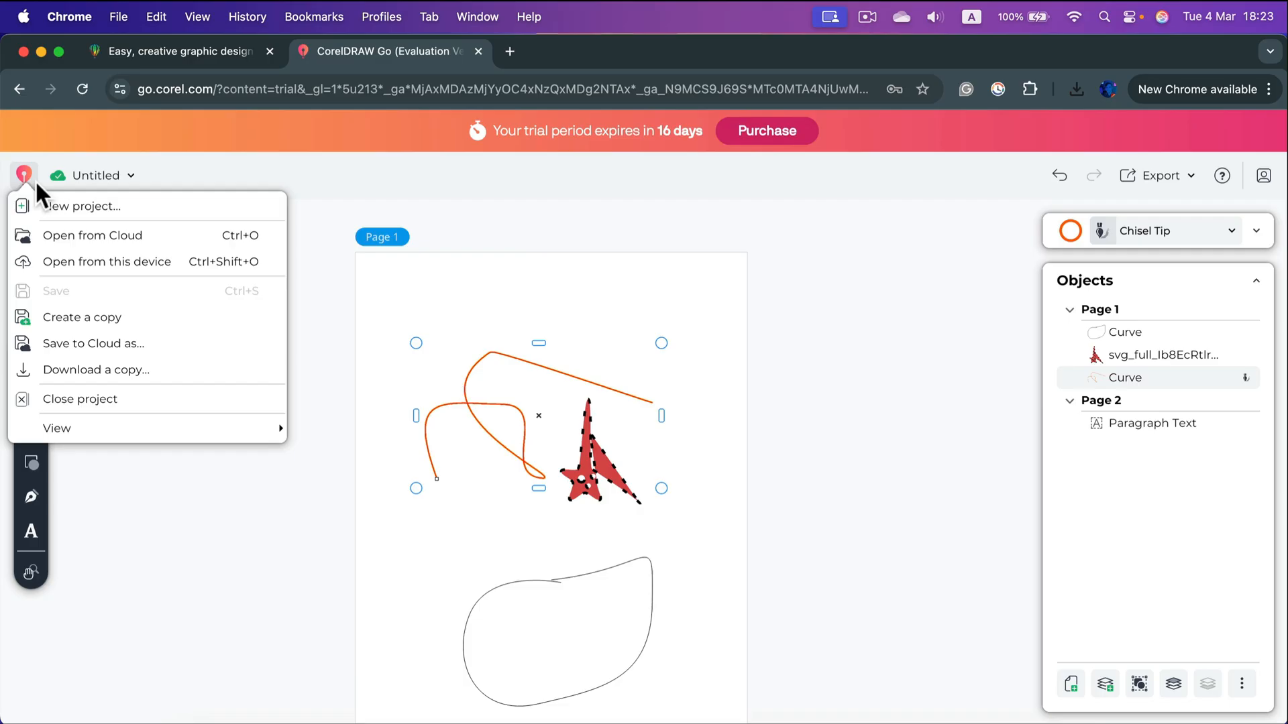
{"action": "mouse_move", "coordinate": [24, 185]}
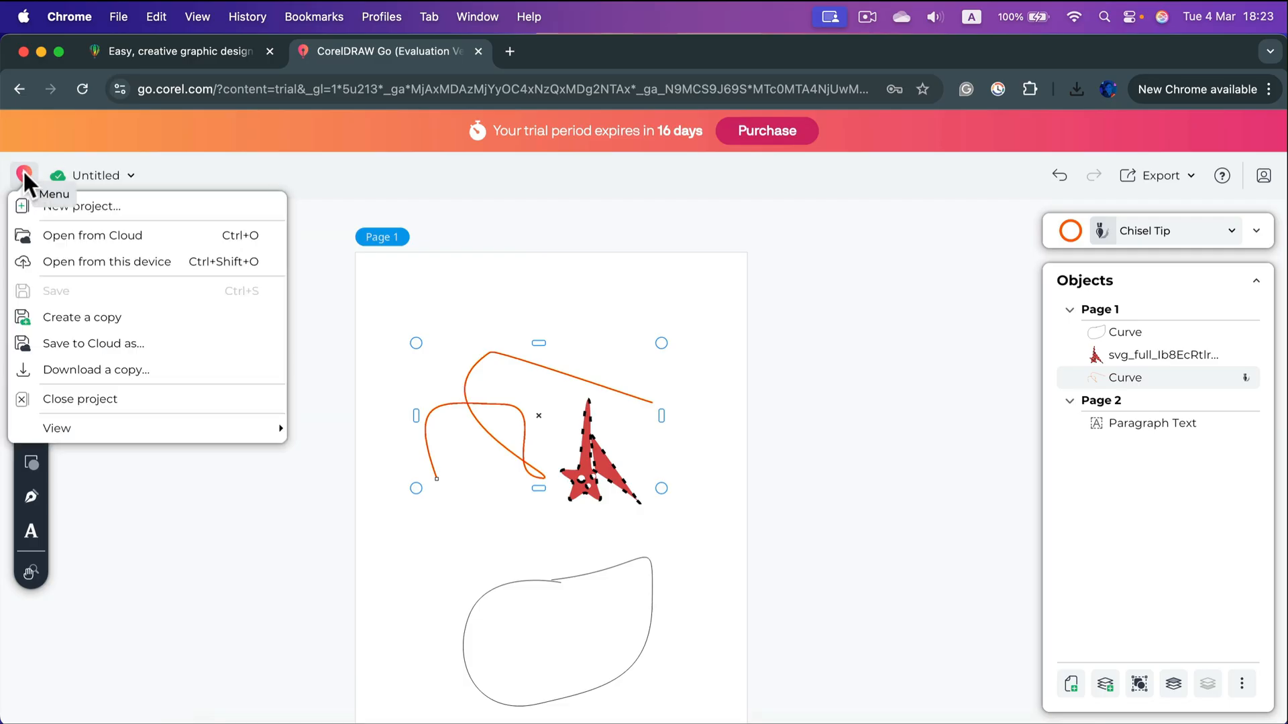
{"action": "mouse_move", "coordinate": [83, 206]}
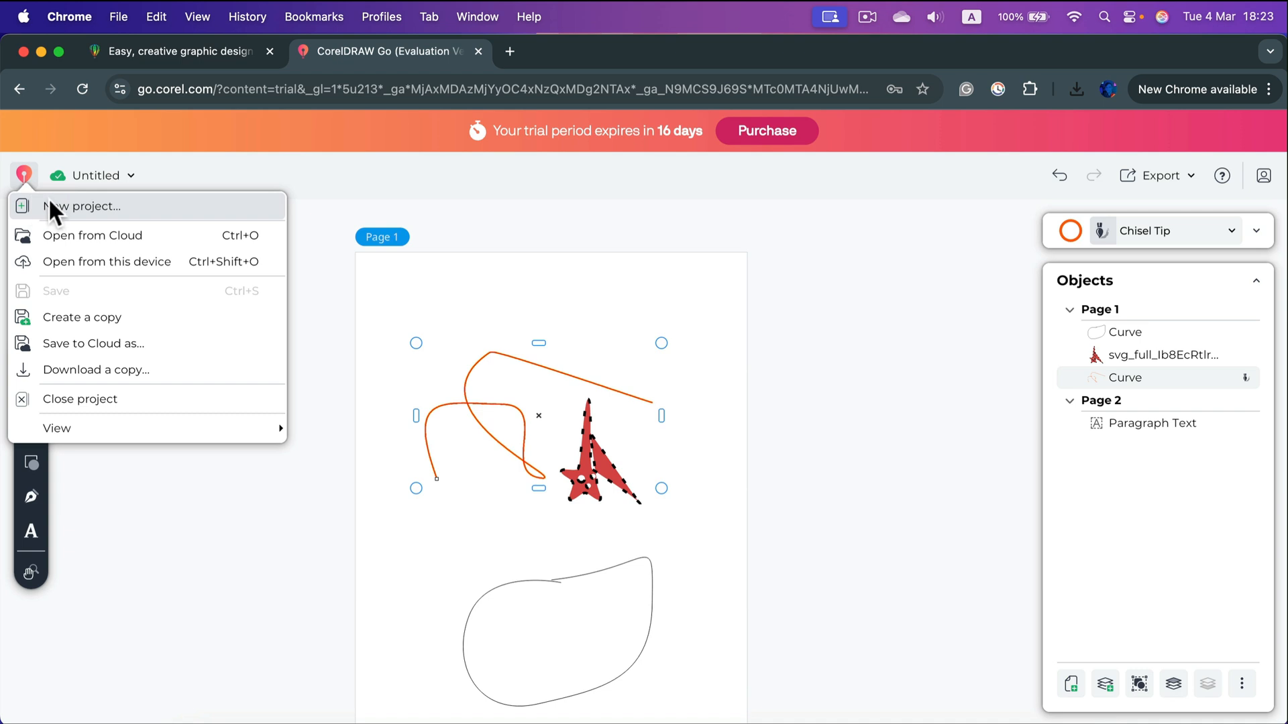
{"action": "mouse_move", "coordinate": [124, 343]}
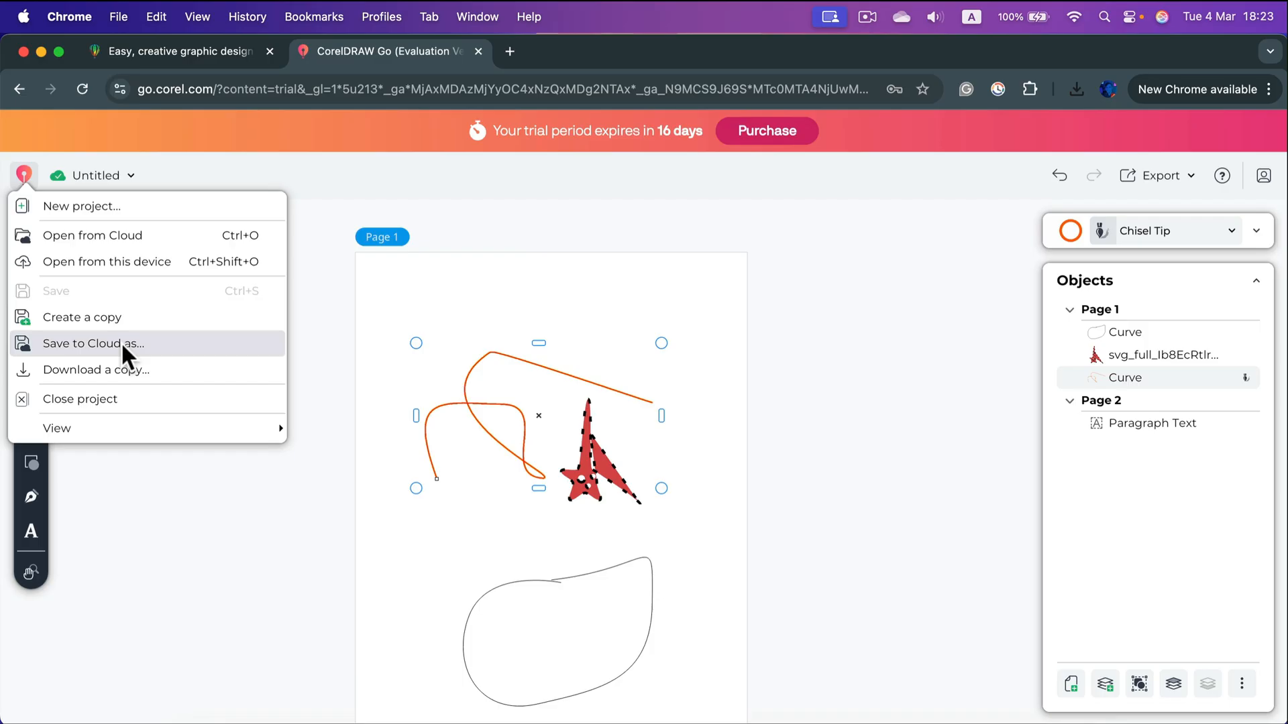
{"action": "mouse_move", "coordinate": [96, 354]}
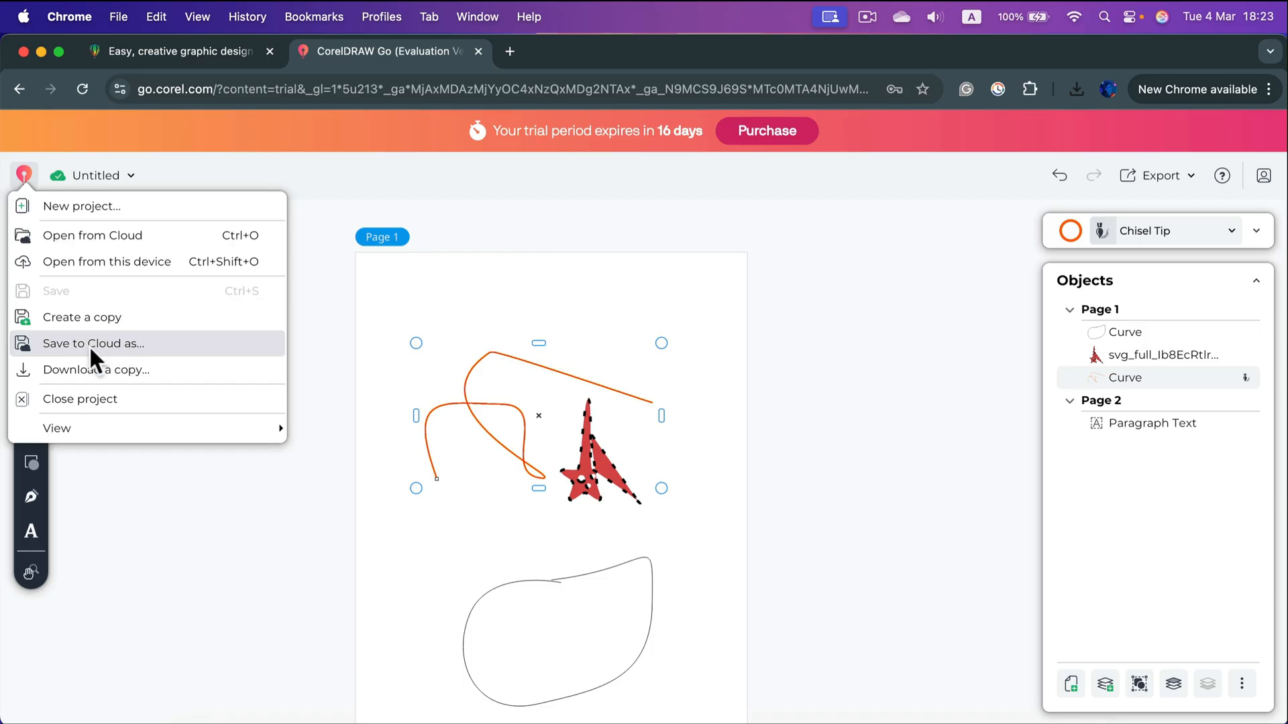
{"action": "mouse_move", "coordinate": [90, 264]}
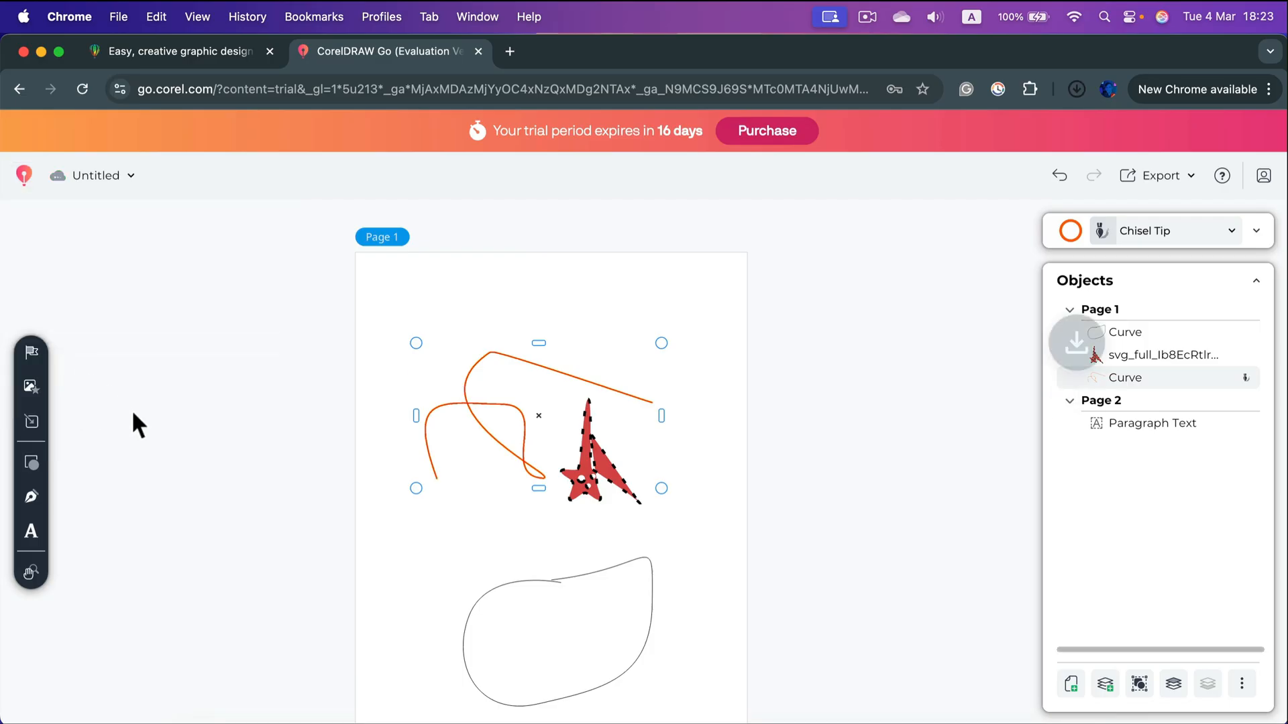
- Show Chrome's recent downloads listing the 76.4 KB Untitled.cdr file
{"action": "left_click", "coordinate": [1077, 88]}
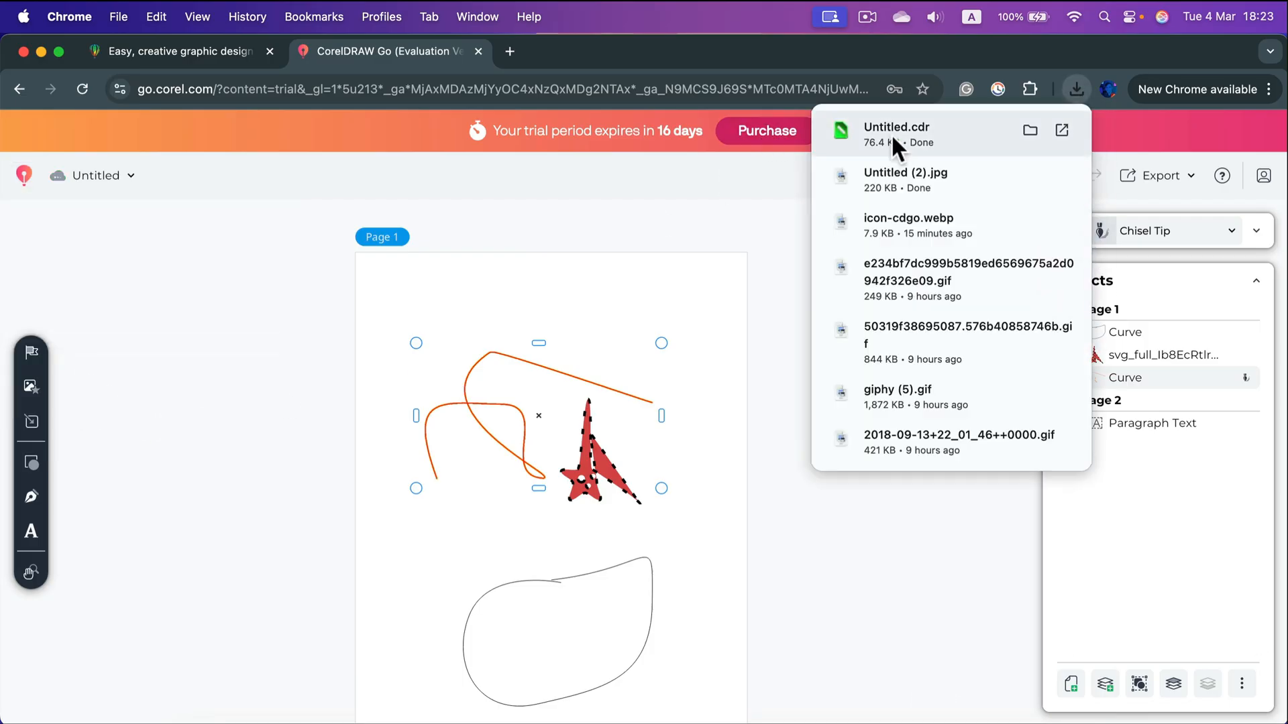
{"action": "mouse_move", "coordinate": [927, 143]}
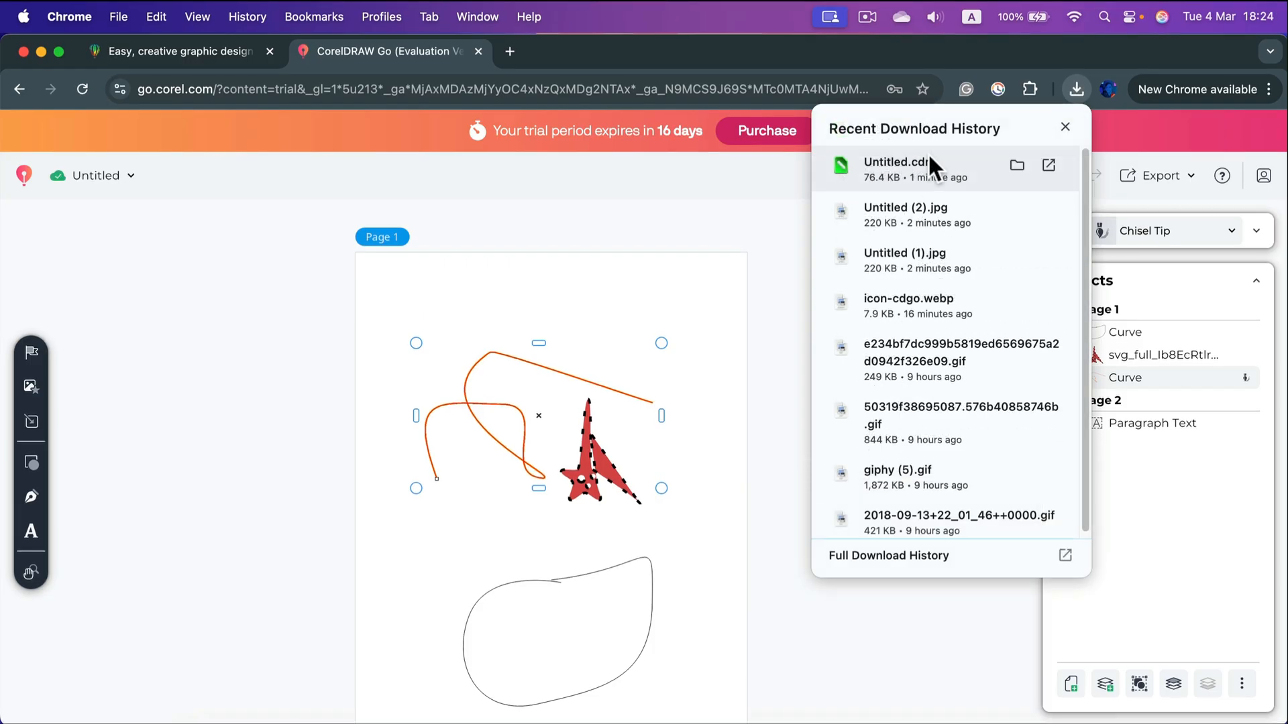
{"action": "mouse_move", "coordinate": [921, 176]}
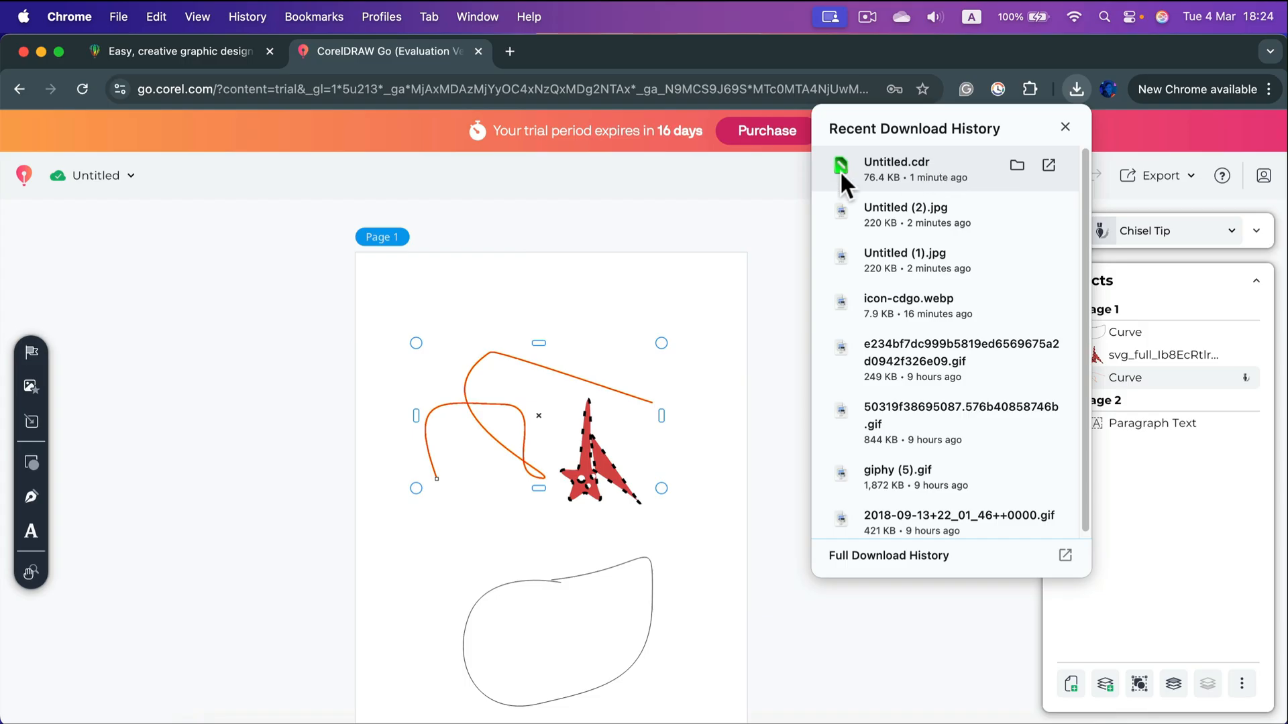
- Check the save status, then reopen the main project menu to head Home
{"action": "left_click", "coordinate": [98, 176]}
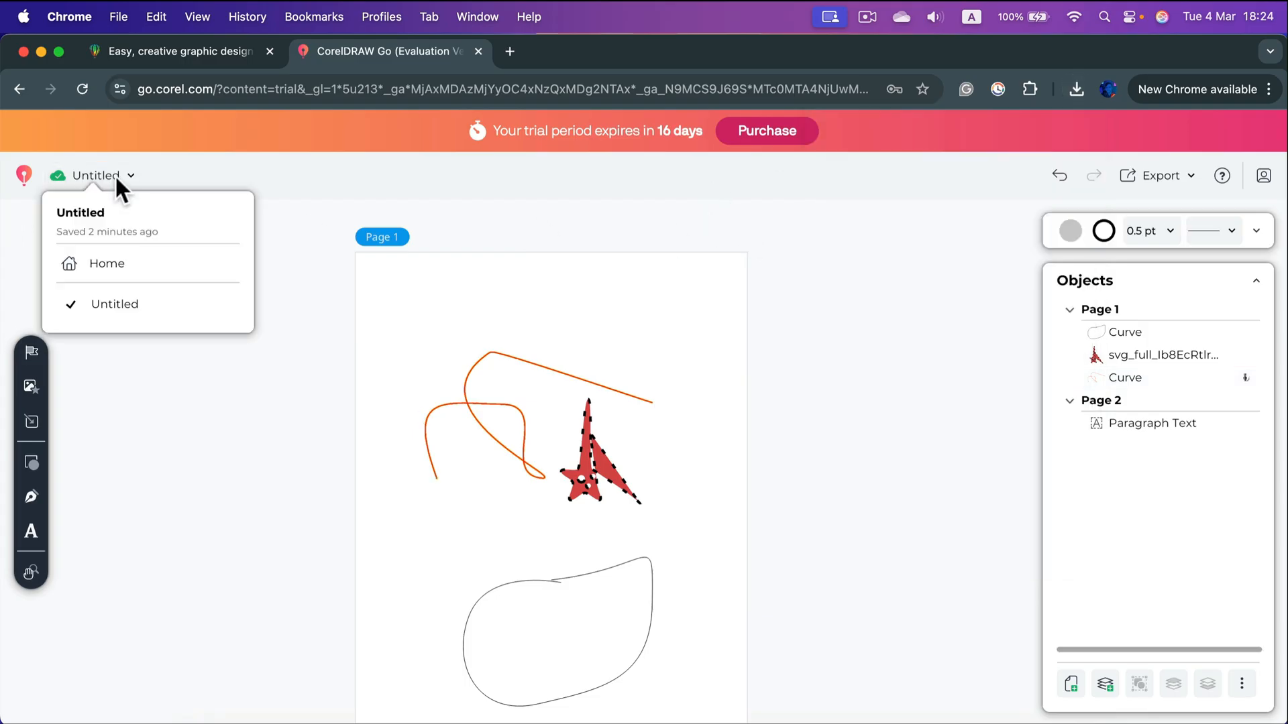
{"action": "left_click", "coordinate": [24, 176]}
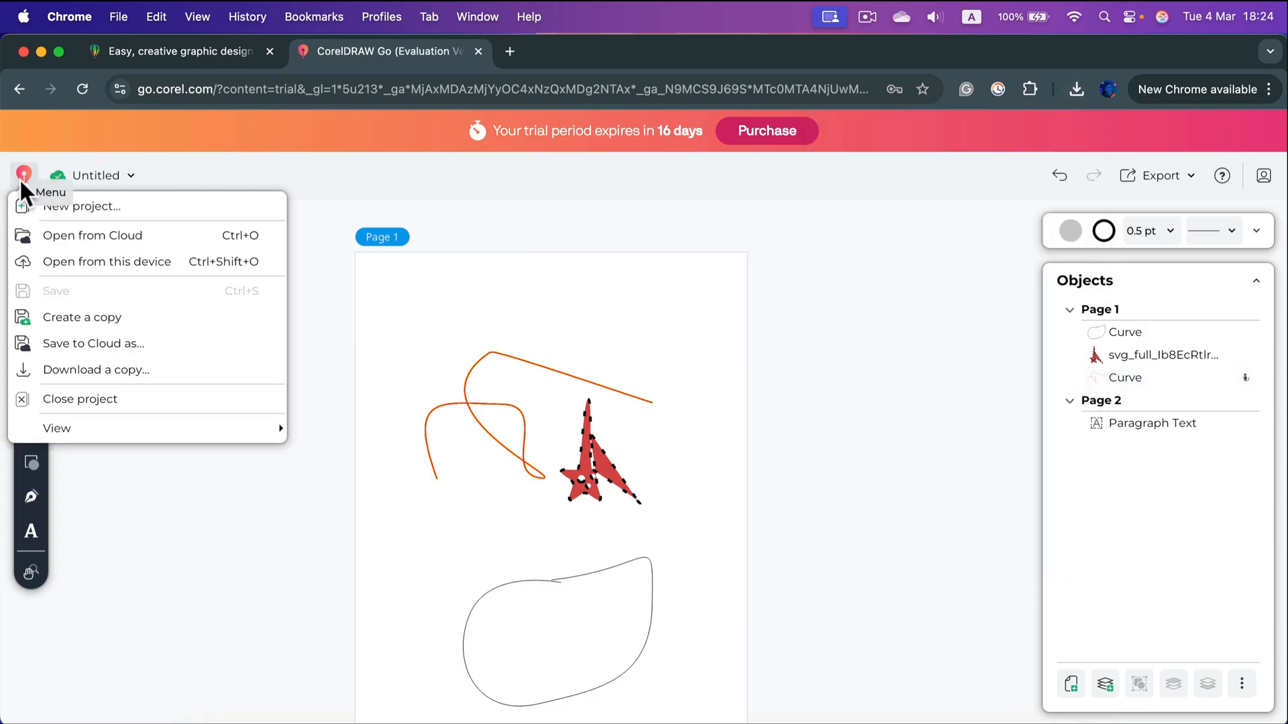
{"action": "left_click", "coordinate": [217, 181]}
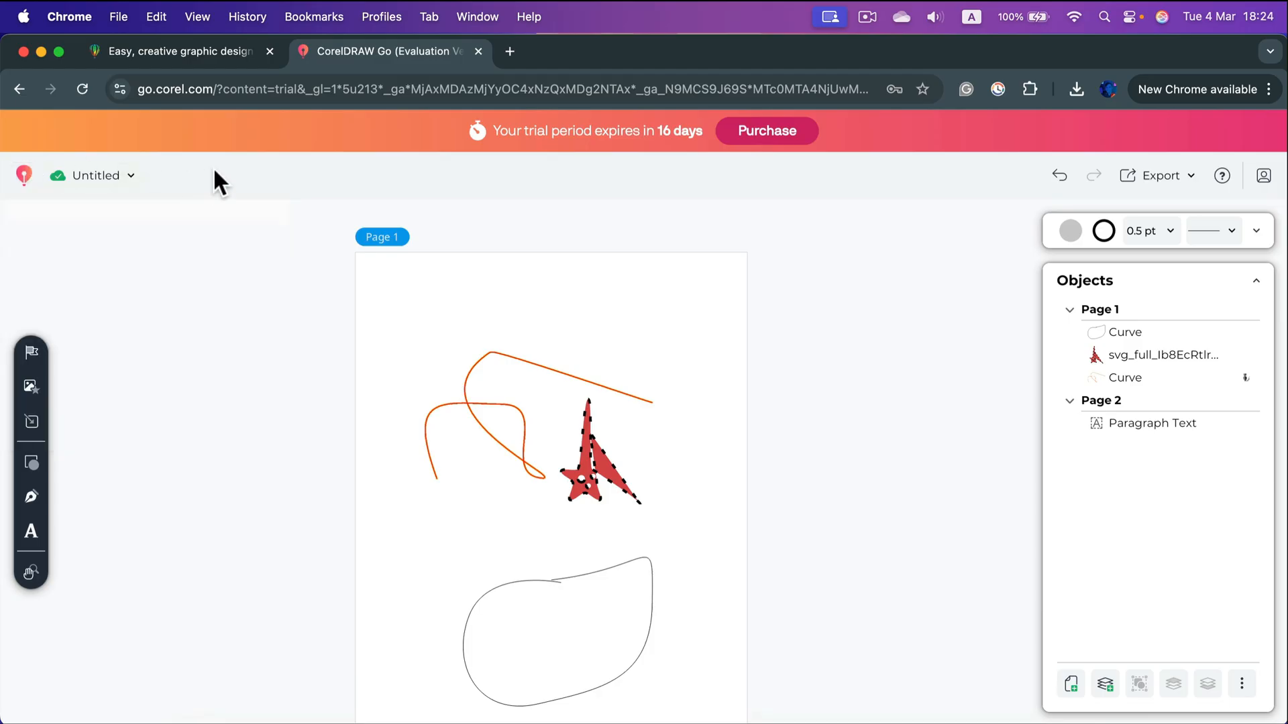
{"action": "left_click", "coordinate": [22, 174]}
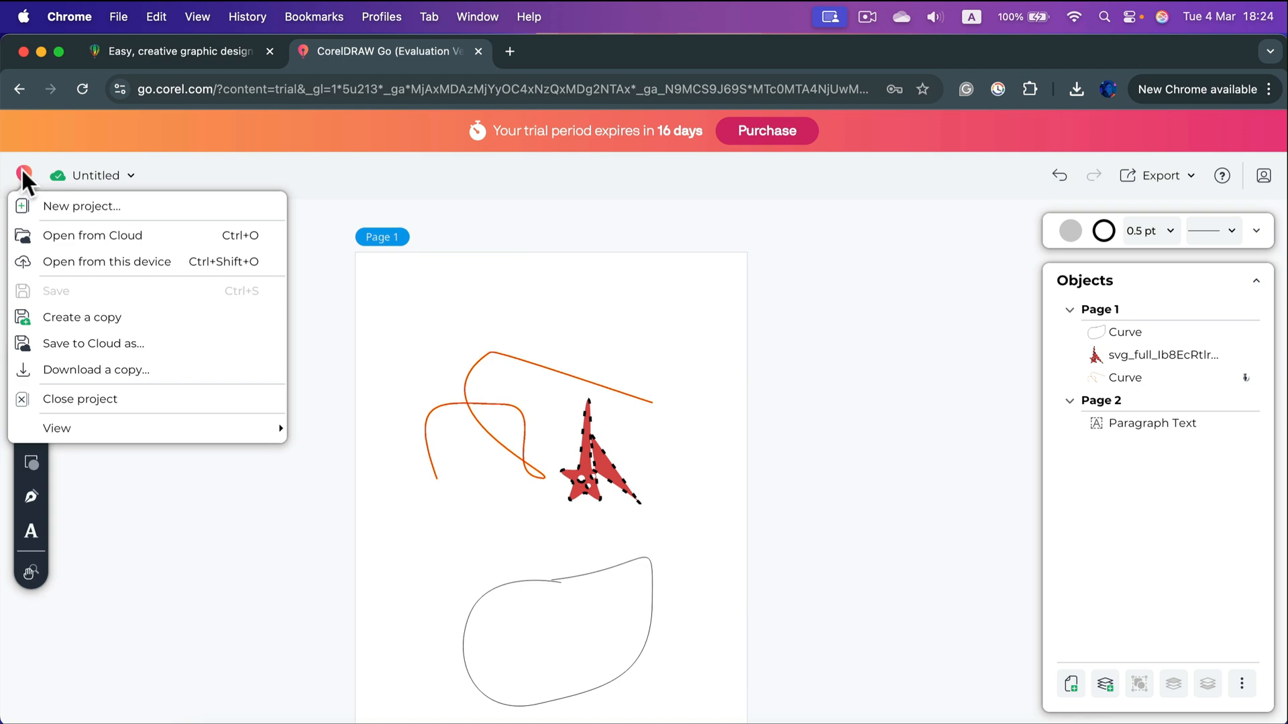
{"action": "mouse_move", "coordinate": [56, 427]}
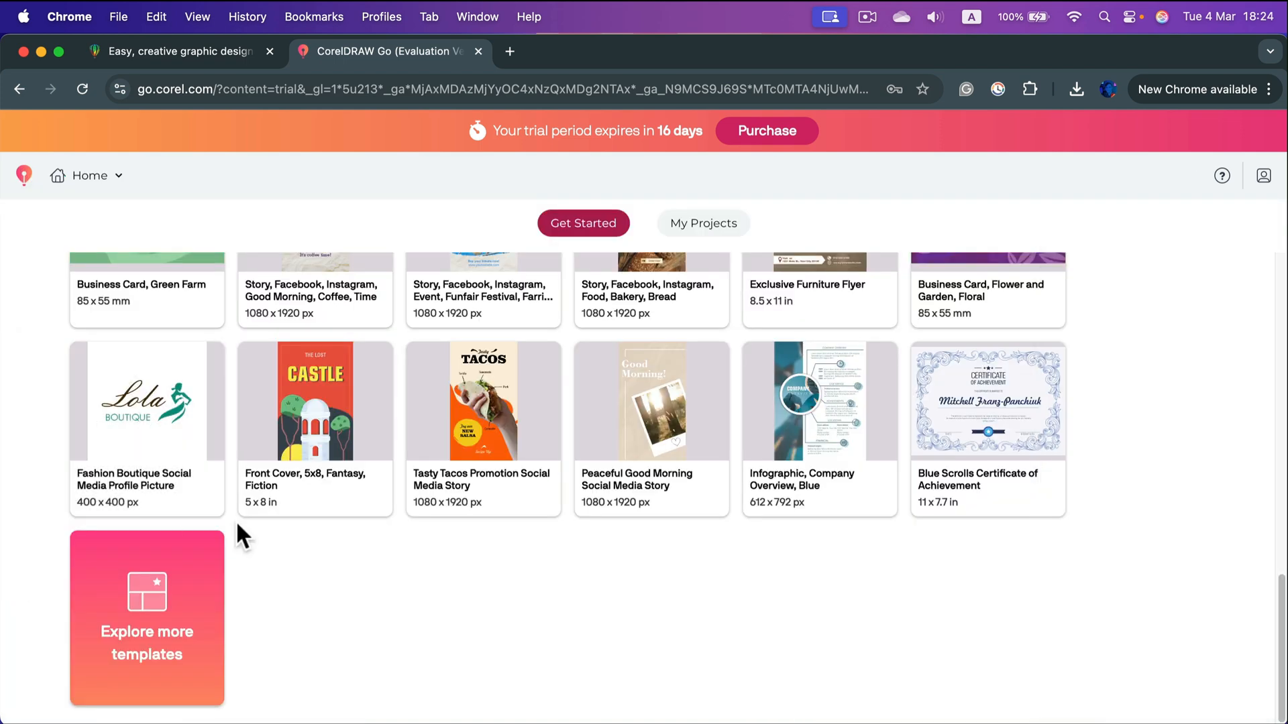
{"action": "scroll", "scroll_direction": "up", "scroll_amount": 3}
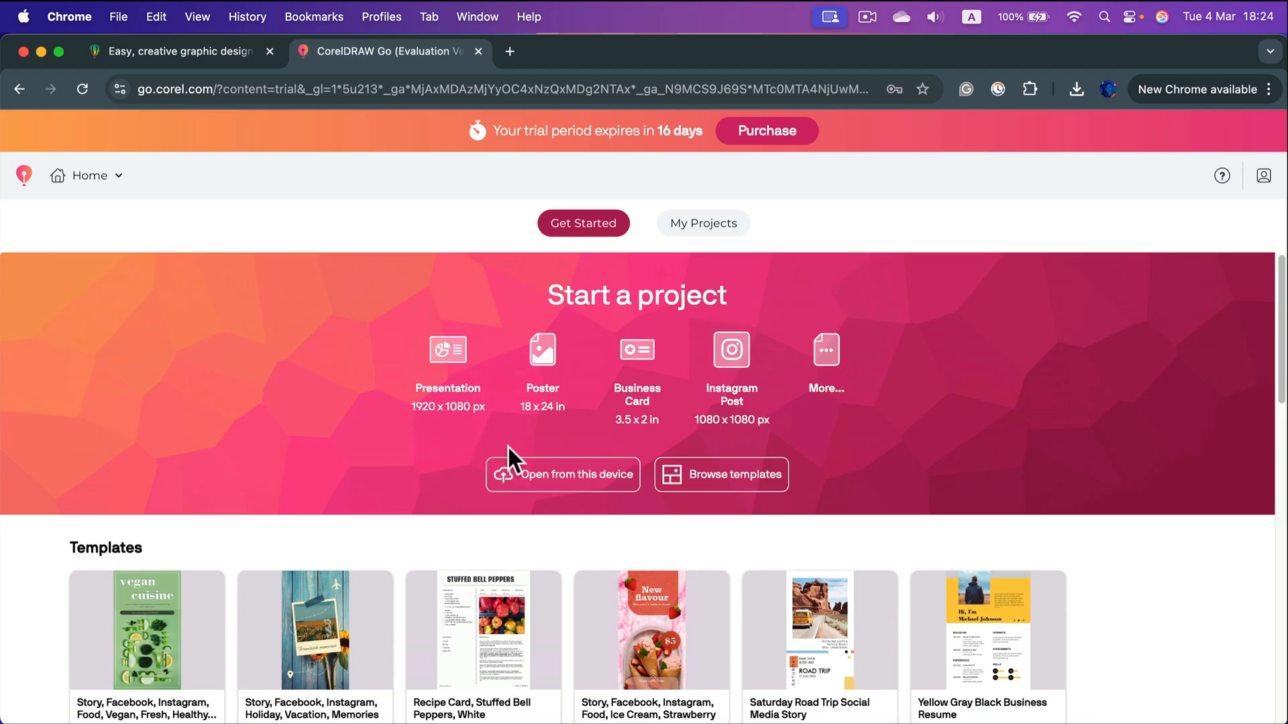
{"action": "mouse_move", "coordinate": [522, 370]}
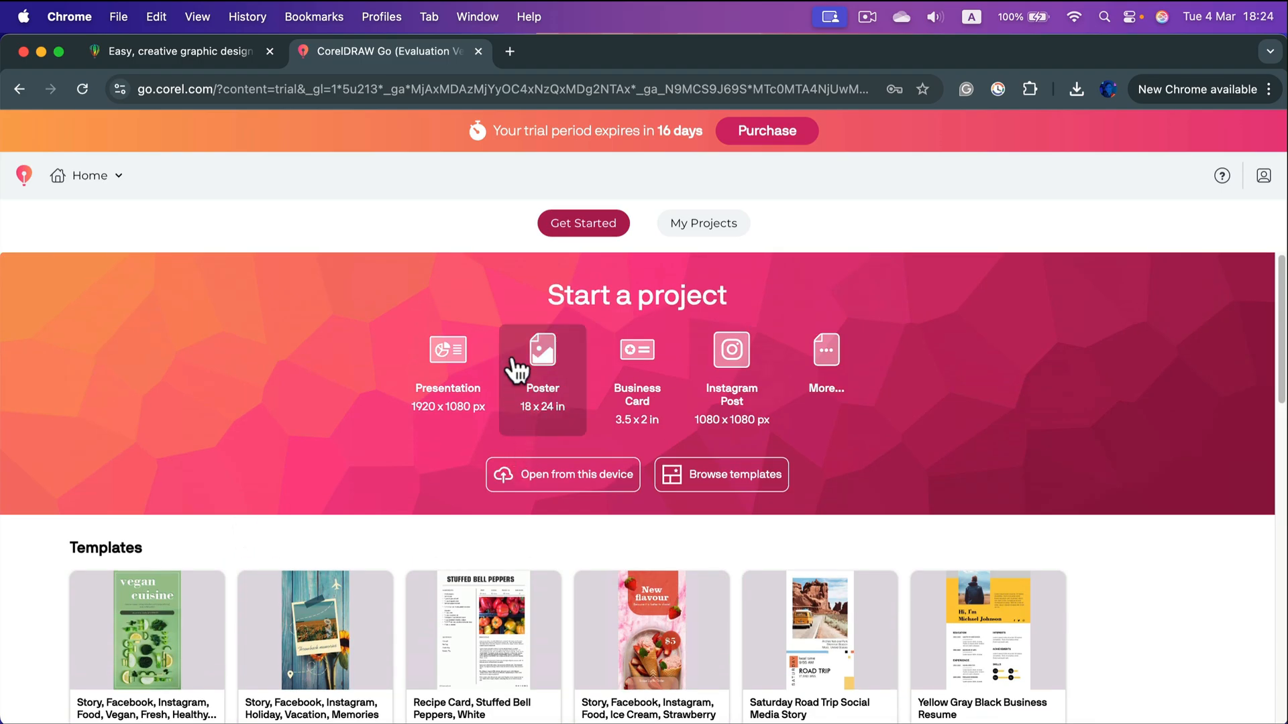
{"action": "mouse_move", "coordinate": [731, 361]}
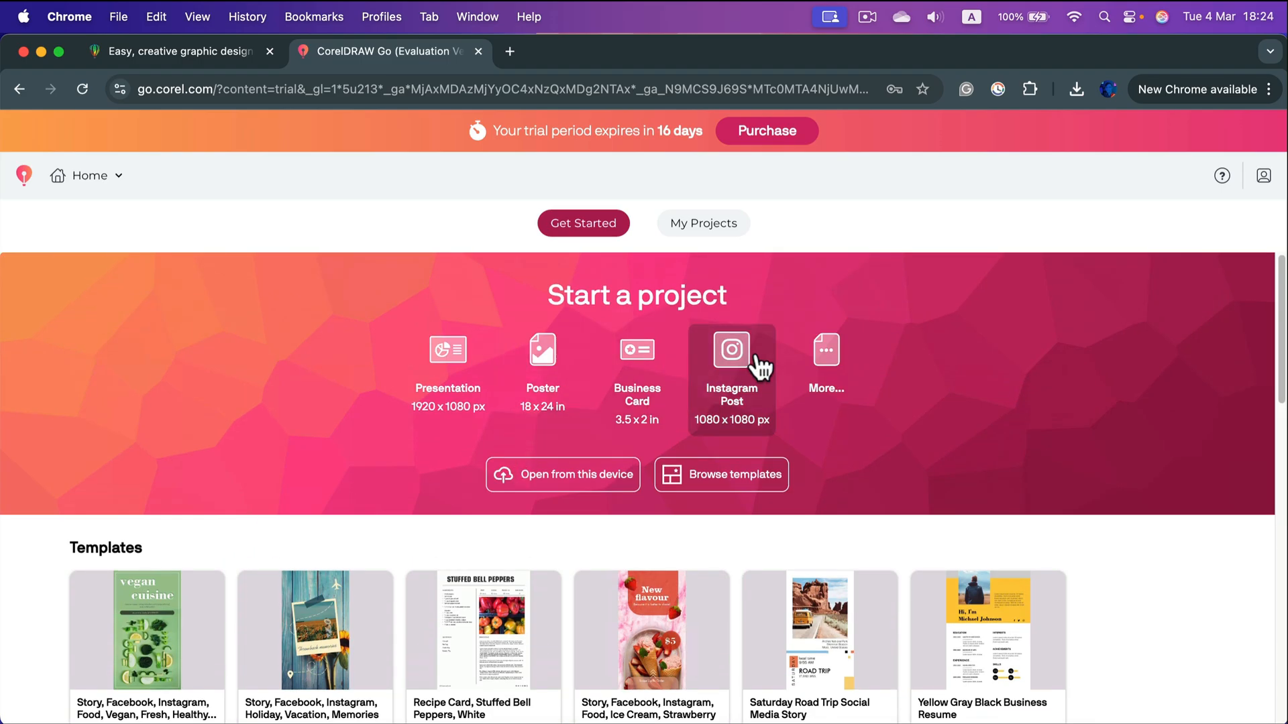
{"action": "mouse_move", "coordinate": [645, 332]}
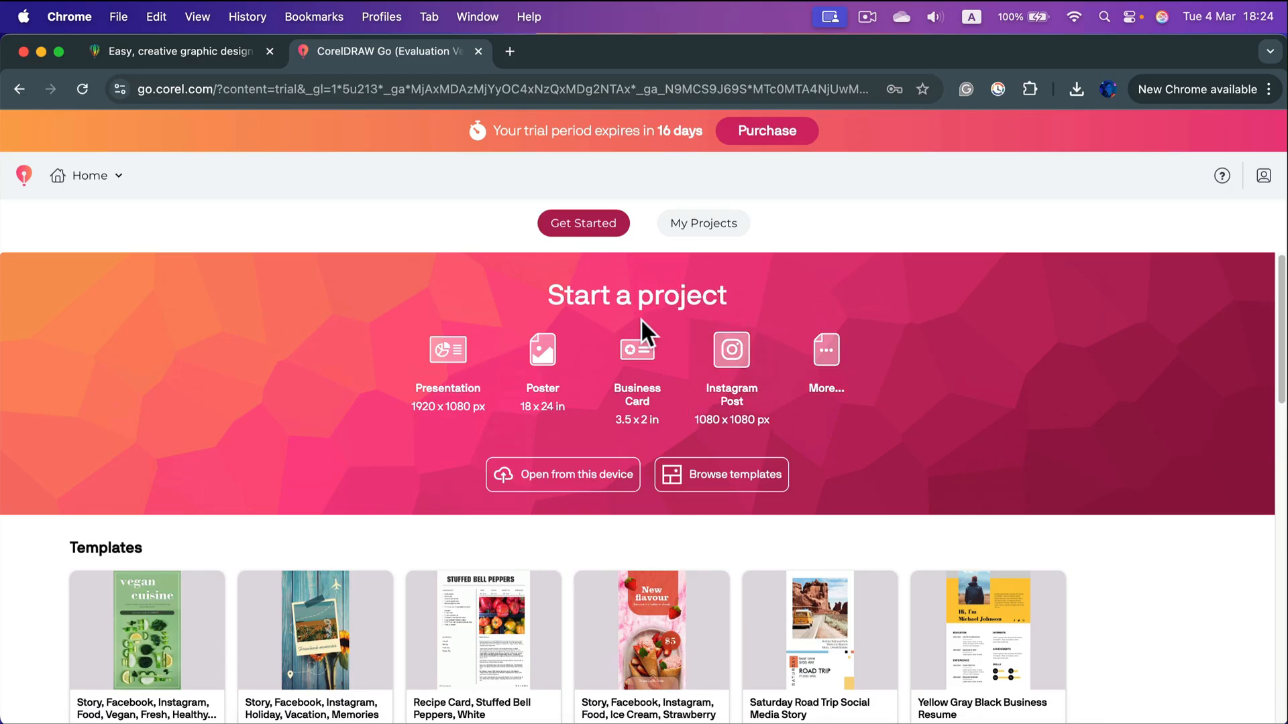
{"action": "mouse_move", "coordinate": [829, 244]}
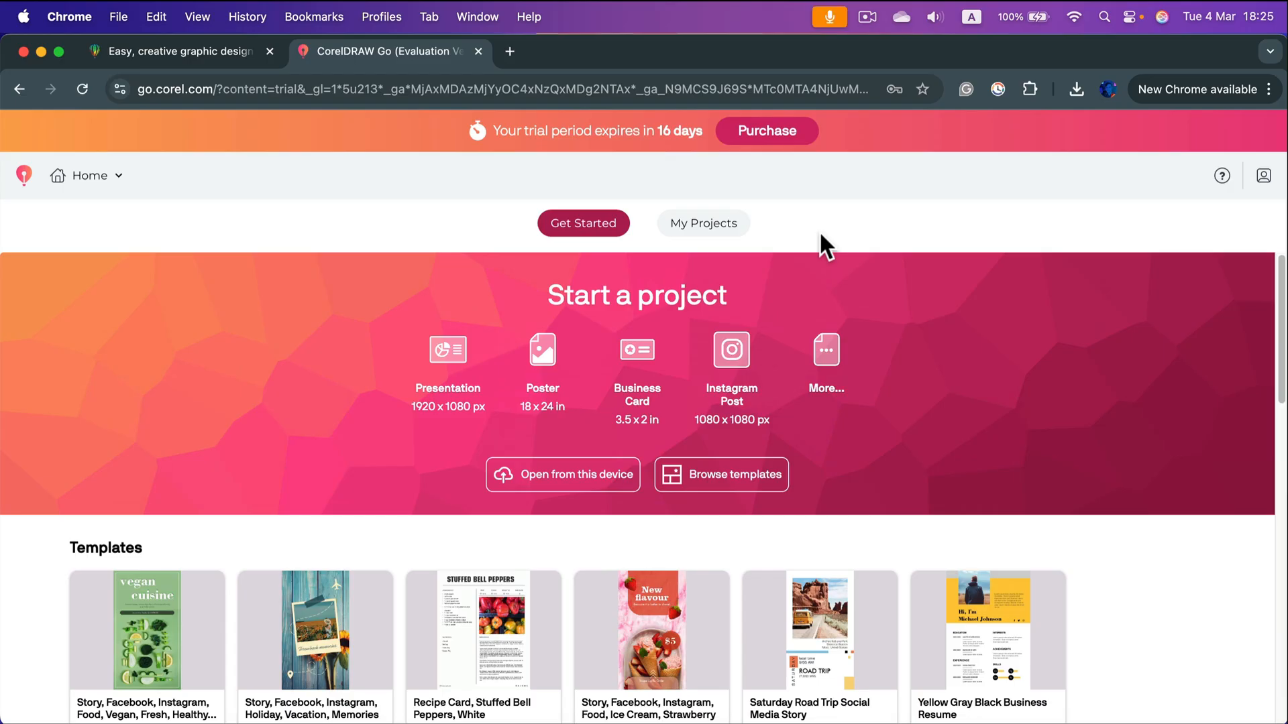
{"action": "mouse_move", "coordinate": [876, 575]}
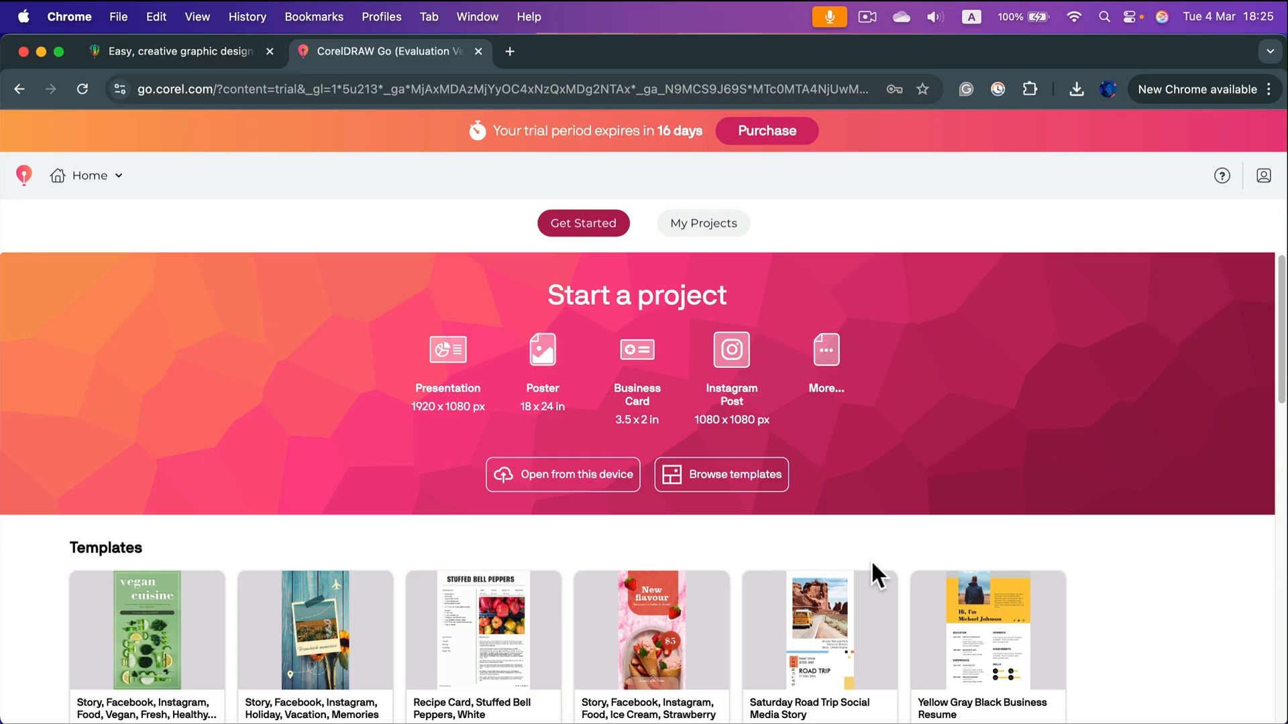
{"action": "mouse_move", "coordinate": [271, 295]}
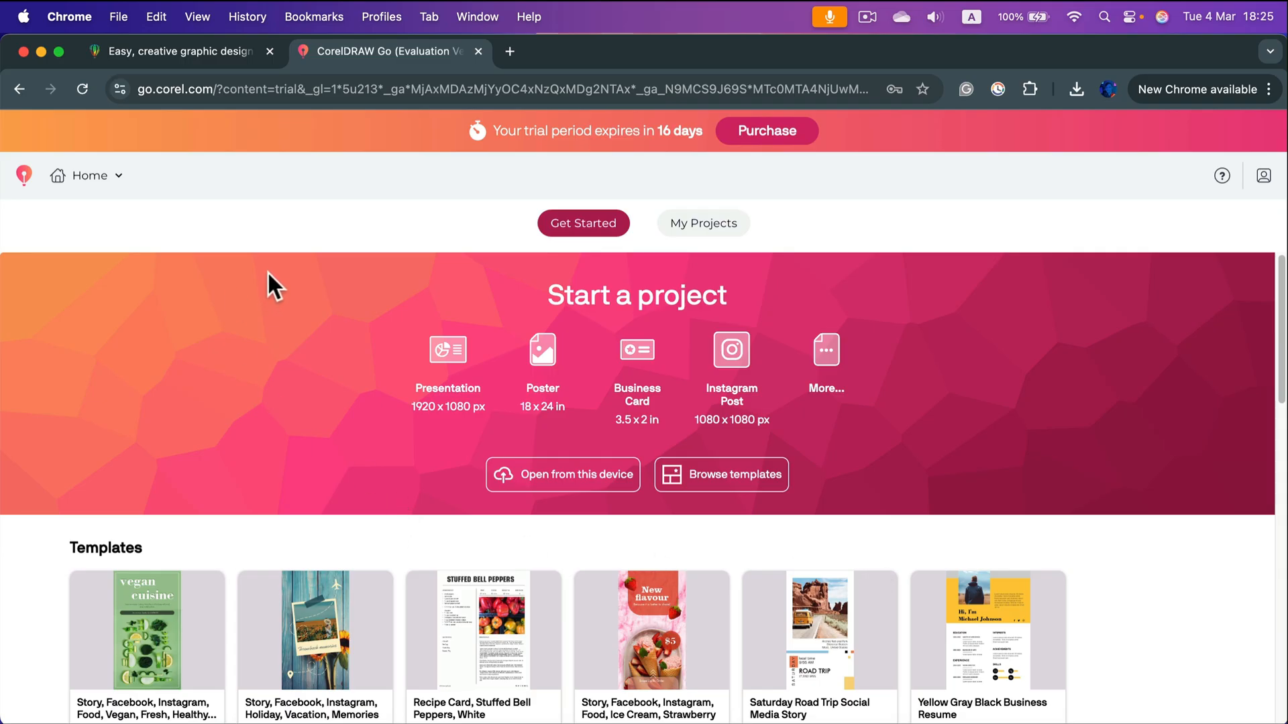
{"action": "mouse_move", "coordinate": [354, 213]}
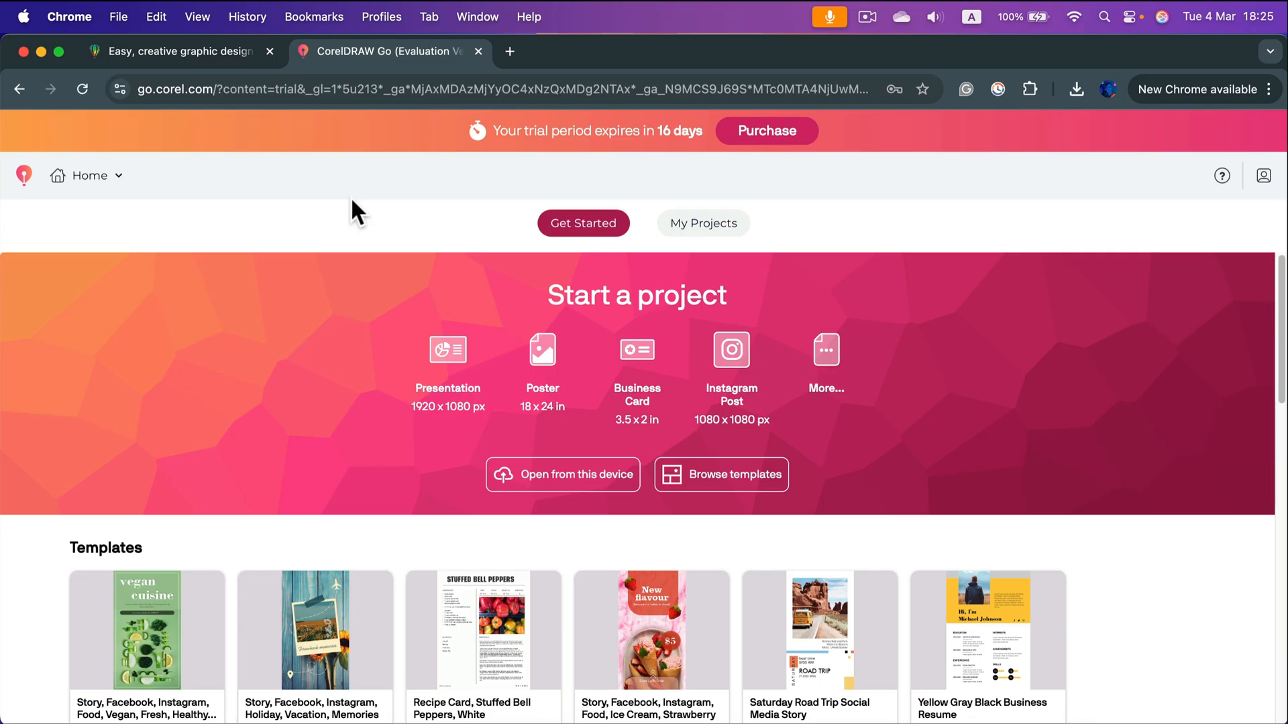
{"action": "mouse_move", "coordinate": [374, 209]}
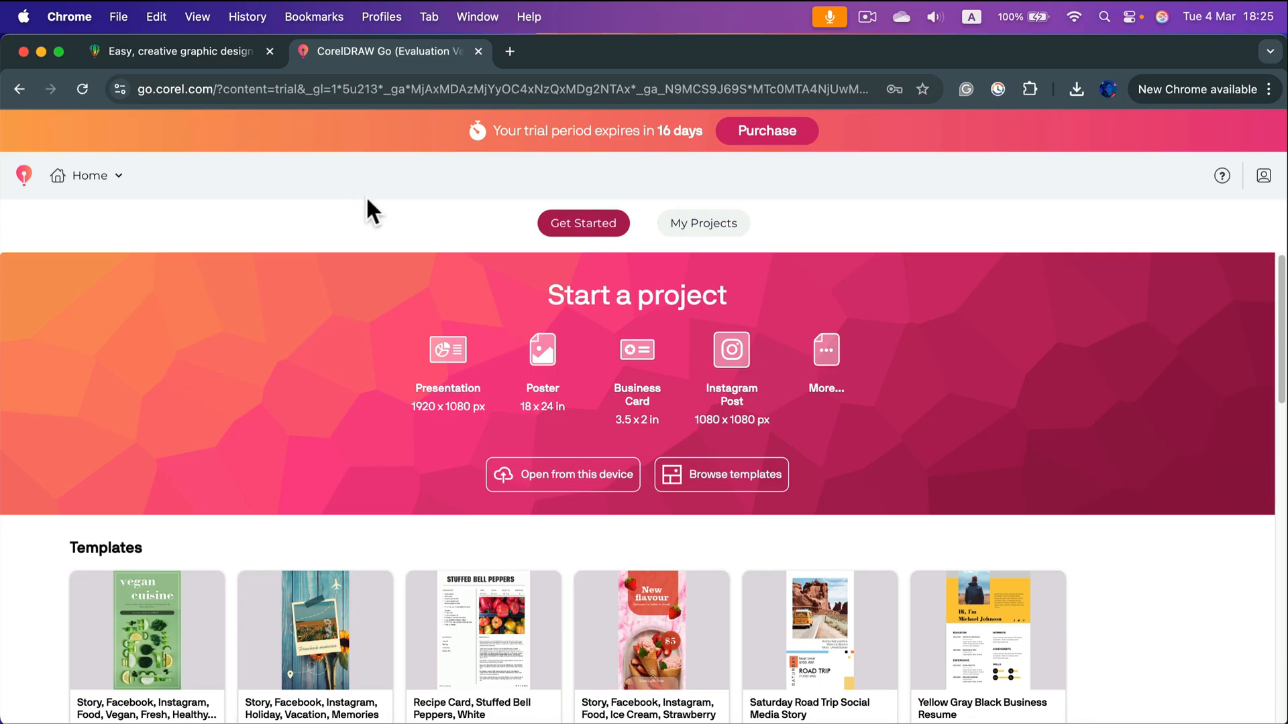
{"action": "scroll", "scroll_direction": "down", "scroll_amount": 3}
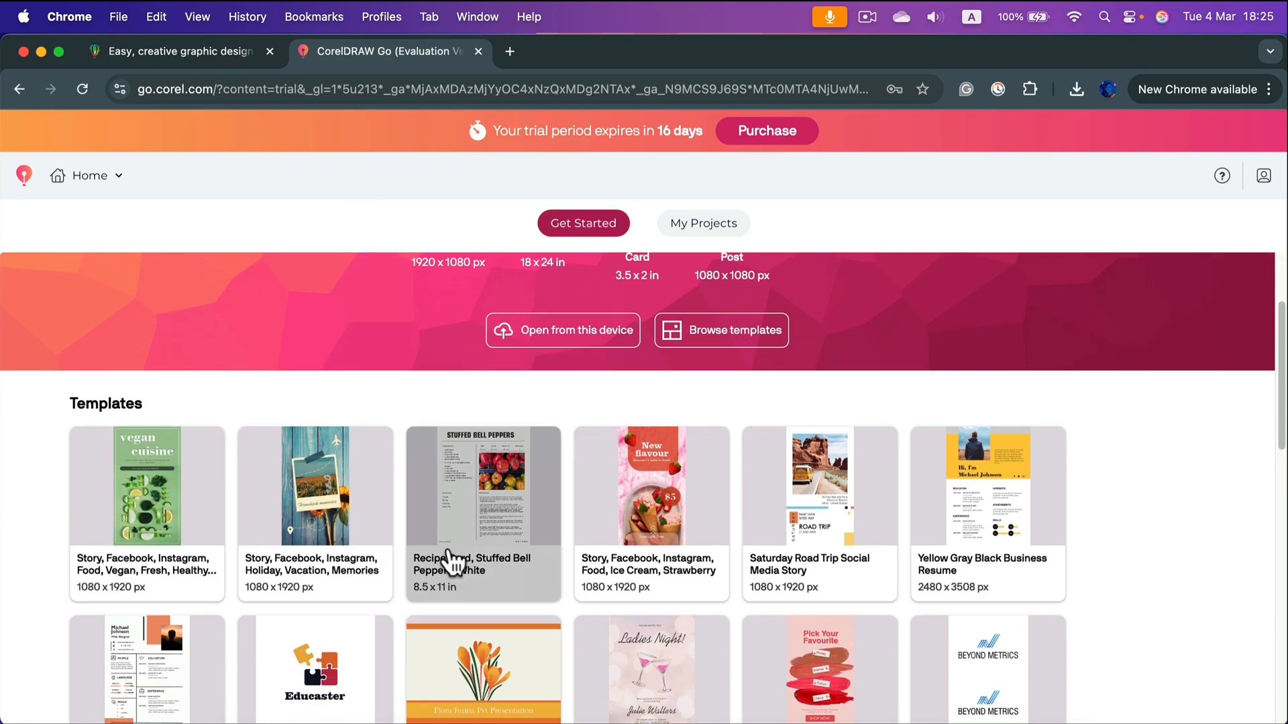
{"action": "mouse_move", "coordinate": [228, 467]}
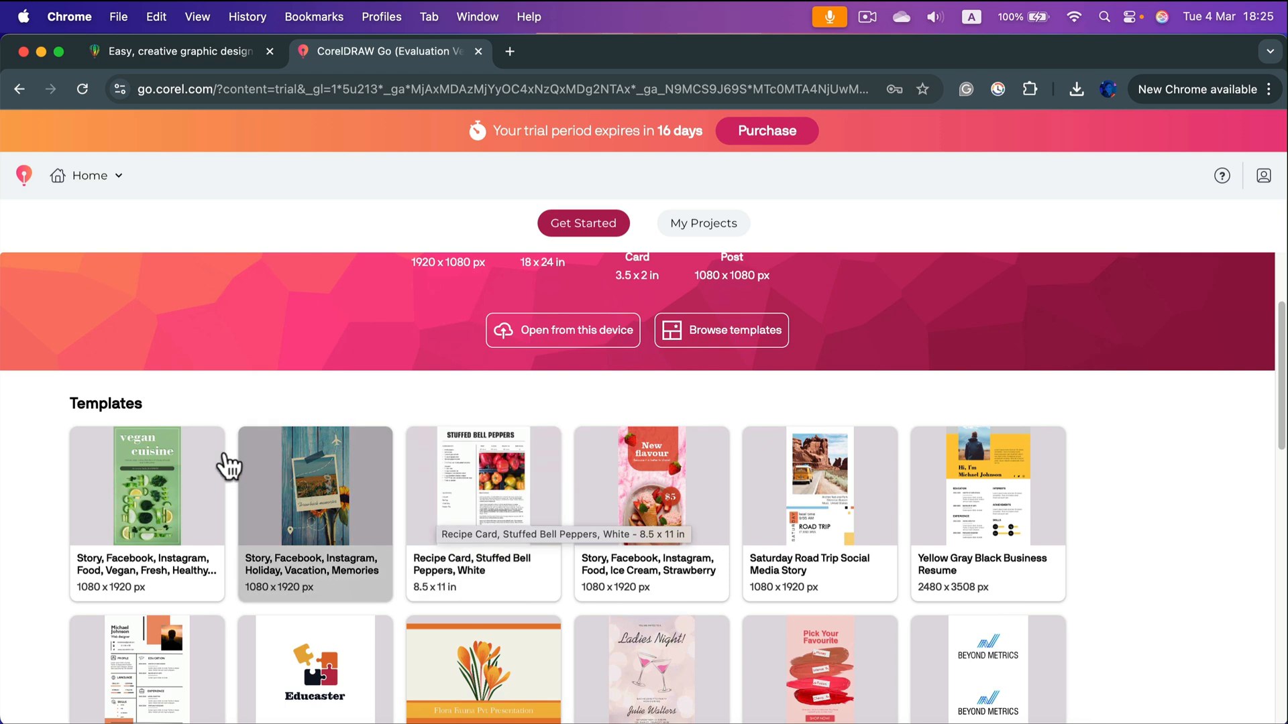
{"action": "mouse_move", "coordinate": [751, 575]}
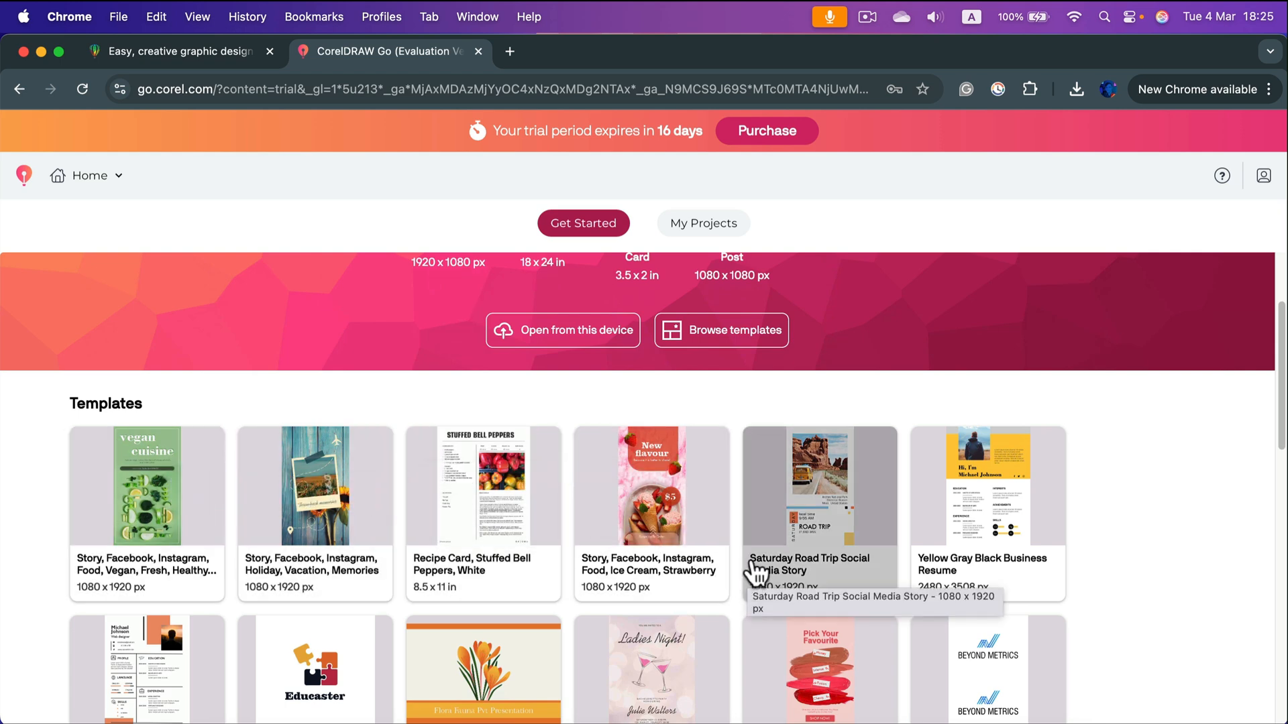
{"action": "mouse_move", "coordinate": [652, 488]}
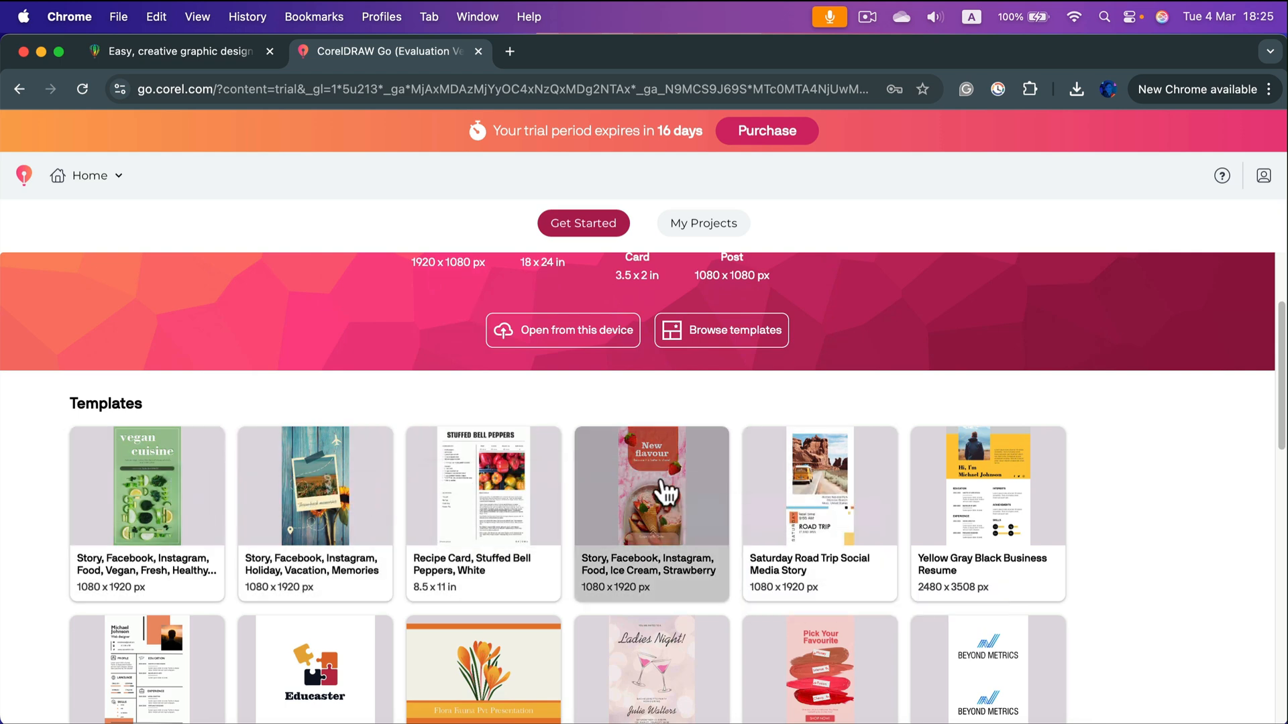
- Start the strawberry ice-cream story template and inspect its arrow, order text and tagline objects
{"action": "left_click", "coordinate": [649, 485]}
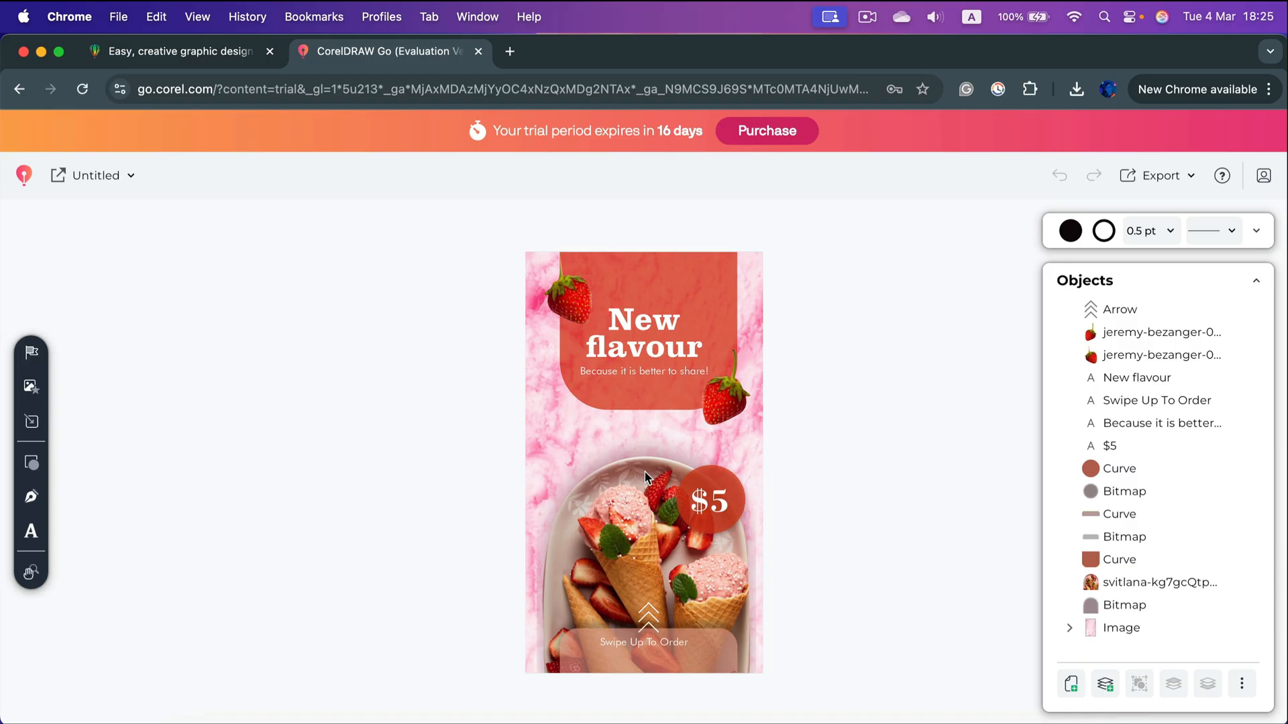
{"action": "mouse_move", "coordinate": [623, 298]}
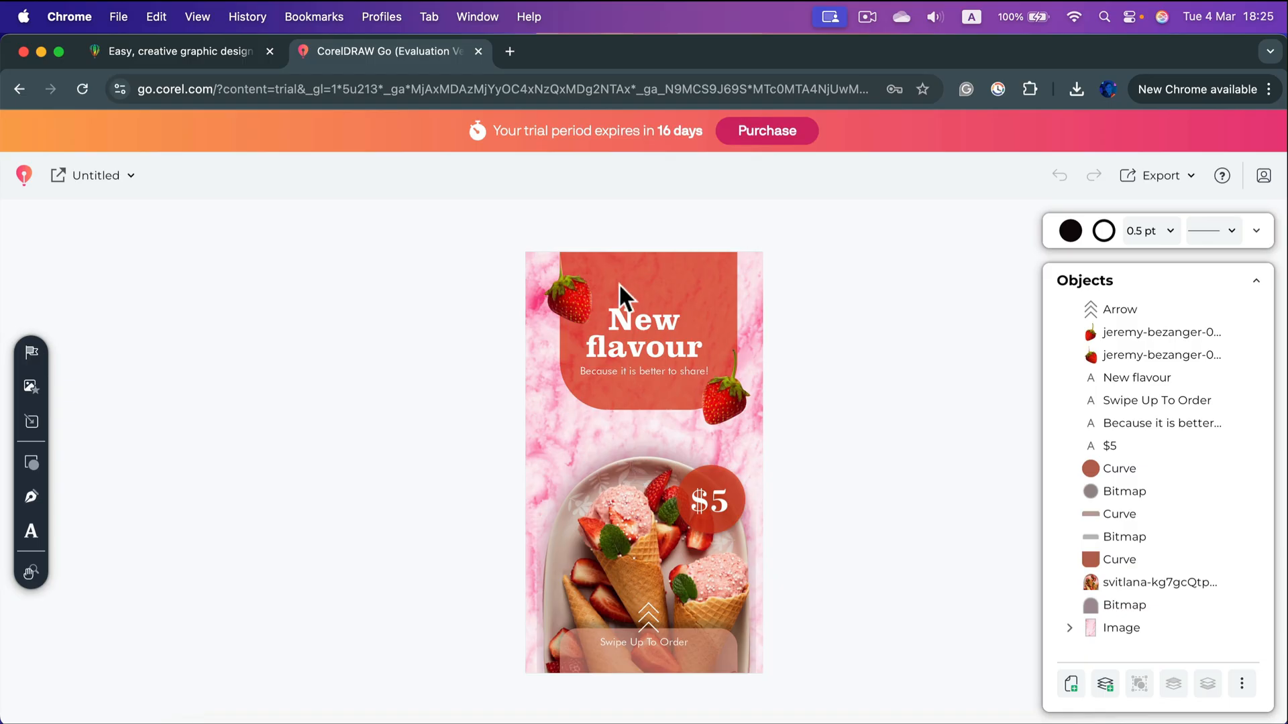
{"action": "mouse_move", "coordinate": [523, 631]}
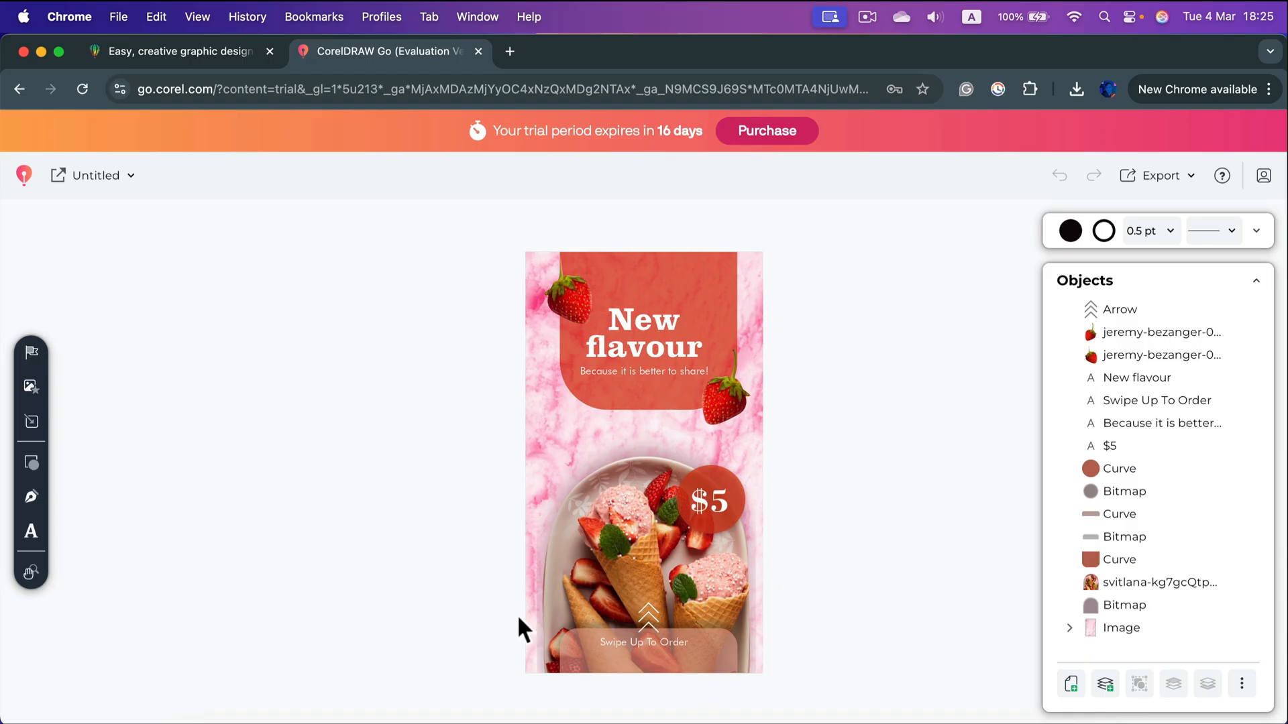
{"action": "left_click", "coordinate": [1118, 468]}
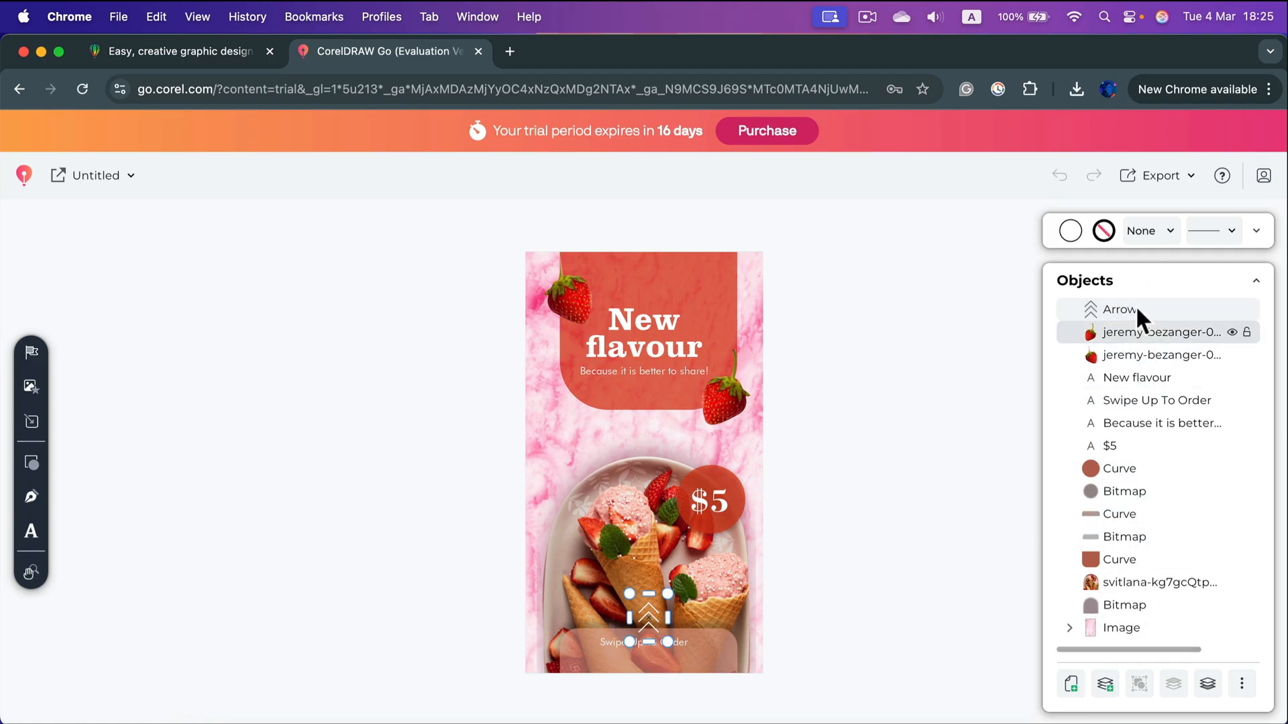
{"action": "left_click", "coordinate": [1119, 310]}
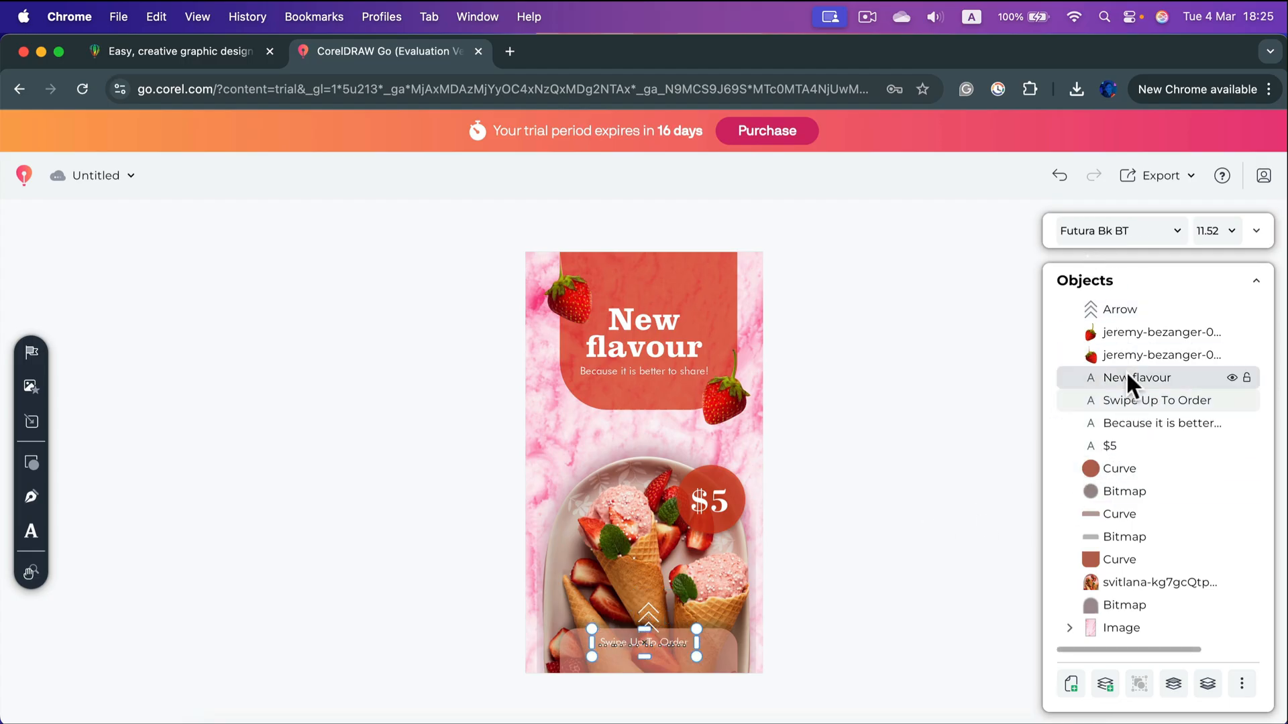
{"action": "left_click", "coordinate": [1159, 422]}
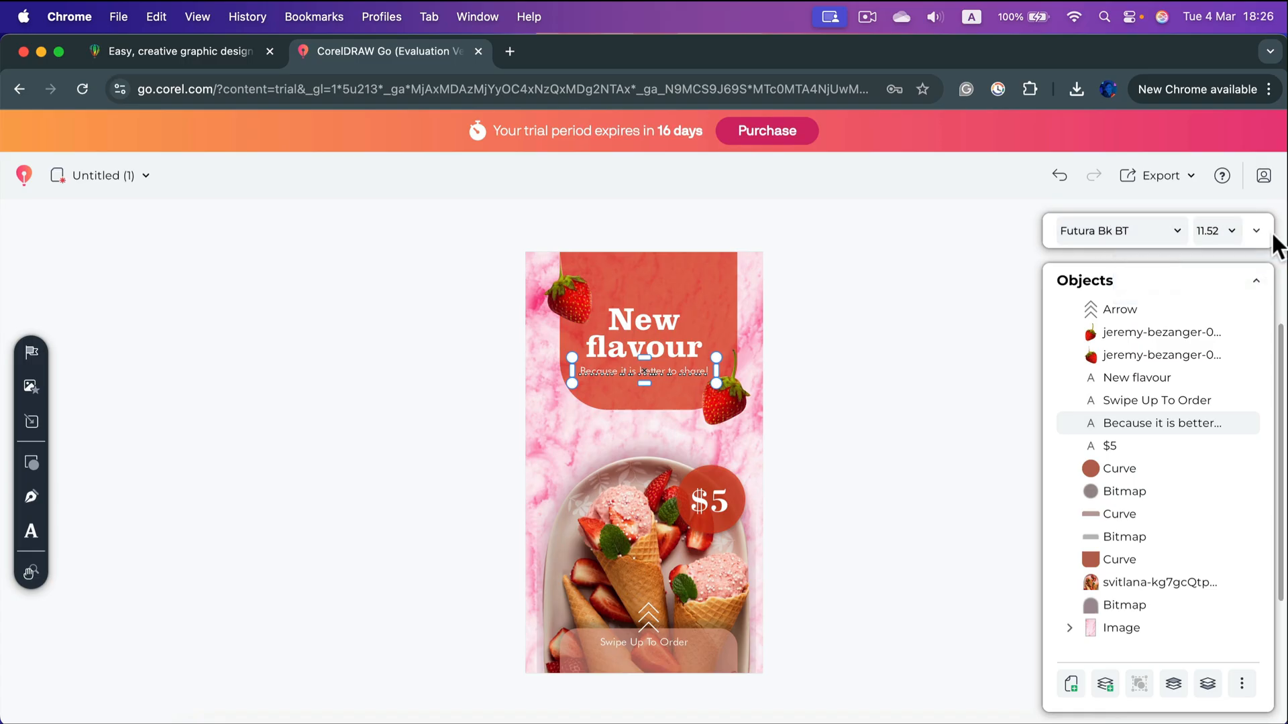
{"action": "mouse_move", "coordinate": [1263, 243]}
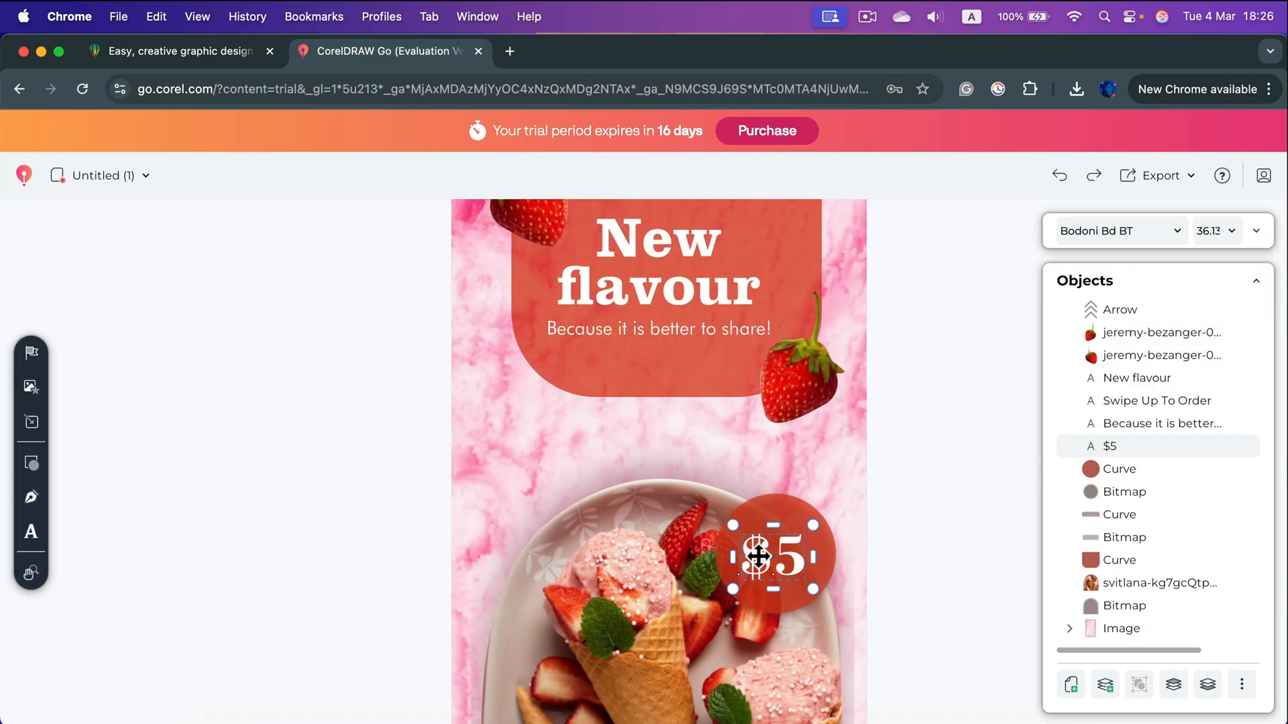
- Replace the badge price 5 with 8 and bring up fill colours for the circle behind it
{"action": "double_click", "coordinate": [773, 557]}
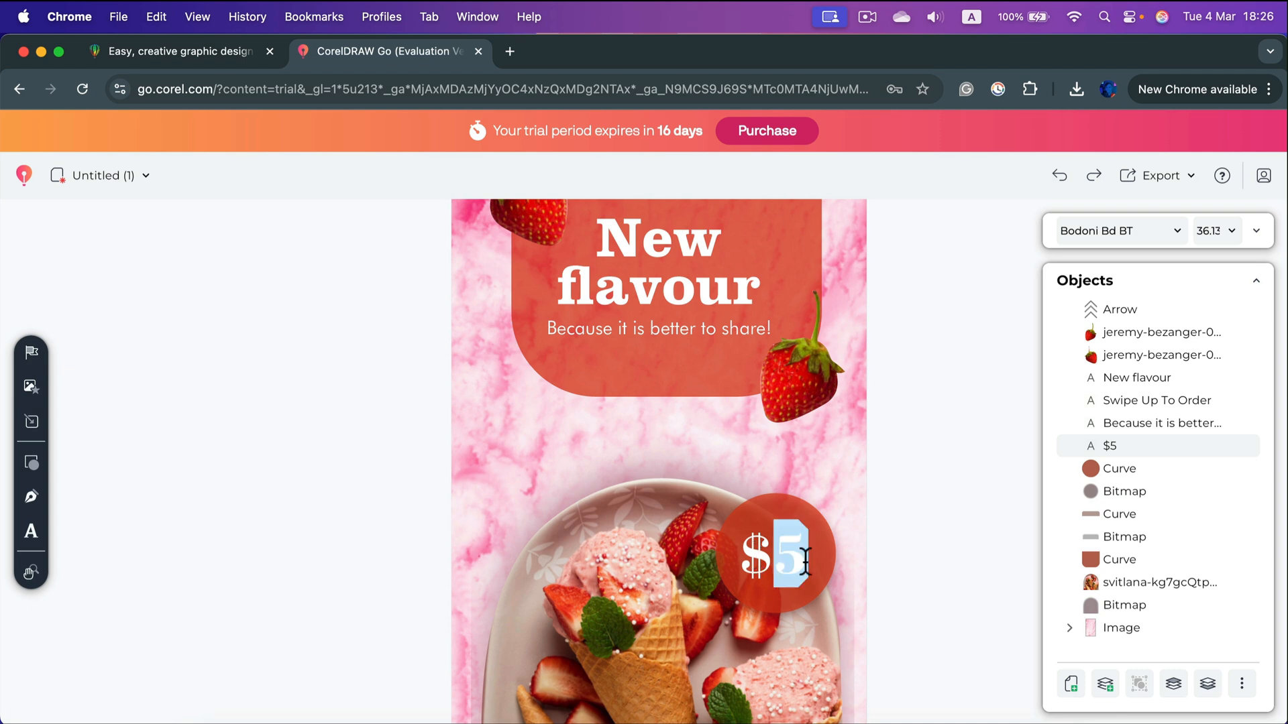
{"action": "type", "text": "8"}
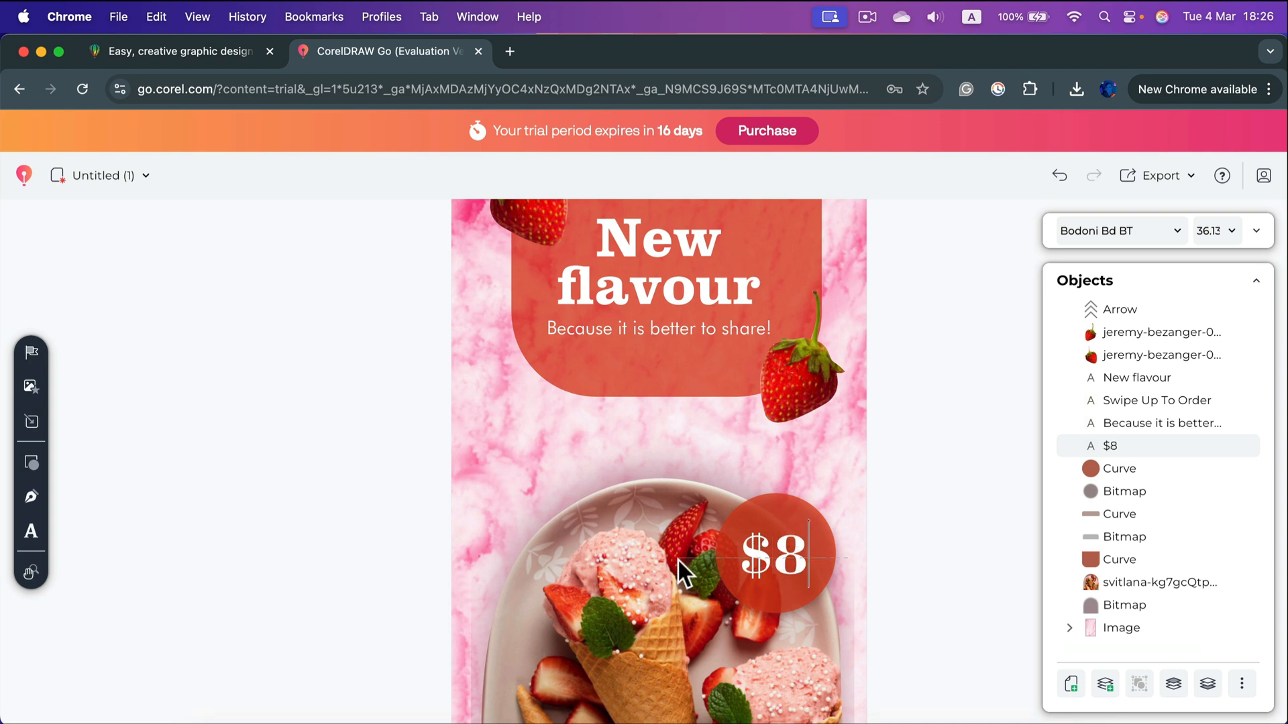
{"action": "left_click", "coordinate": [773, 551]}
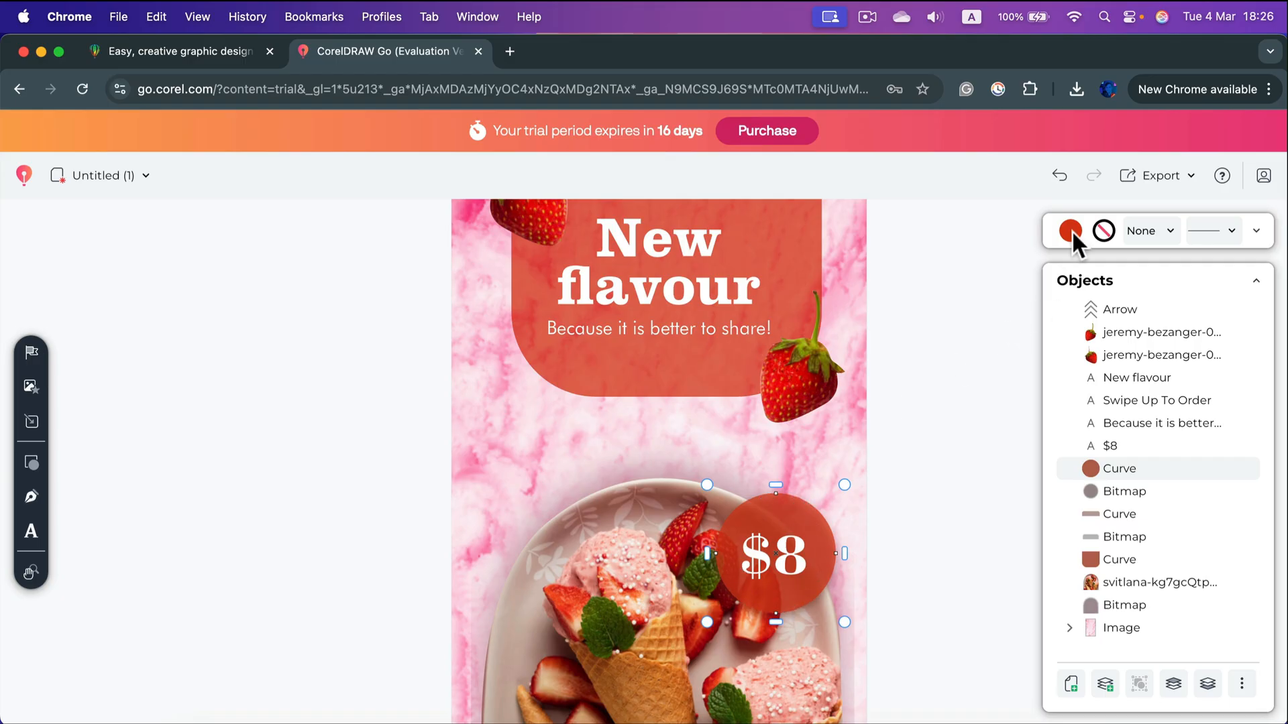
{"action": "left_click", "coordinate": [1070, 230]}
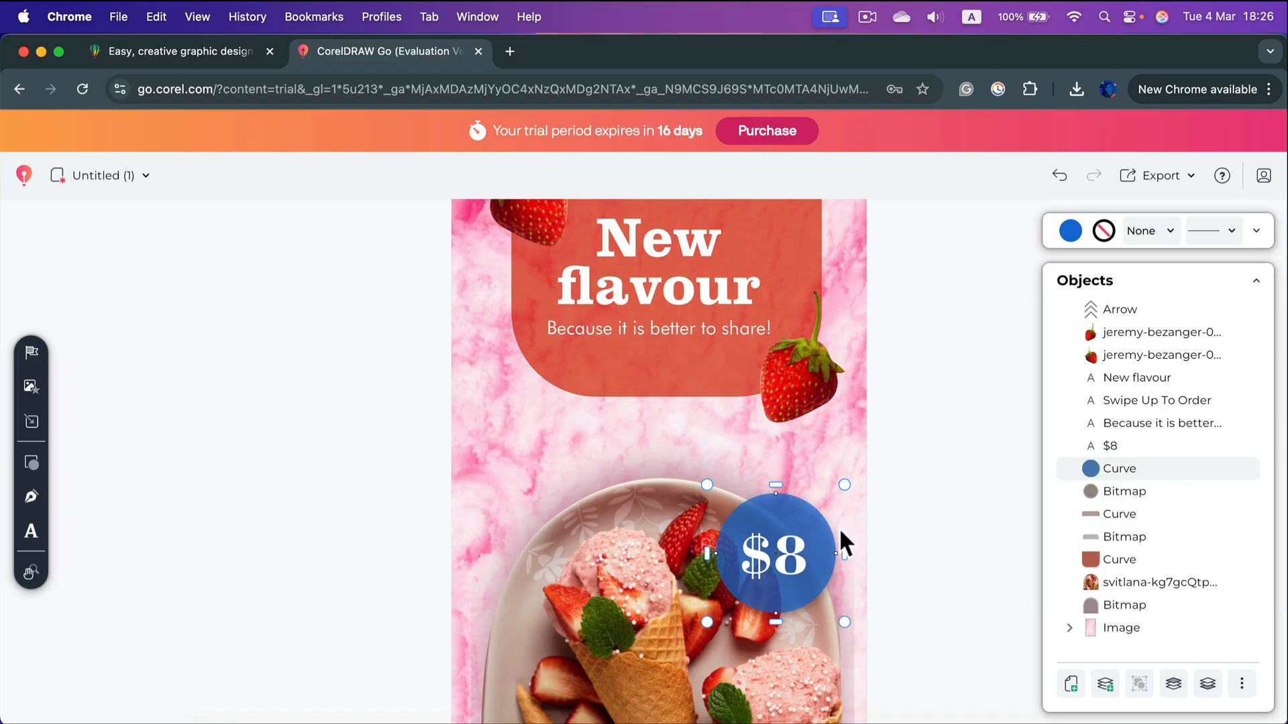
{"action": "mouse_move", "coordinate": [969, 464]}
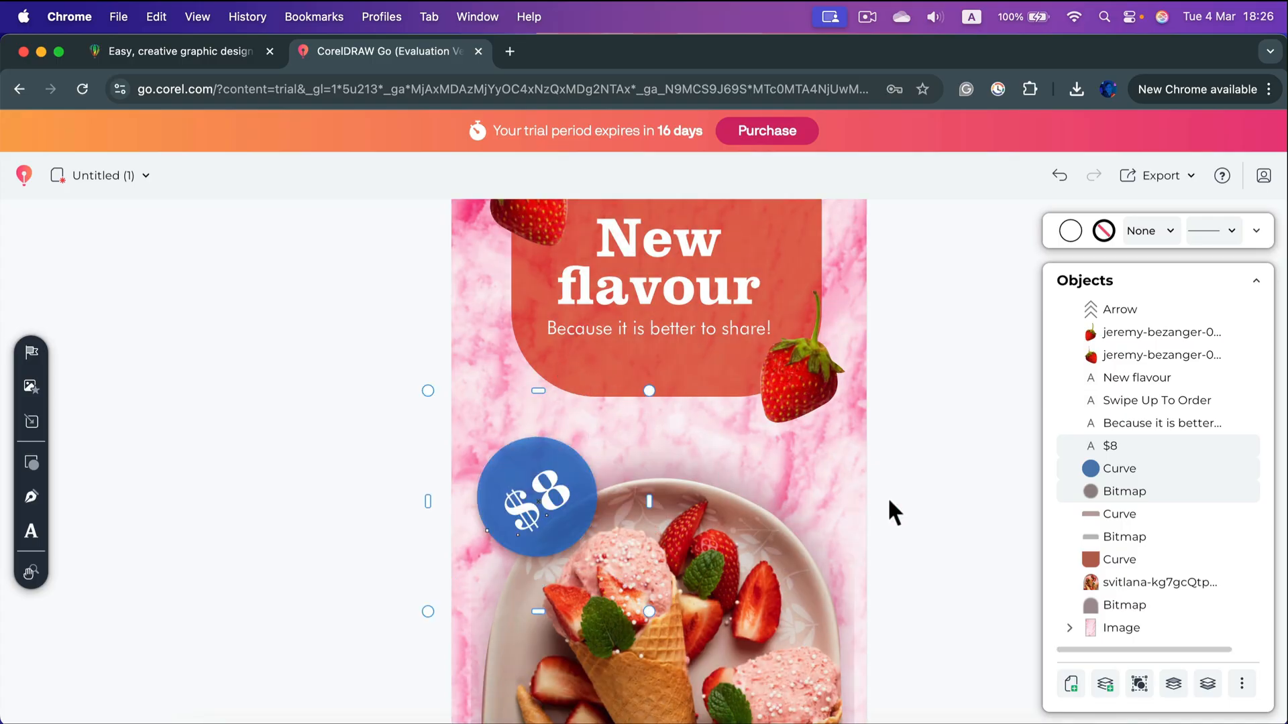
{"action": "mouse_move", "coordinate": [952, 523]}
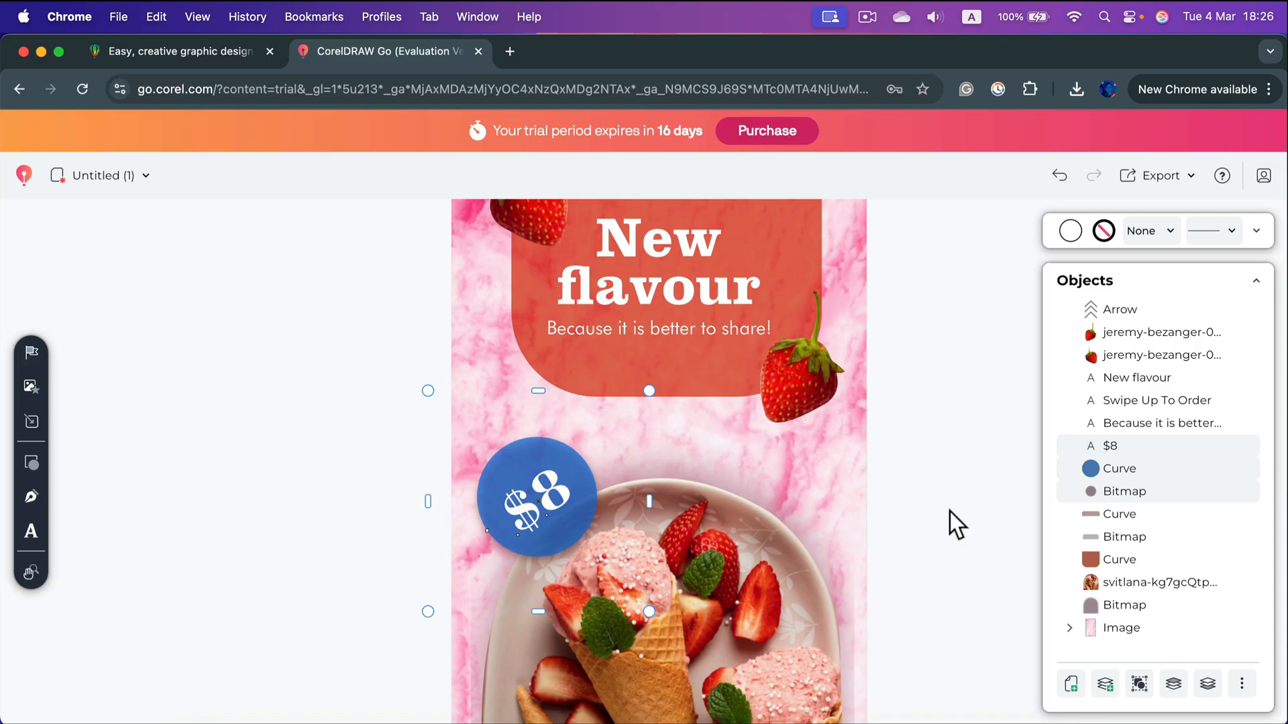
- Bring up pan and zoom to view the repositioned, tilted blue $8 badge
{"action": "left_click", "coordinate": [31, 573]}
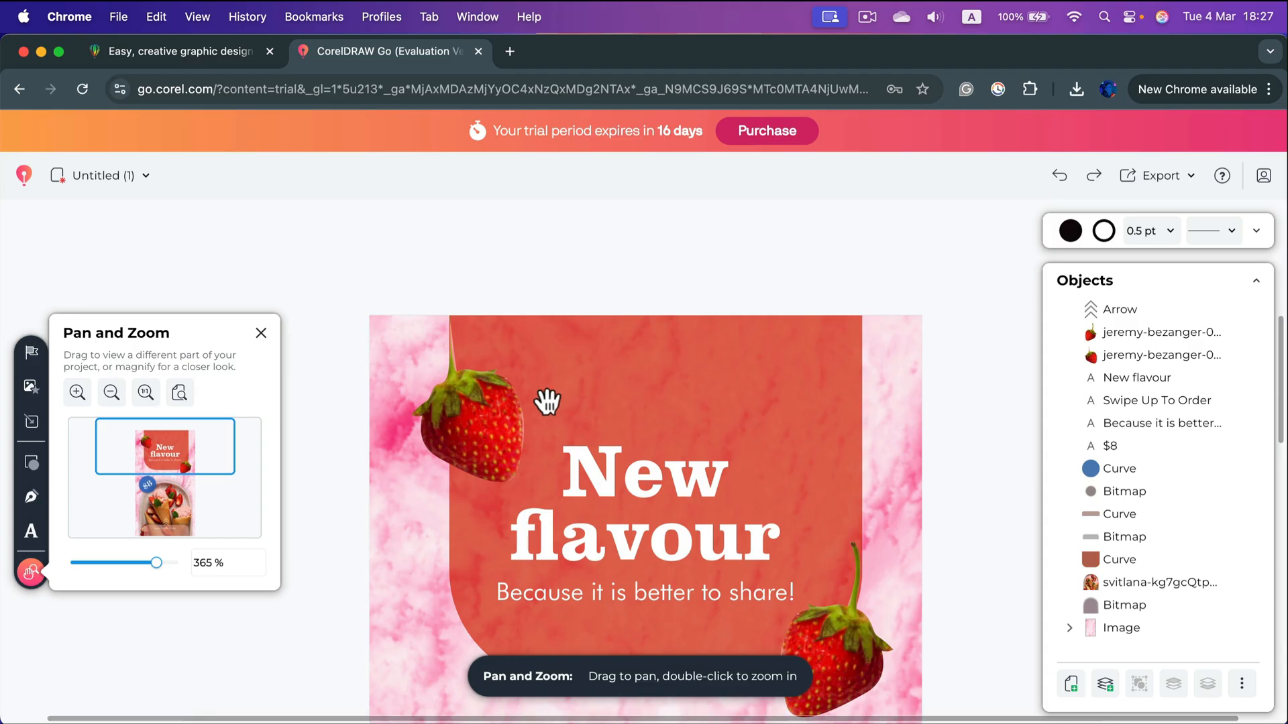
{"action": "mouse_move", "coordinate": [30, 351]}
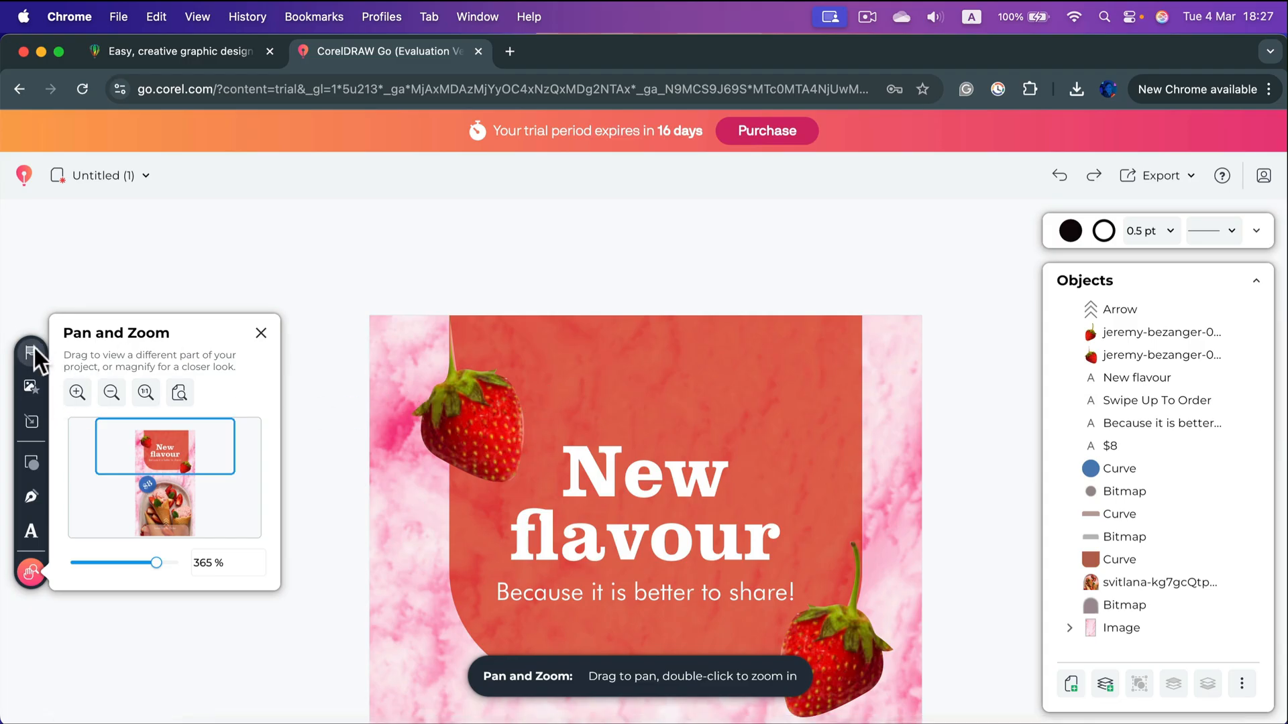
{"action": "mouse_move", "coordinate": [422, 445]}
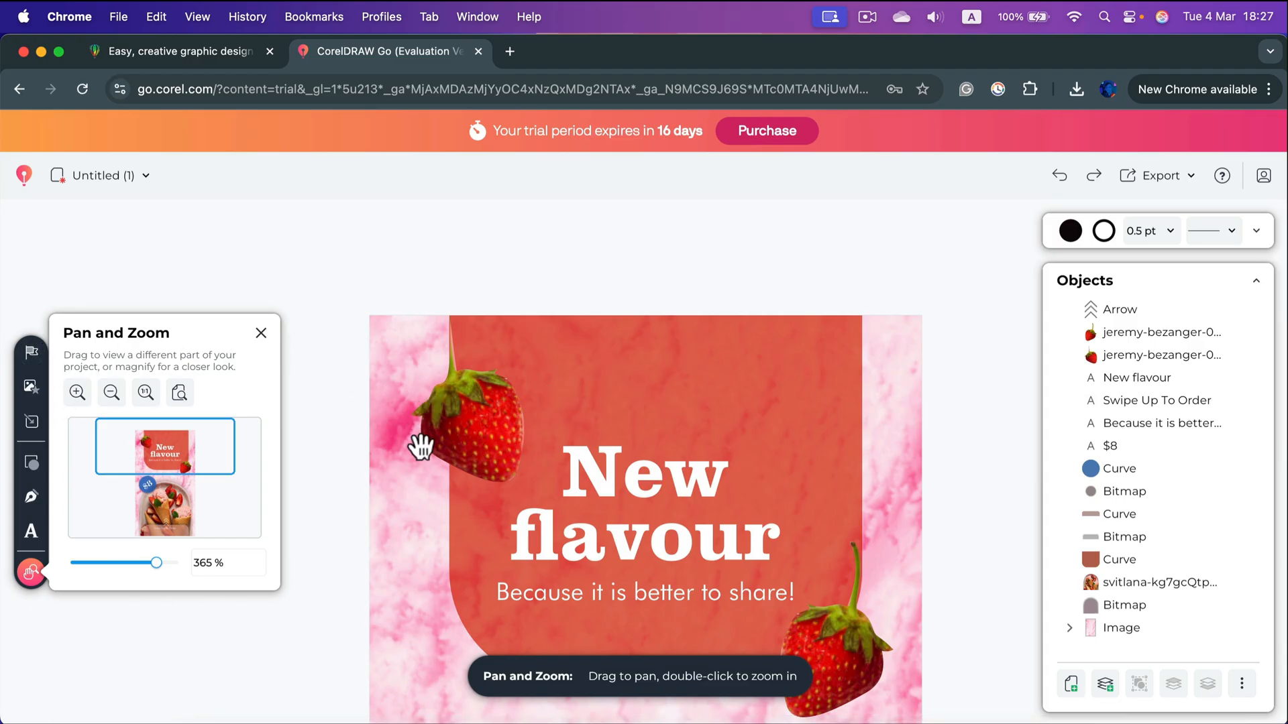
{"action": "left_click", "coordinate": [31, 352]}
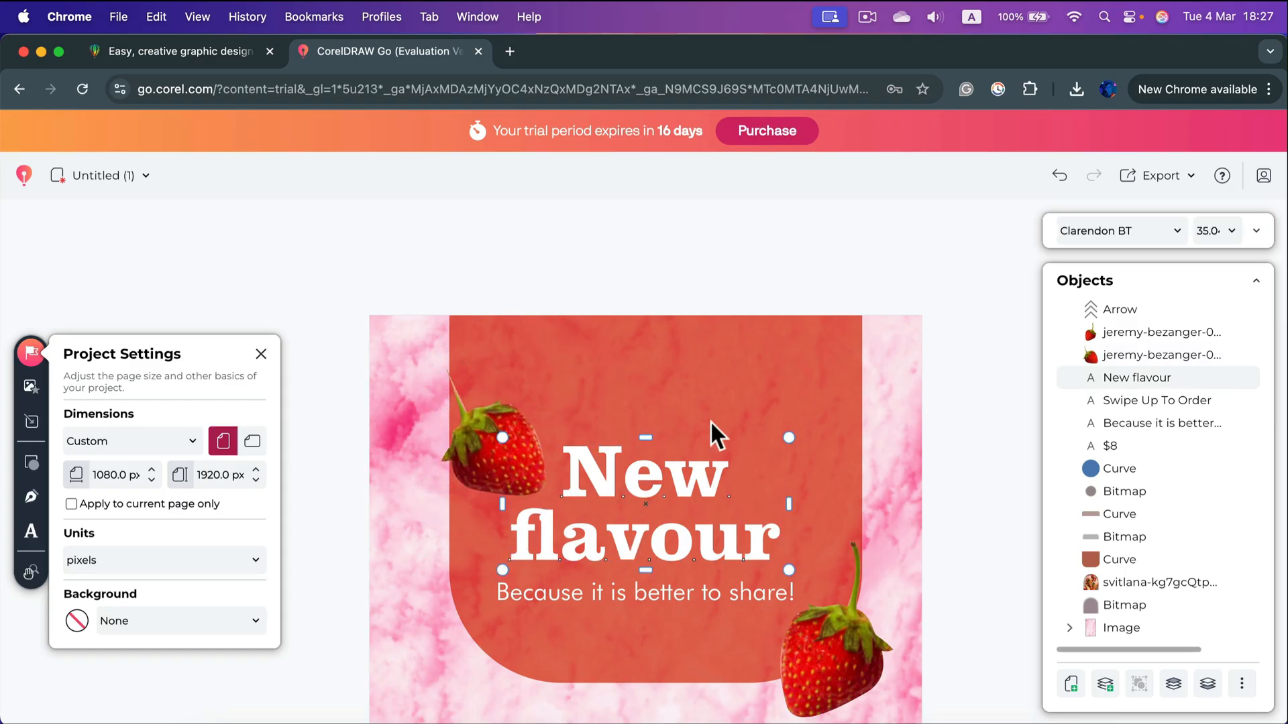
{"action": "left_click", "coordinate": [1117, 560]}
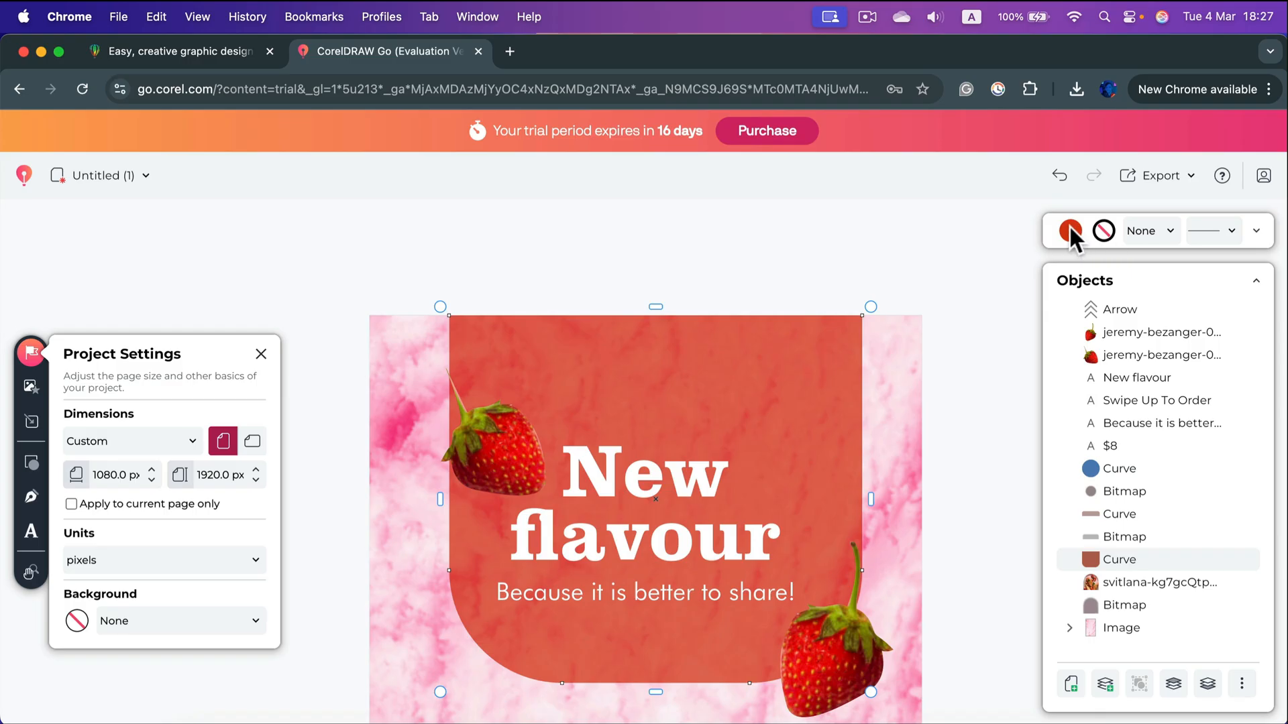
{"action": "left_click", "coordinate": [262, 352]}
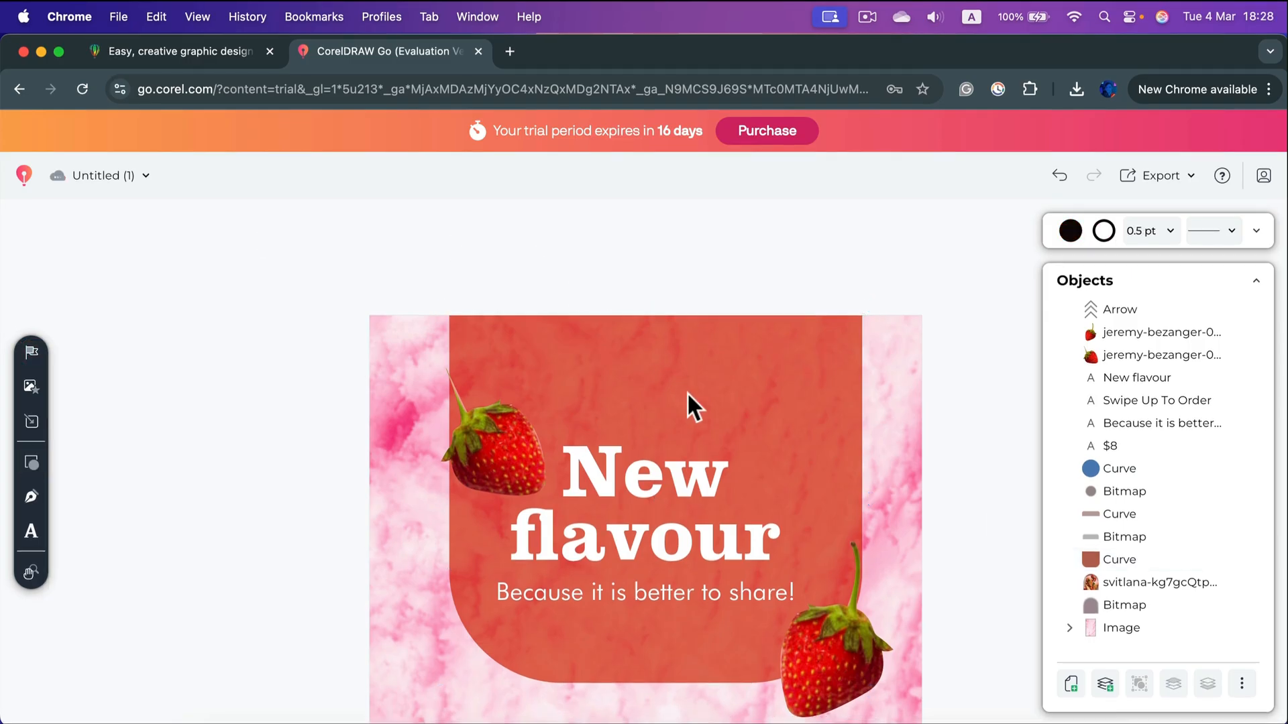
{"action": "scroll", "scroll_direction": "down", "scroll_amount": 3}
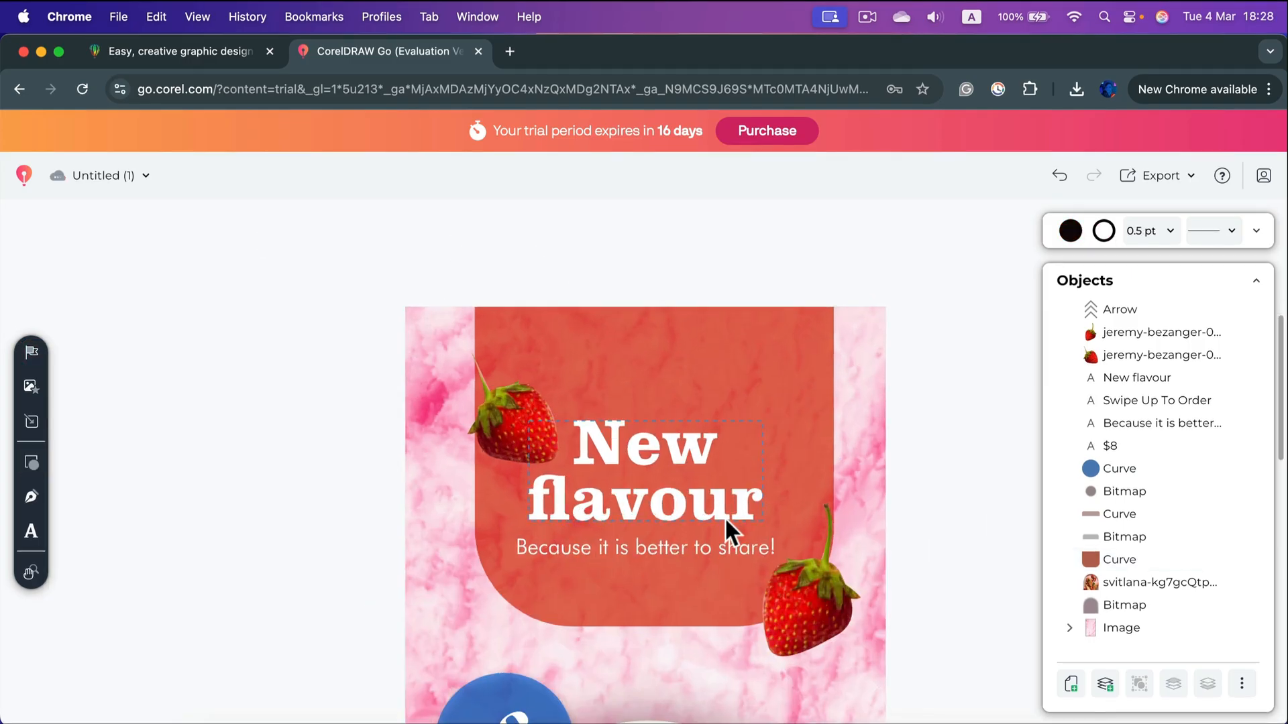
{"action": "left_click", "coordinate": [945, 452]}
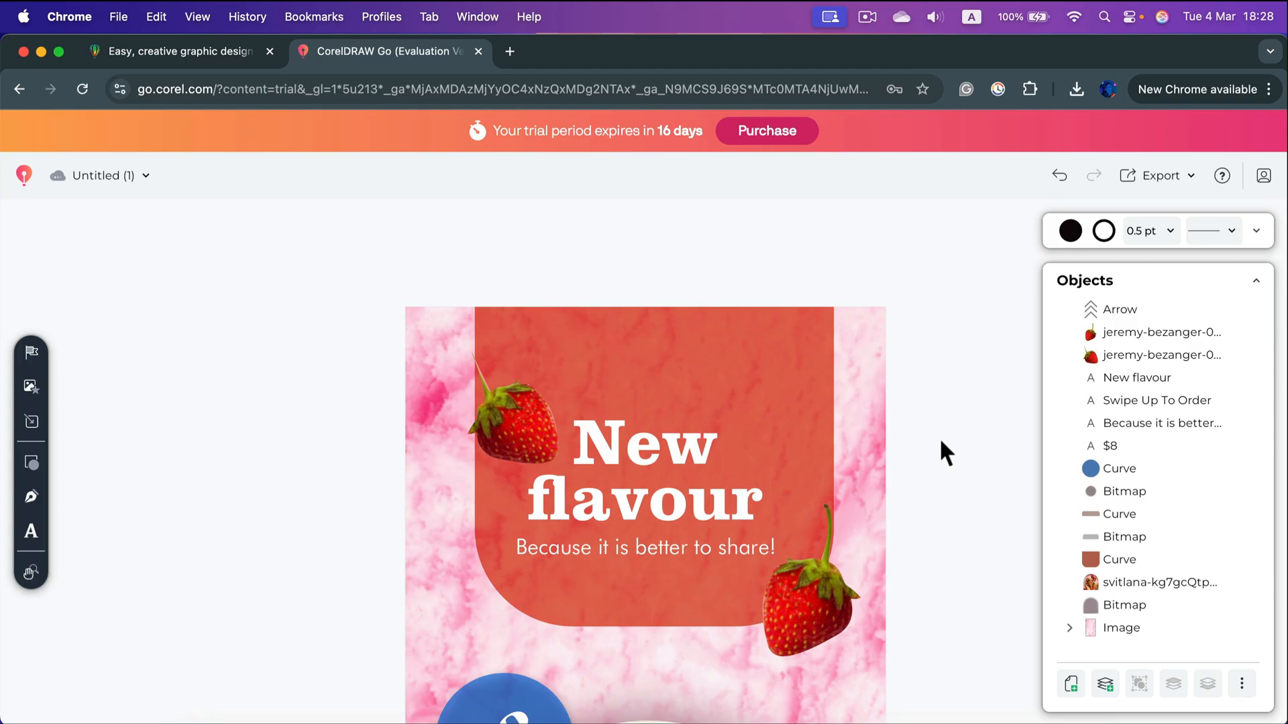
{"action": "mouse_move", "coordinate": [932, 451]}
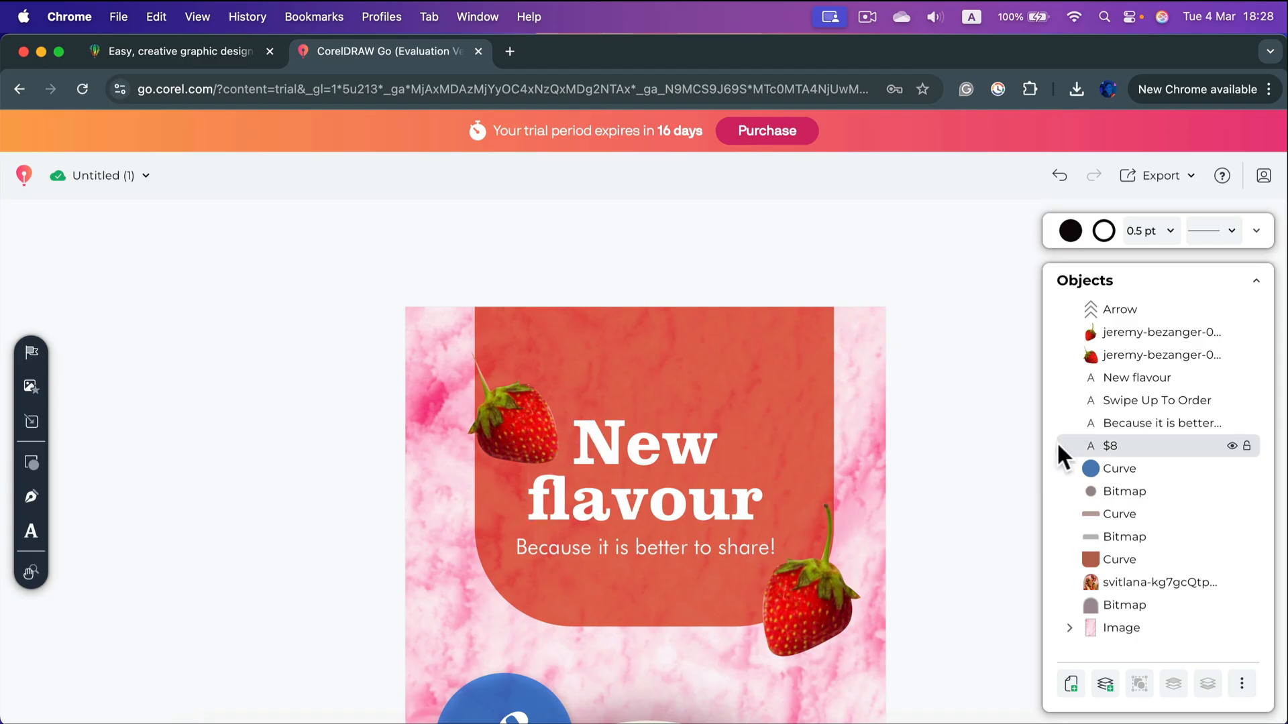
{"action": "mouse_move", "coordinate": [410, 310]}
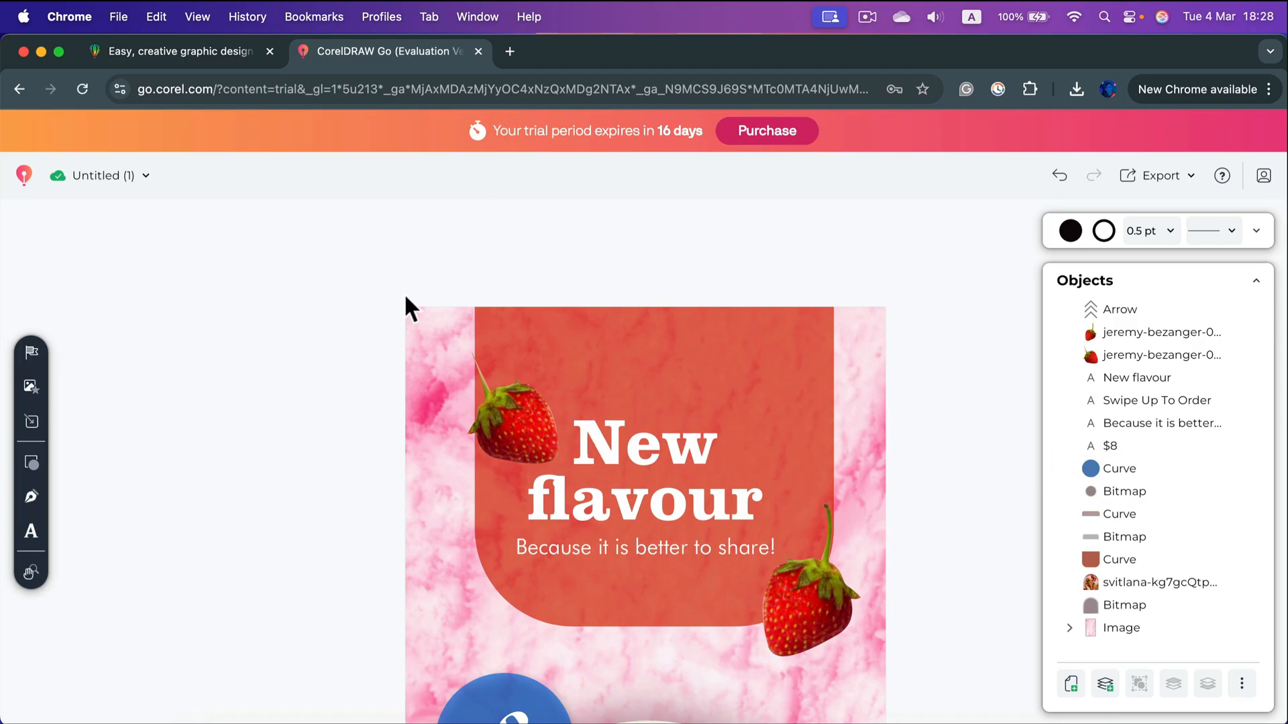
{"action": "mouse_move", "coordinate": [614, 287]}
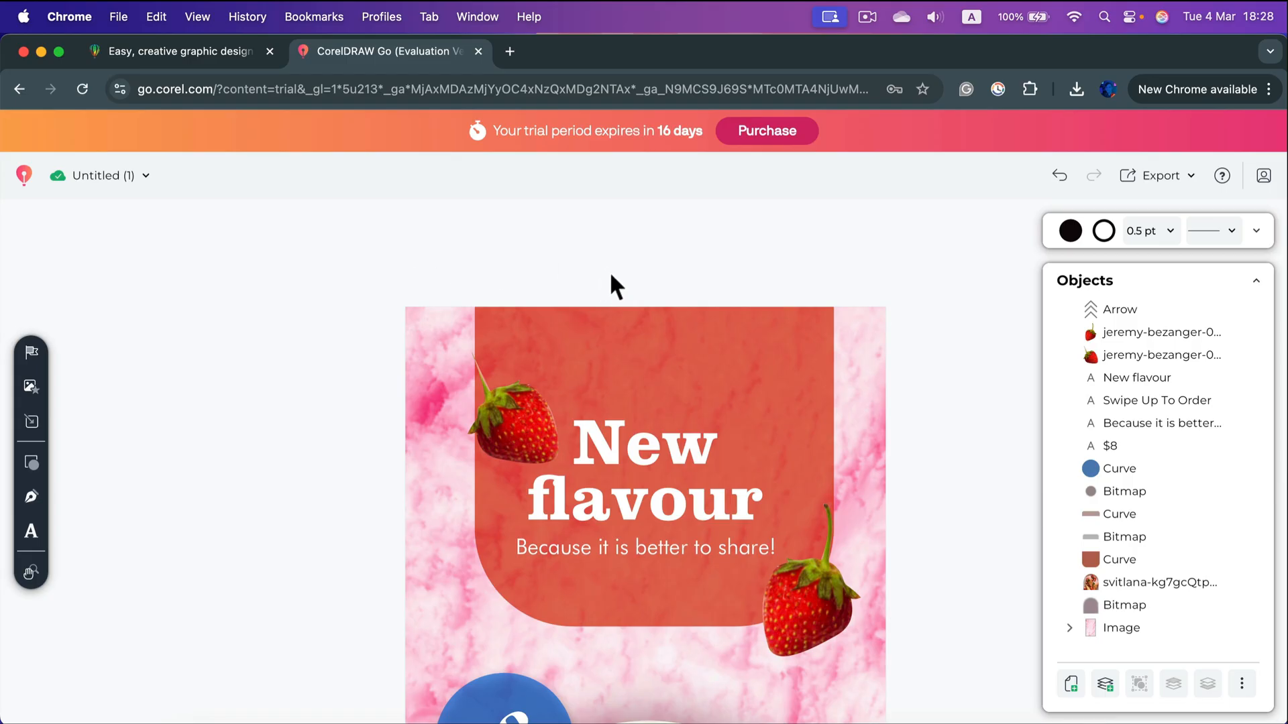
{"action": "mouse_move", "coordinate": [747, 160]}
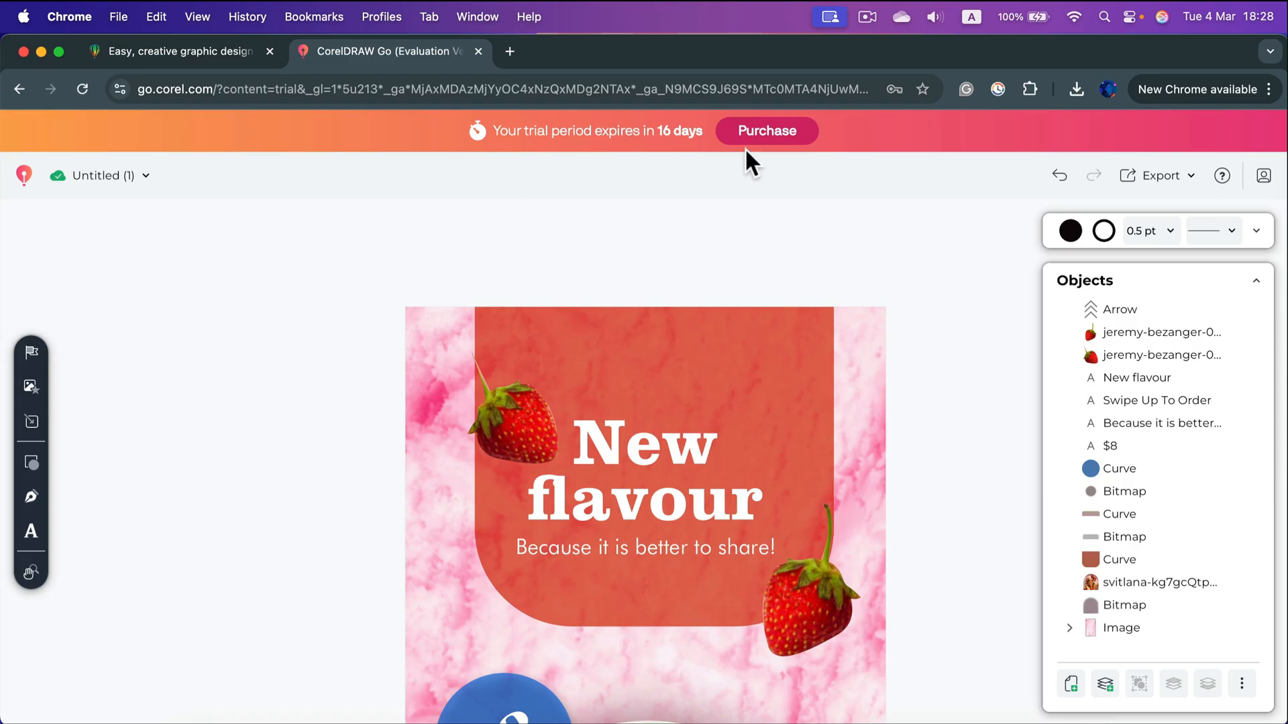
{"action": "mouse_move", "coordinate": [707, 226]}
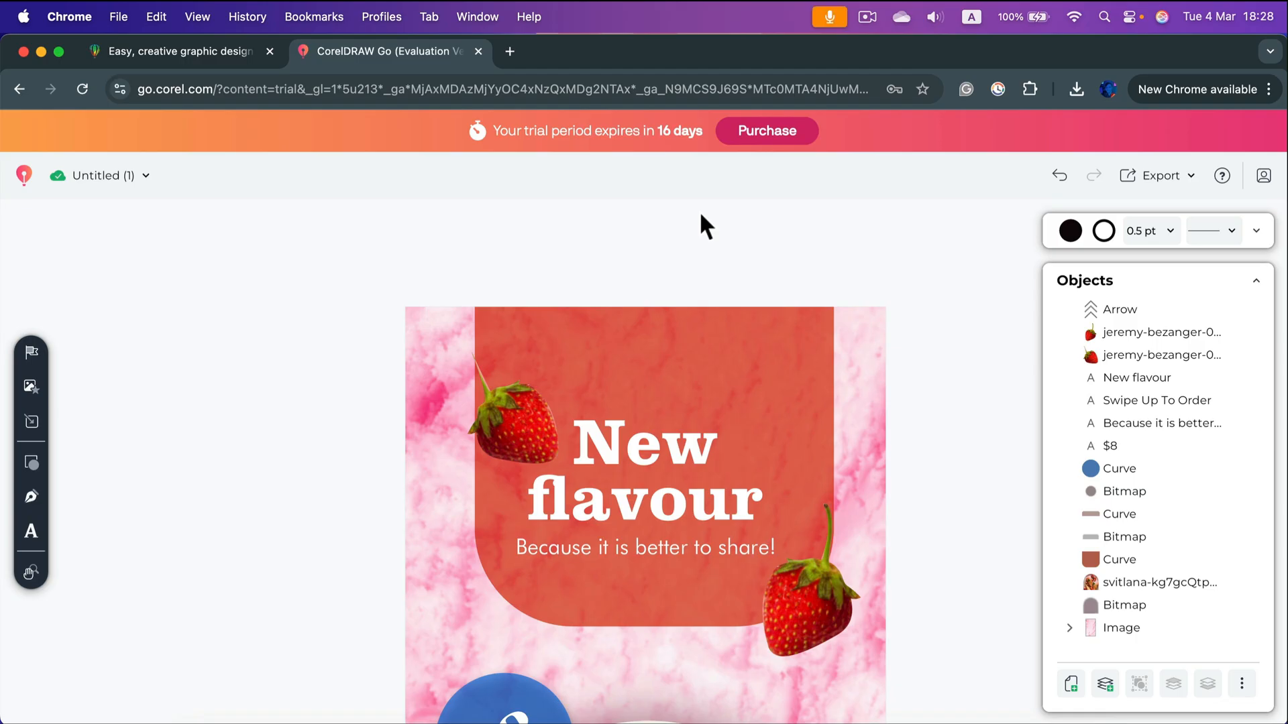
{"action": "mouse_move", "coordinate": [676, 151]}
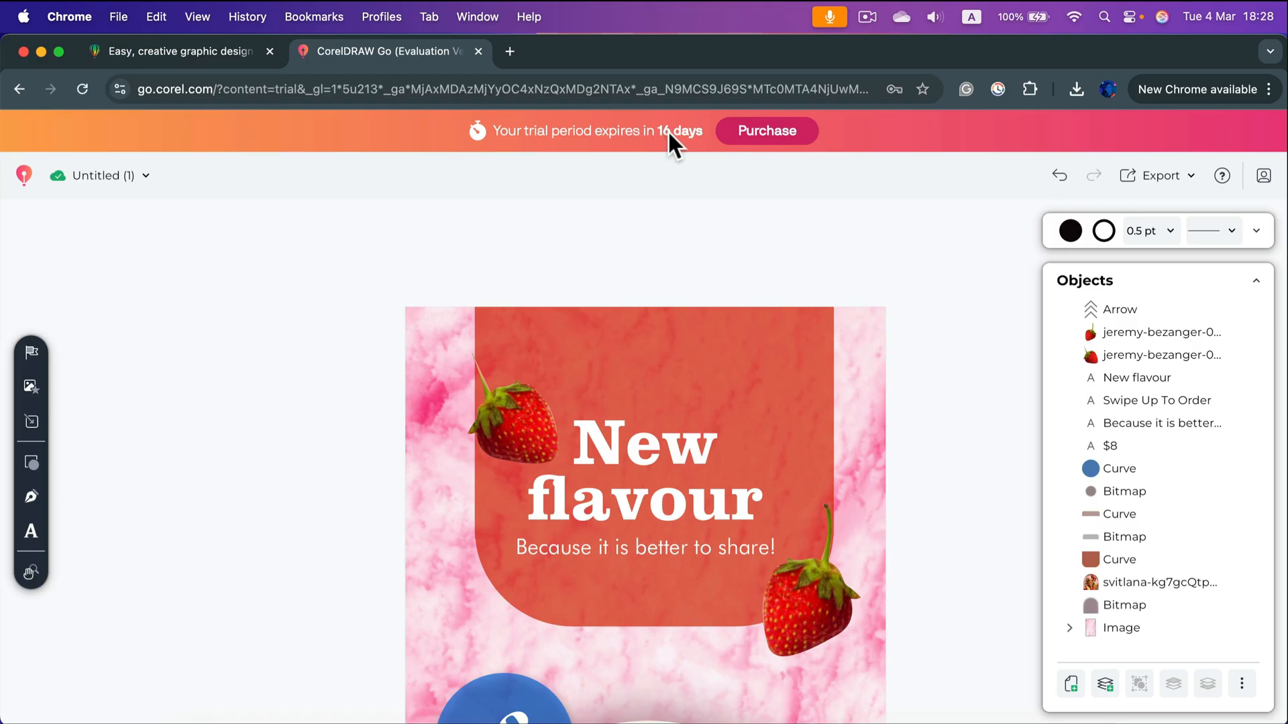
{"action": "mouse_move", "coordinate": [1161, 197]}
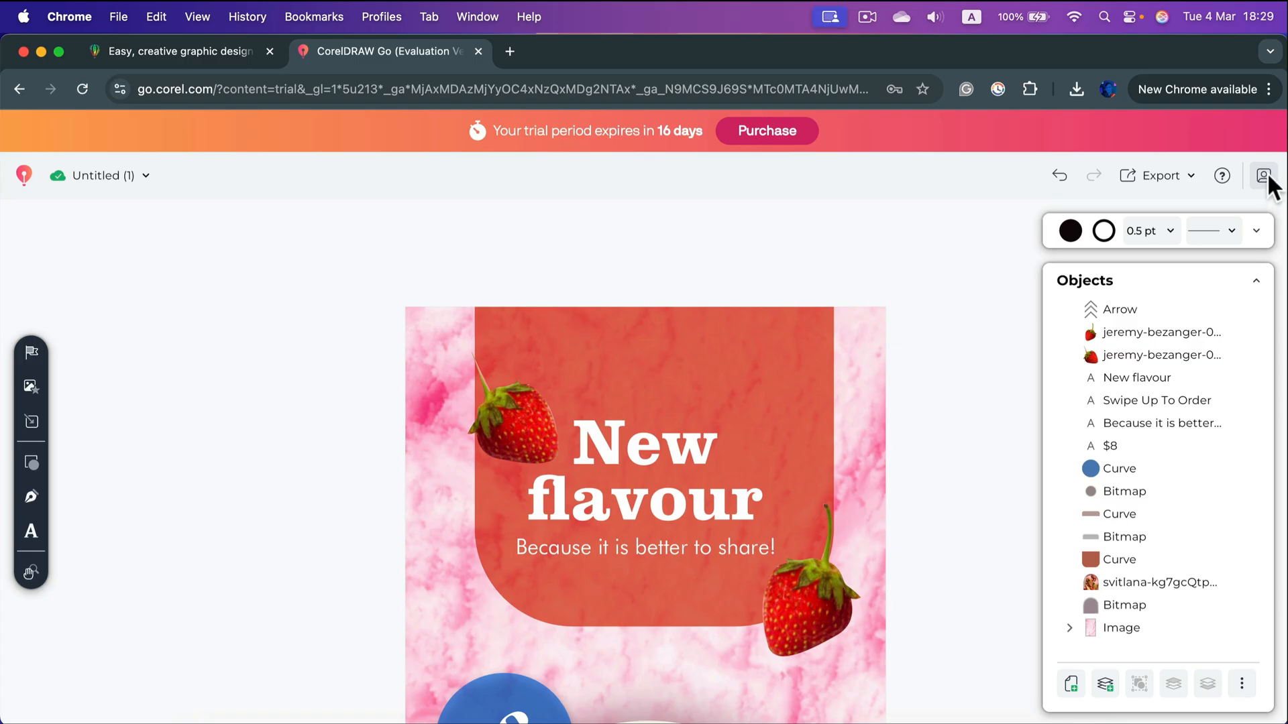
{"action": "mouse_move", "coordinate": [843, 160]}
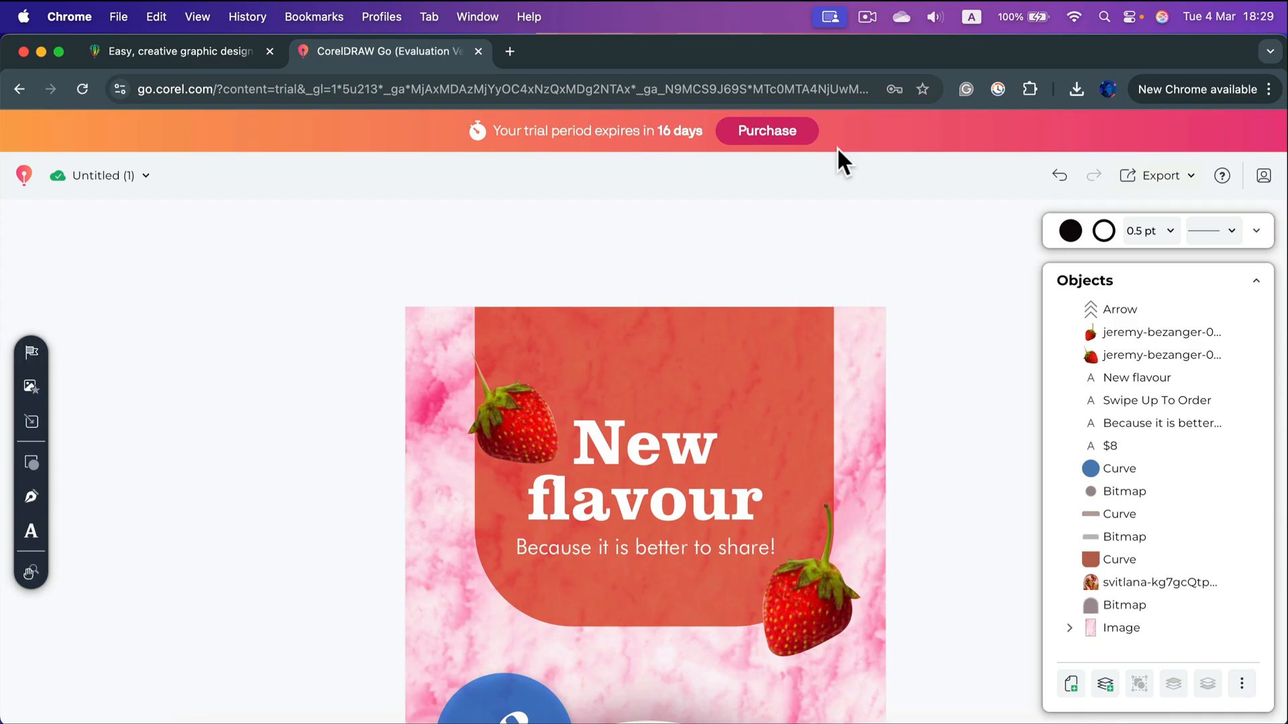
{"action": "mouse_move", "coordinate": [905, 156]}
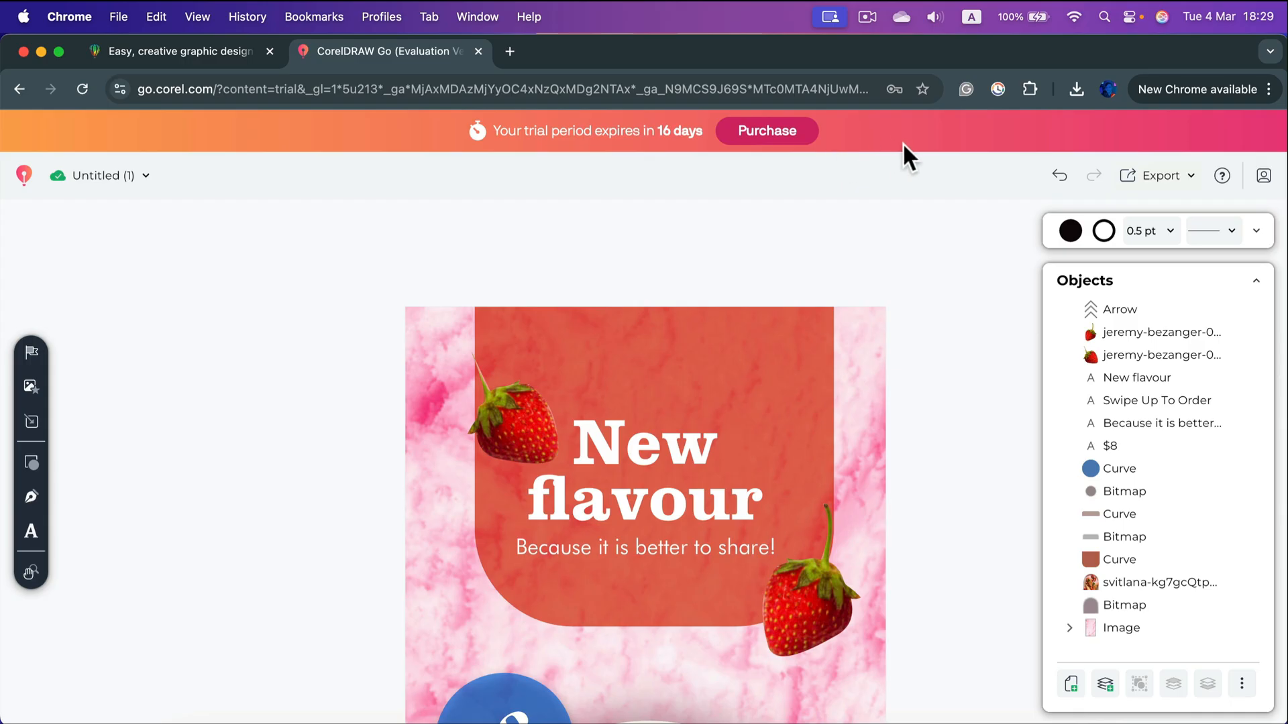
{"action": "mouse_move", "coordinate": [1264, 175]}
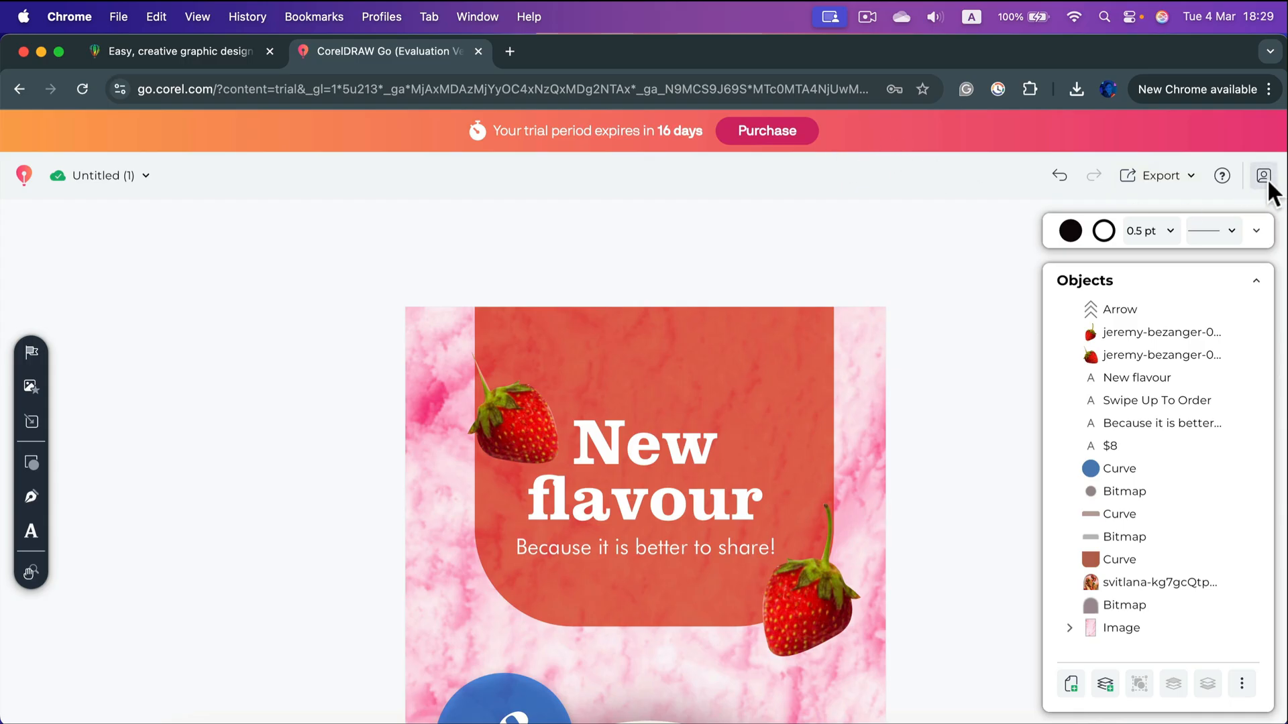
{"action": "left_click", "coordinate": [1263, 175]}
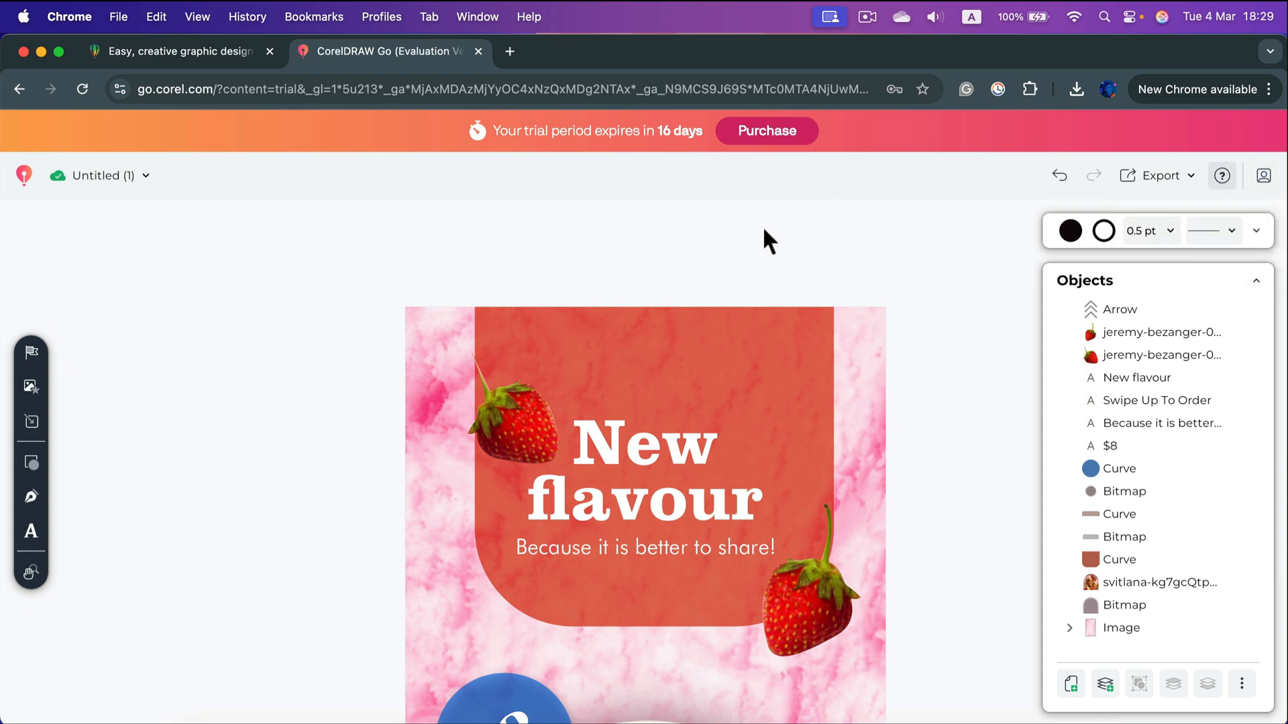
{"action": "mouse_move", "coordinate": [985, 256]}
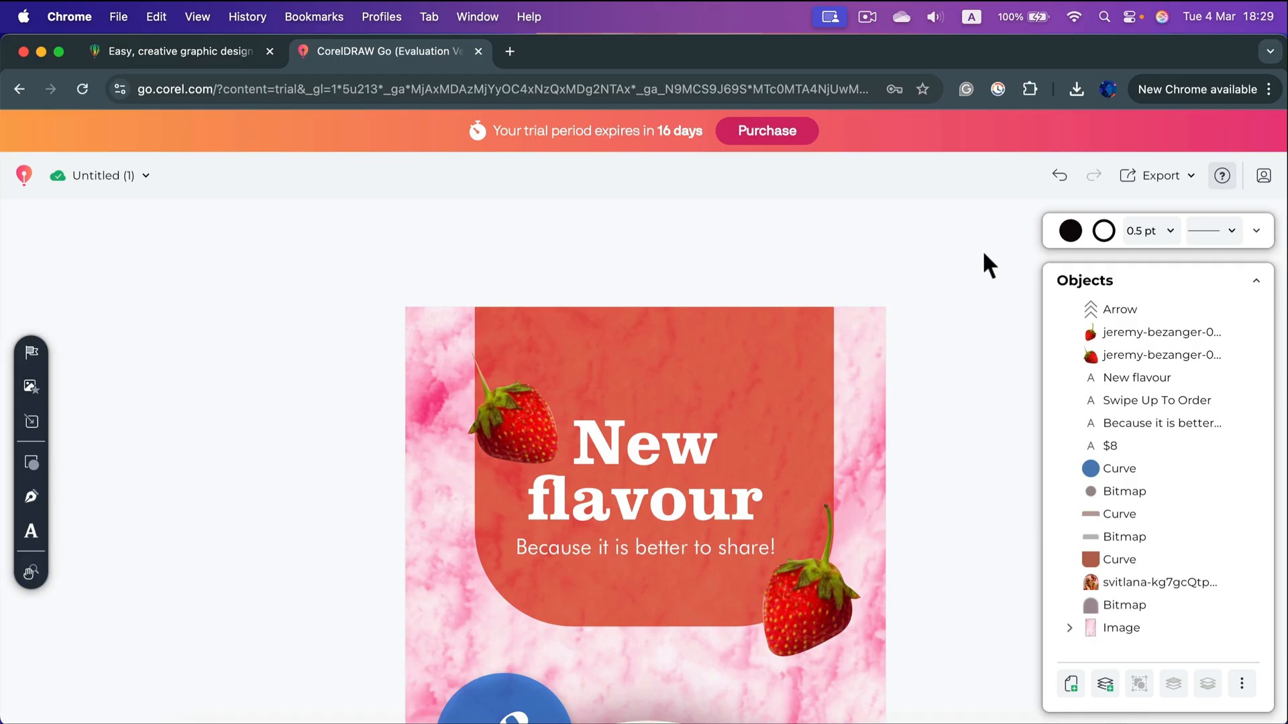
{"action": "mouse_move", "coordinate": [1160, 331]}
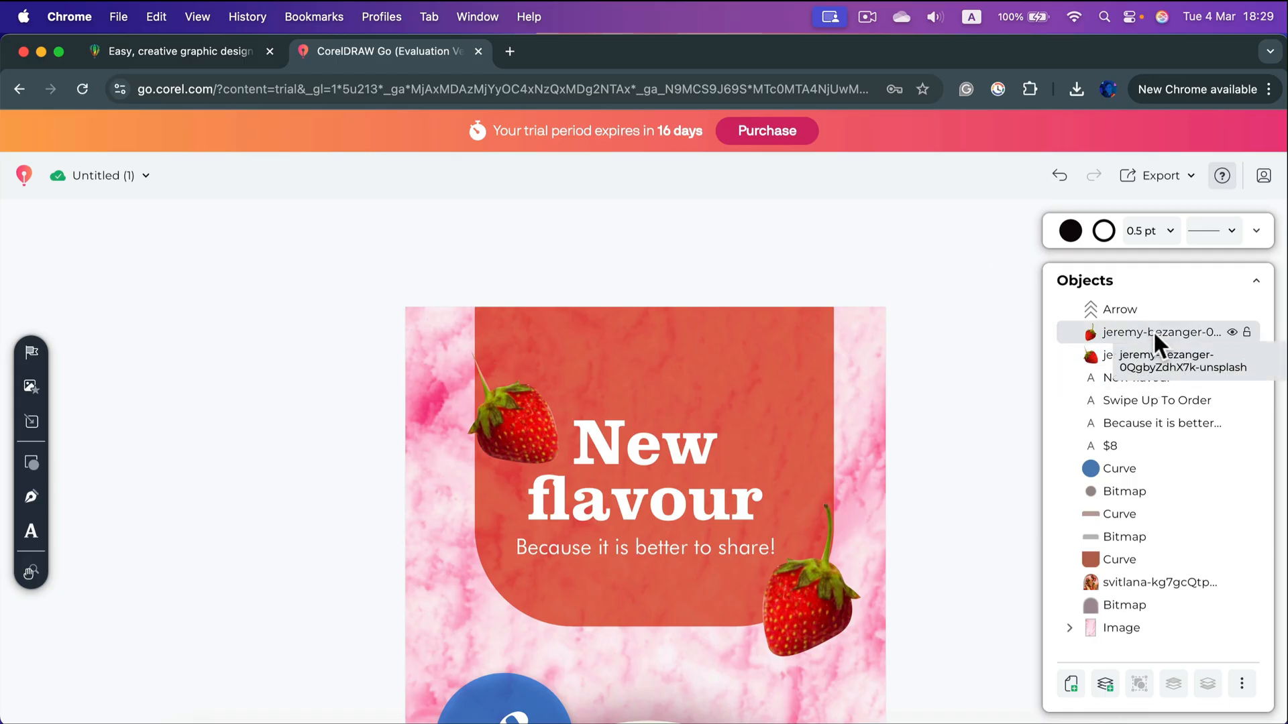
- Select the lower-right strawberry bitmap, revealing its Crop and Adjust options
{"action": "left_click", "coordinate": [1119, 310]}
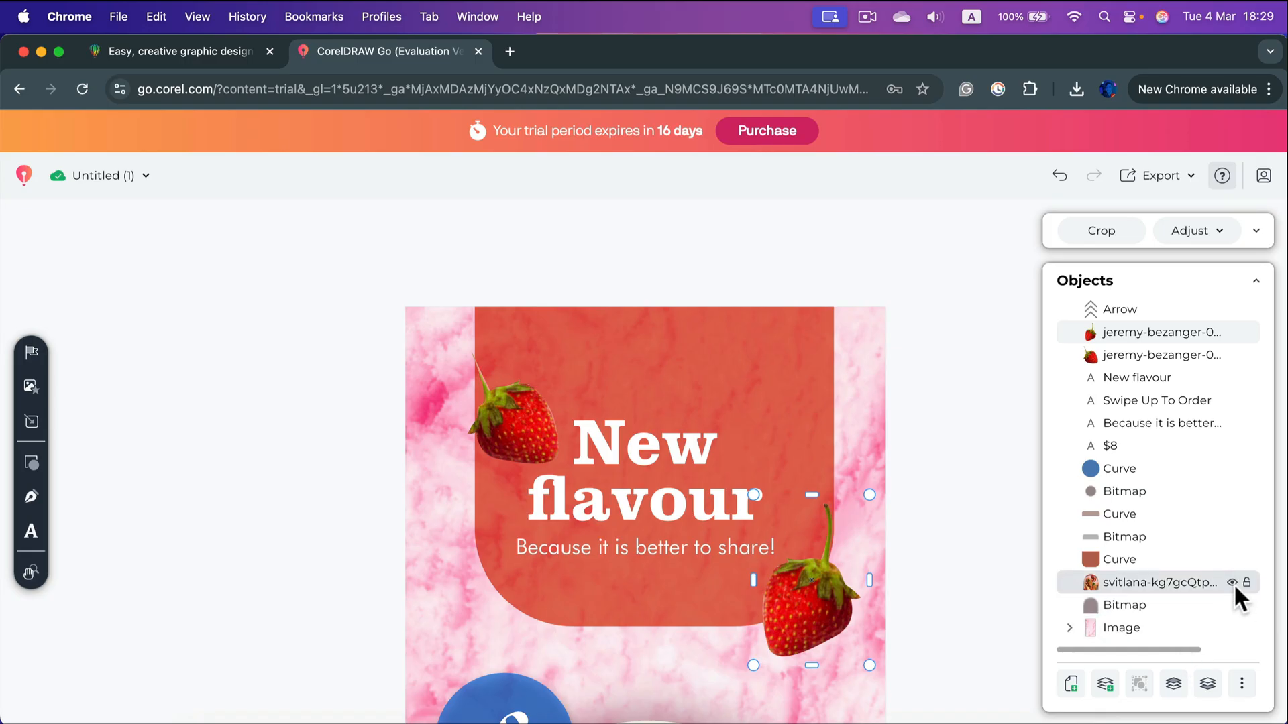
{"action": "mouse_move", "coordinate": [445, 332]}
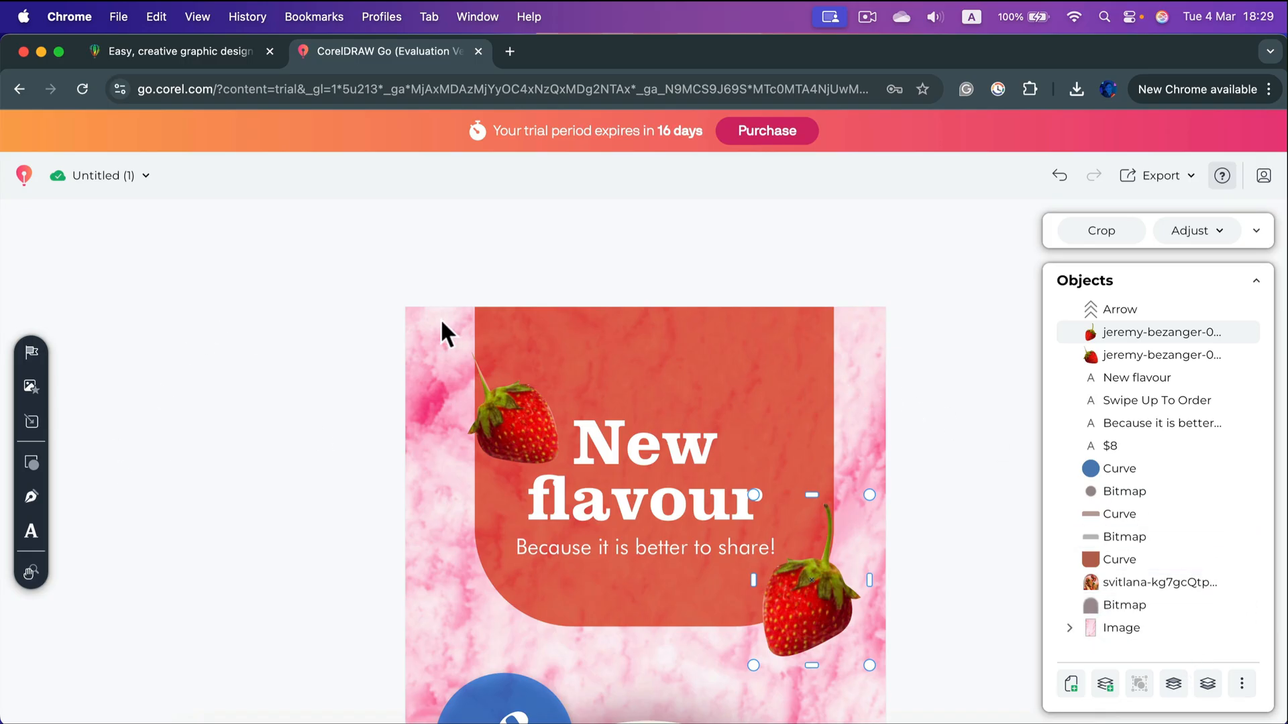
{"action": "mouse_move", "coordinate": [291, 320]}
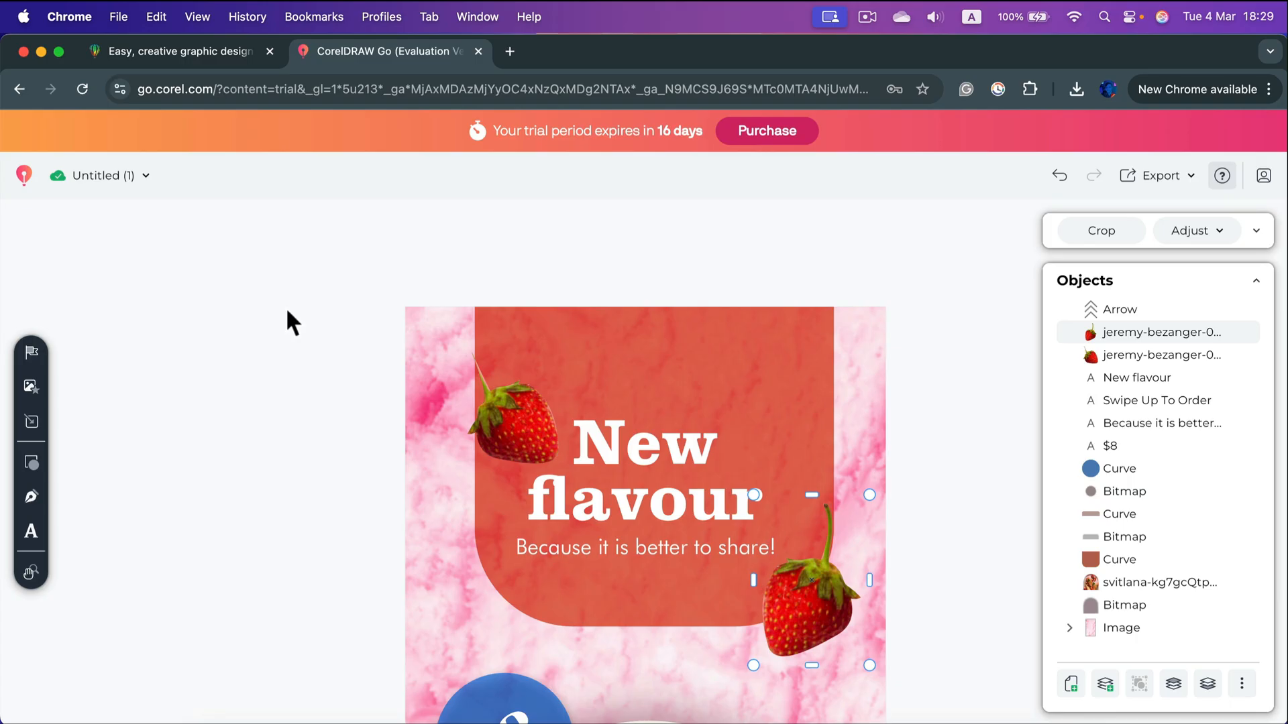
{"action": "mouse_move", "coordinate": [295, 313]}
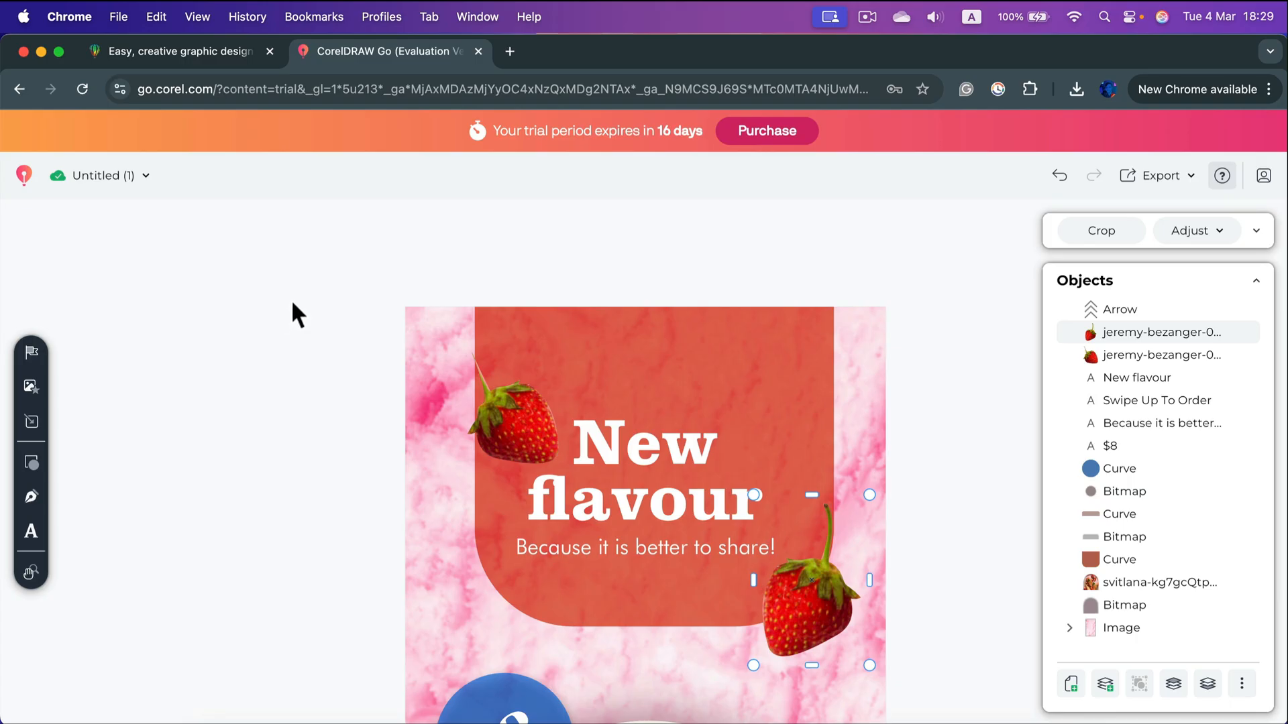
{"action": "mouse_move", "coordinate": [283, 317]}
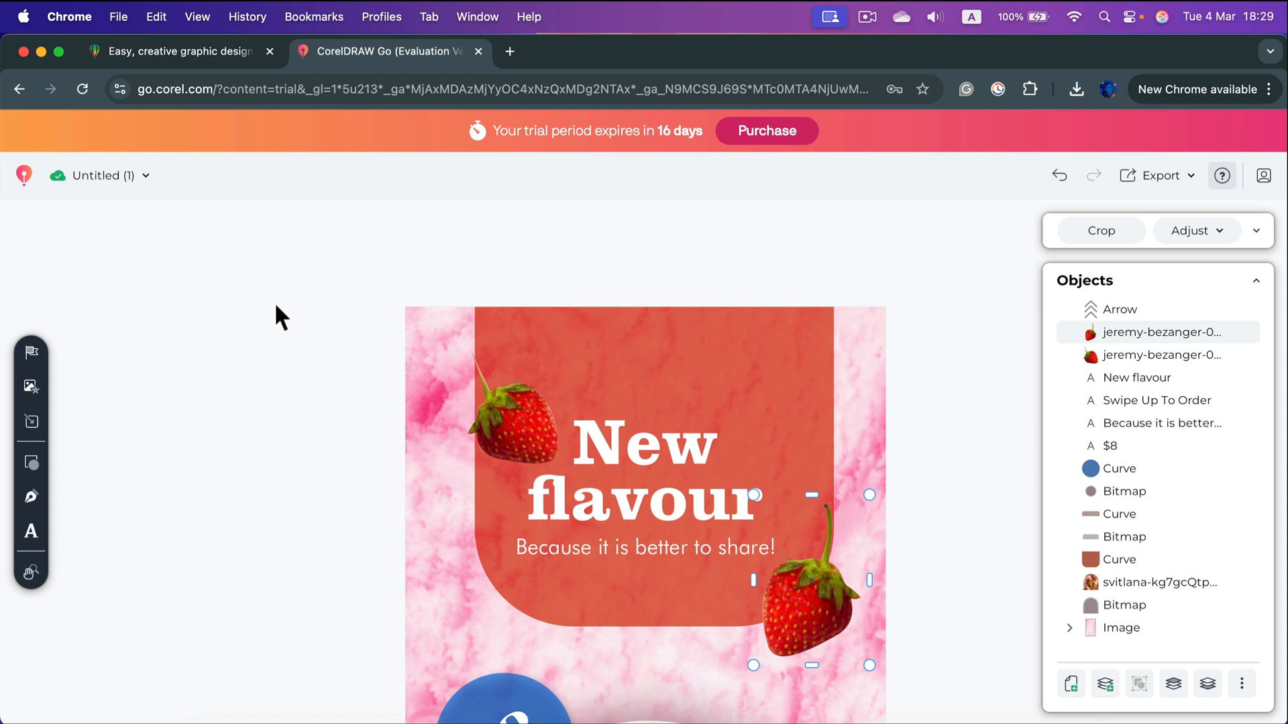
{"action": "mouse_move", "coordinate": [208, 279]}
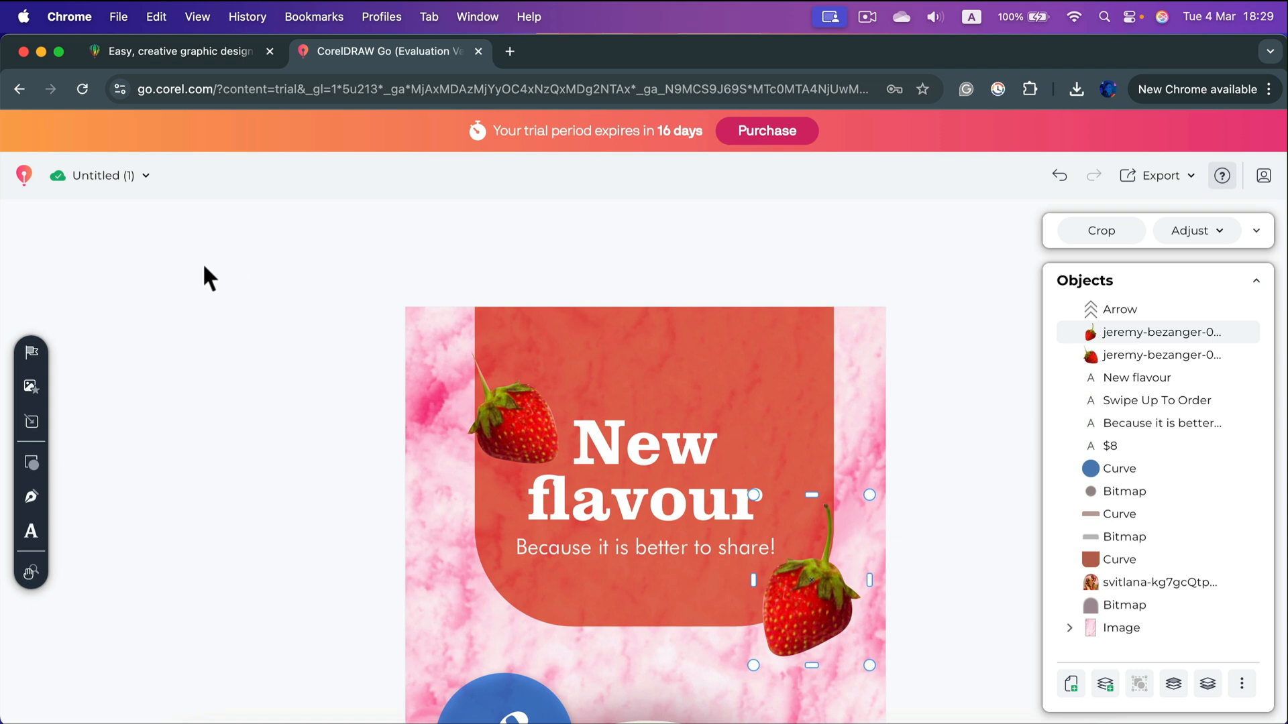
{"action": "mouse_move", "coordinate": [434, 138]}
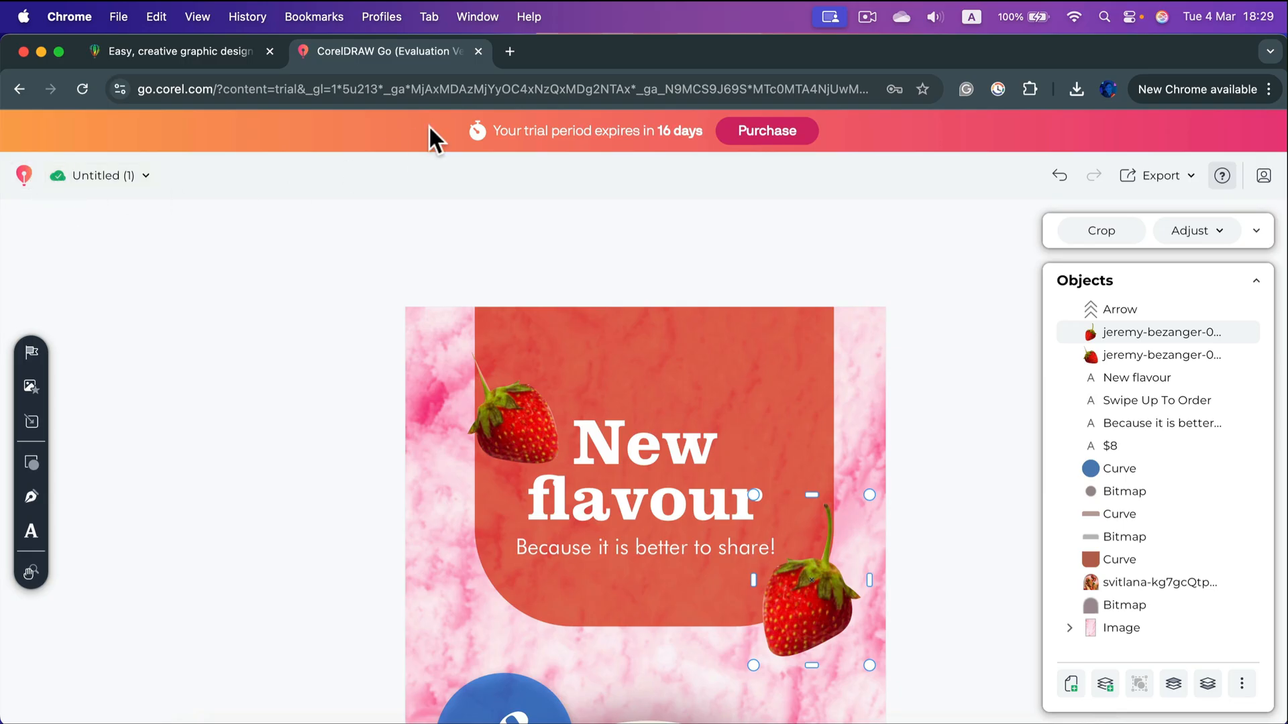
{"action": "mouse_move", "coordinate": [471, 116]}
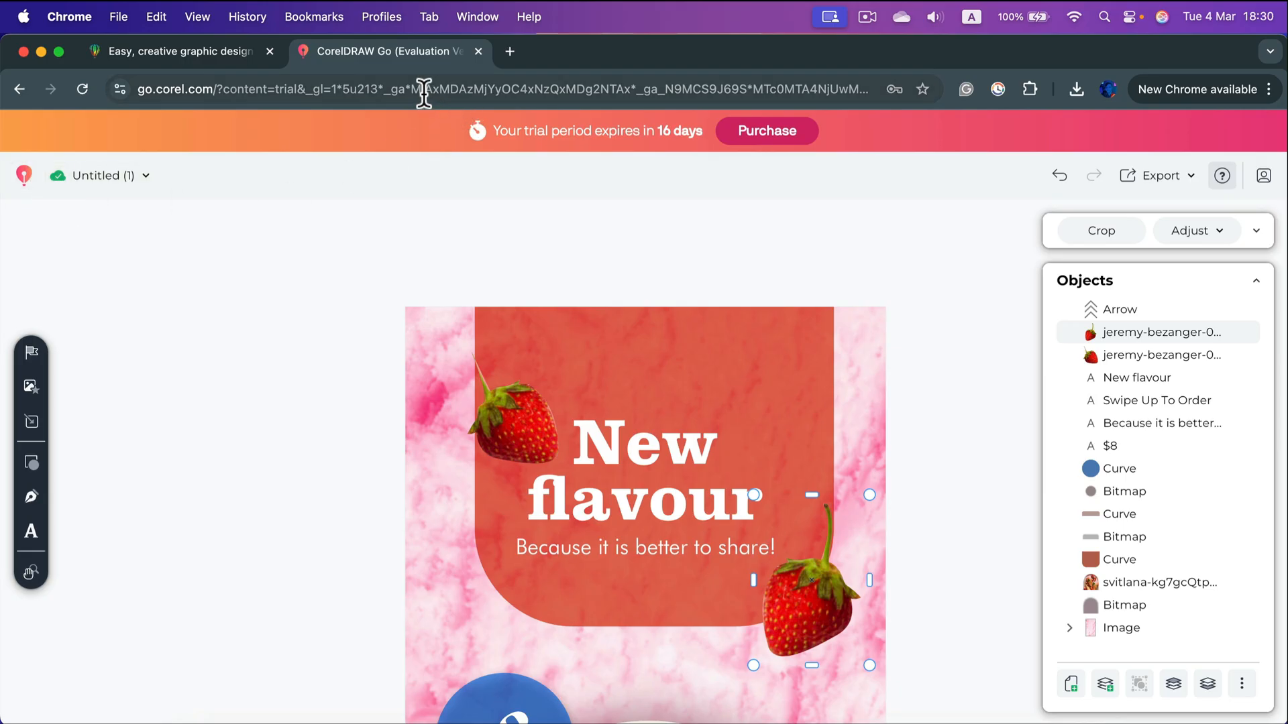
{"action": "mouse_move", "coordinate": [398, 117]}
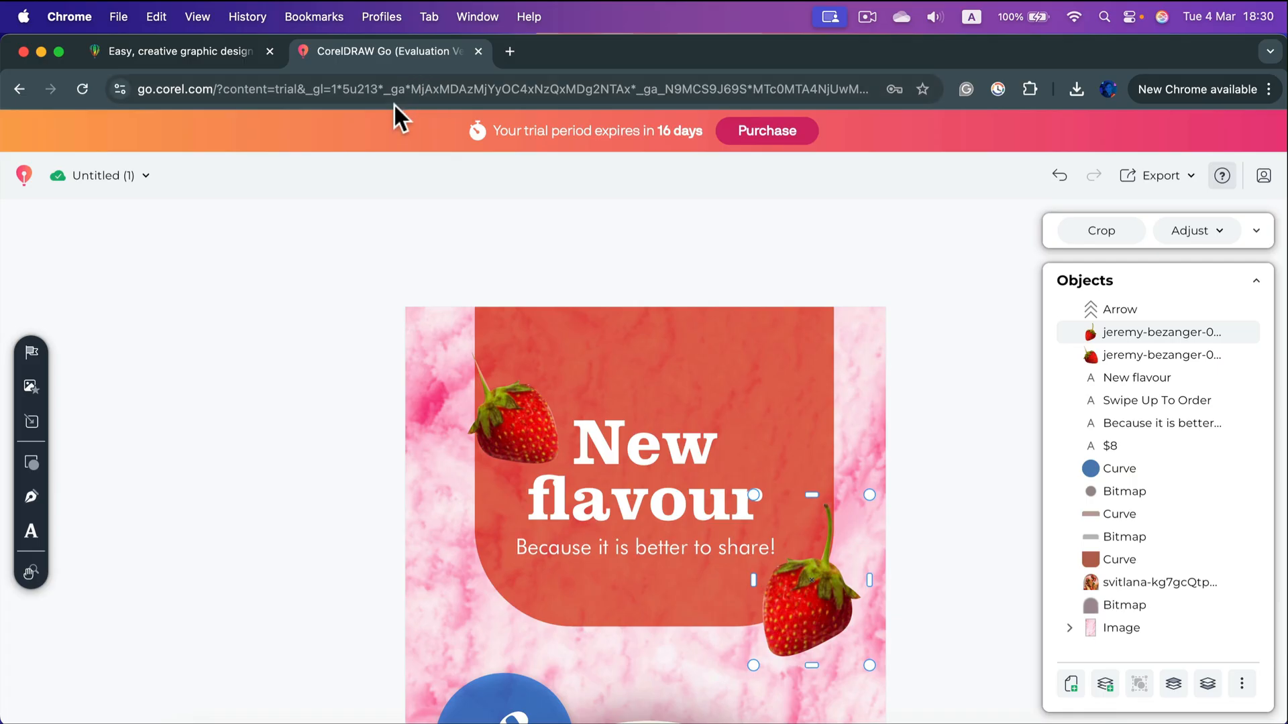
{"action": "mouse_move", "coordinate": [304, 218]}
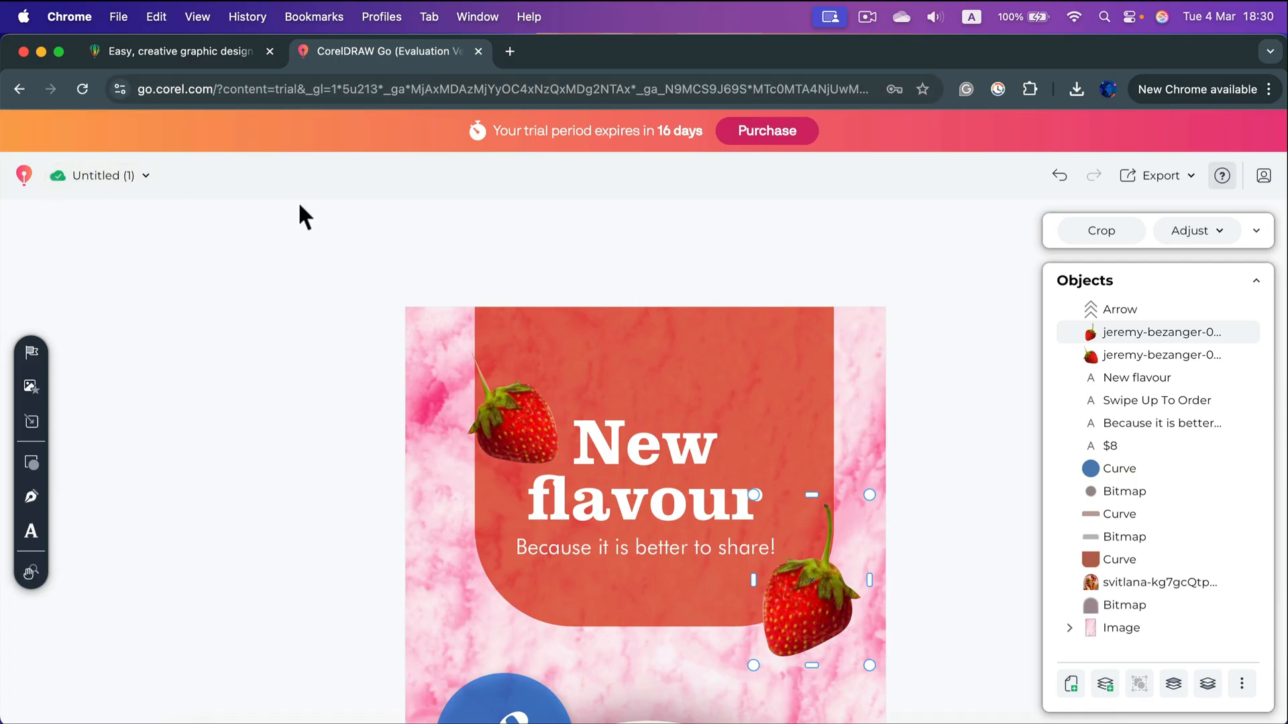
{"action": "mouse_move", "coordinate": [16, 169]}
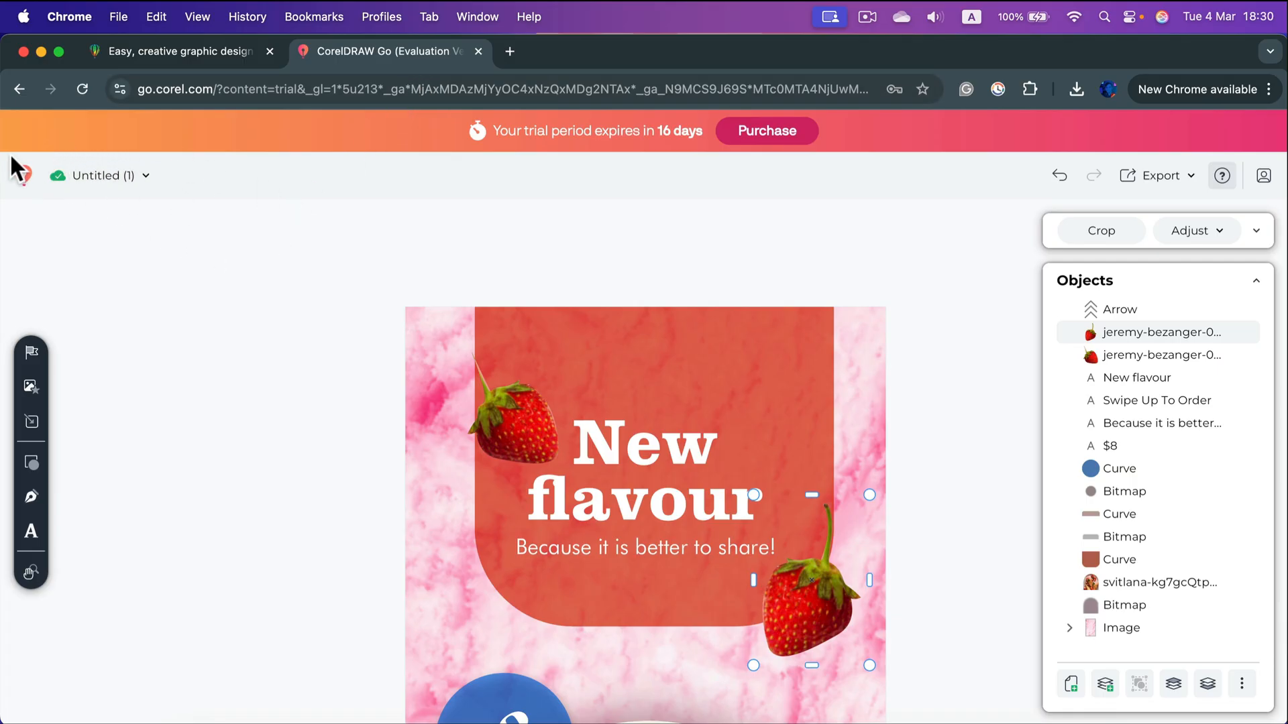
{"action": "mouse_move", "coordinate": [319, 196]}
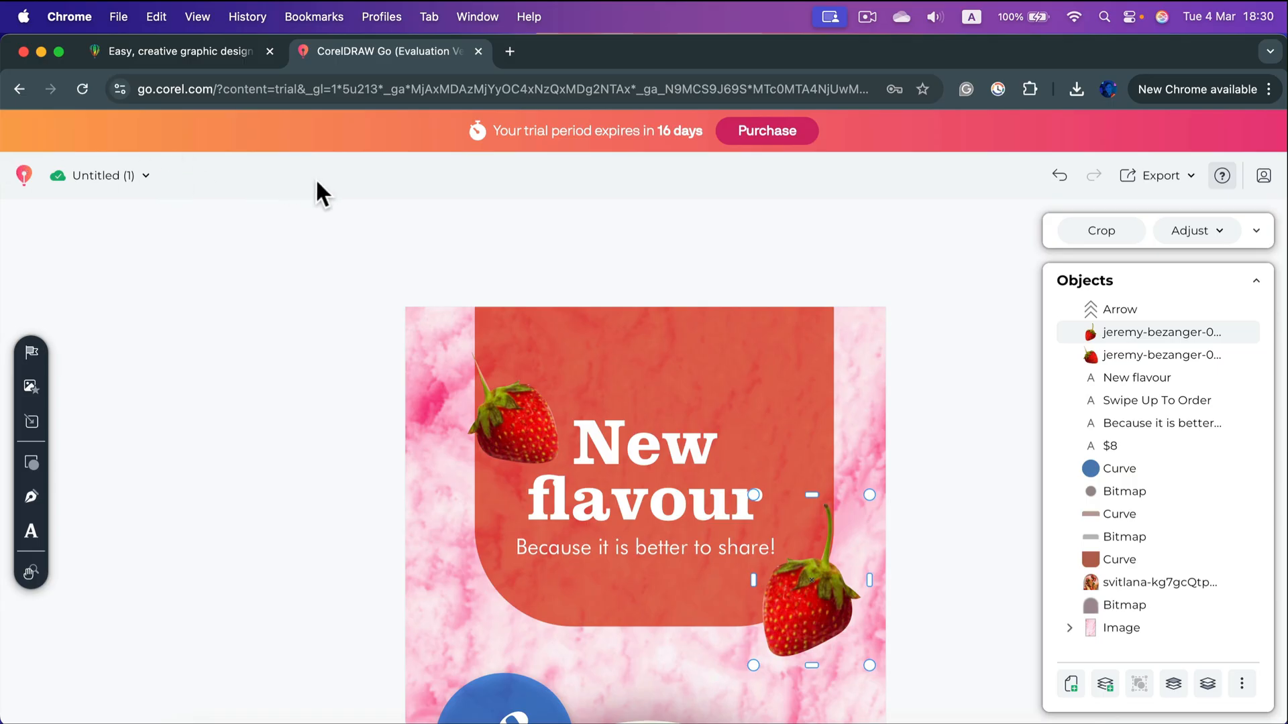
{"action": "mouse_move", "coordinate": [298, 185]}
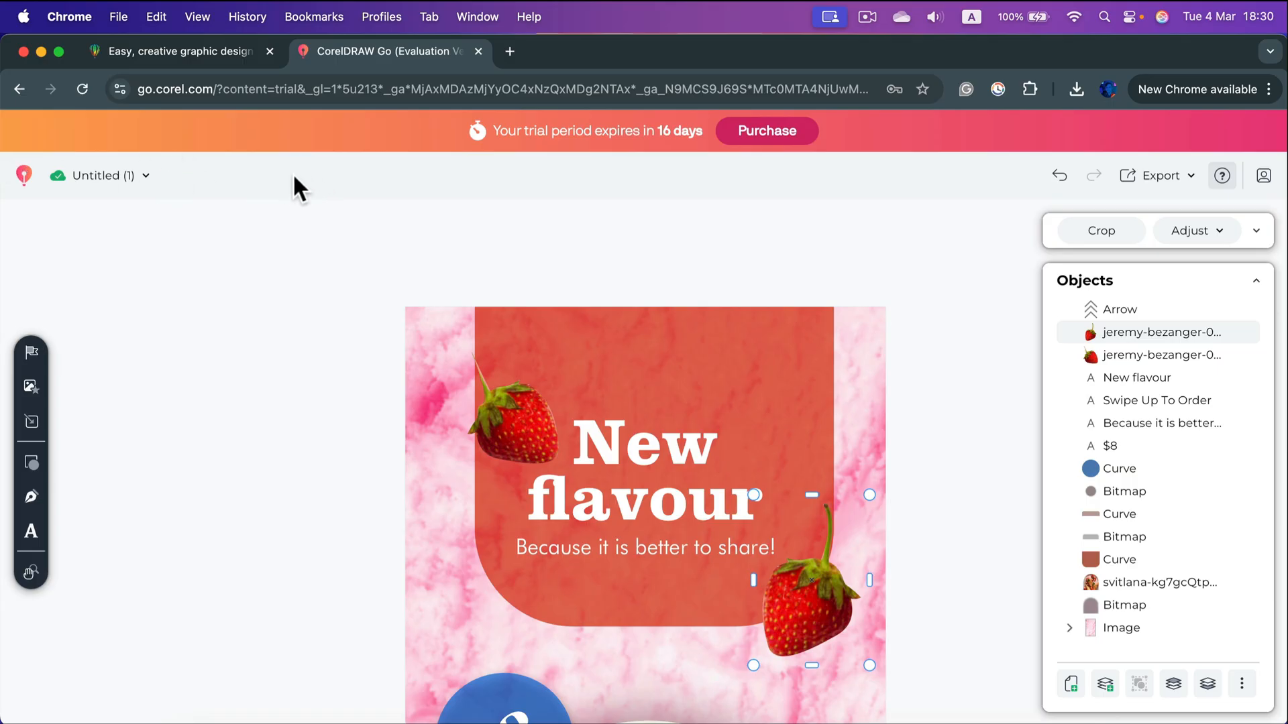
{"action": "mouse_move", "coordinate": [496, 209]}
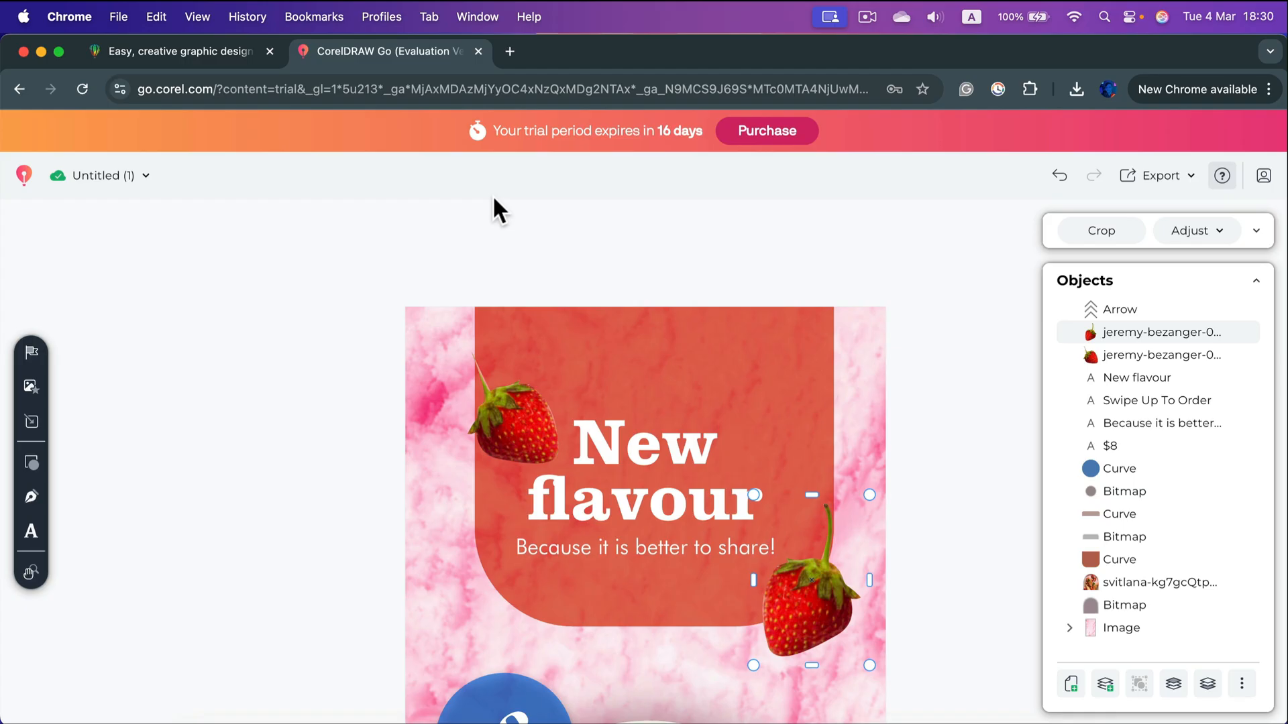
{"action": "mouse_move", "coordinate": [539, 162]}
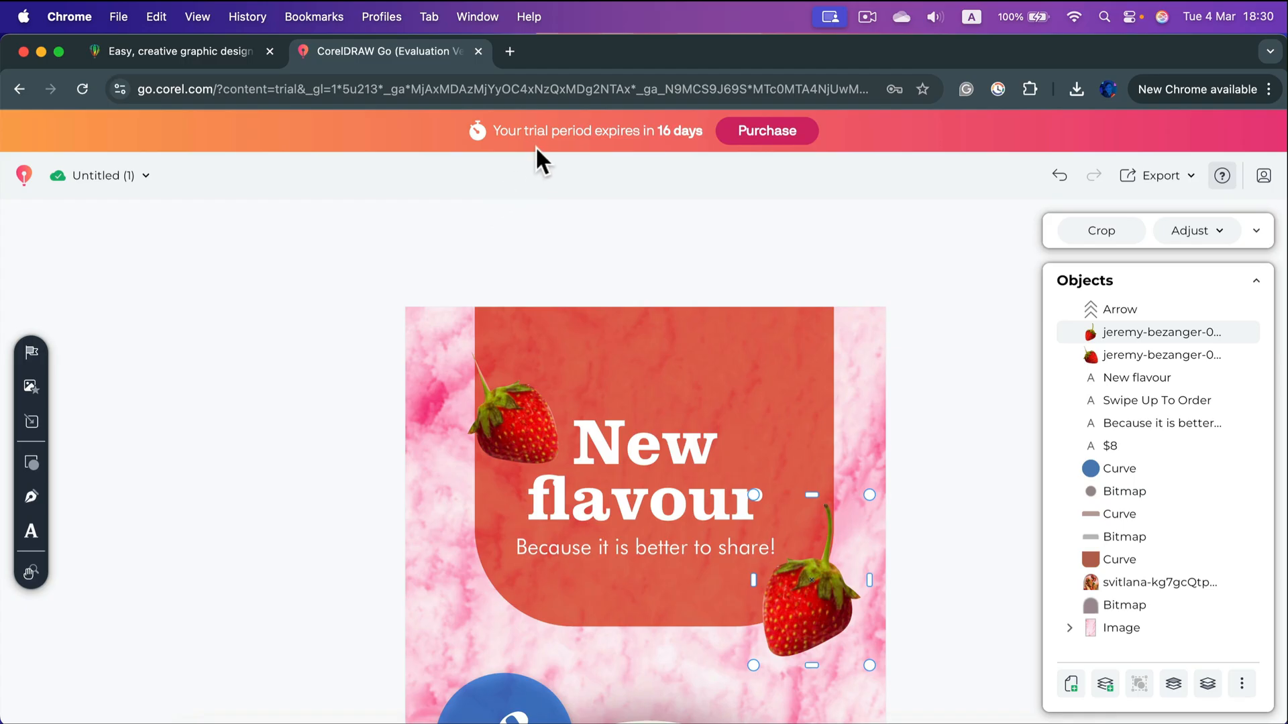
{"action": "mouse_move", "coordinate": [601, 148]}
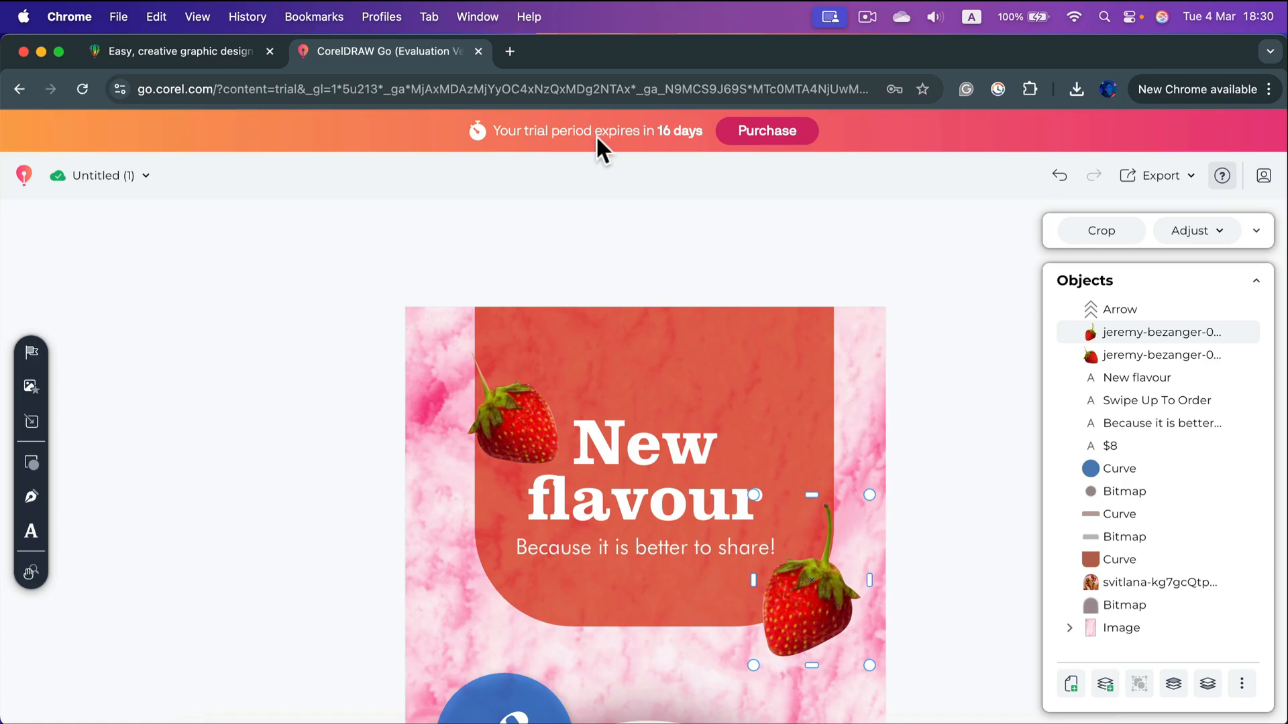
{"action": "mouse_move", "coordinate": [620, 144]}
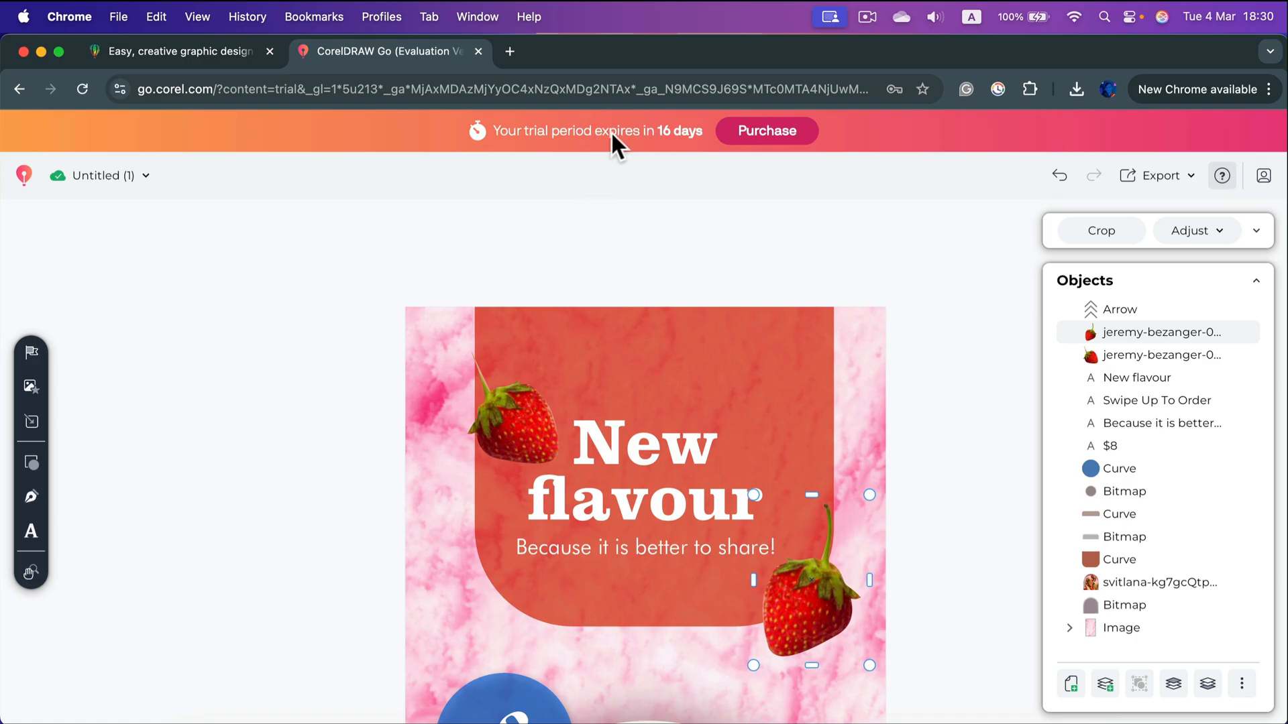
{"action": "mouse_move", "coordinate": [640, 147]}
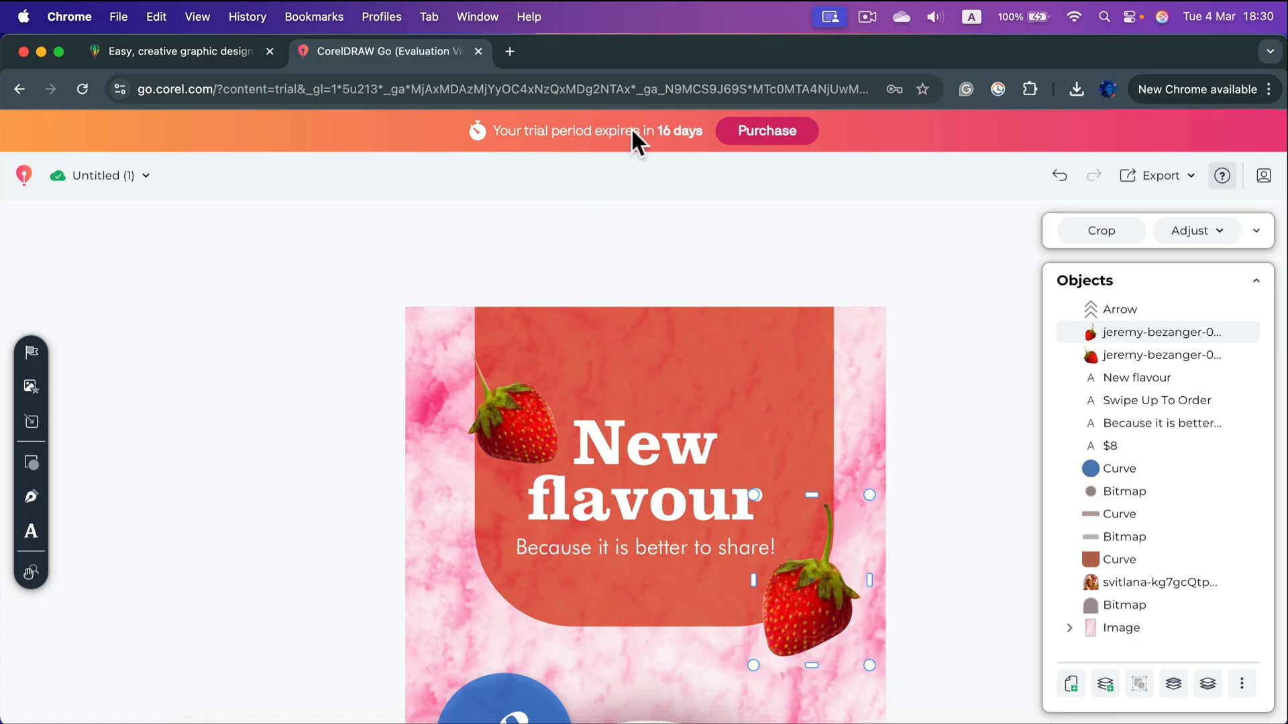